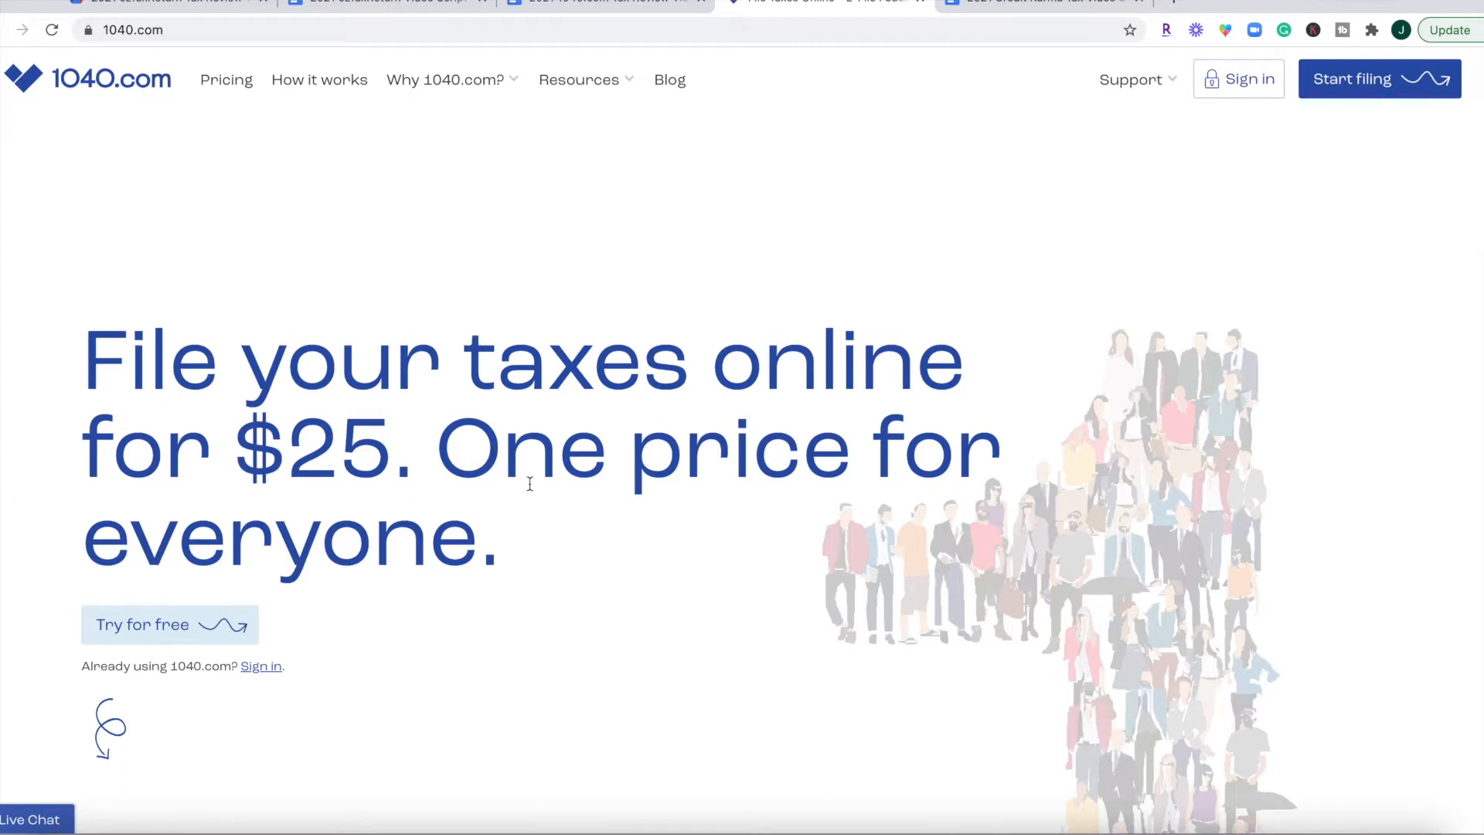
Look over the 1040.com landing page and start filing to reach account sign-up.
scroll(down, 3)
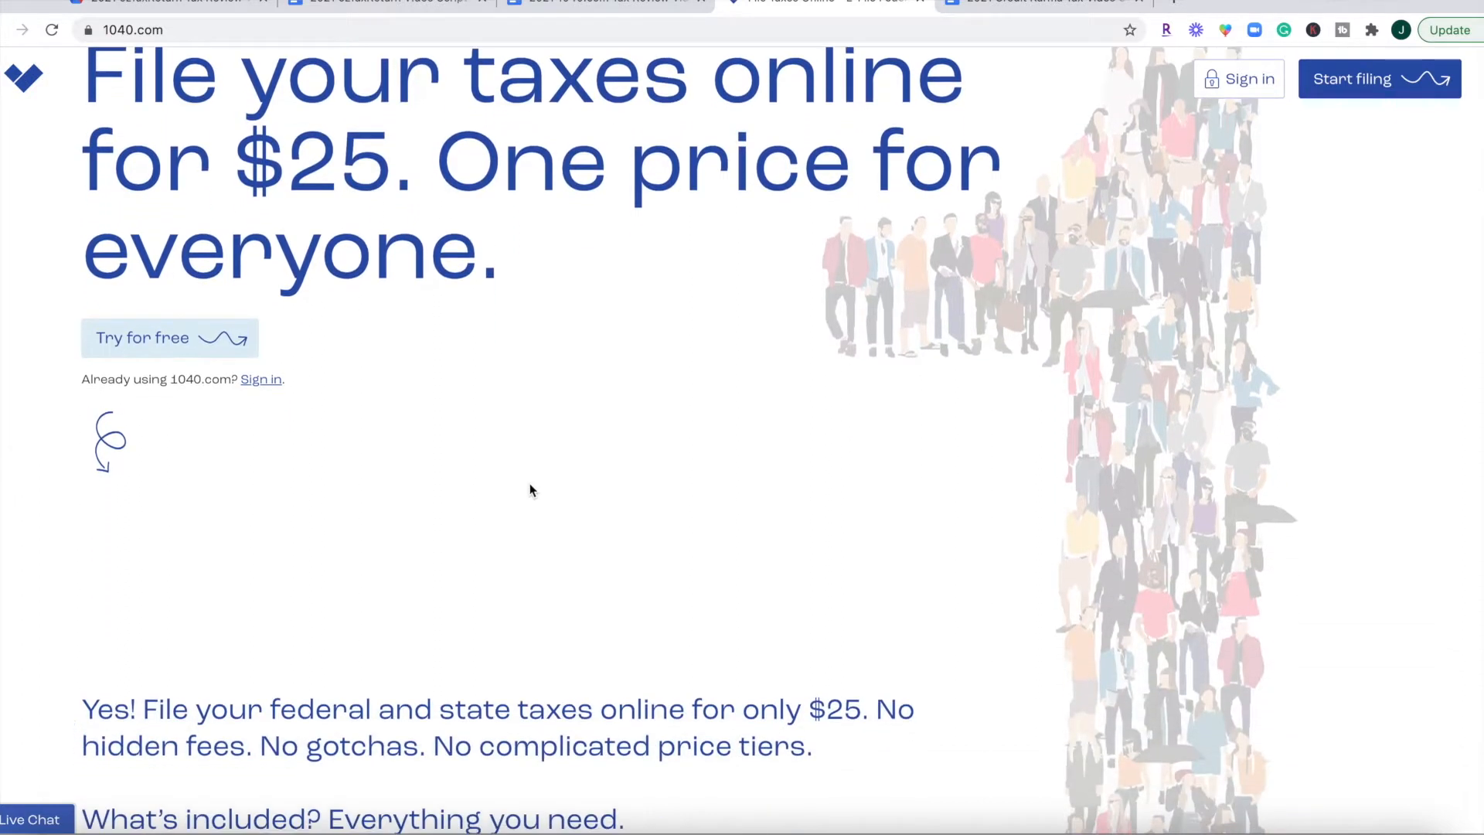
scroll(down, 3)
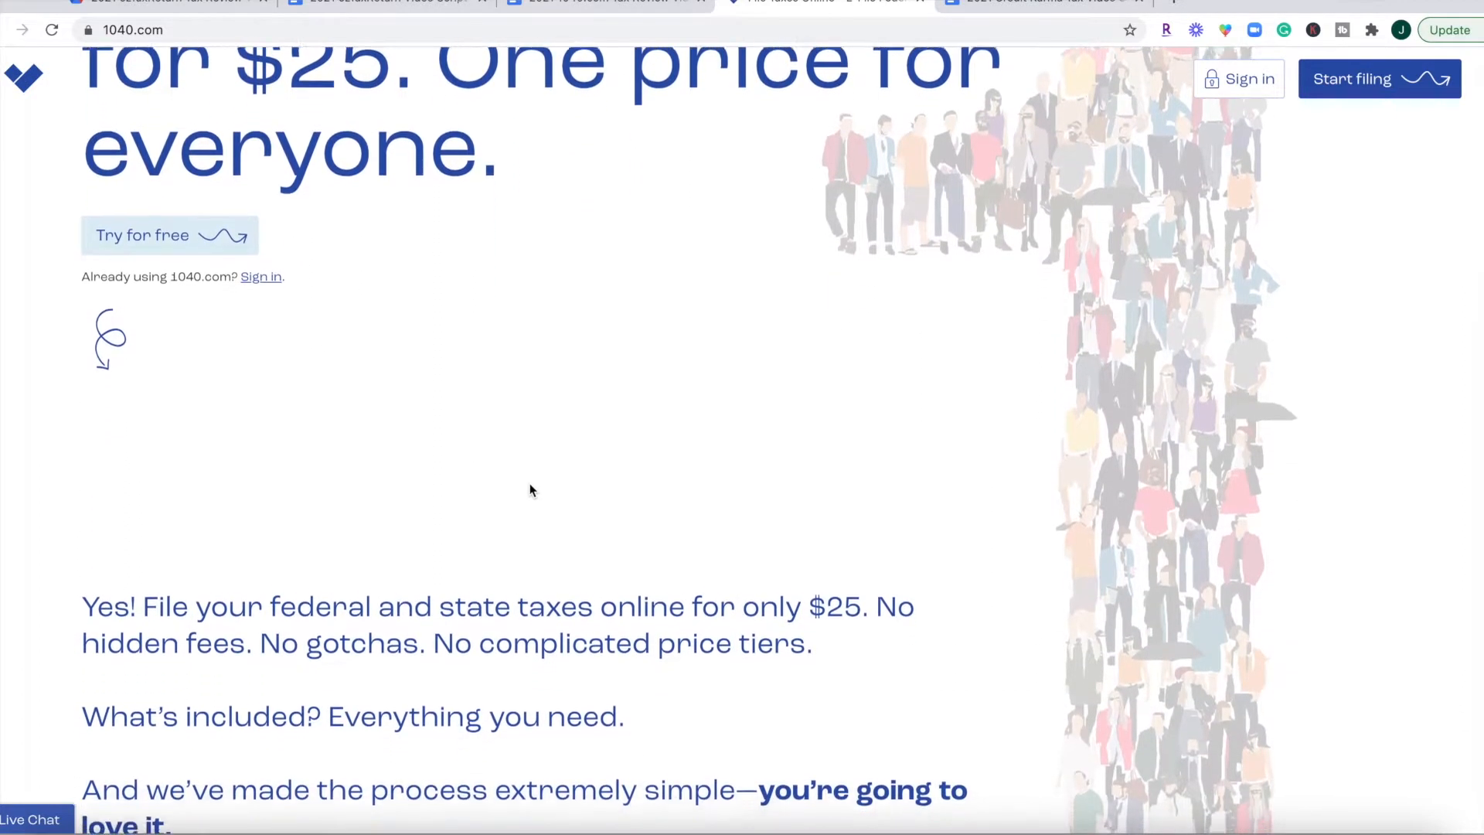
scroll(down, 3)
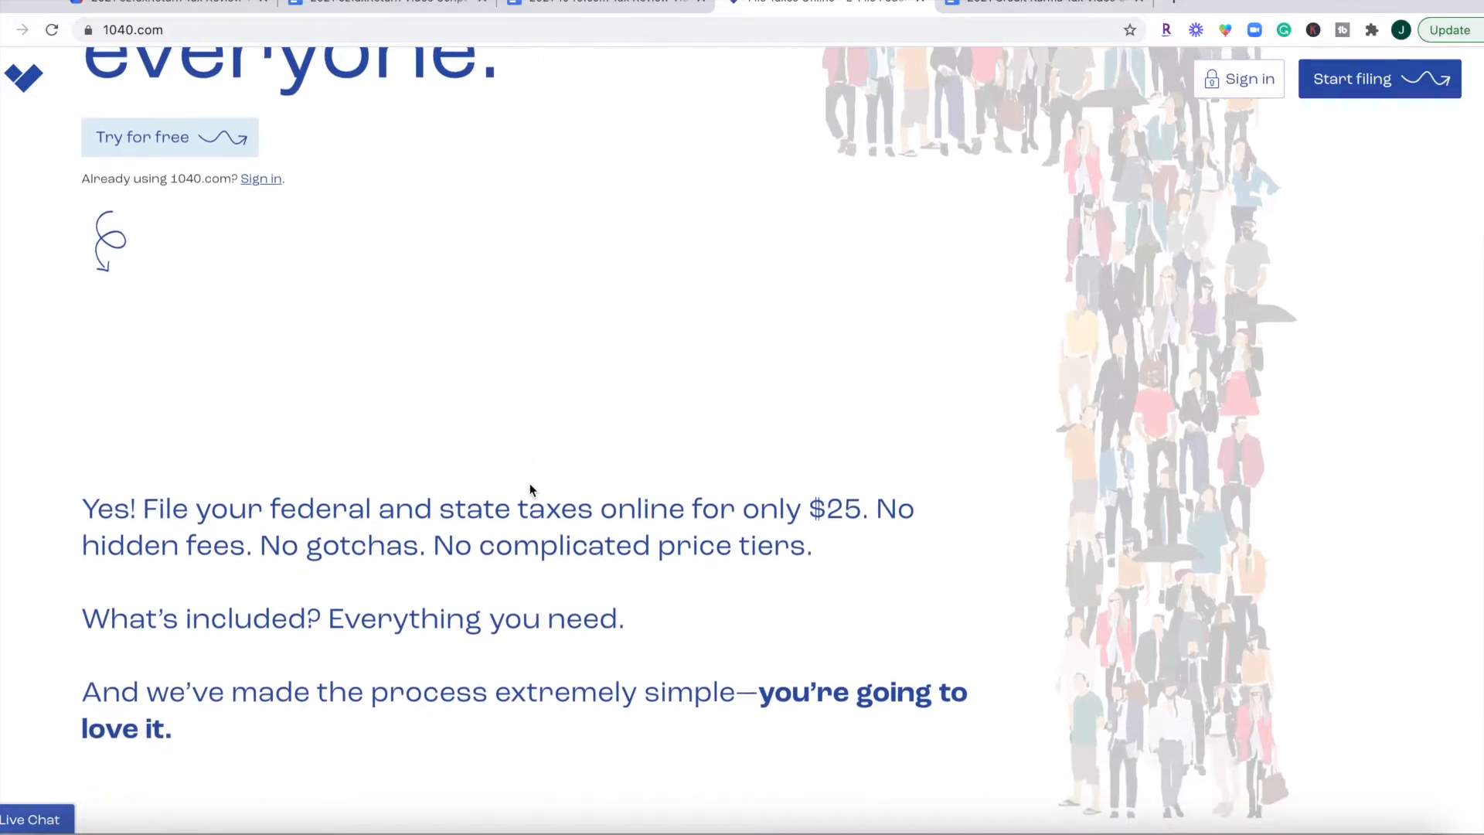
scroll(down, 3)
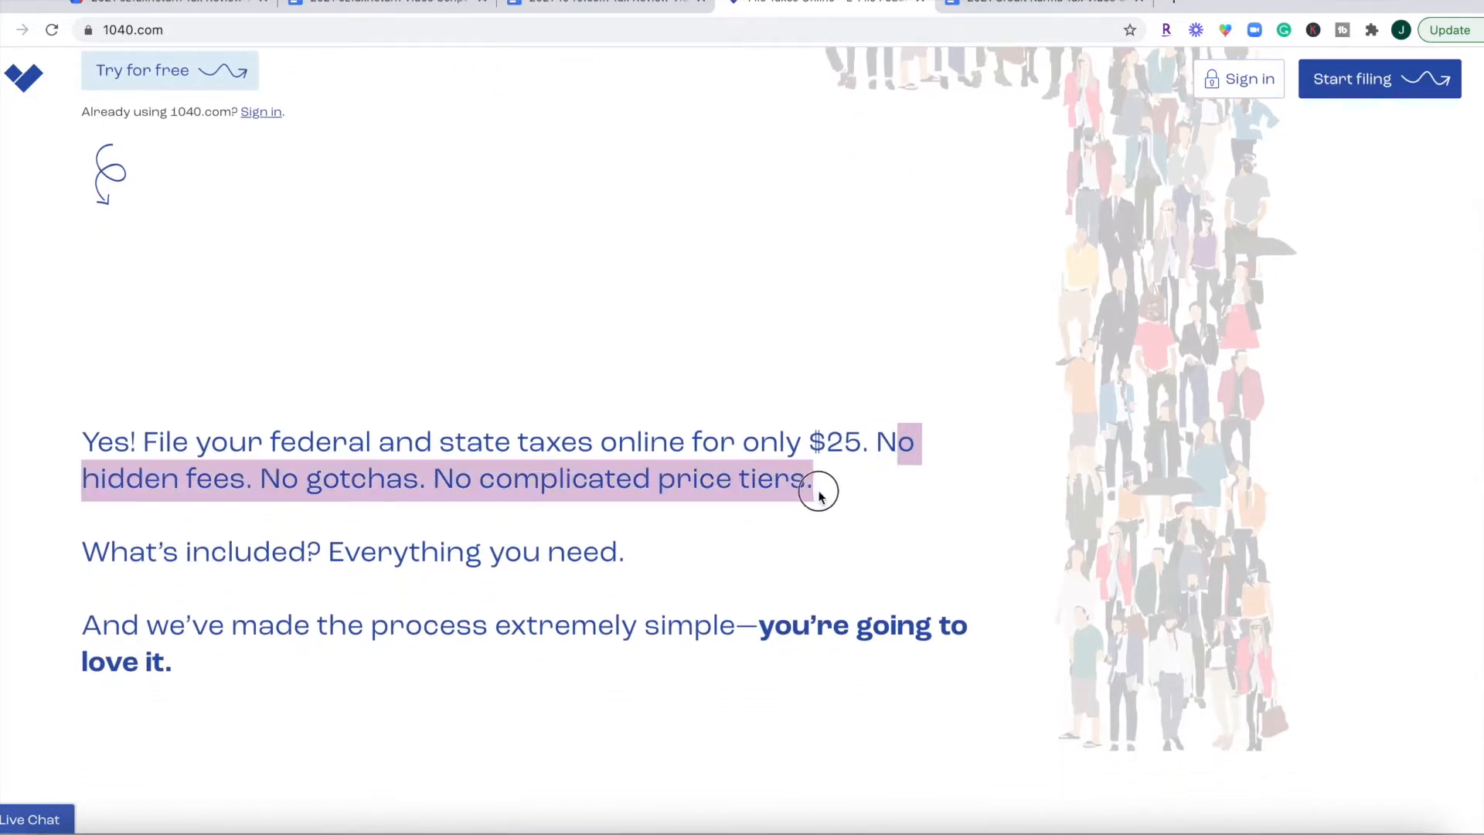
click(824, 500)
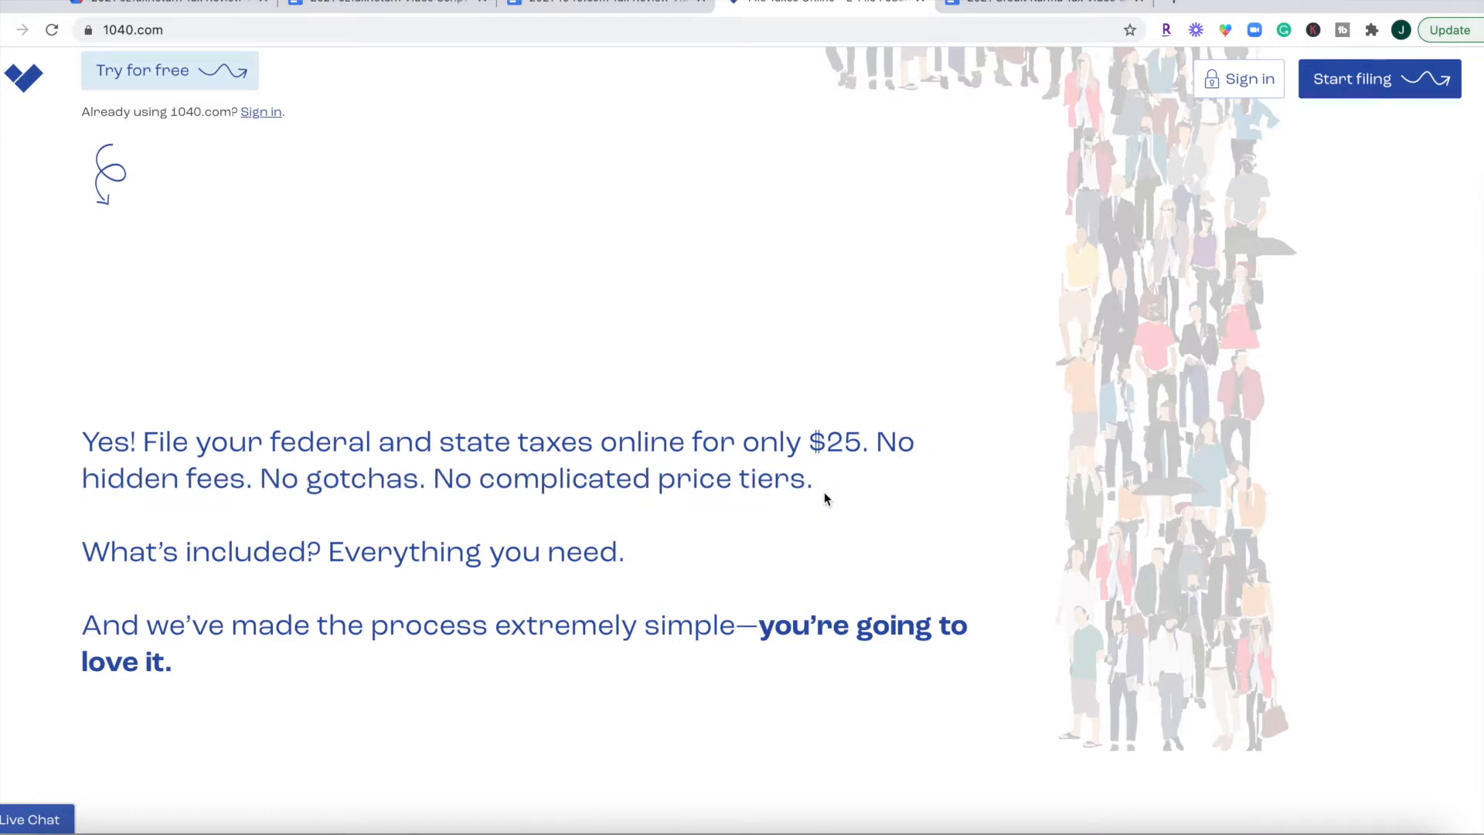
scroll(up, 3)
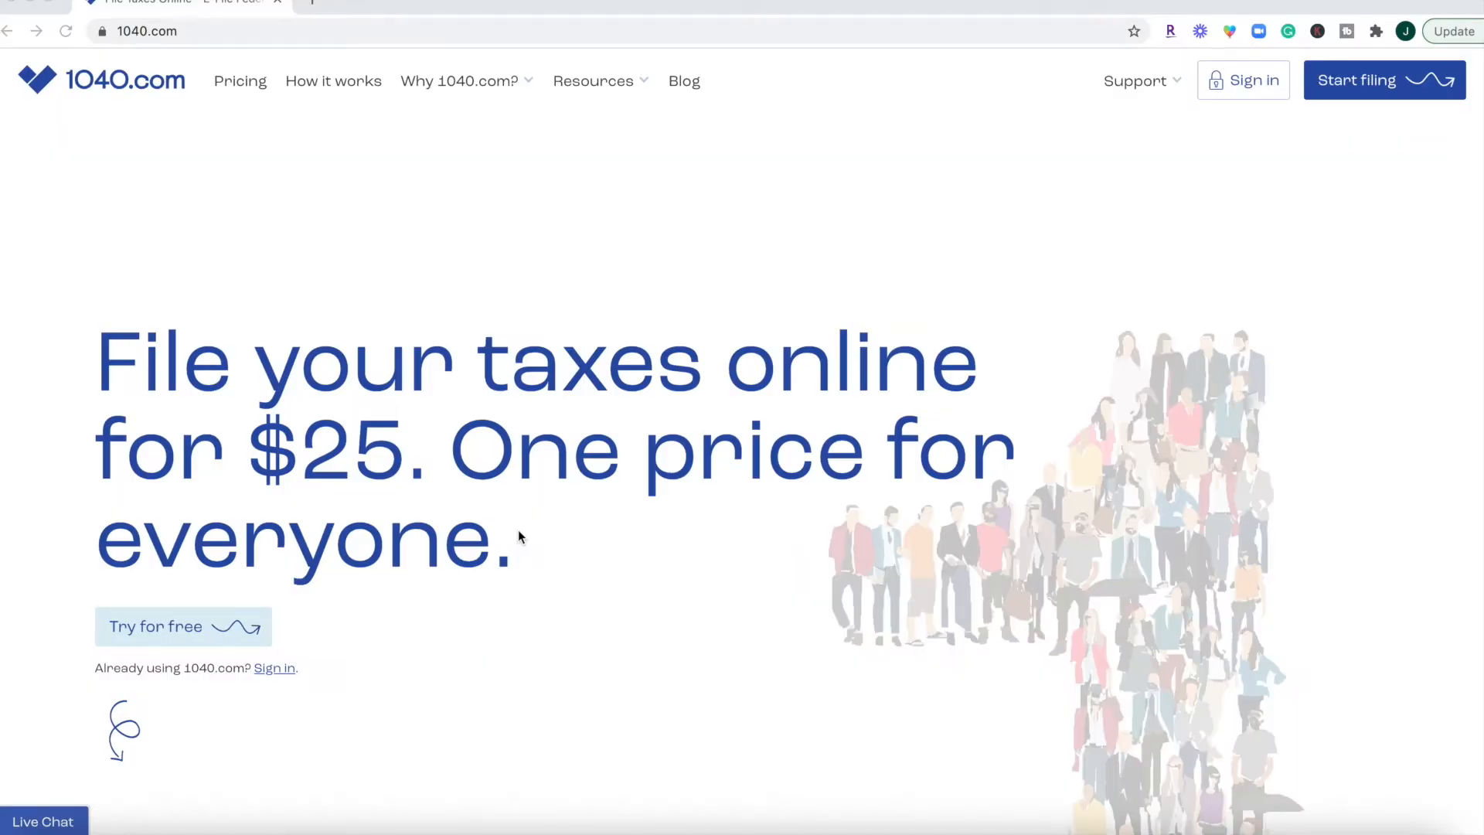
mouse_move(1278, 170)
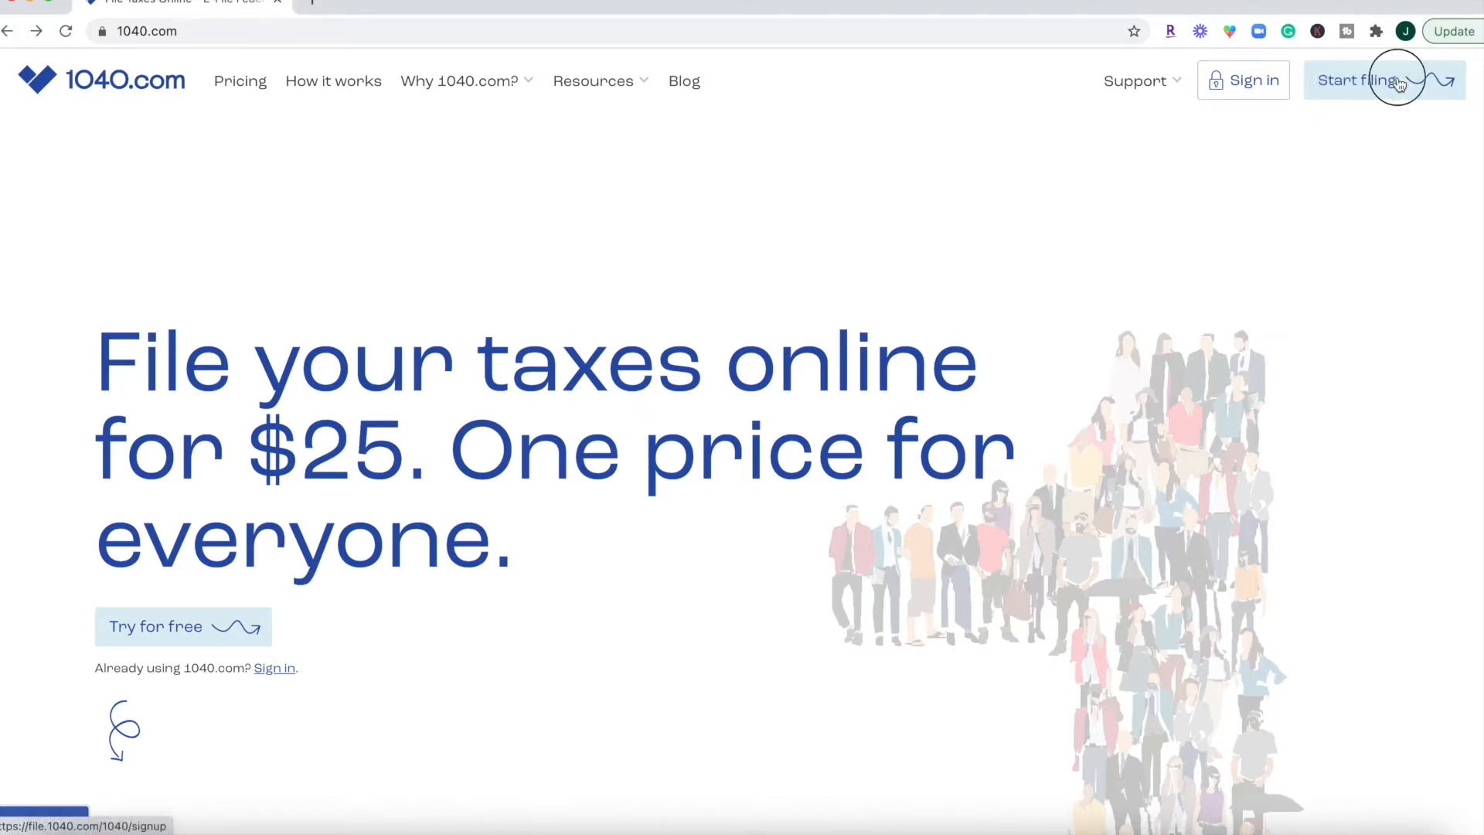
click(1361, 79)
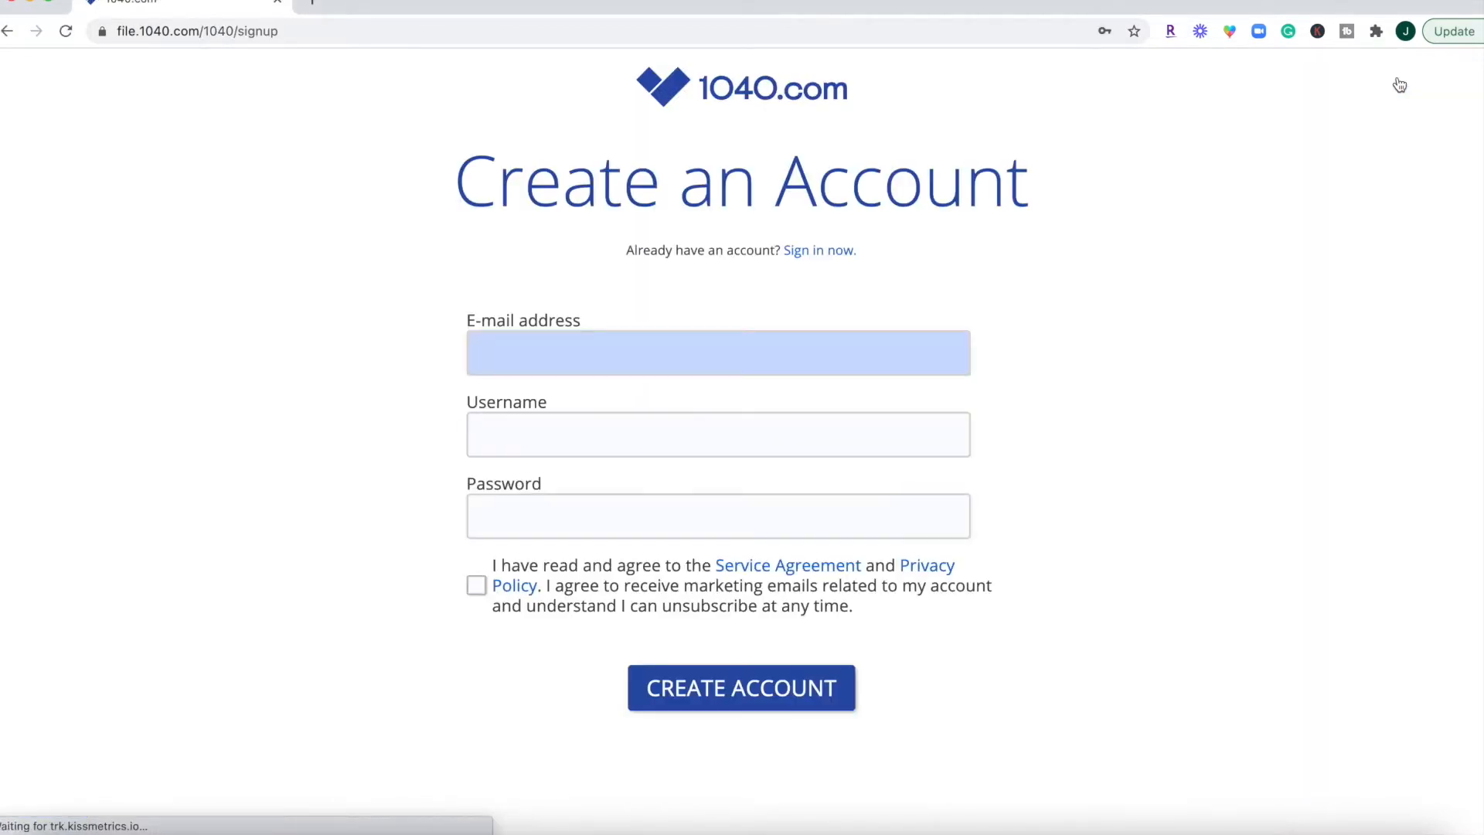
mouse_move(397, 609)
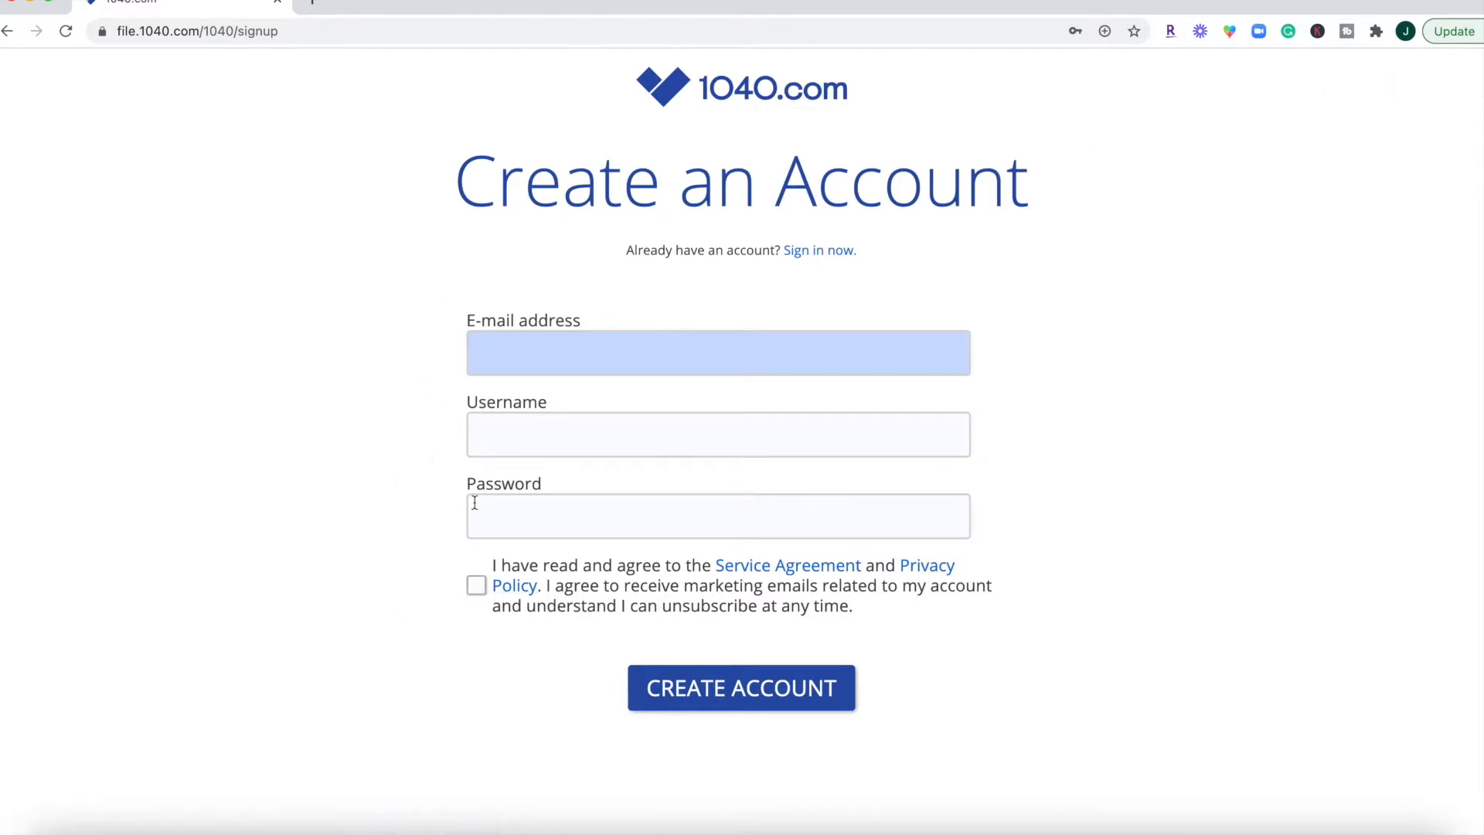
mouse_move(454, 530)
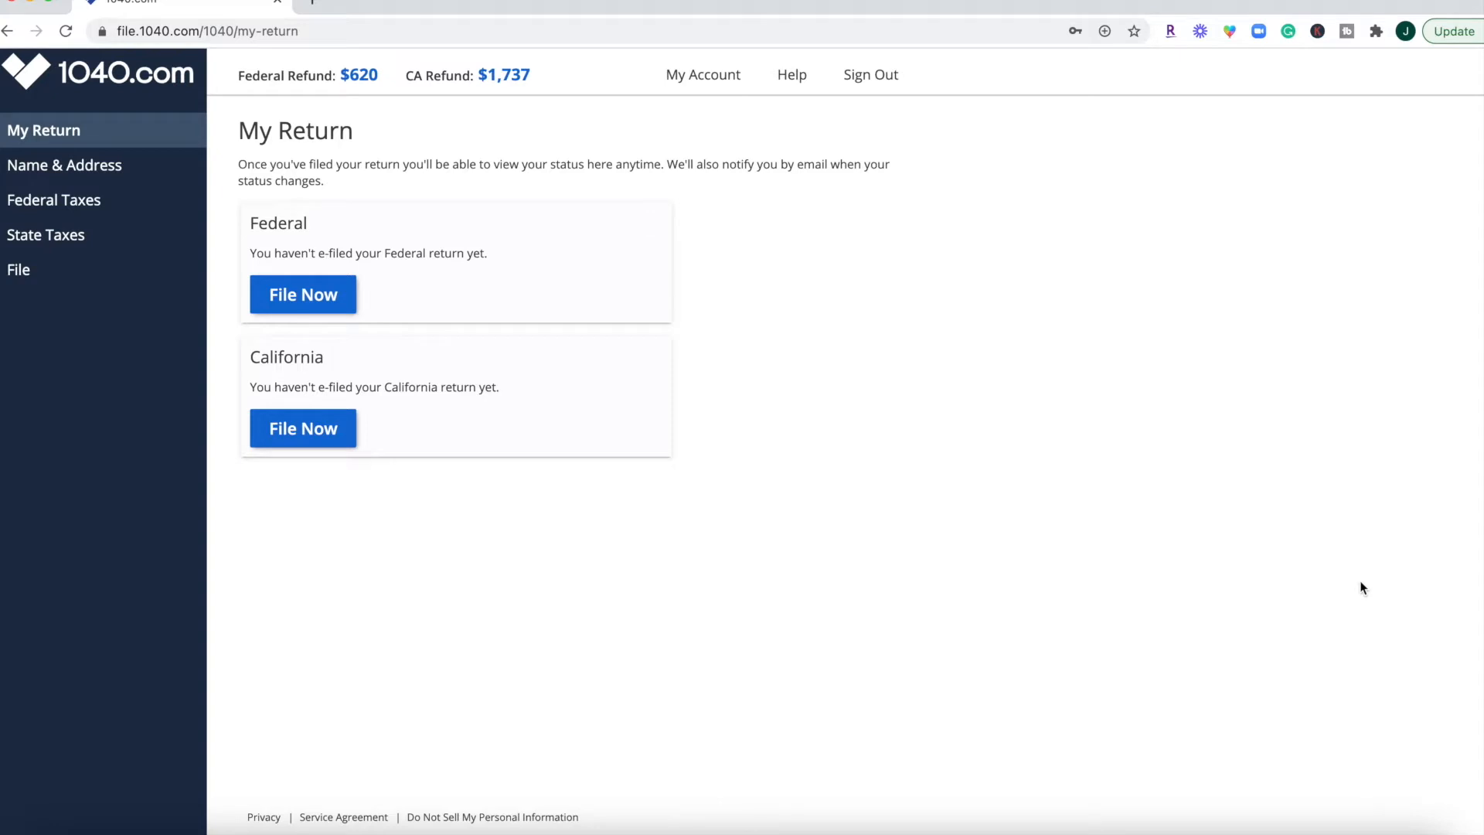
mouse_move(808, 194)
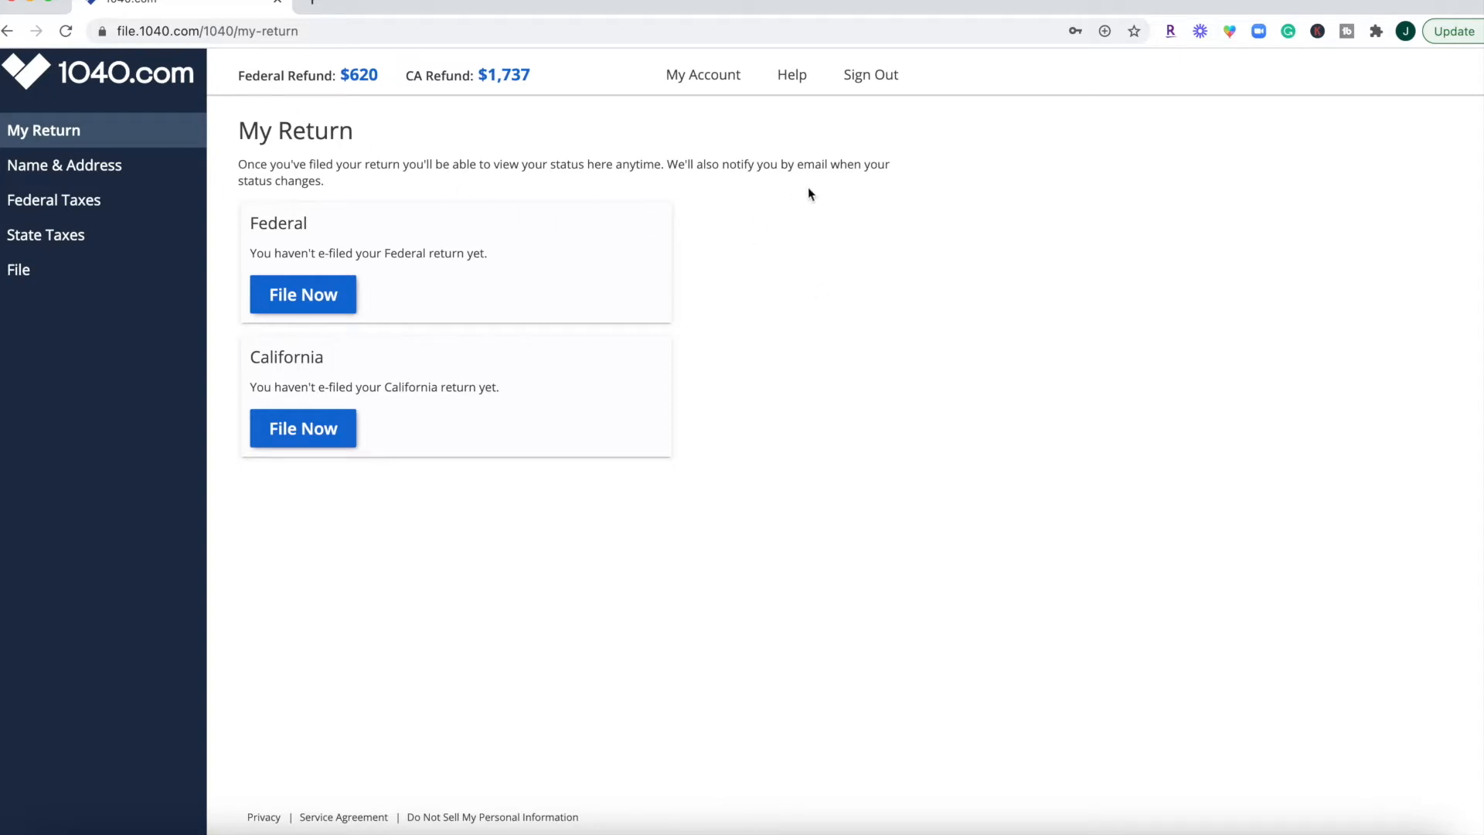
mouse_move(818, 195)
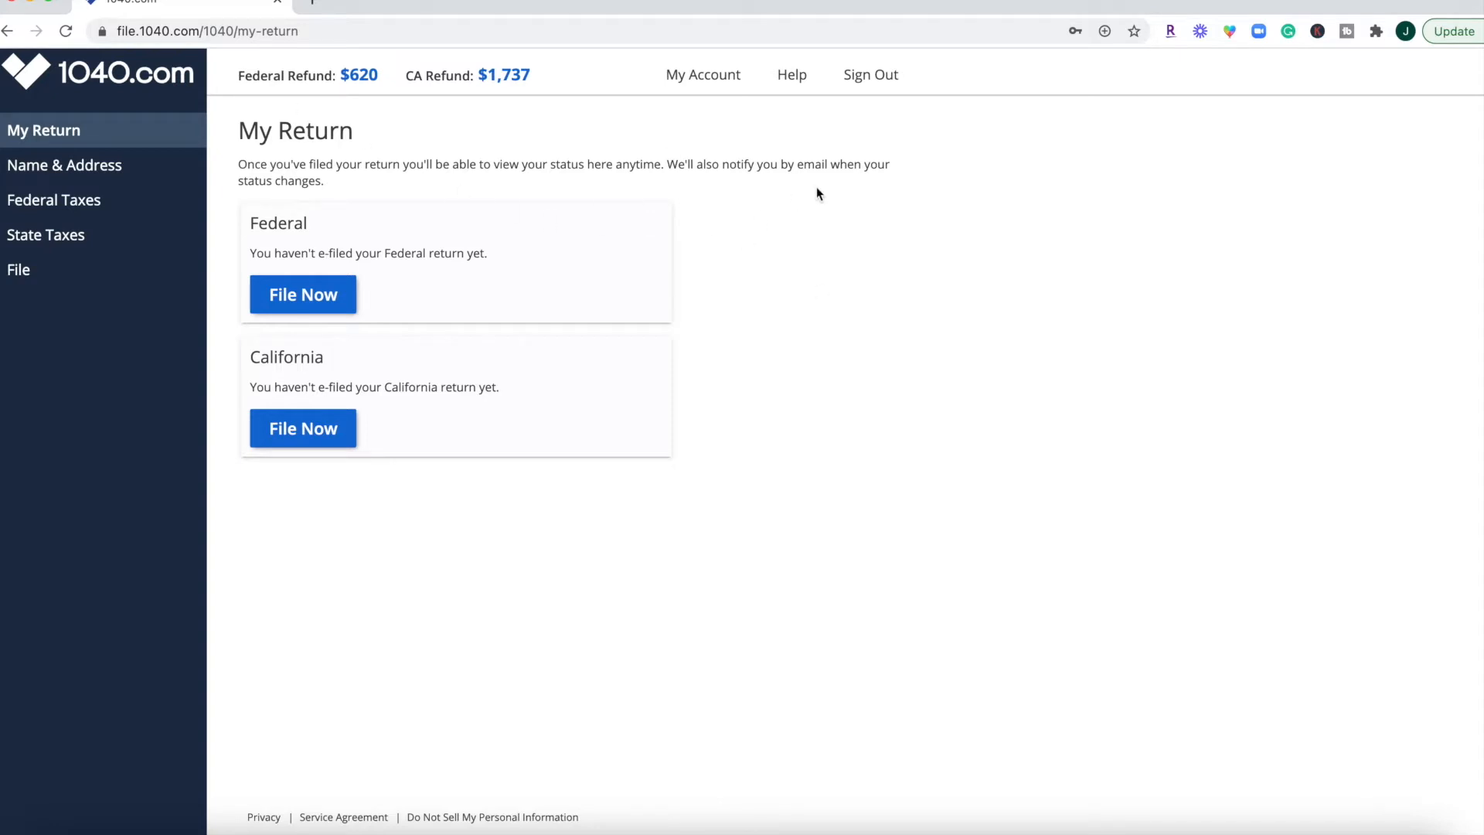
mouse_move(86, 351)
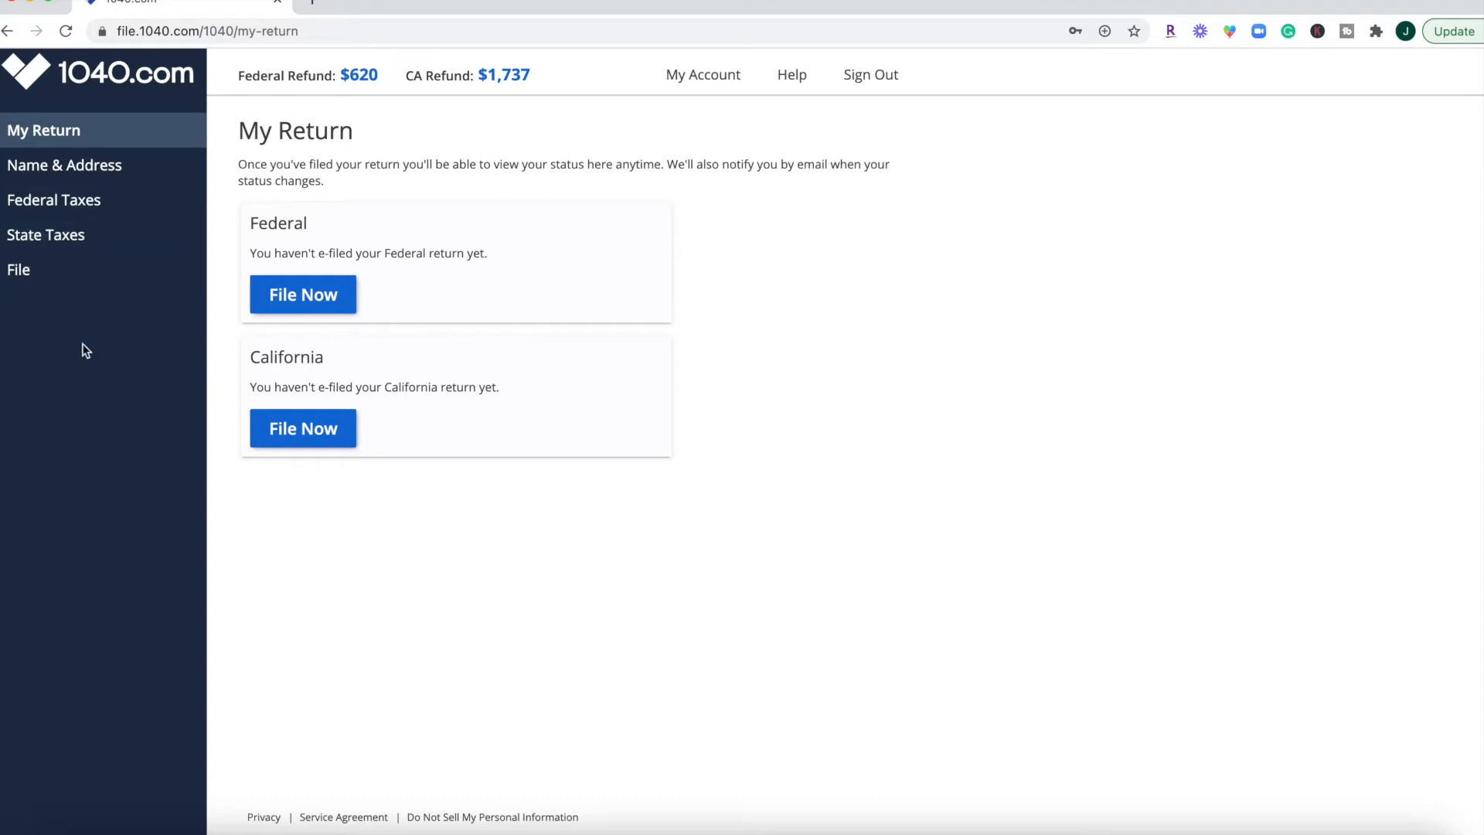
click(65, 166)
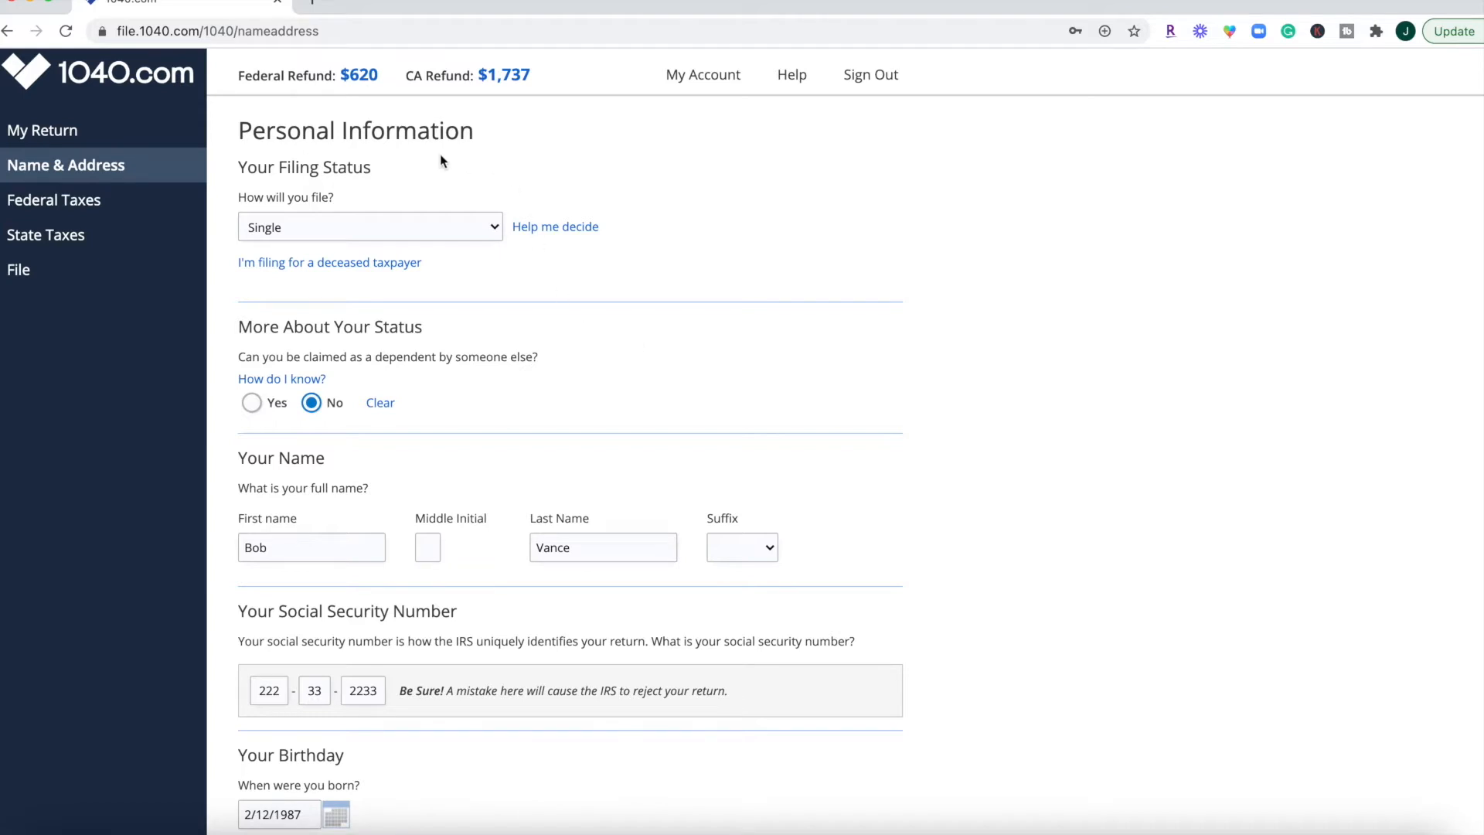
Review the pre-filled personal information (single, San Diego CA address) and move on to Federal Taxes.
scroll(down, 3)
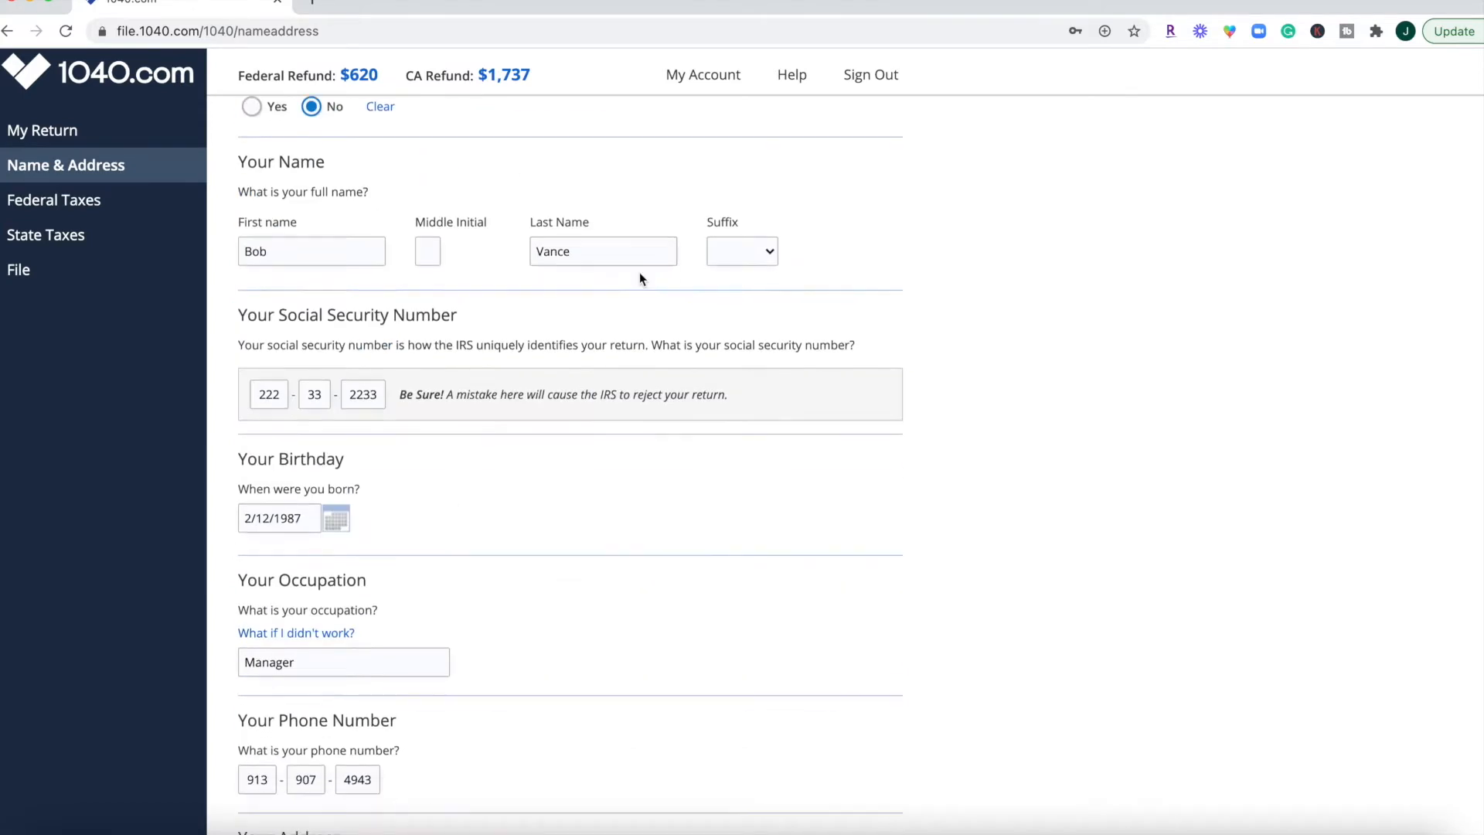
scroll(down, 3)
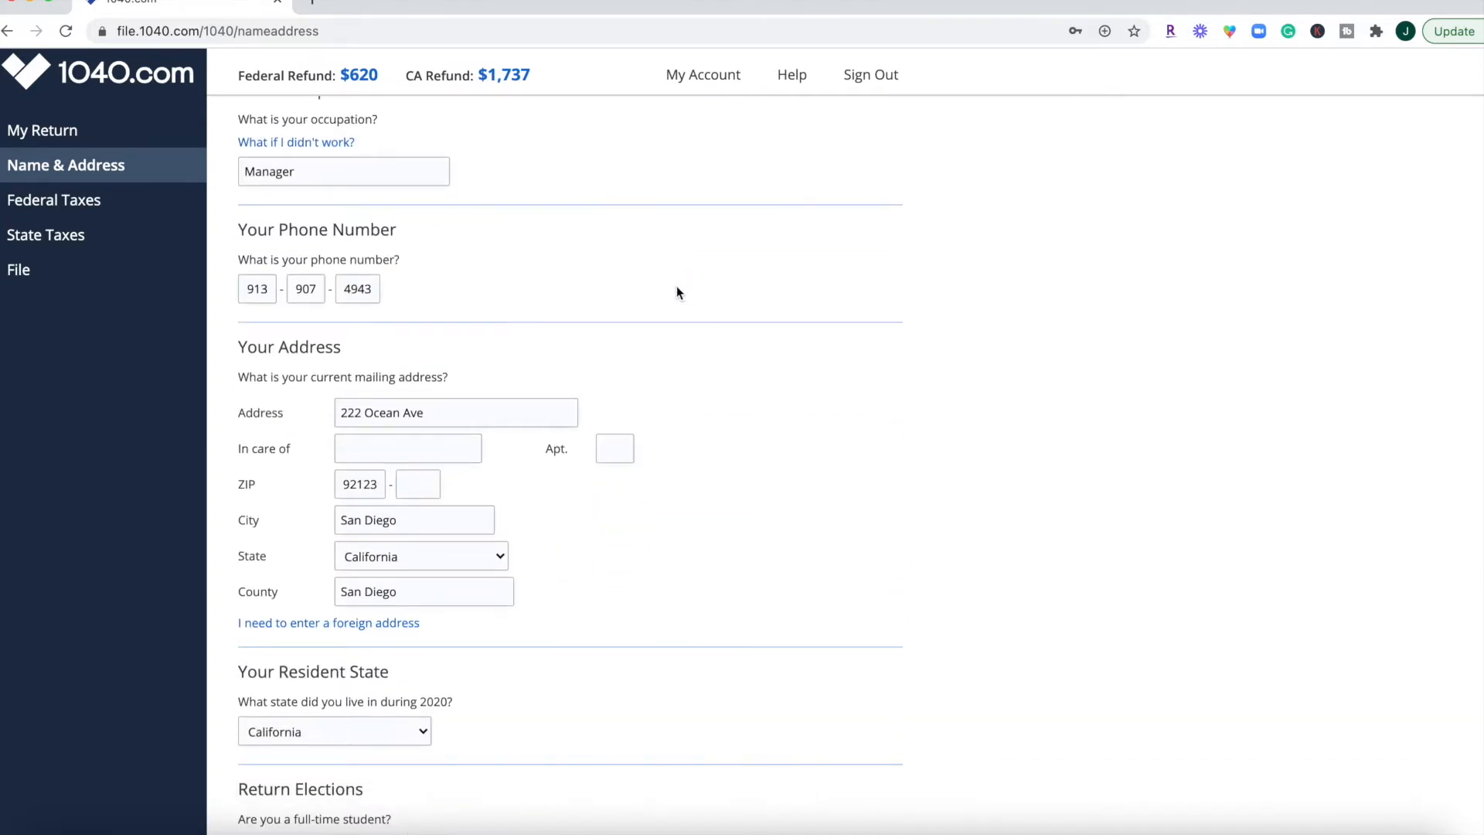
scroll(down, 3)
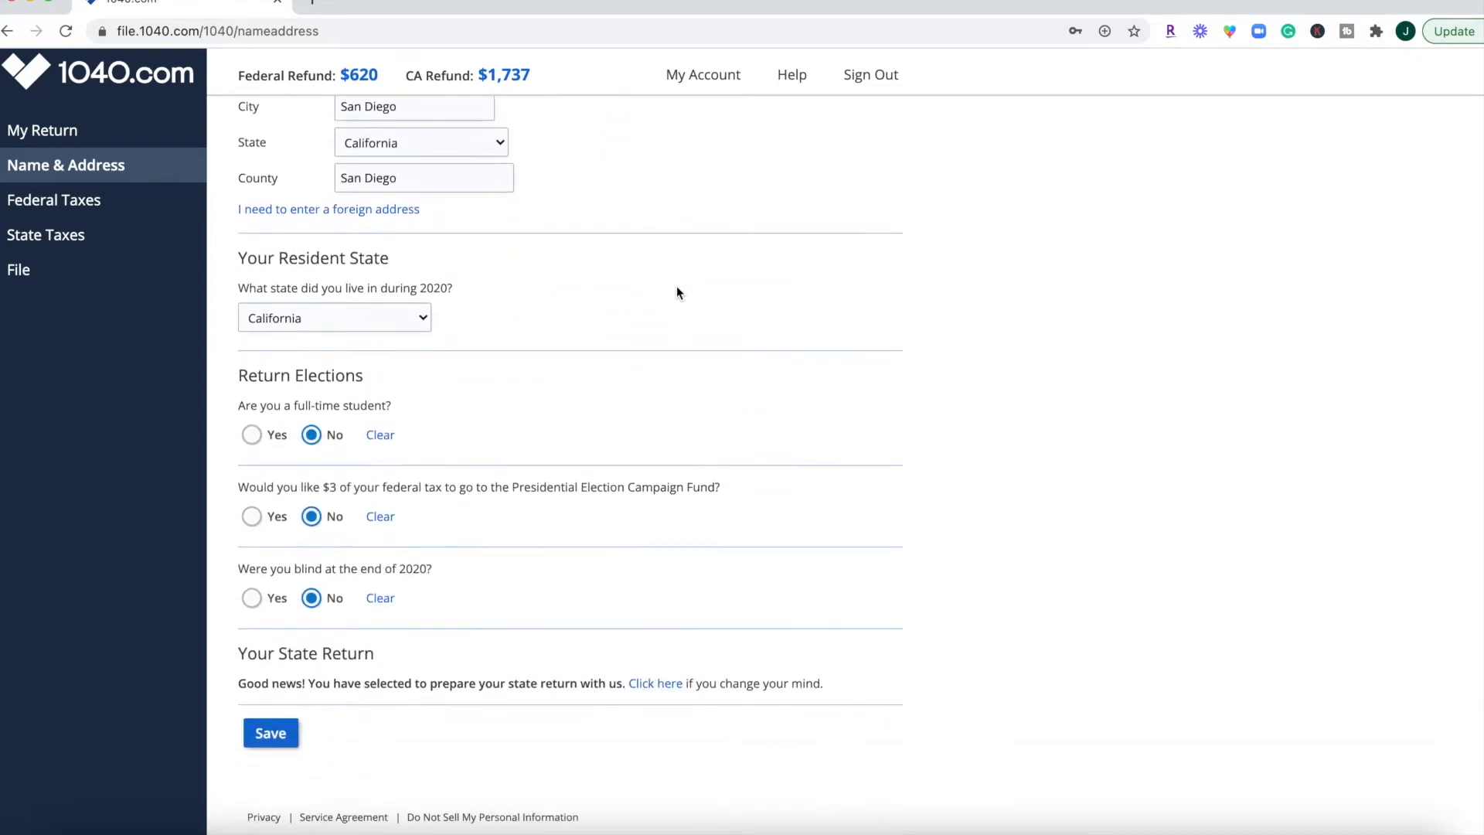
scroll(up, 3)
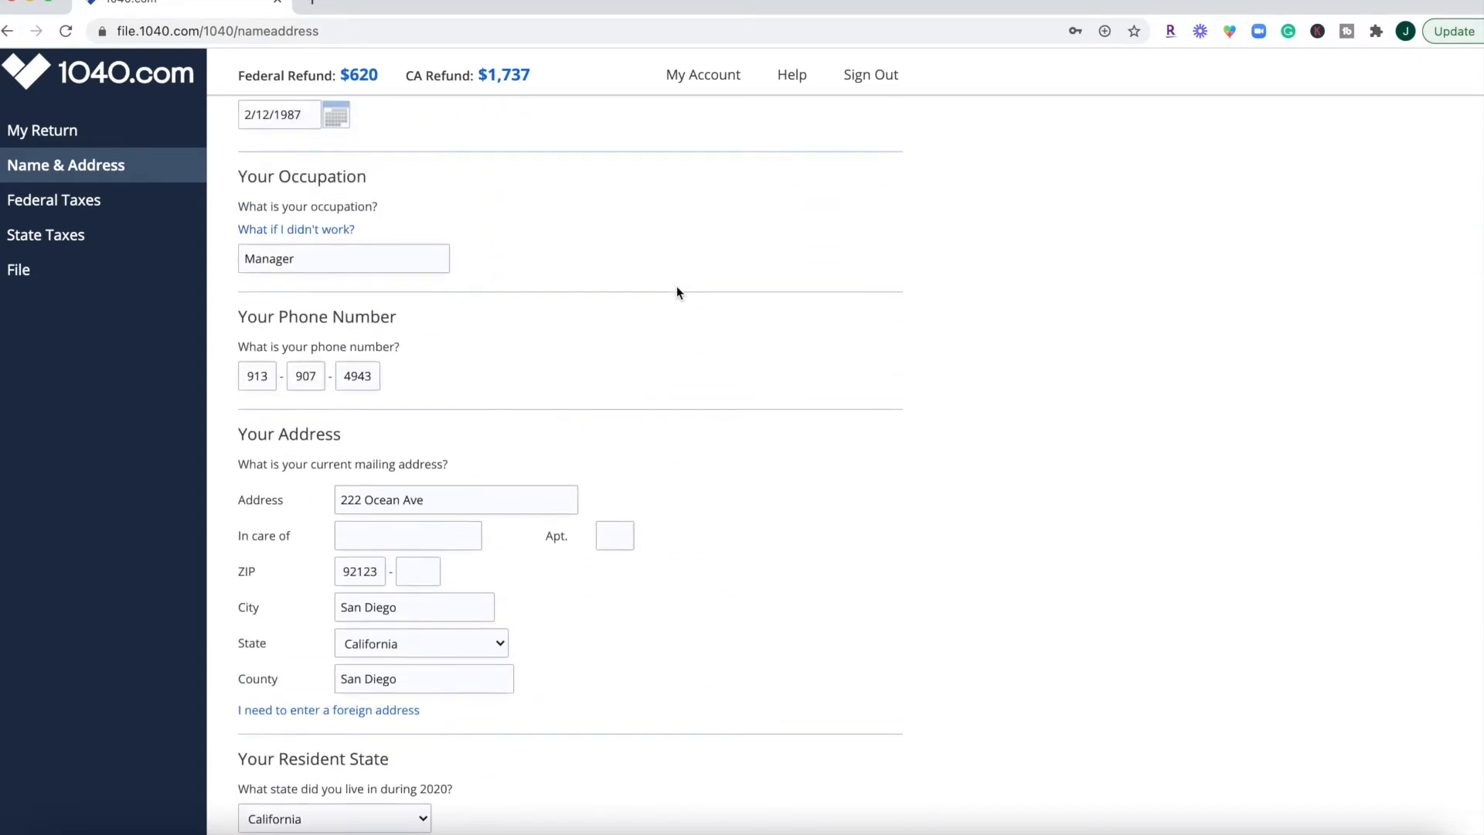
click(54, 199)
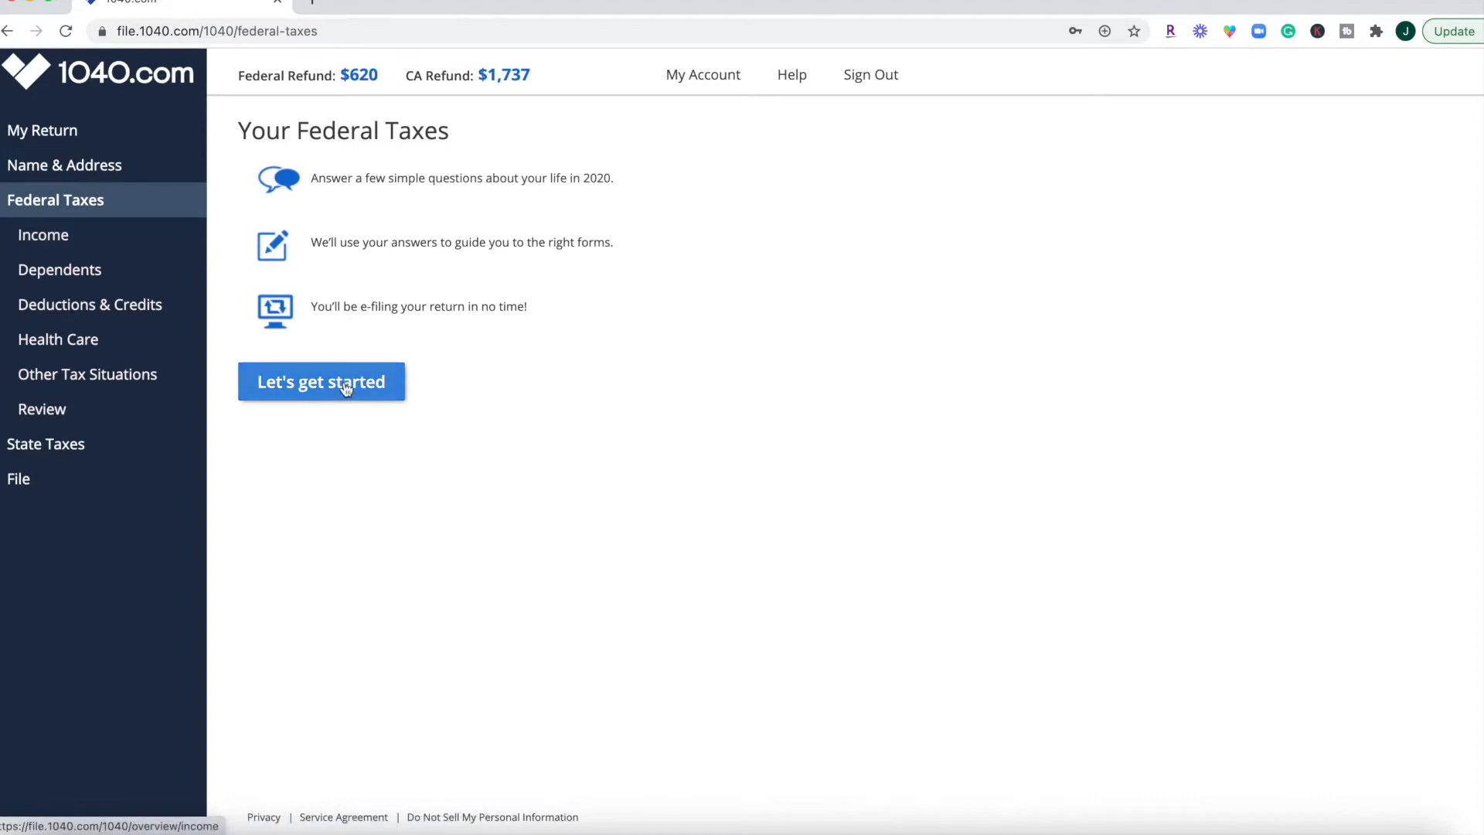
Start the federal questions at income and open the existing Vance Refrigeration W-2.
click(321, 381)
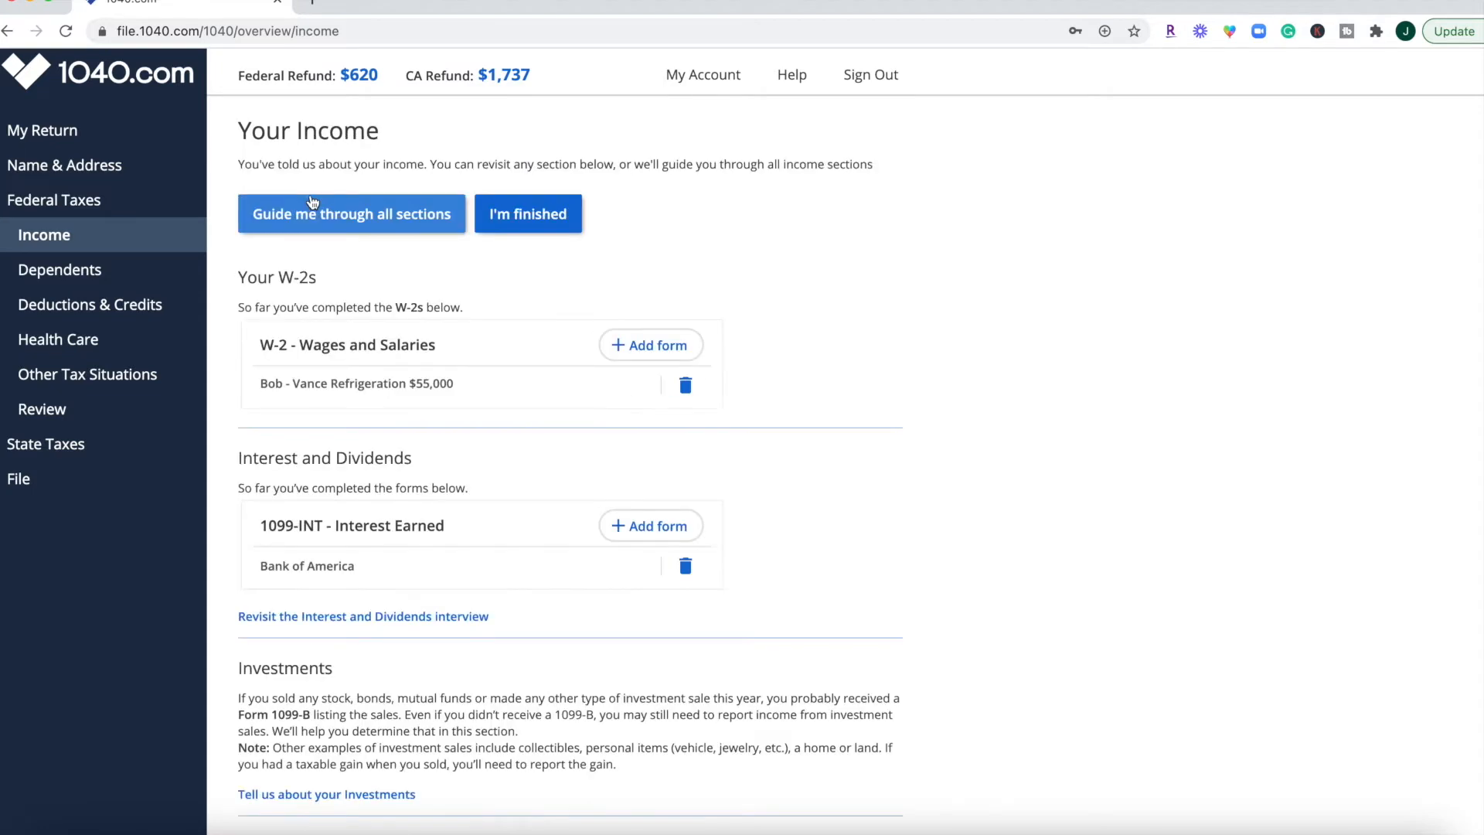
mouse_move(651, 345)
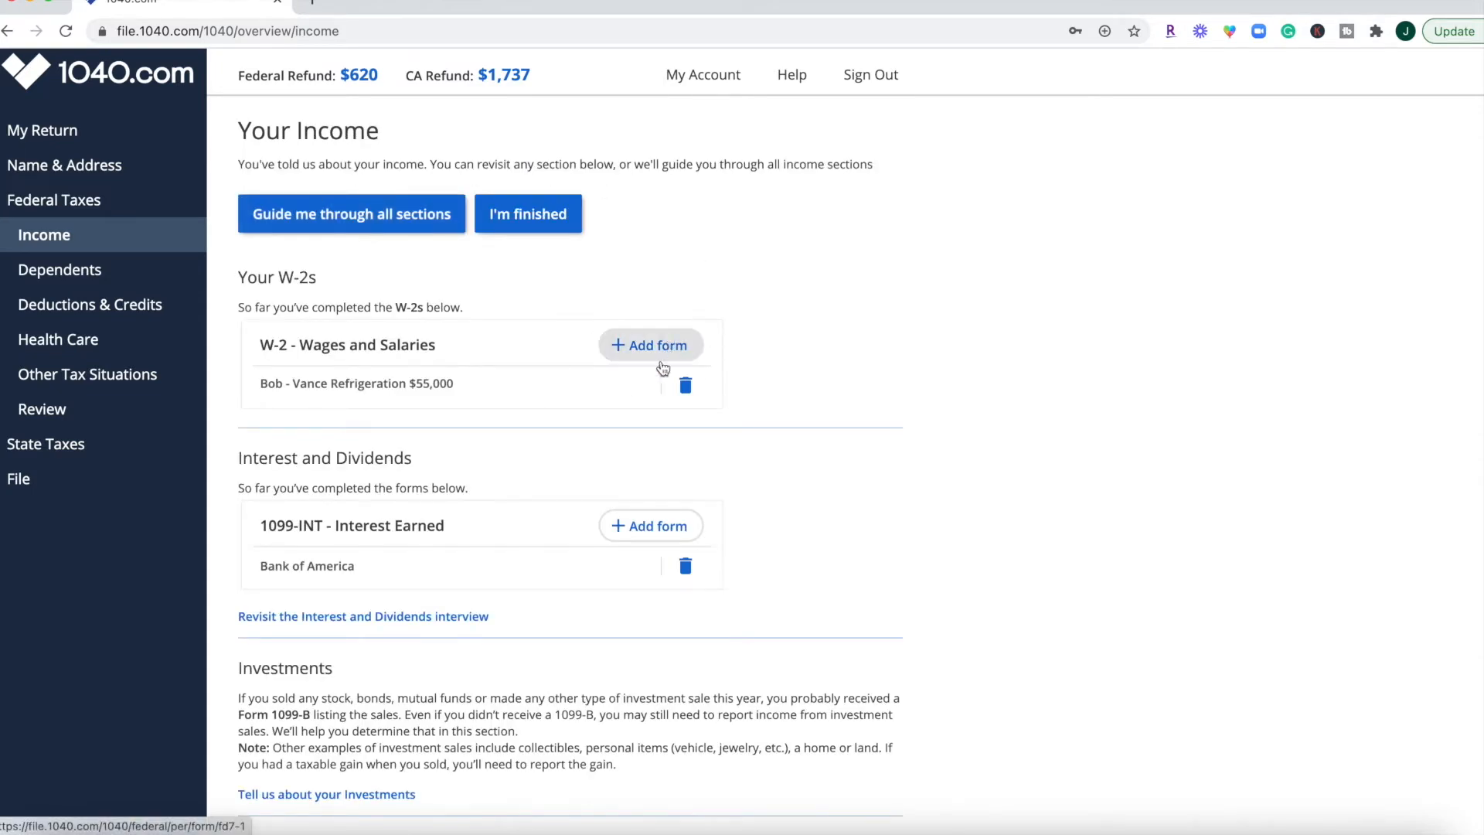
mouse_move(386, 390)
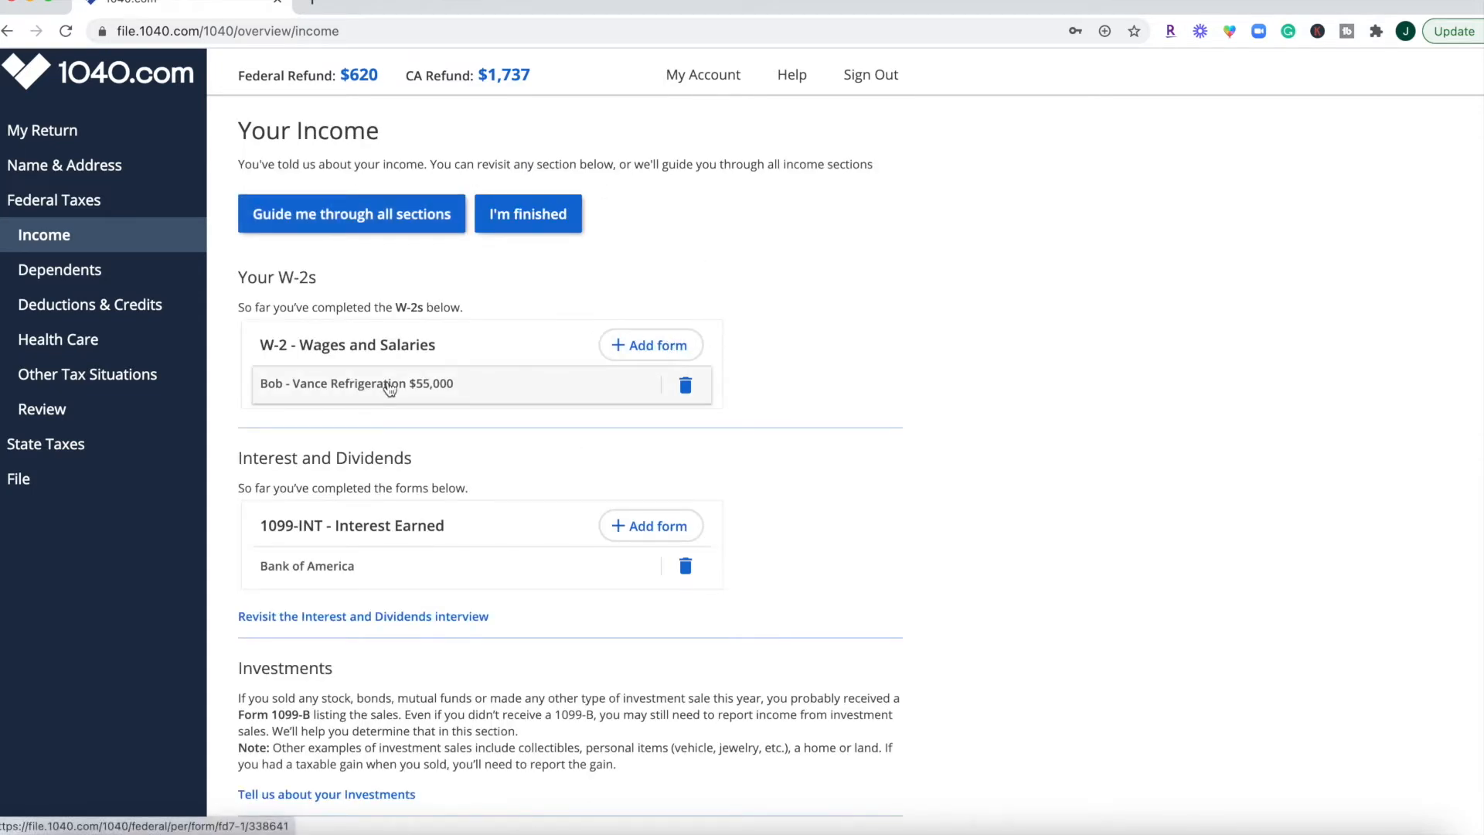
click(357, 384)
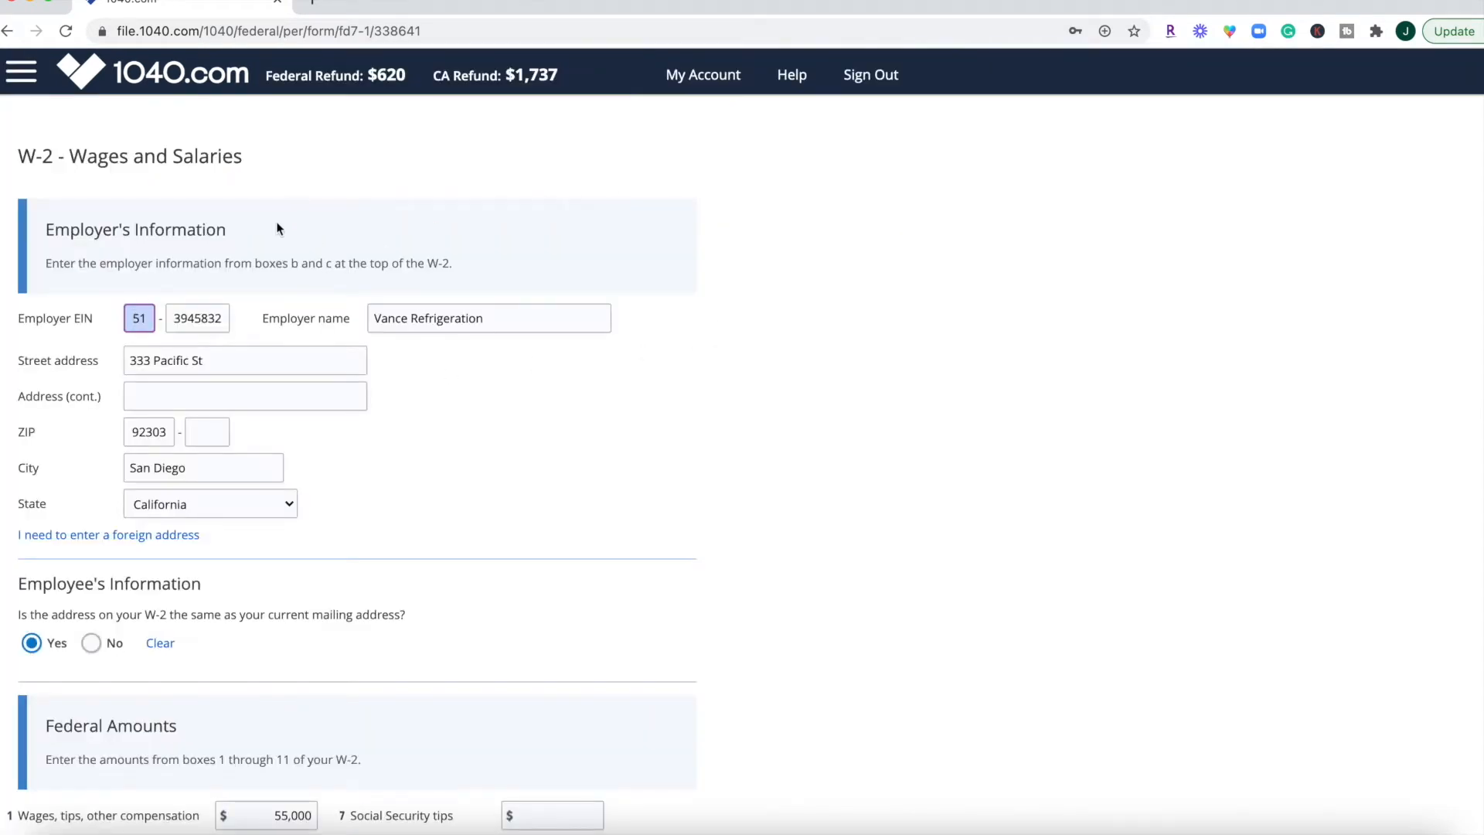
Review the $55,000 W-2 down through its state amounts and save it.
scroll(down, 3)
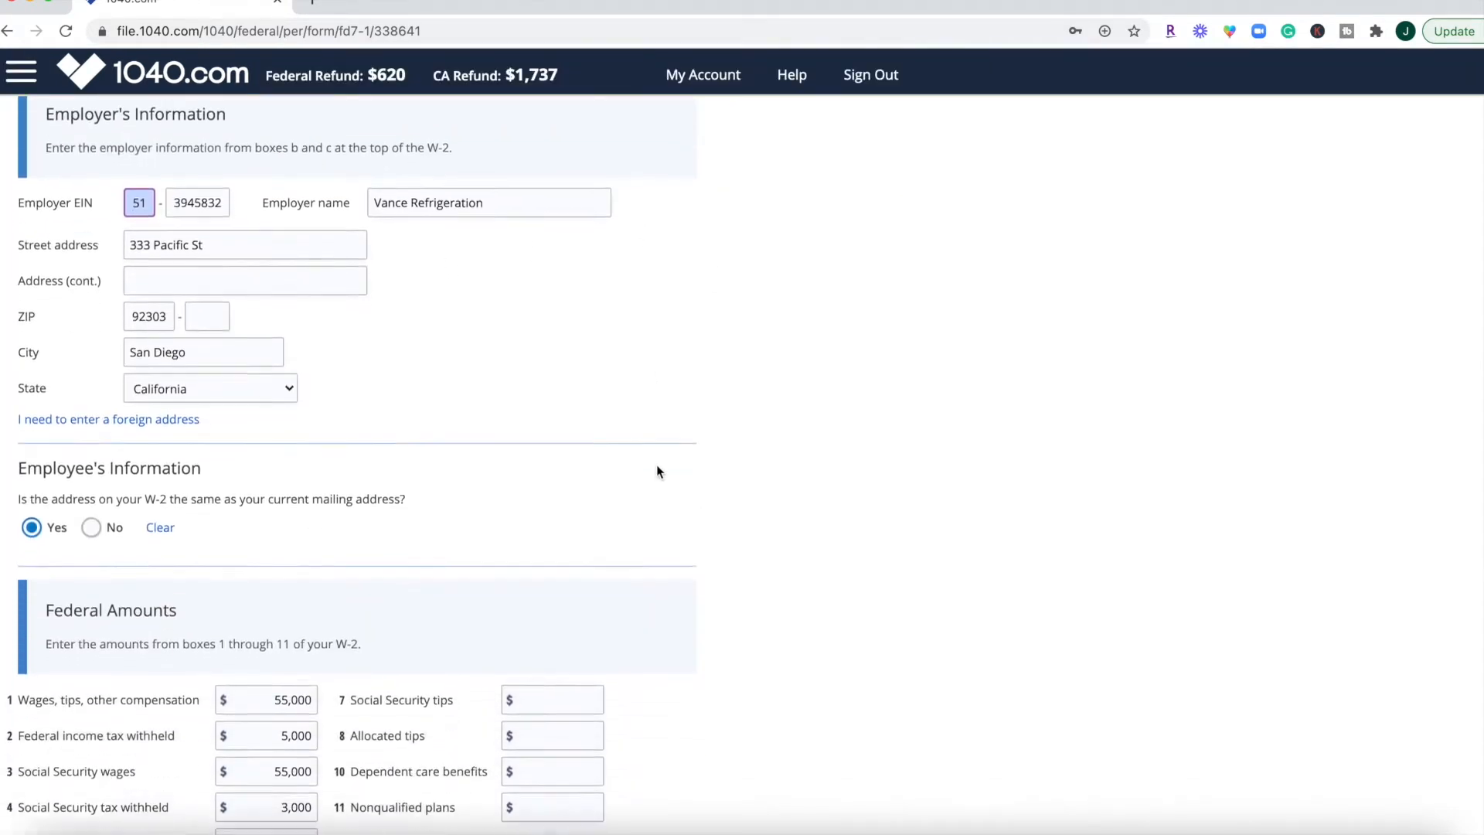
scroll(down, 3)
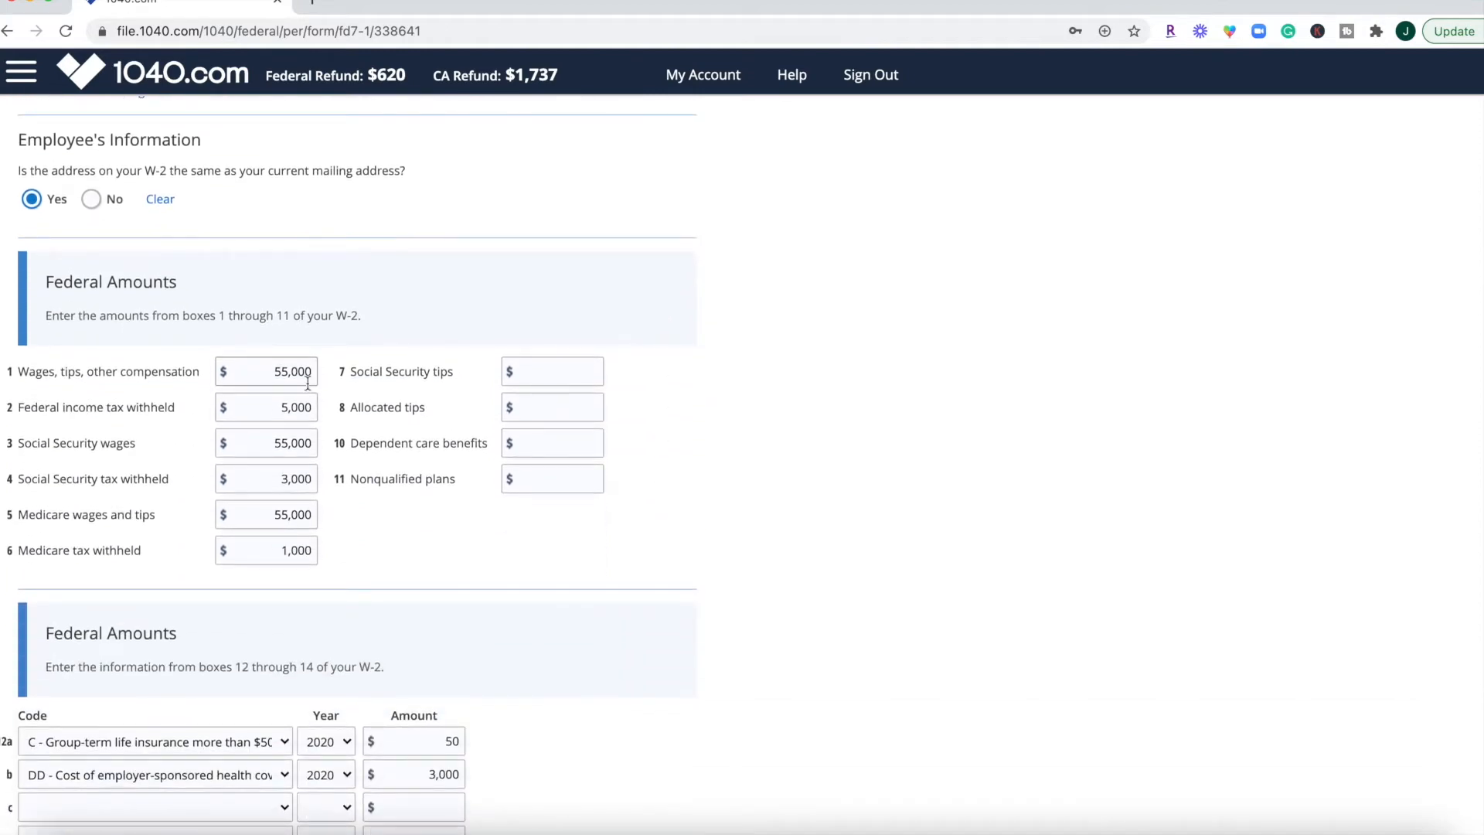
scroll(down, 3)
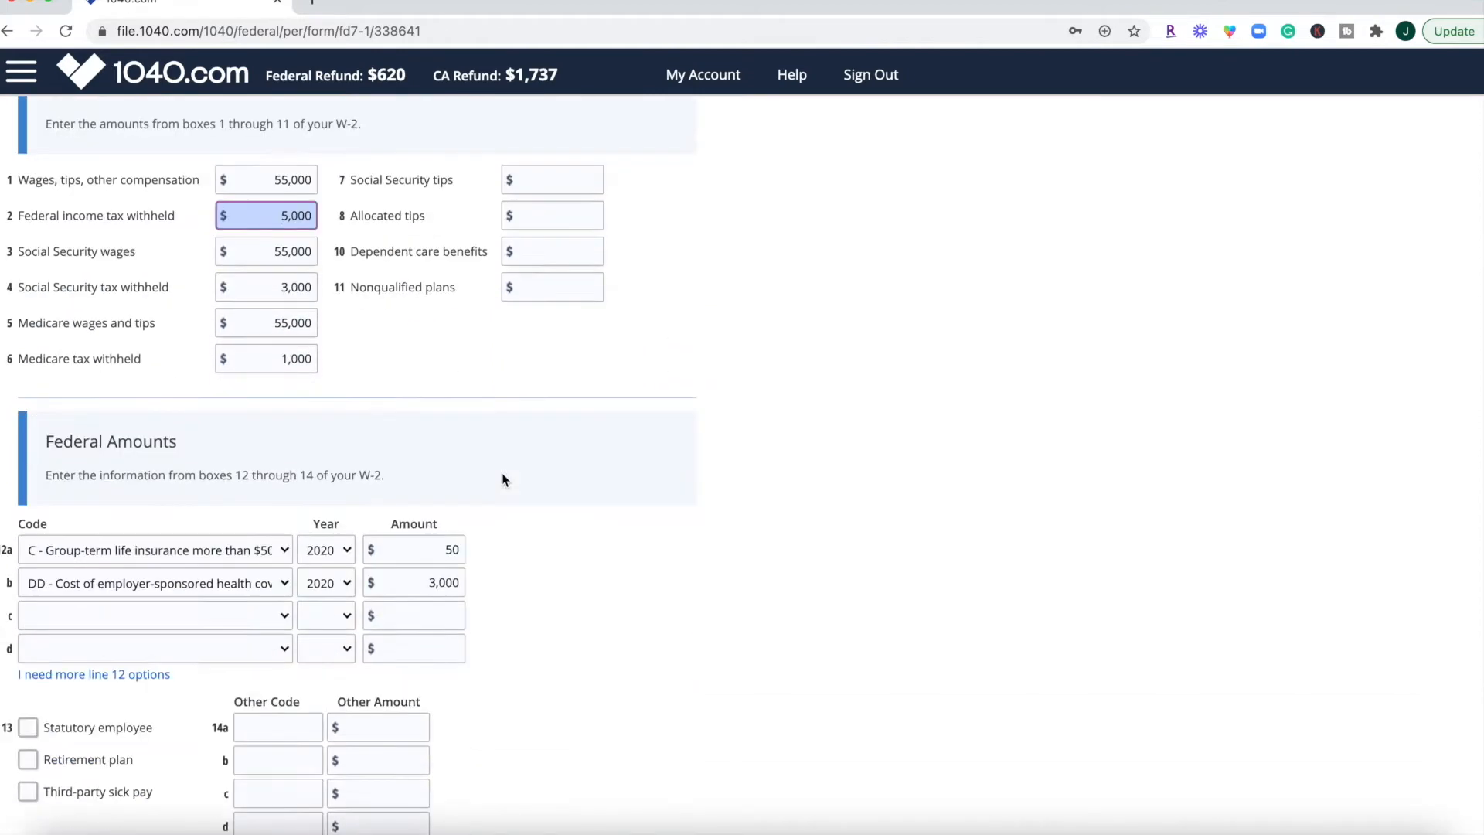
scroll(down, 3)
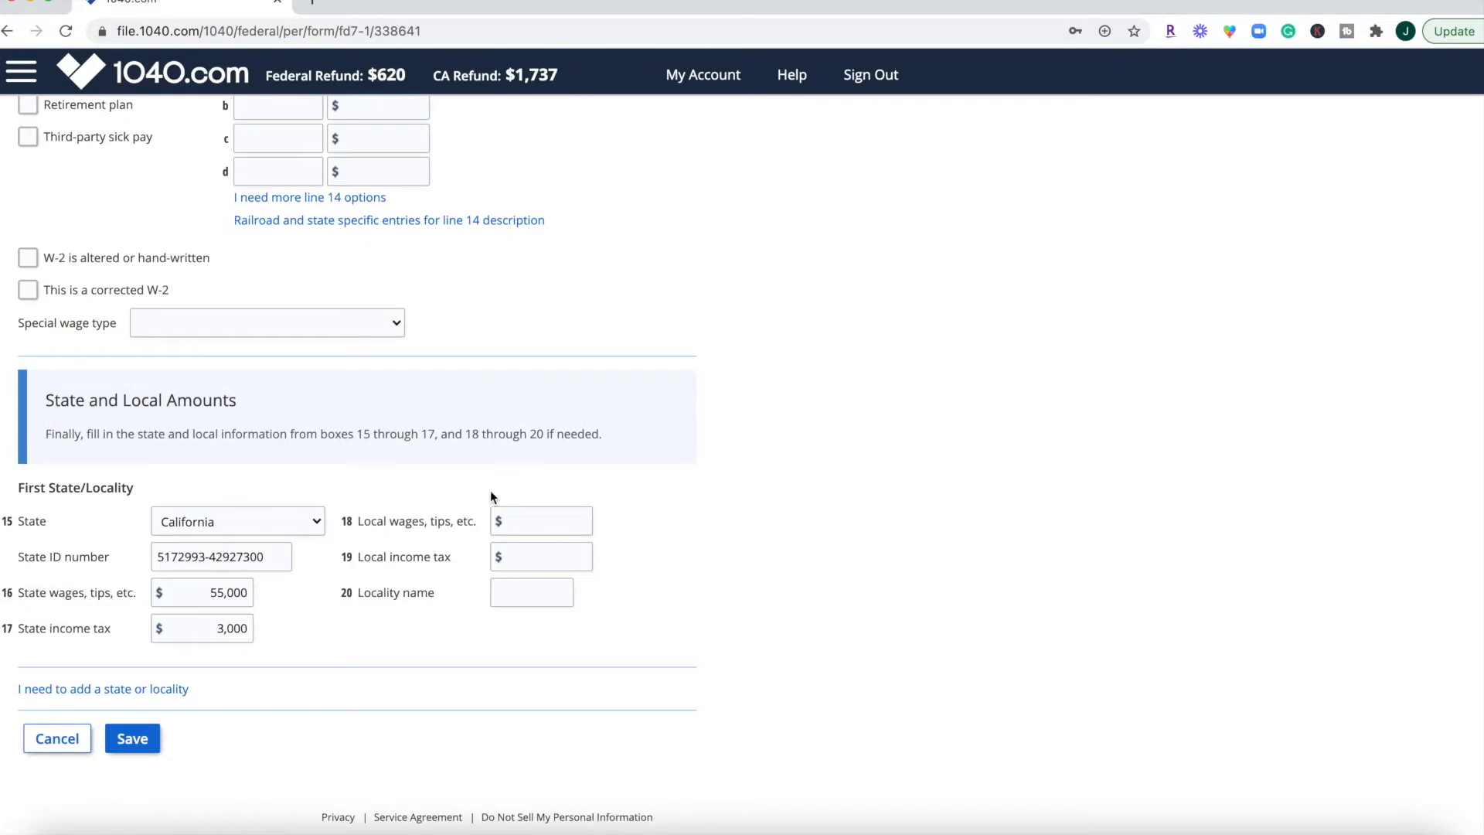
click(131, 739)
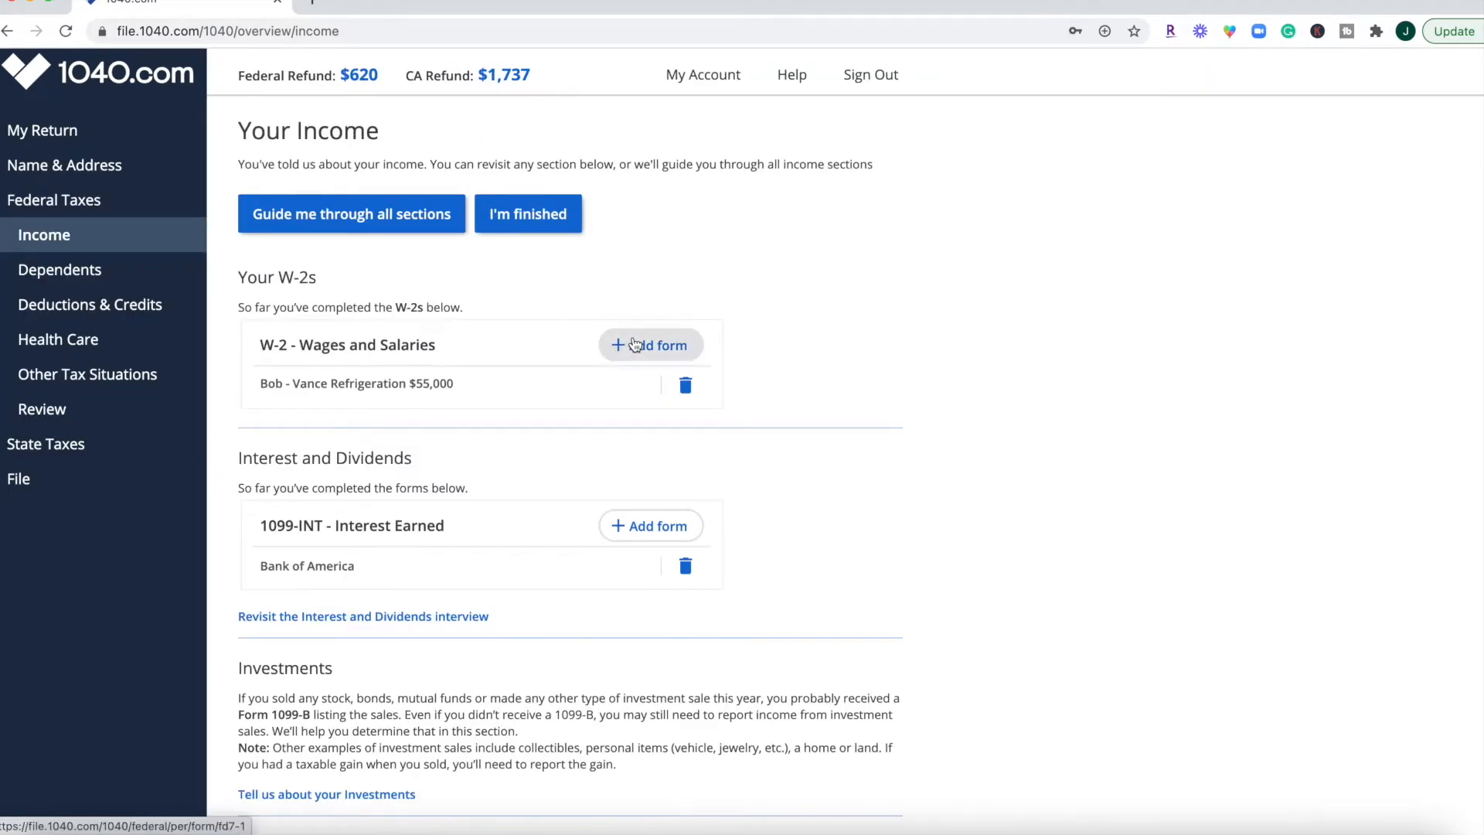
Start an additional W-2, then cancel the blank form back to the income overview.
click(649, 345)
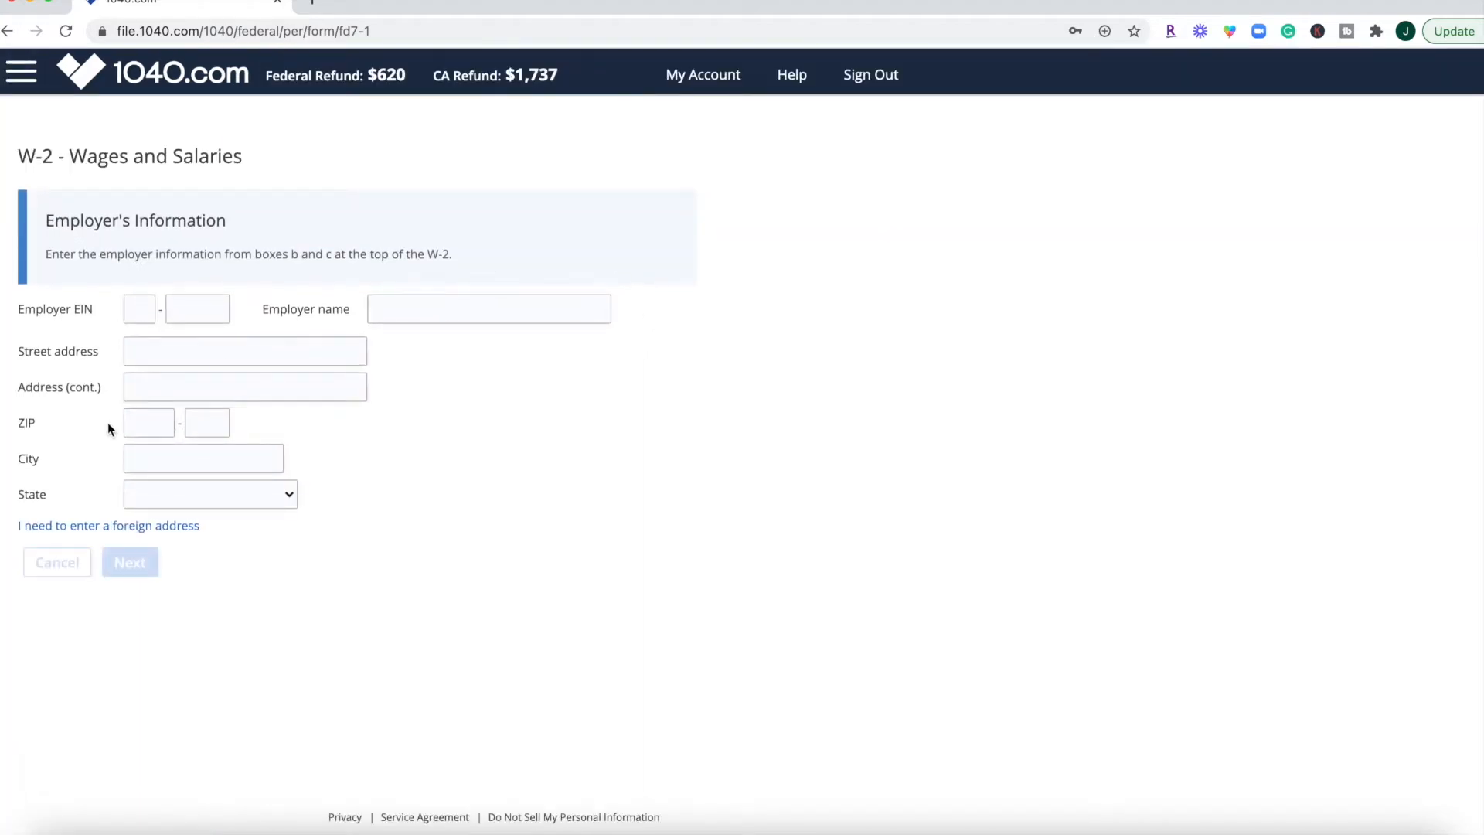
click(138, 309)
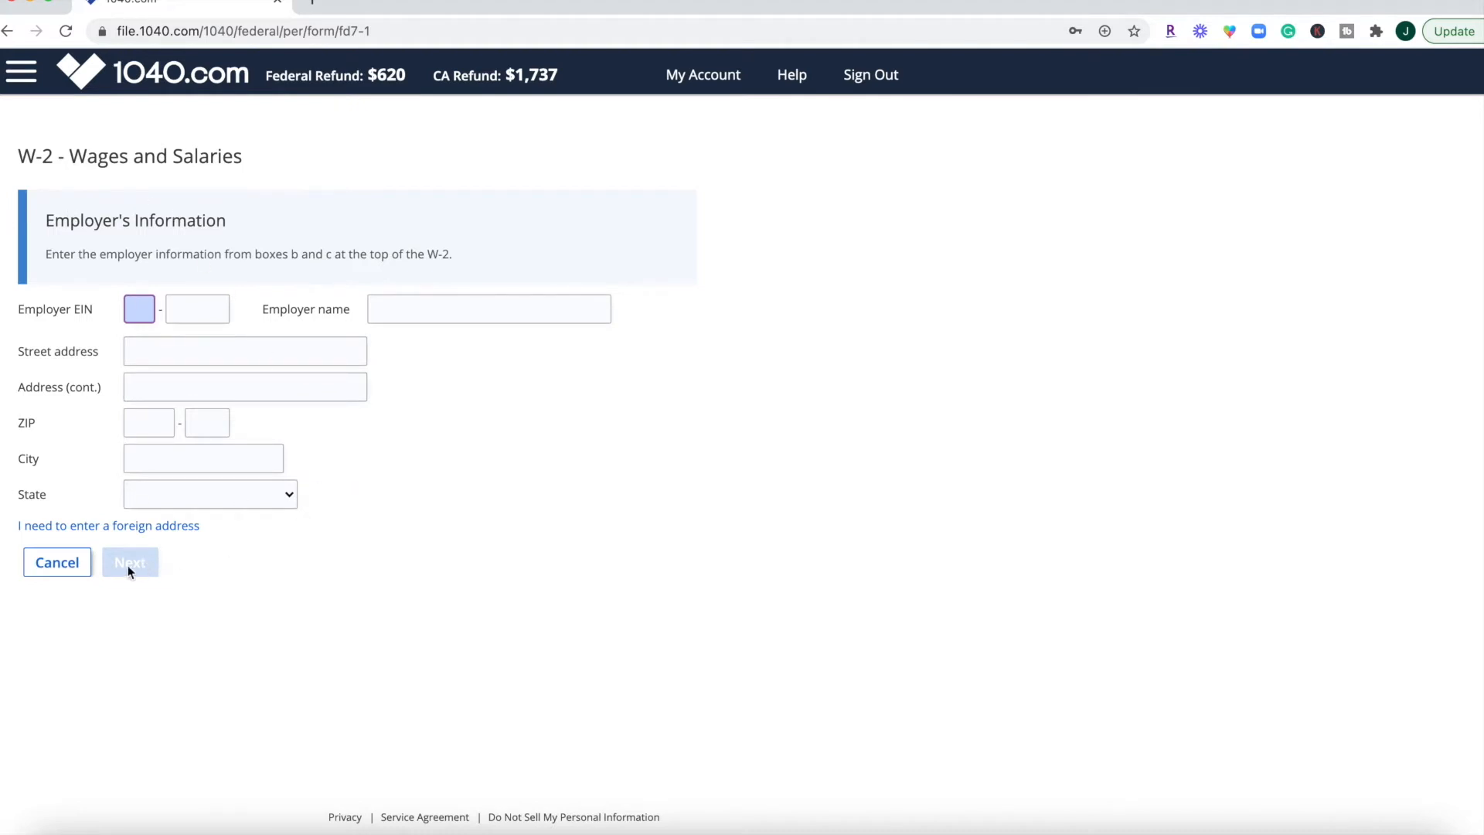
mouse_move(914, 553)
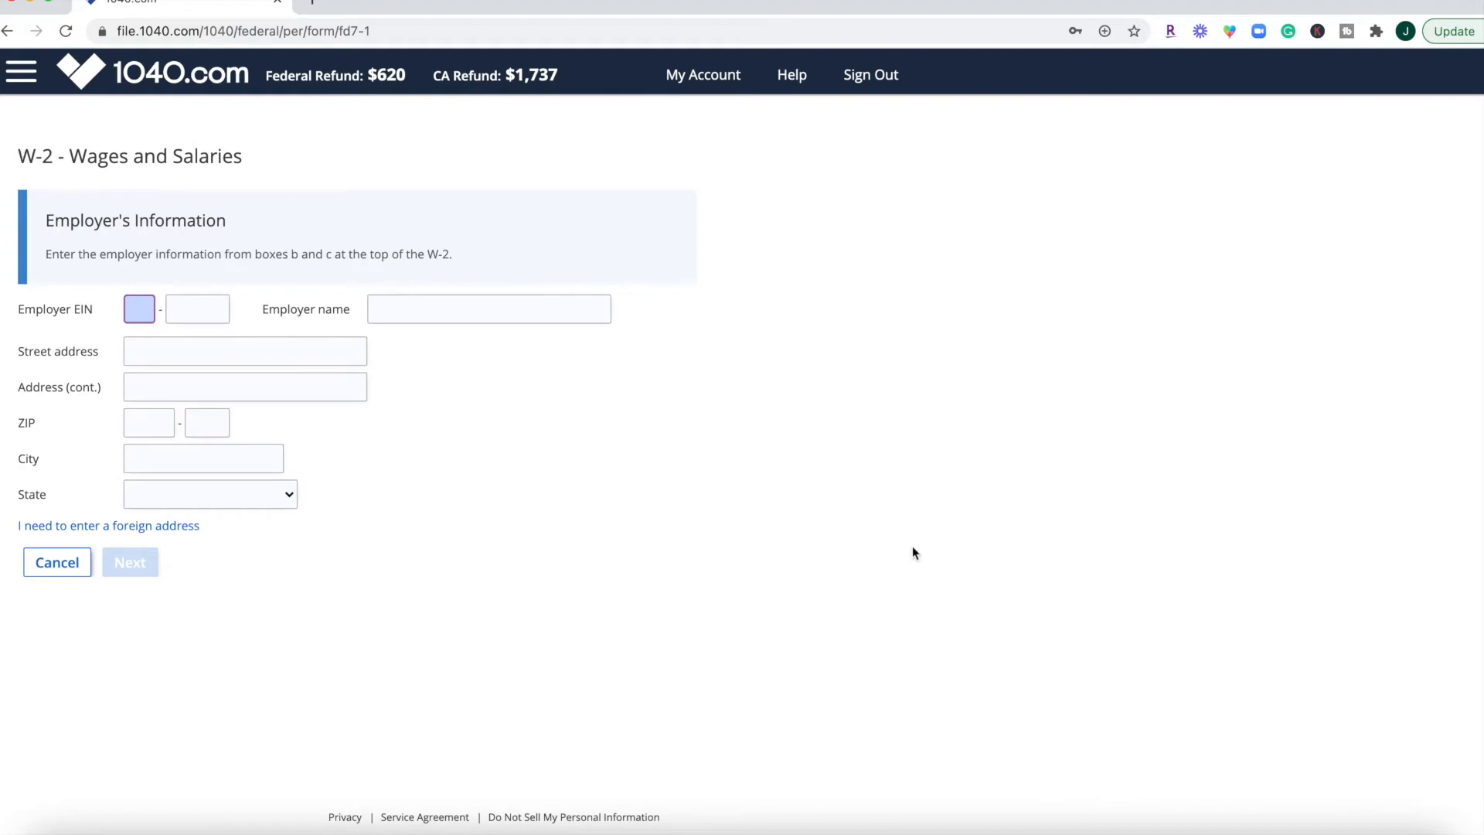
mouse_move(113, 525)
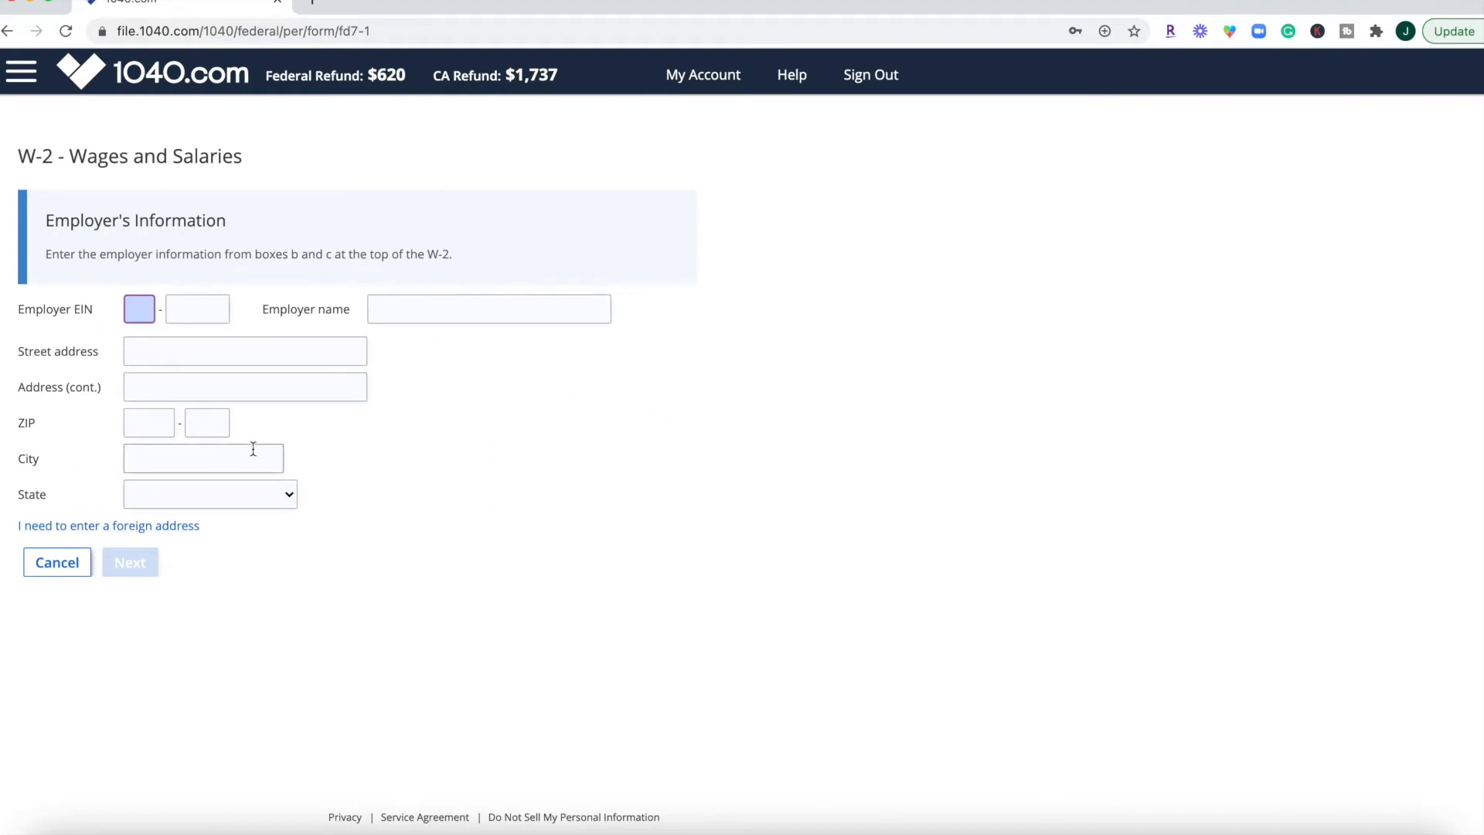
mouse_move(216, 169)
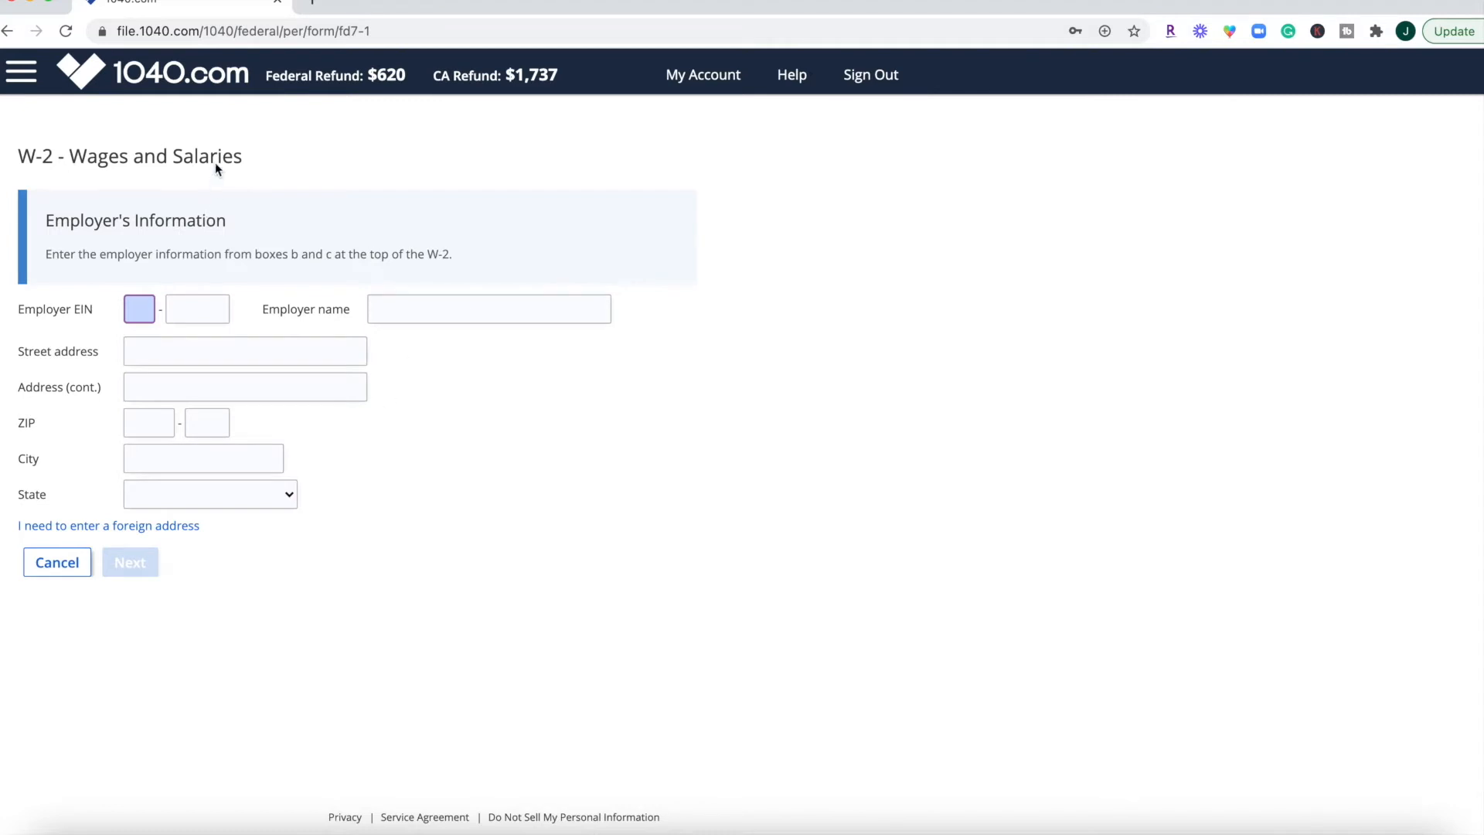
mouse_move(82, 461)
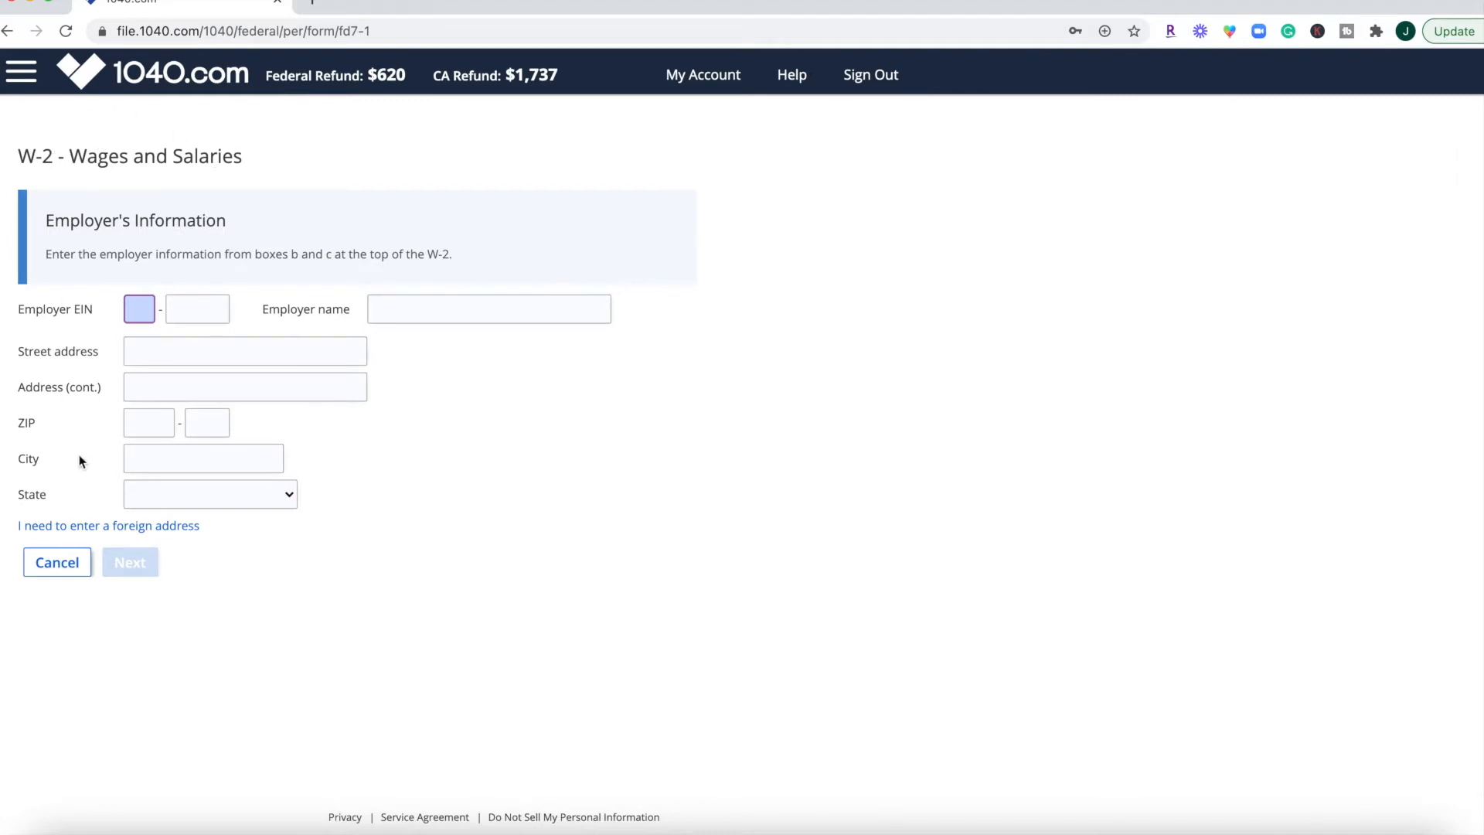
mouse_move(76, 693)
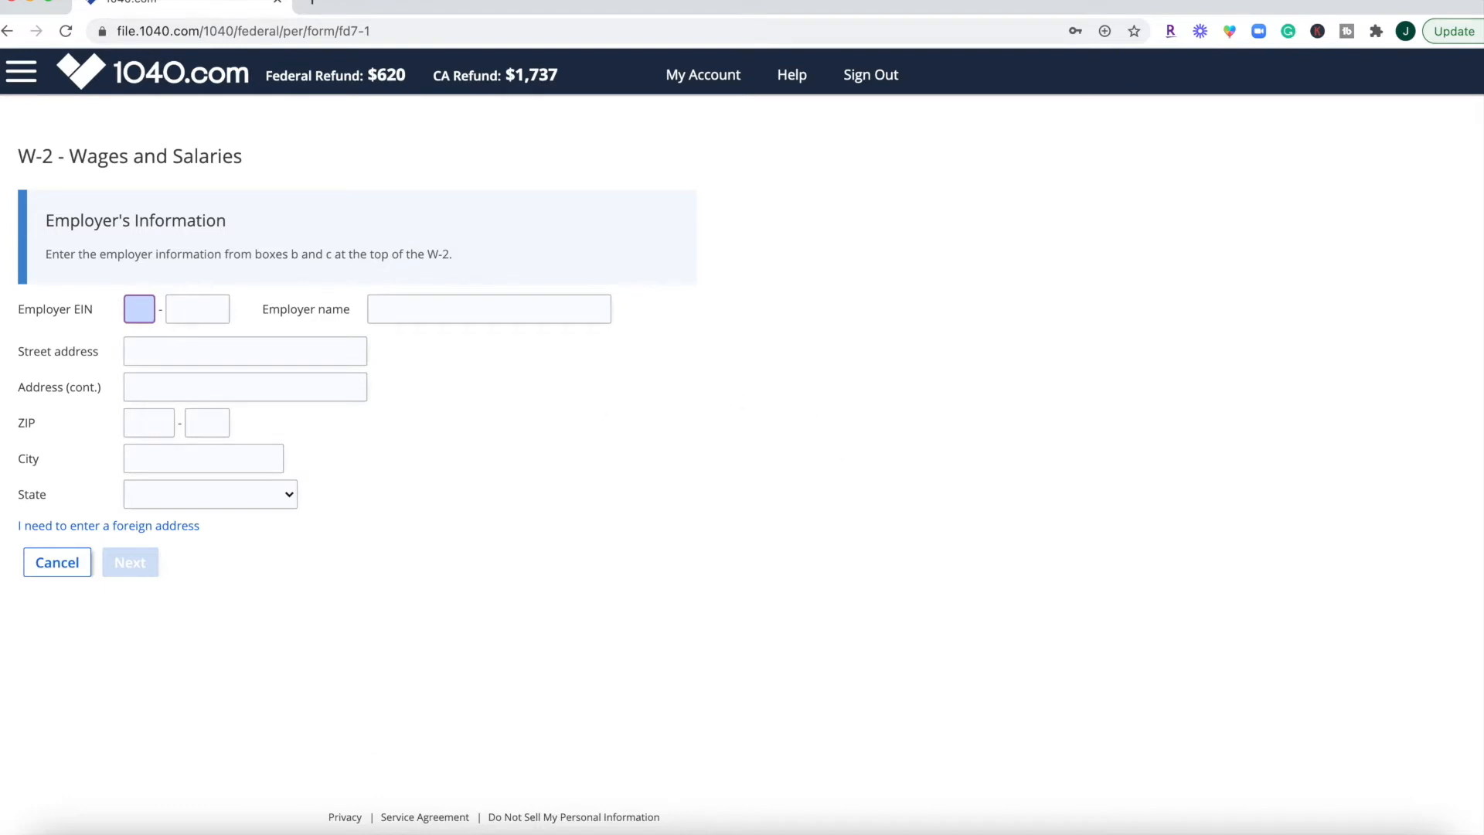
mouse_move(438, 659)
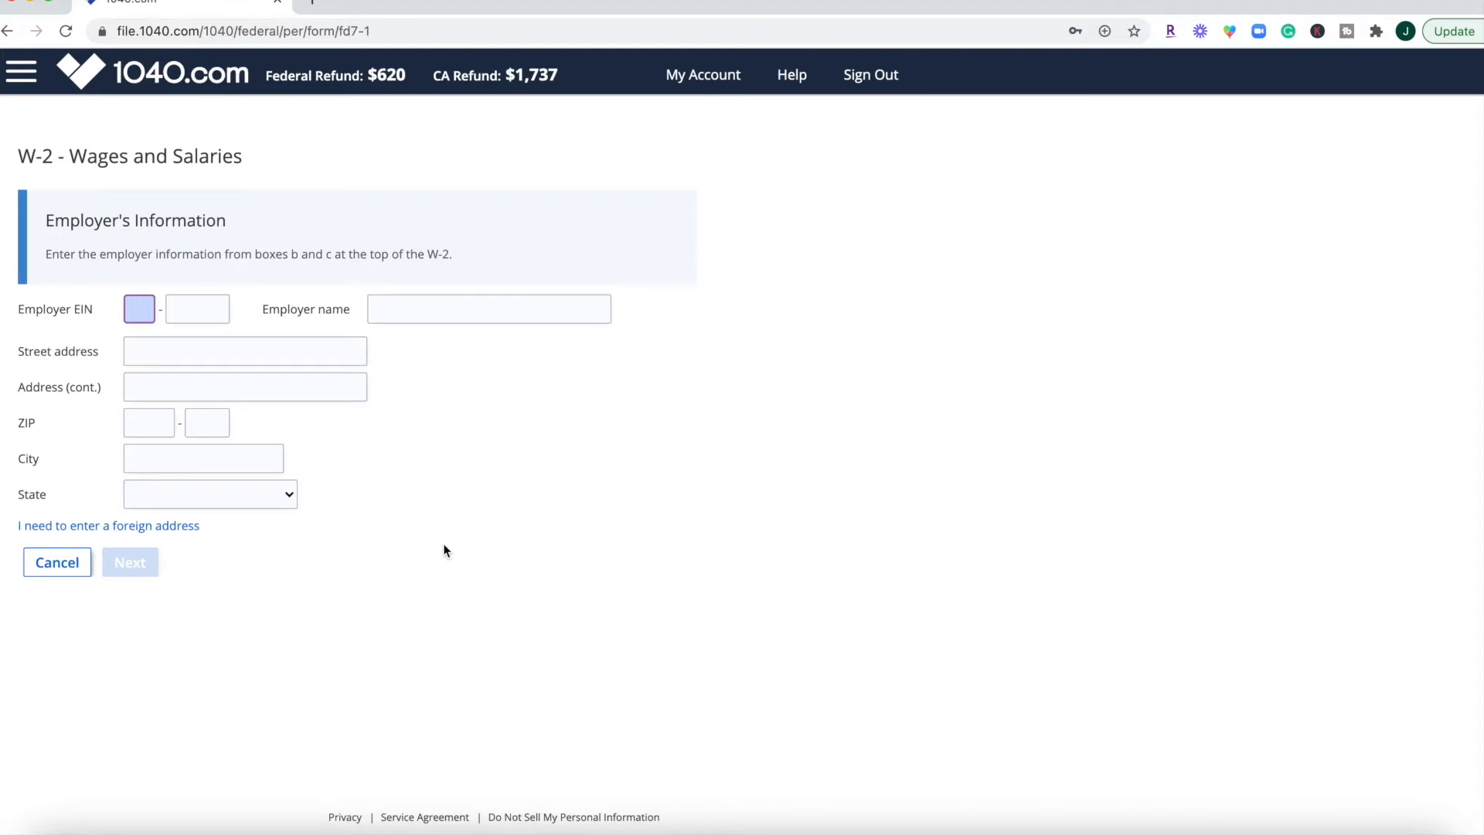
mouse_move(275, 419)
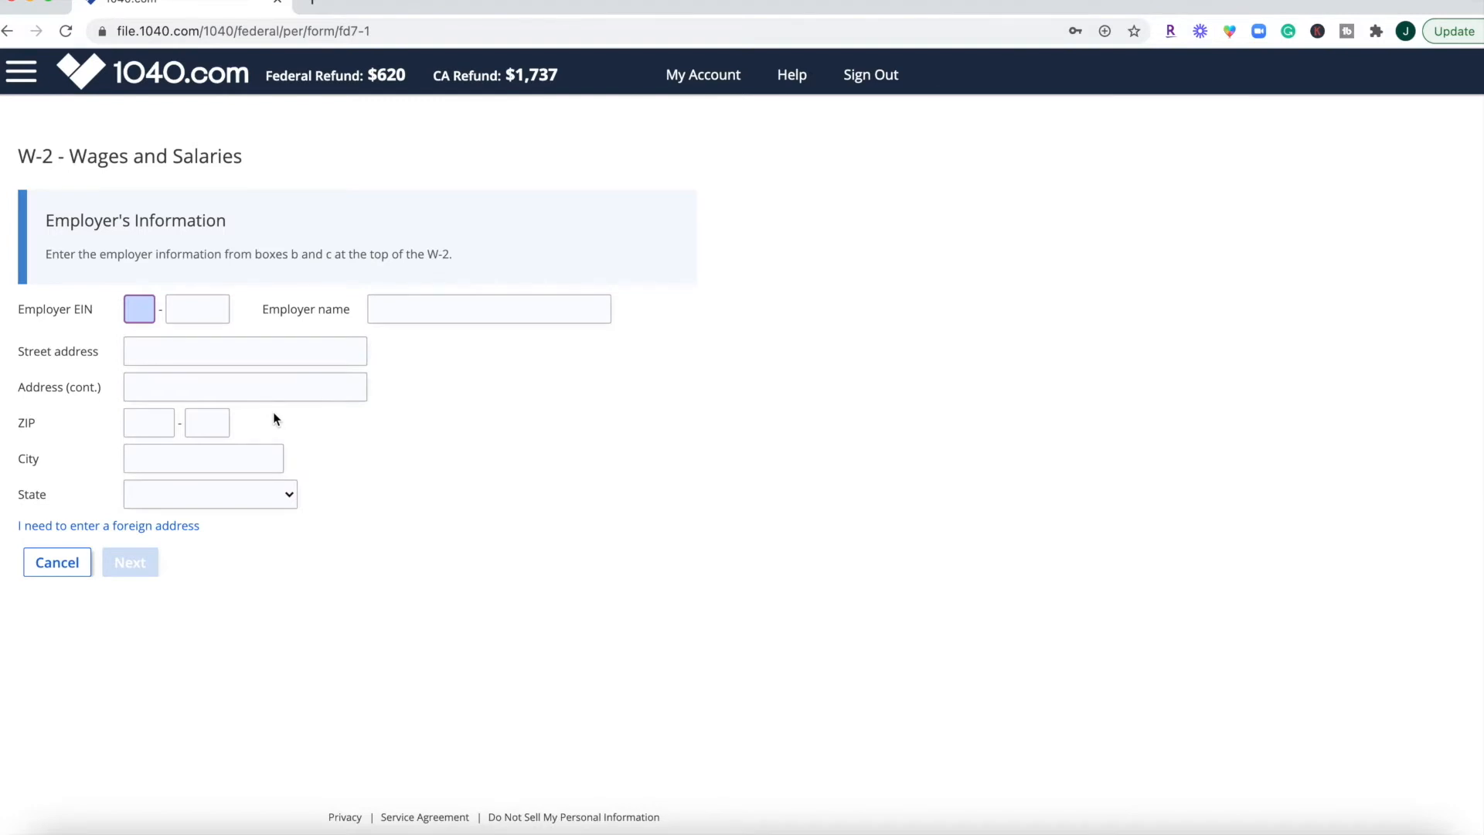
mouse_move(57, 562)
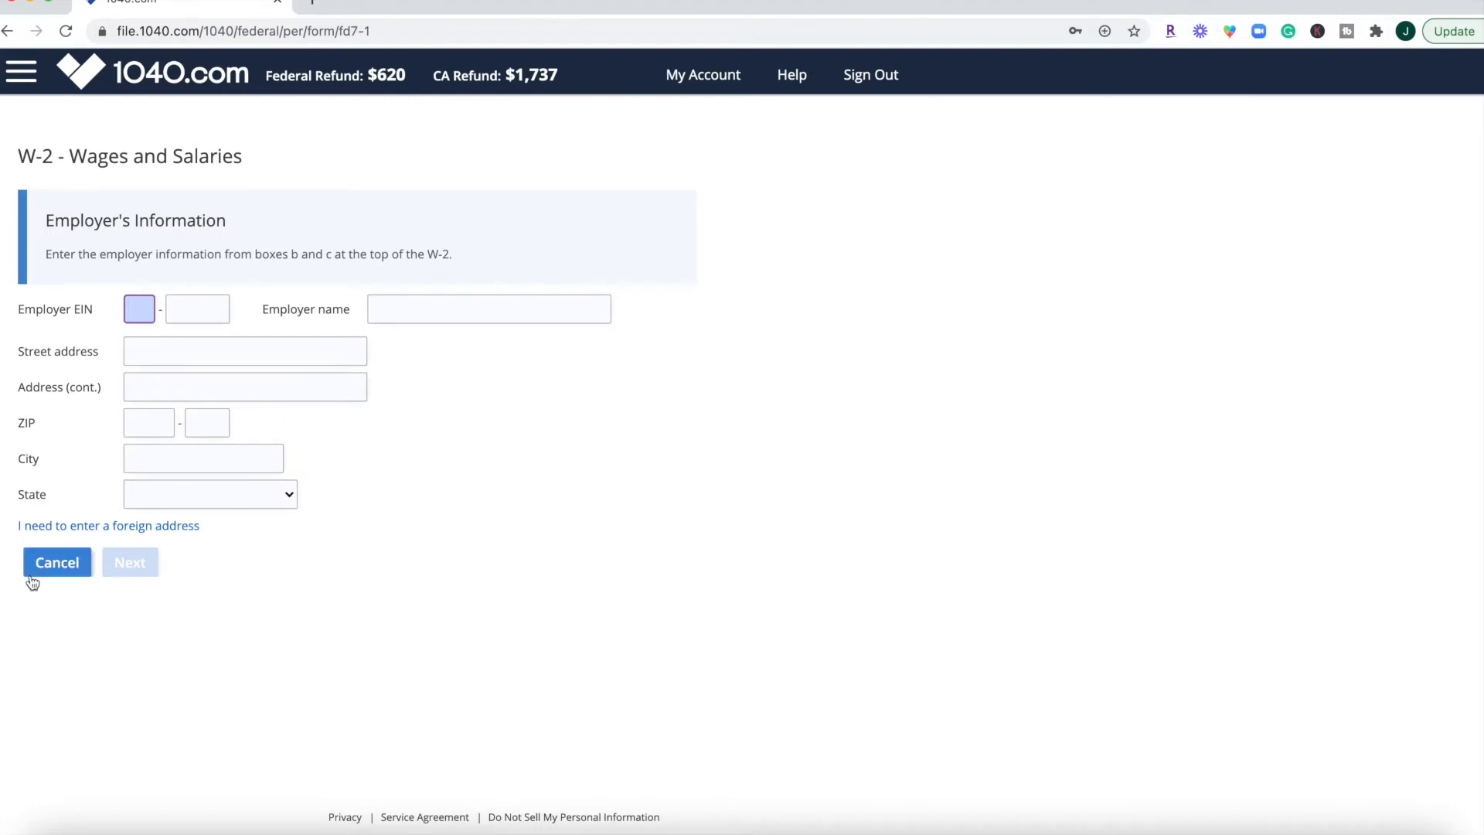
click(56, 562)
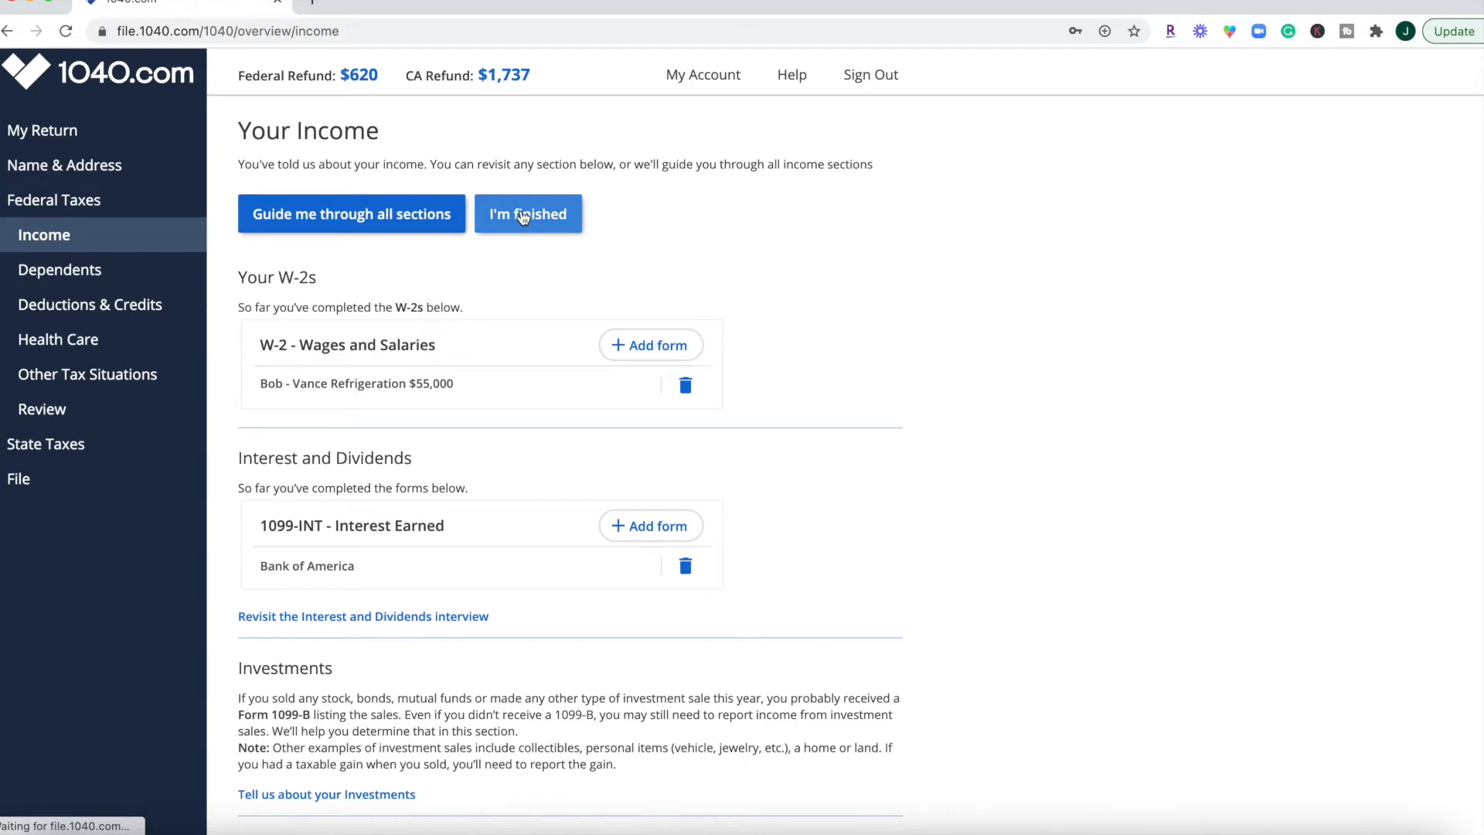
mouse_move(343, 281)
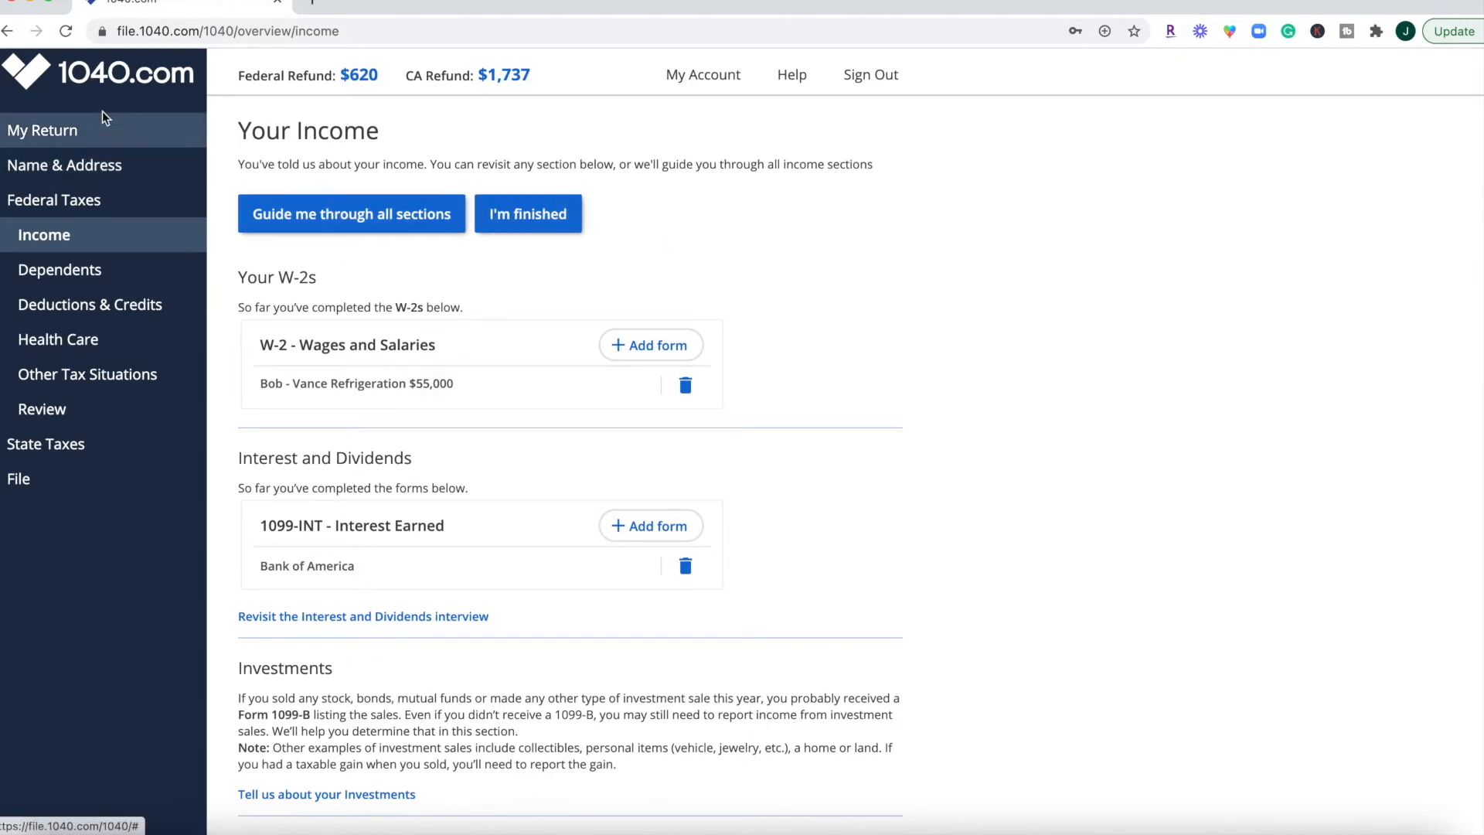
mouse_move(645, 563)
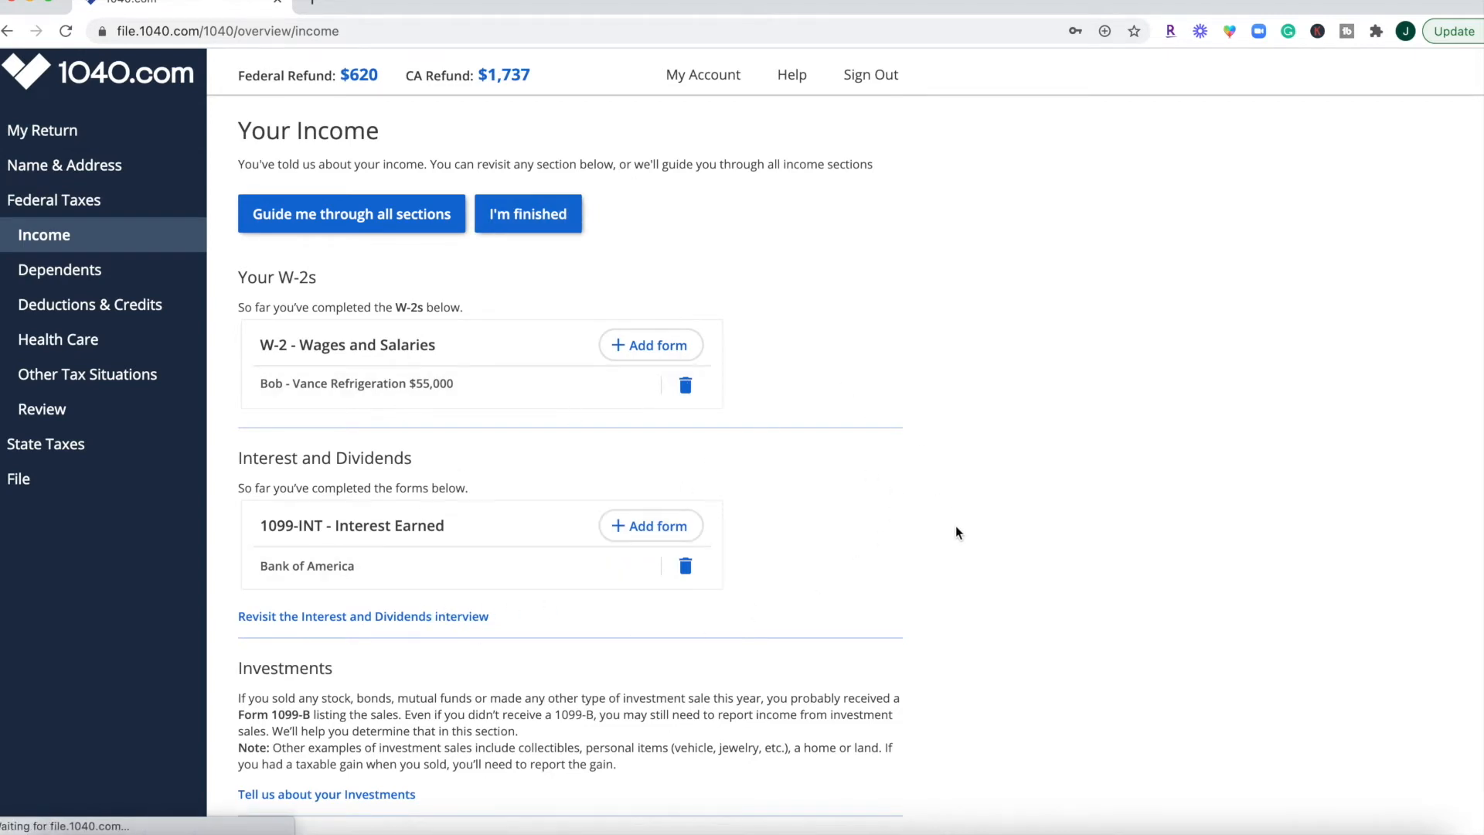
Look through the income overview's sections and begin the Business income questions.
scroll(down, 3)
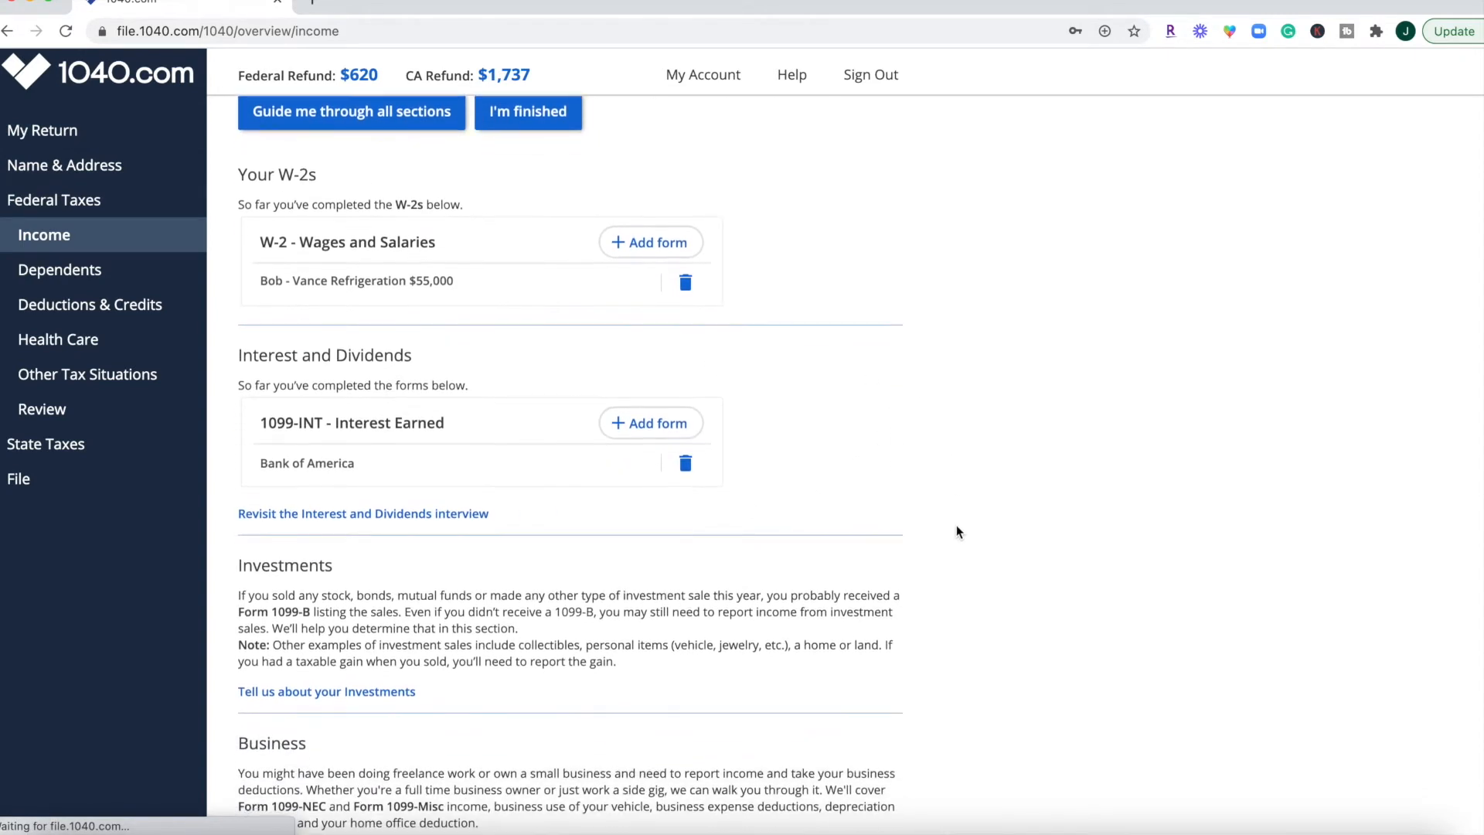
scroll(down, 3)
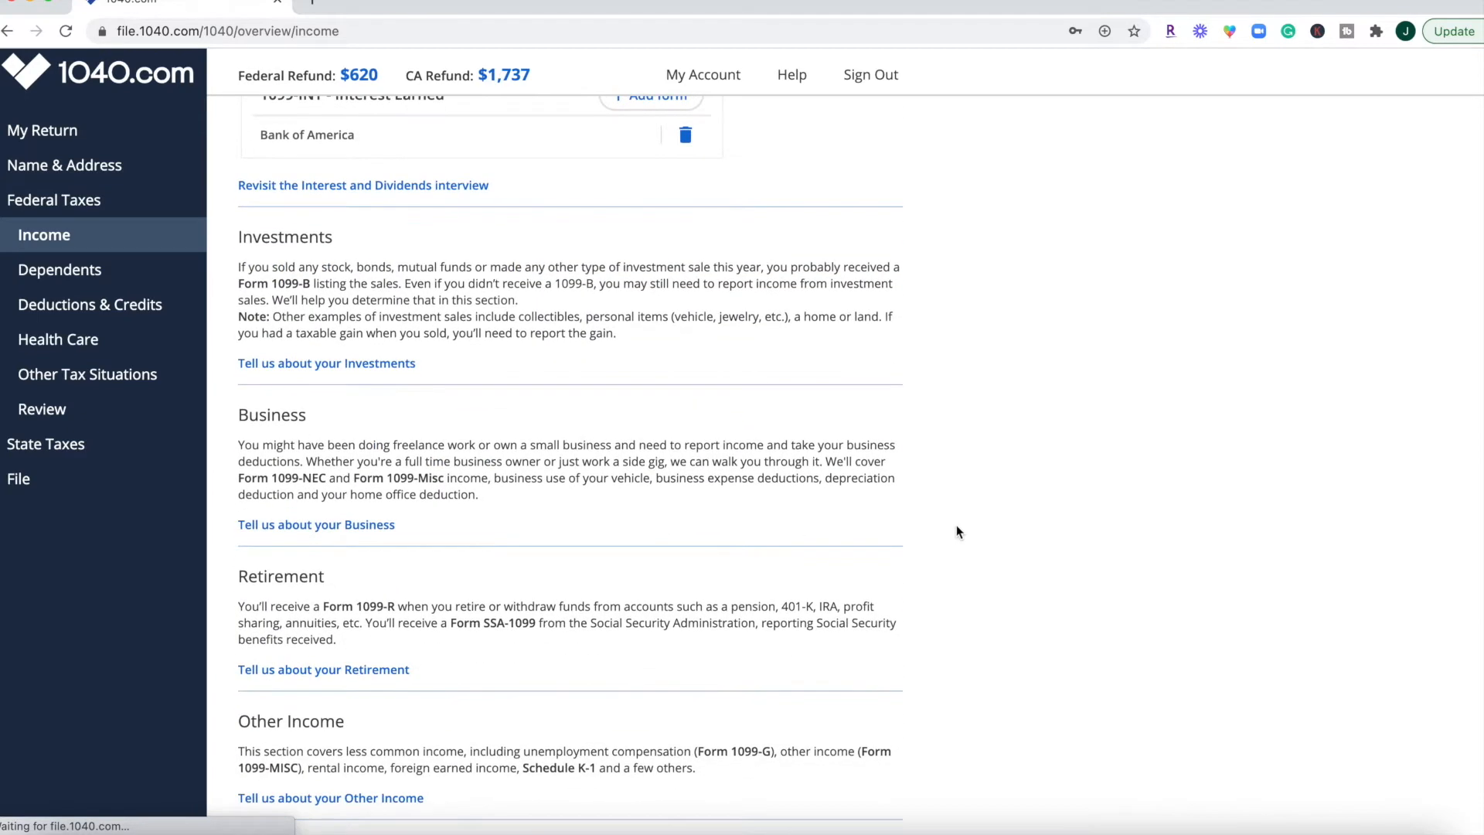
scroll(down, 3)
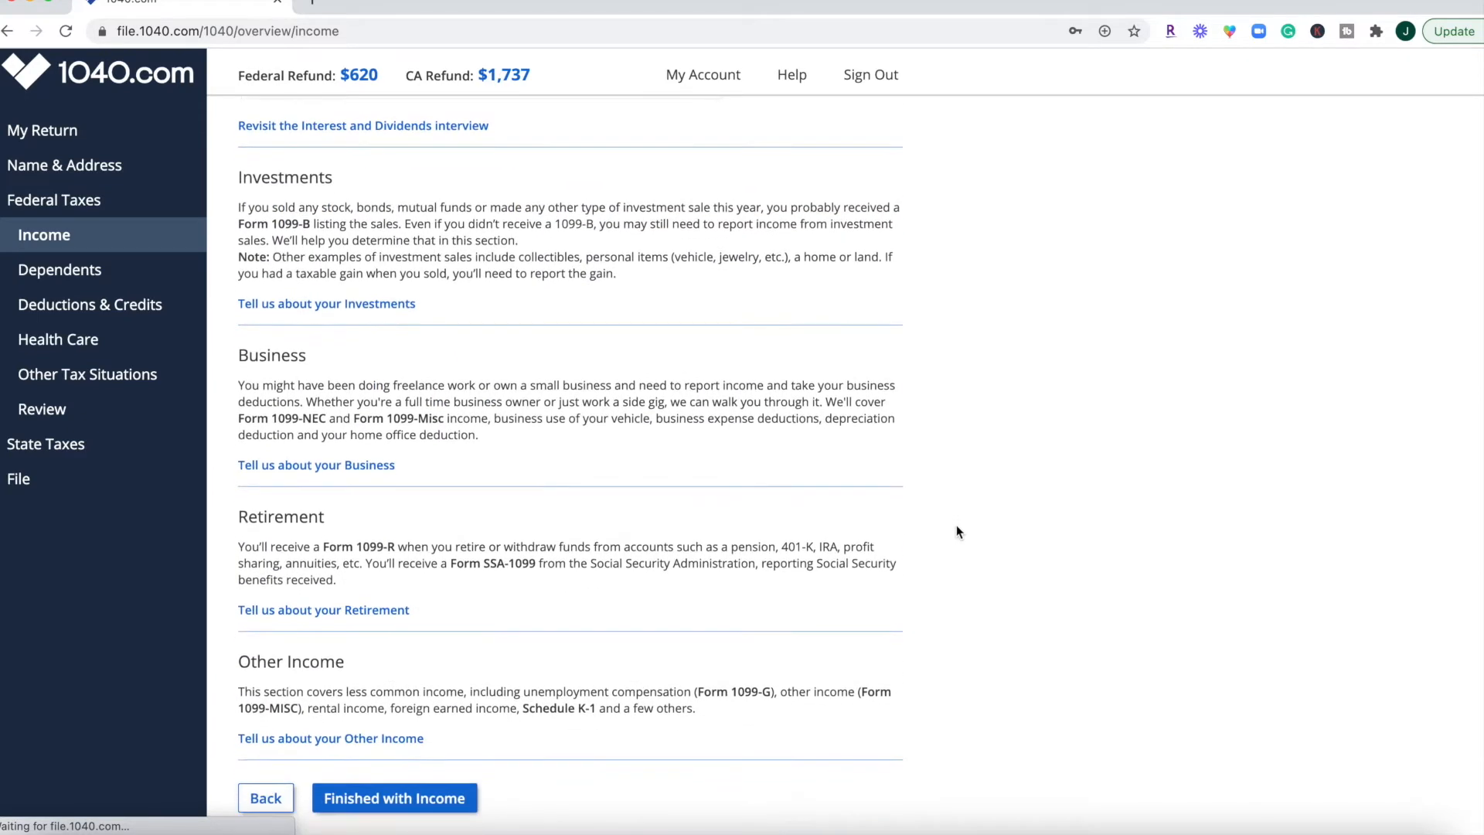
scroll(up, 3)
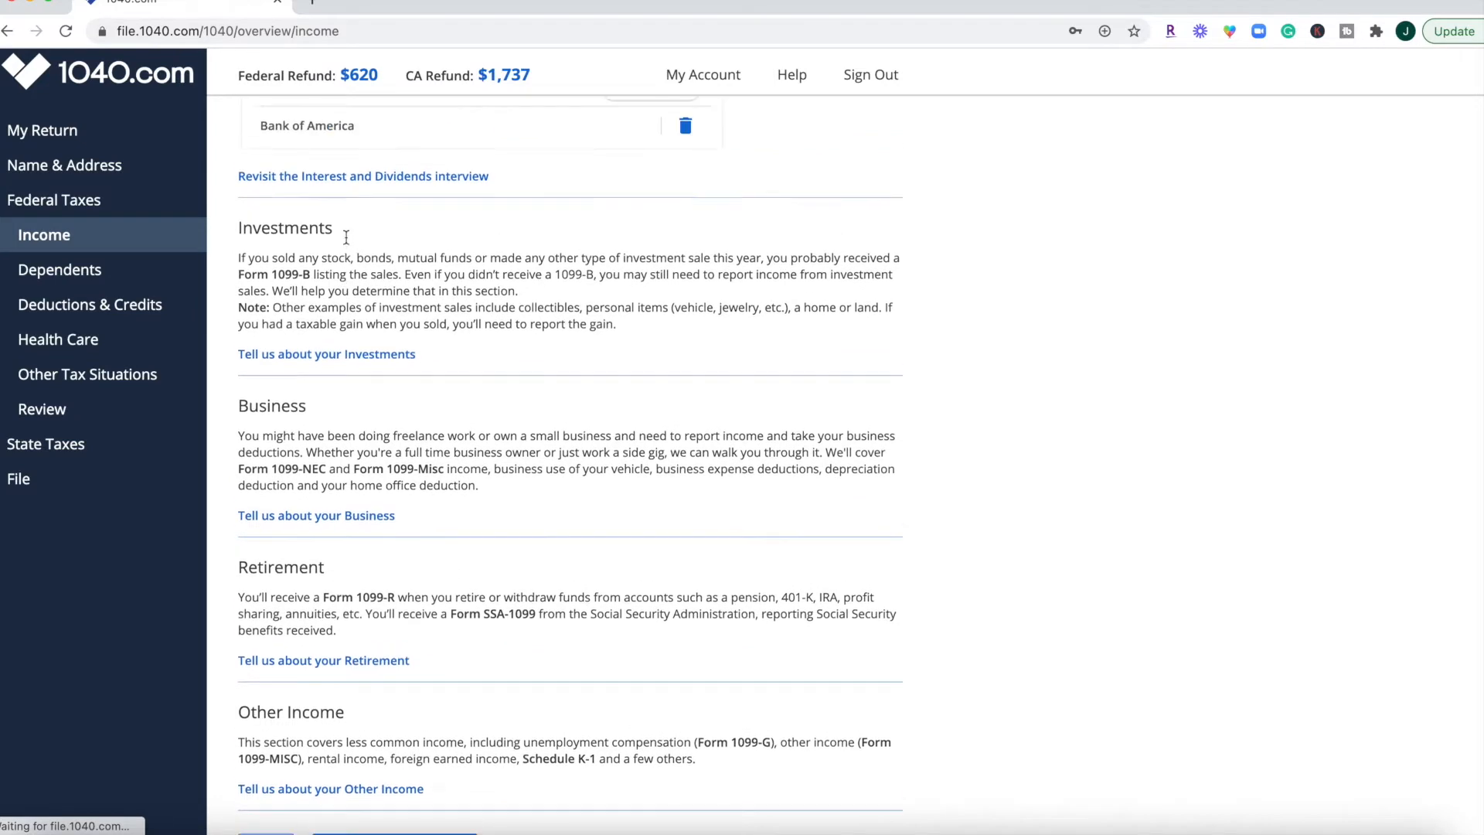
scroll(up, 3)
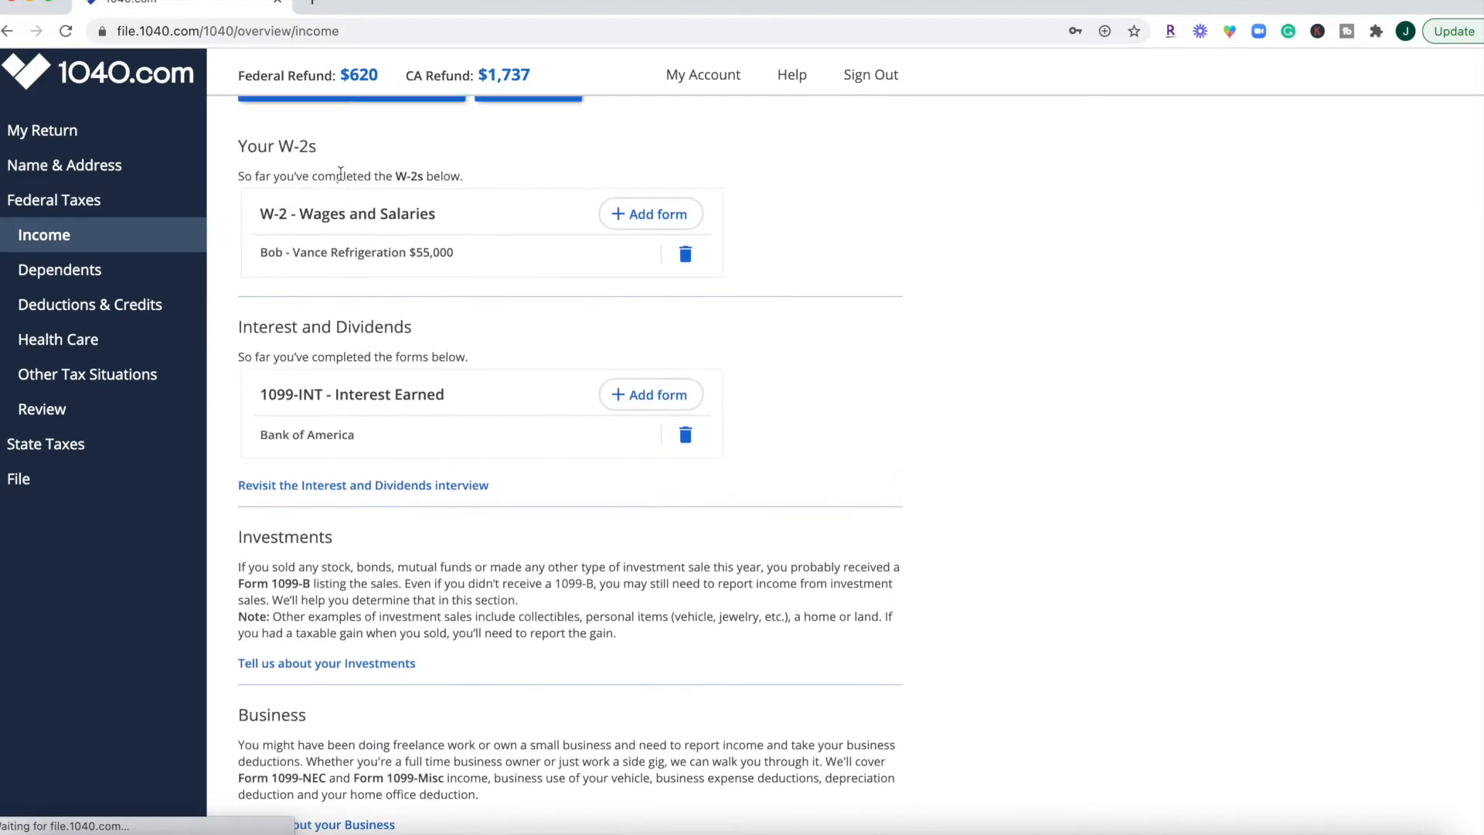
scroll(down, 3)
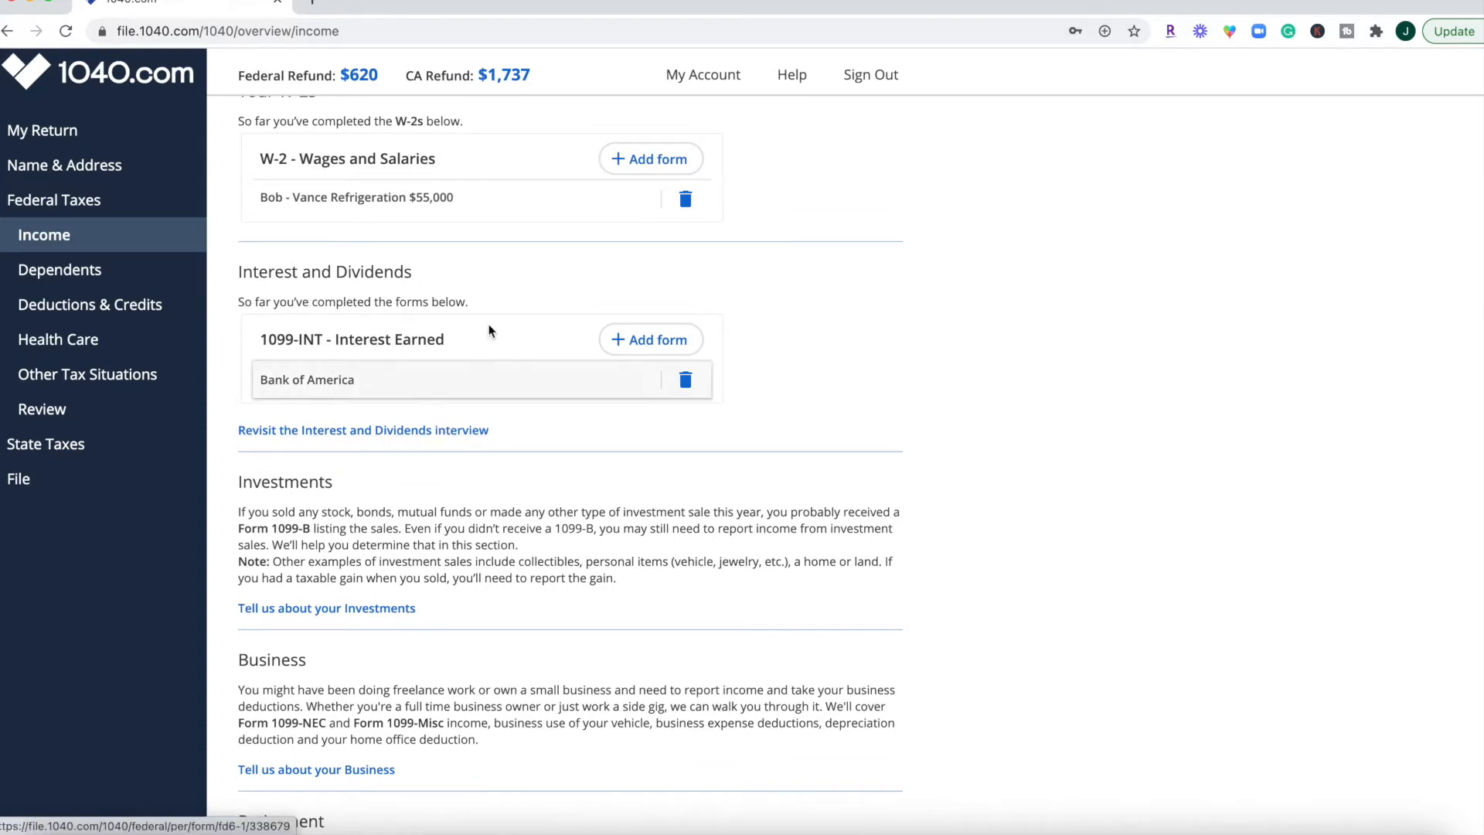
scroll(down, 3)
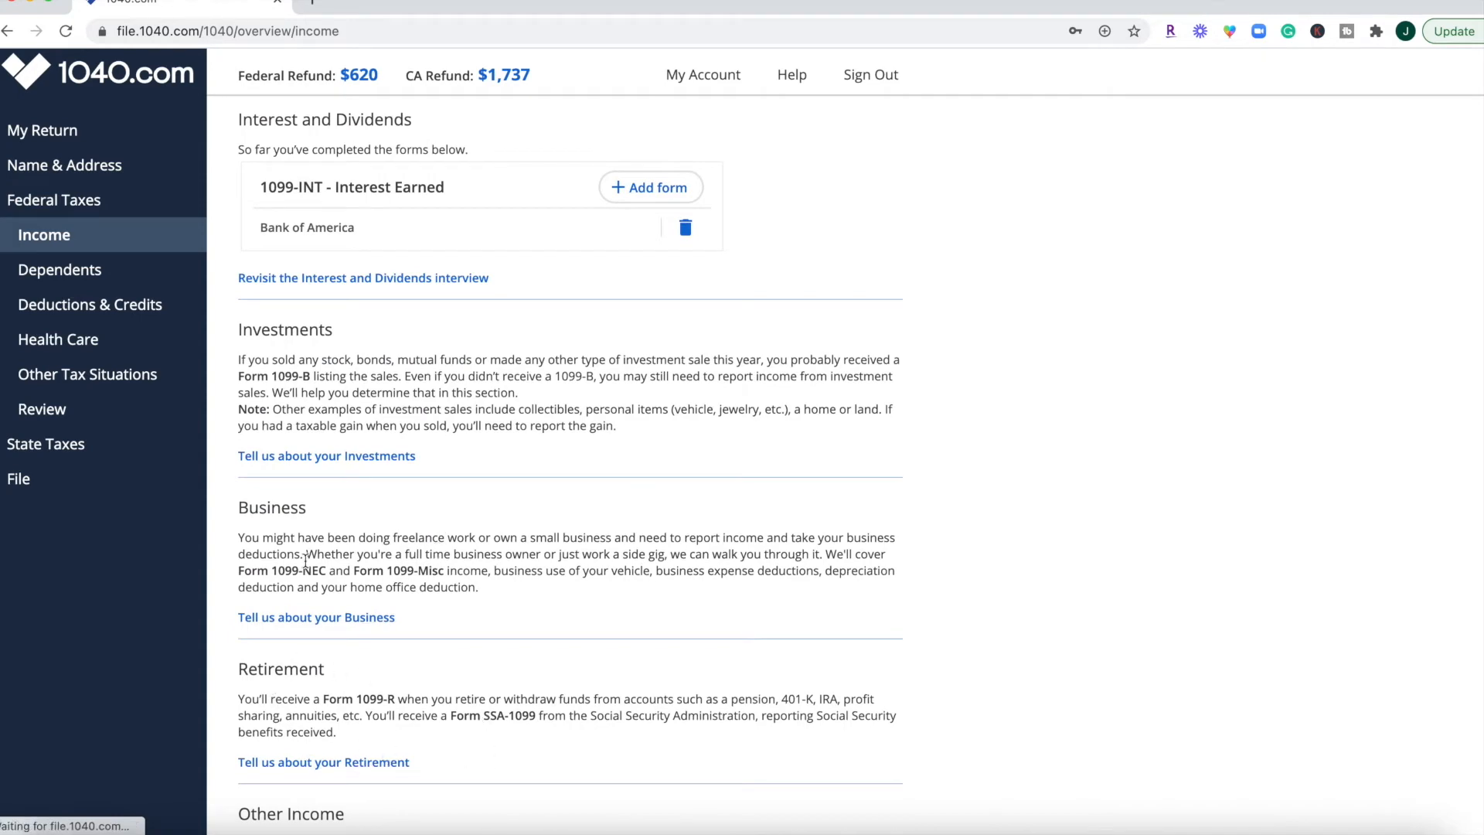
scroll(down, 3)
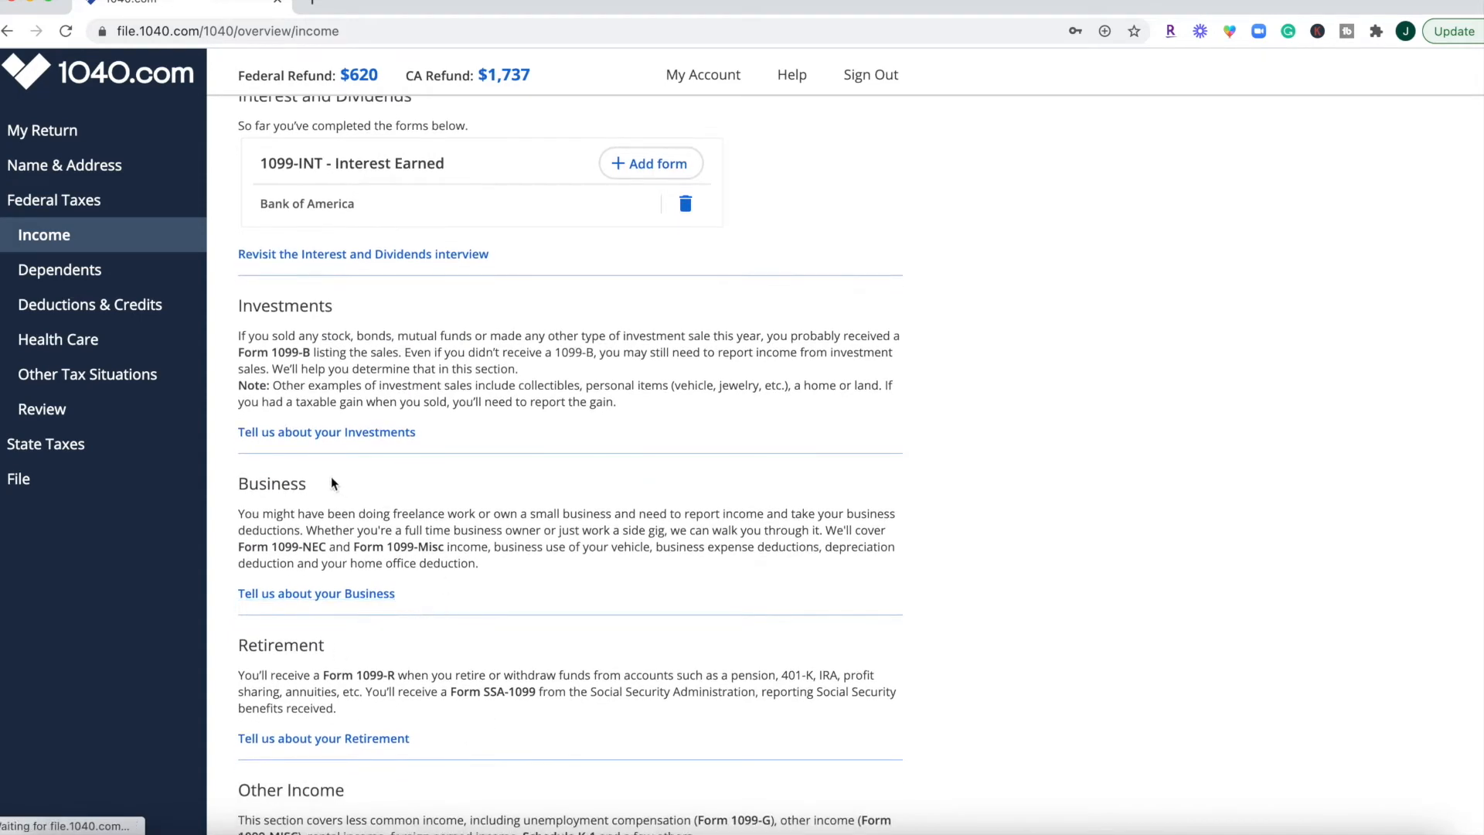
scroll(down, 3)
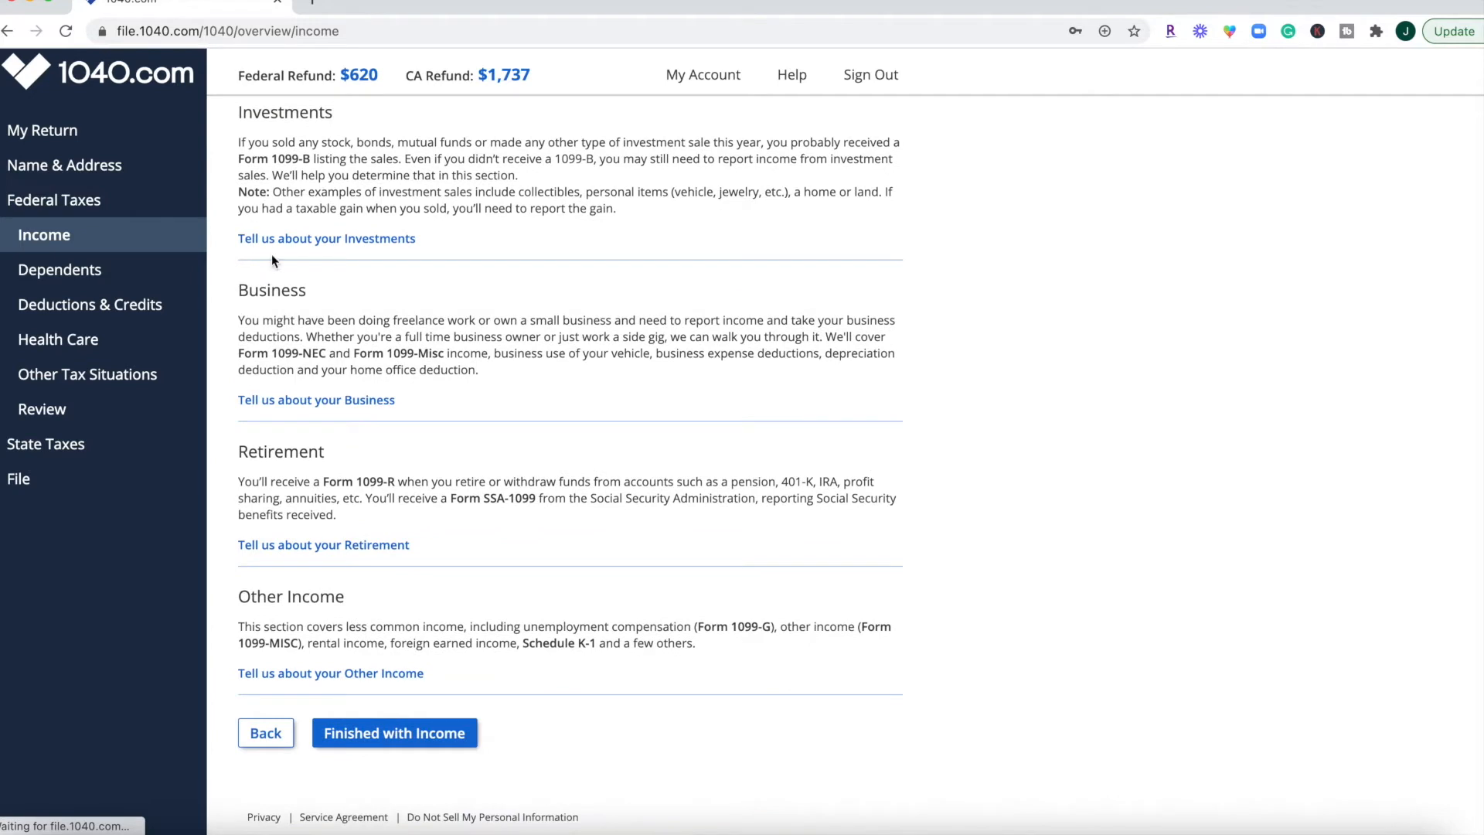
click(315, 399)
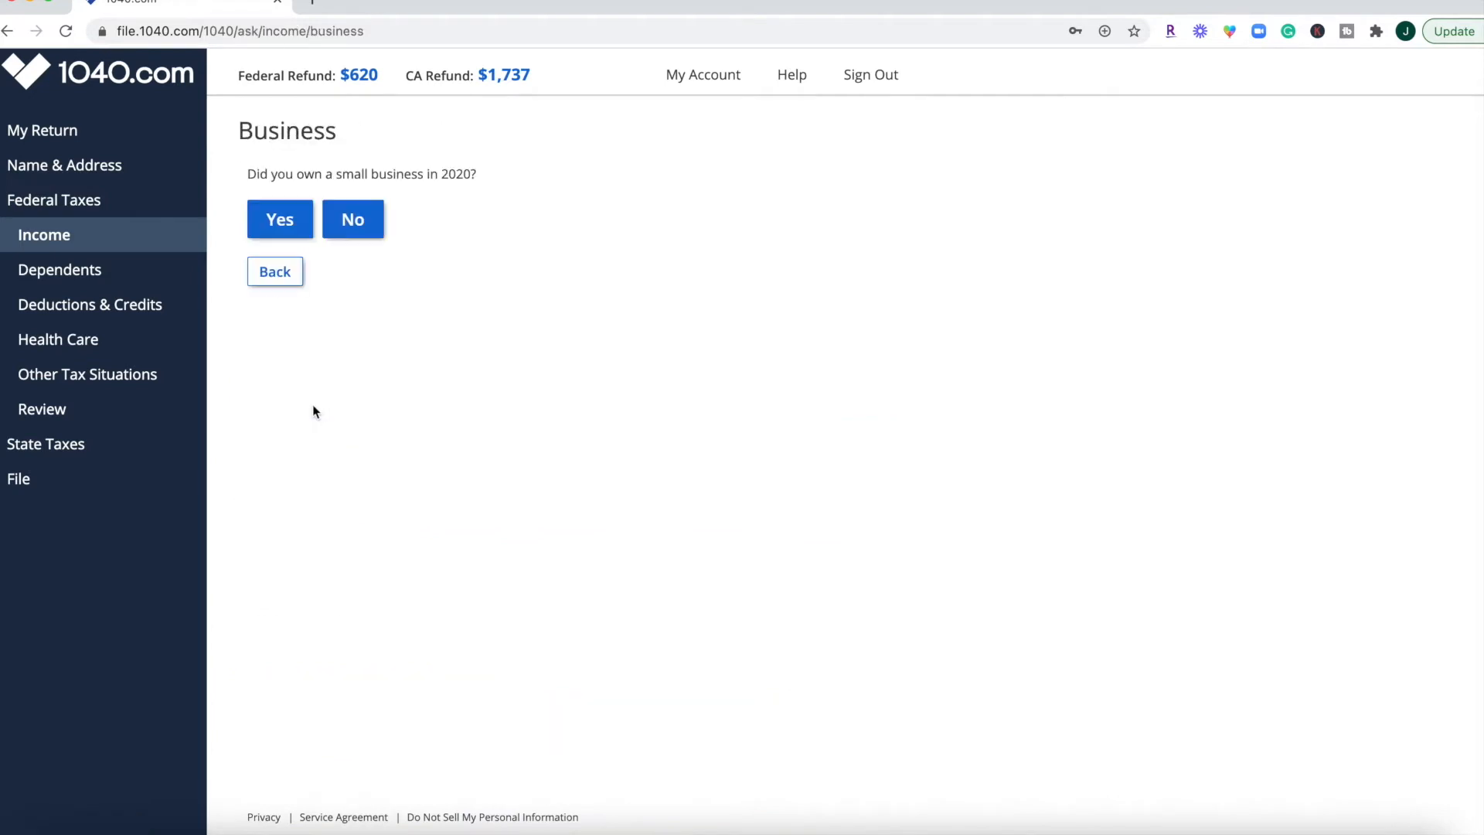
mouse_move(438, 291)
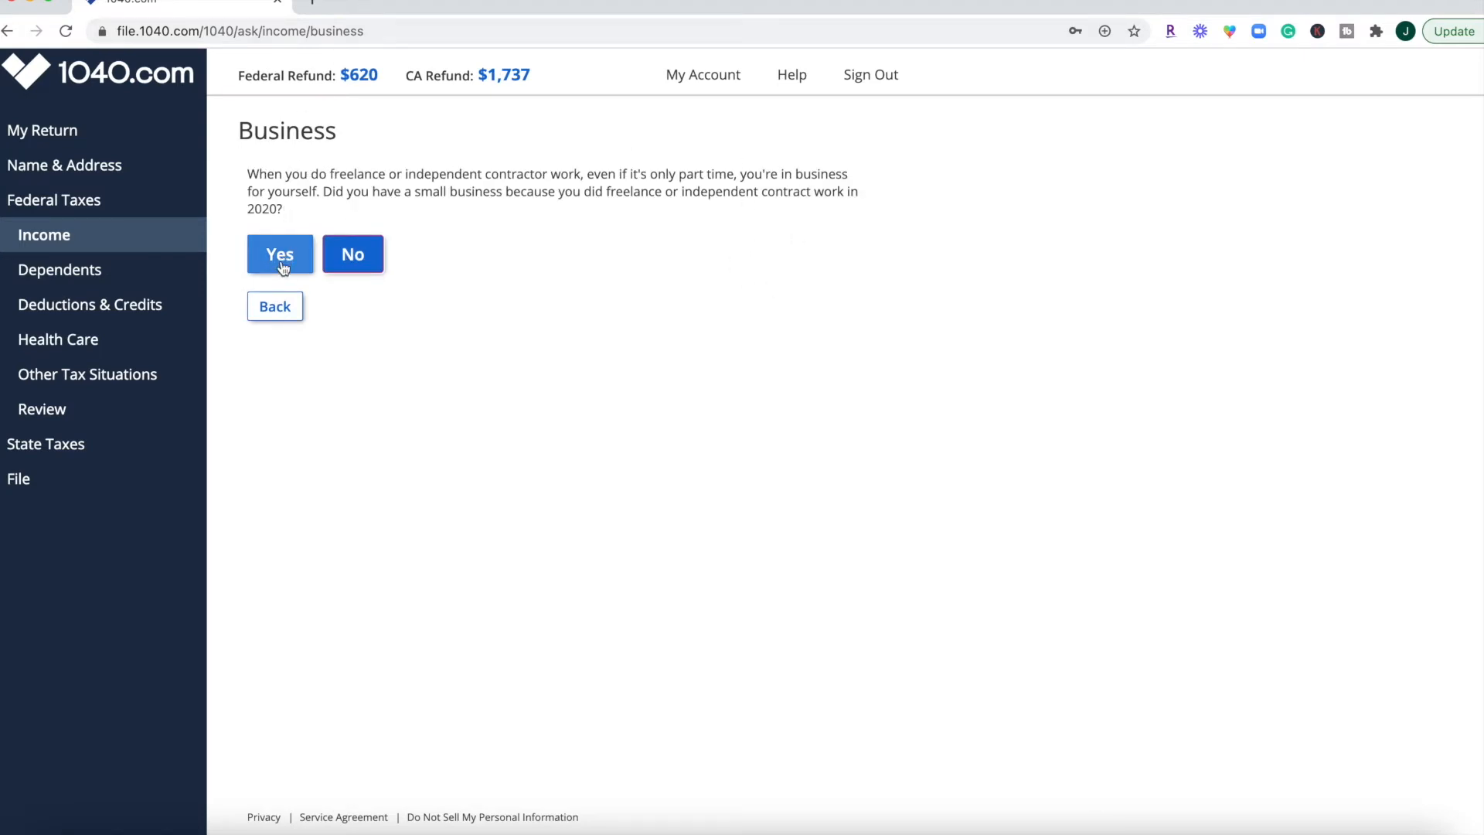
Confirm freelance work, accept the refrigeration business name and activity, and save a truck supplies expense.
click(280, 254)
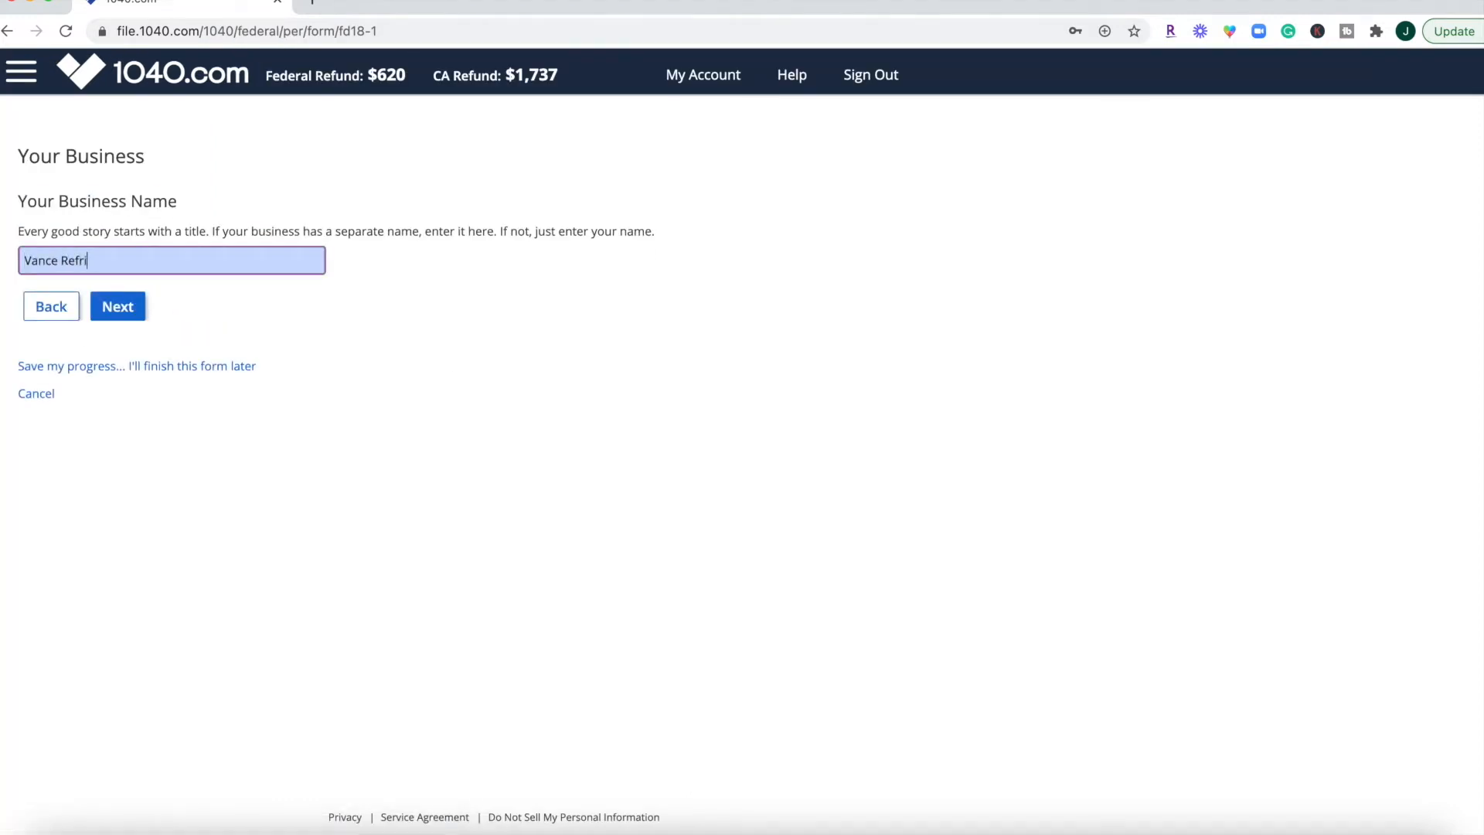
click(116, 306)
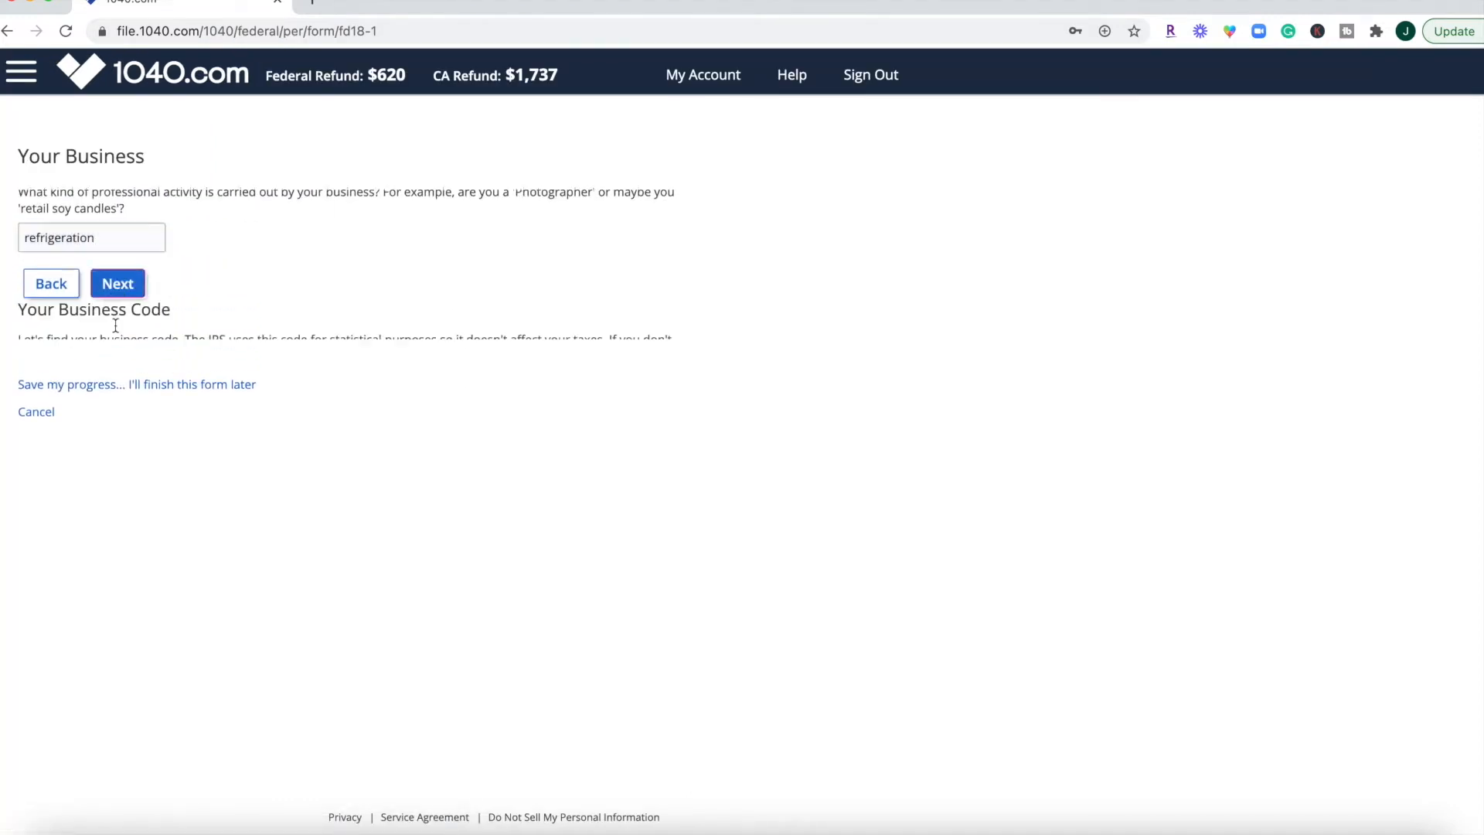
click(116, 283)
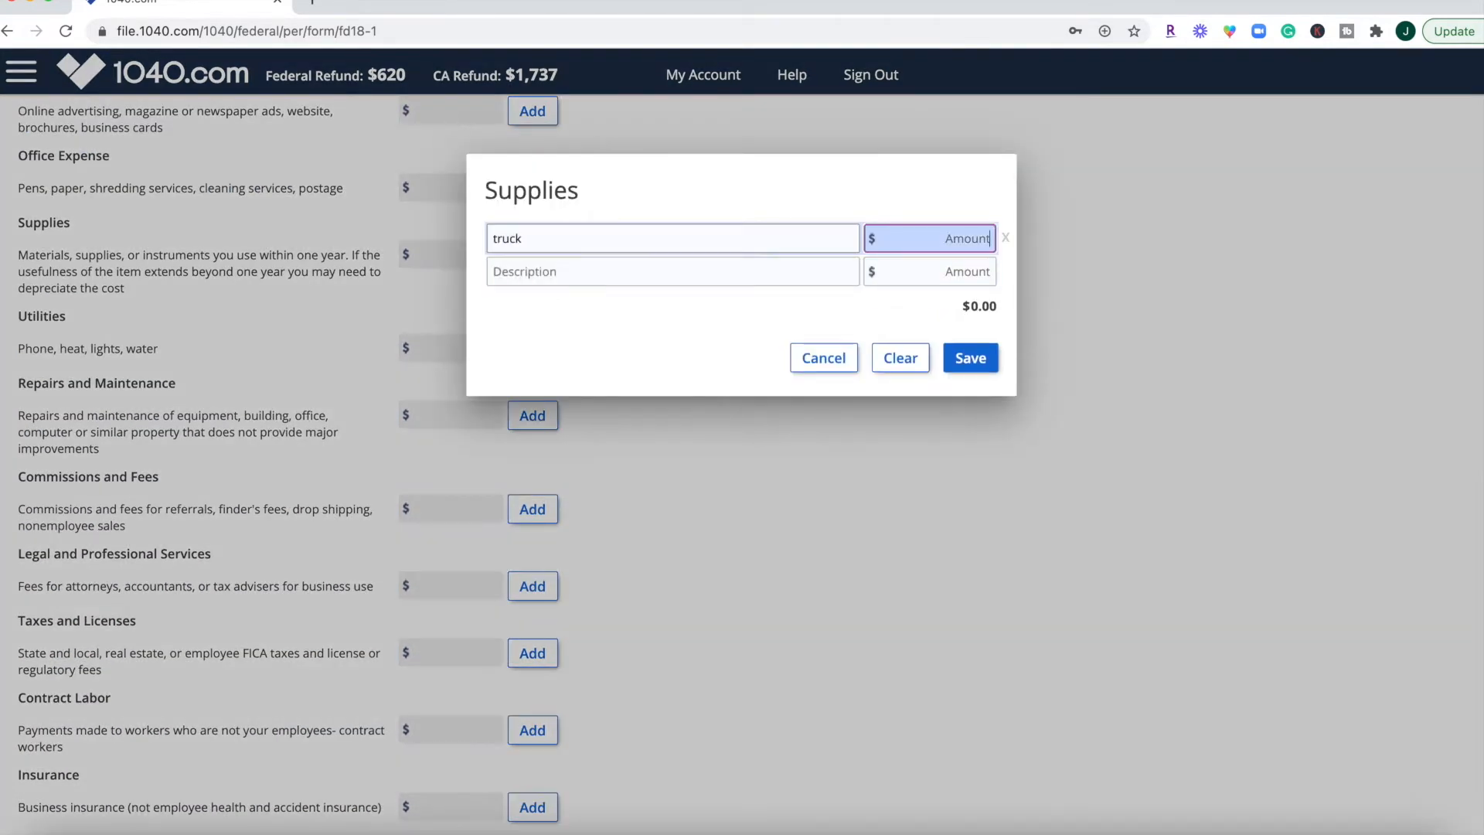
click(821, 357)
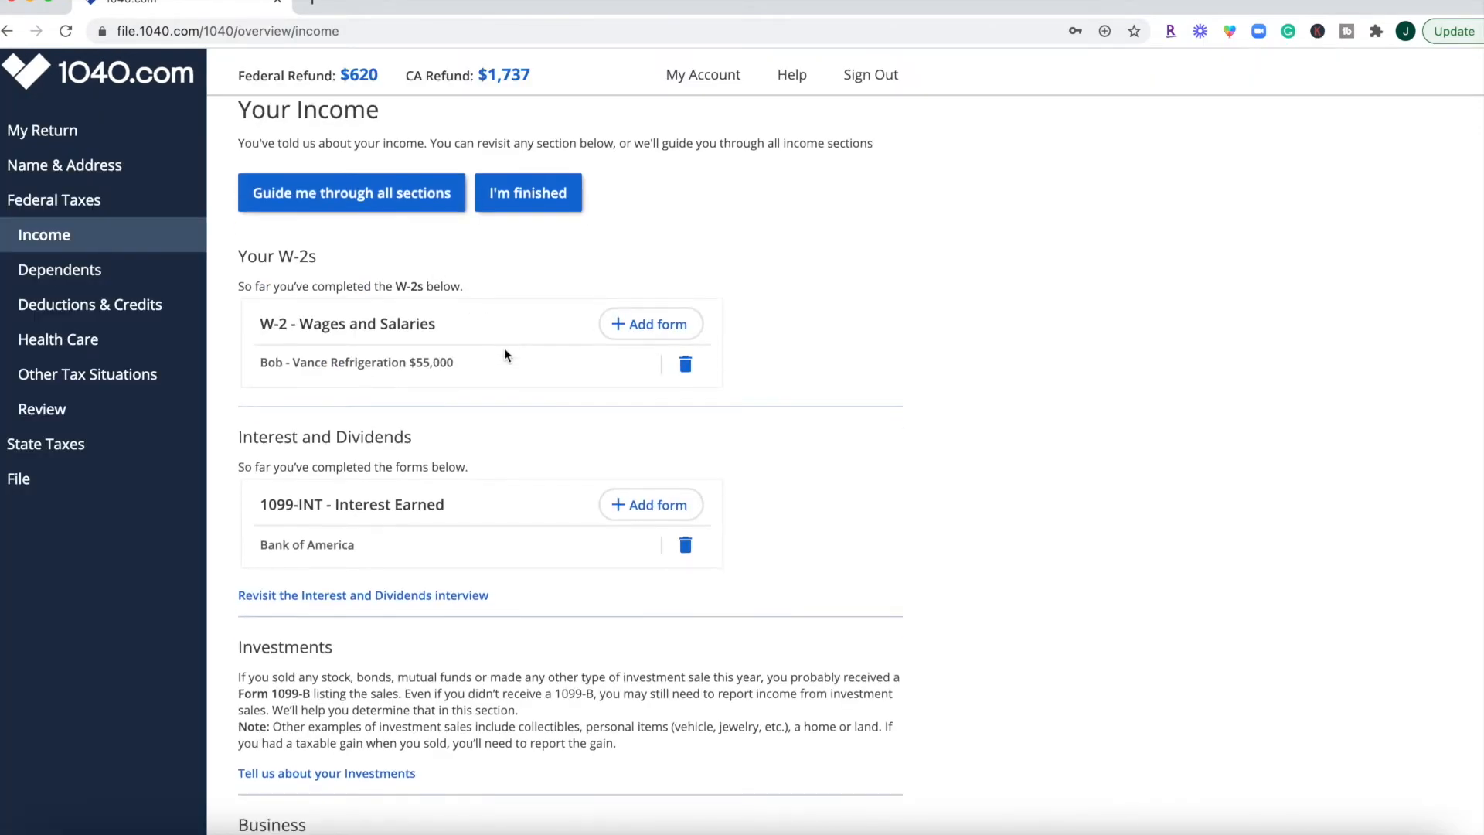
scroll(down, 3)
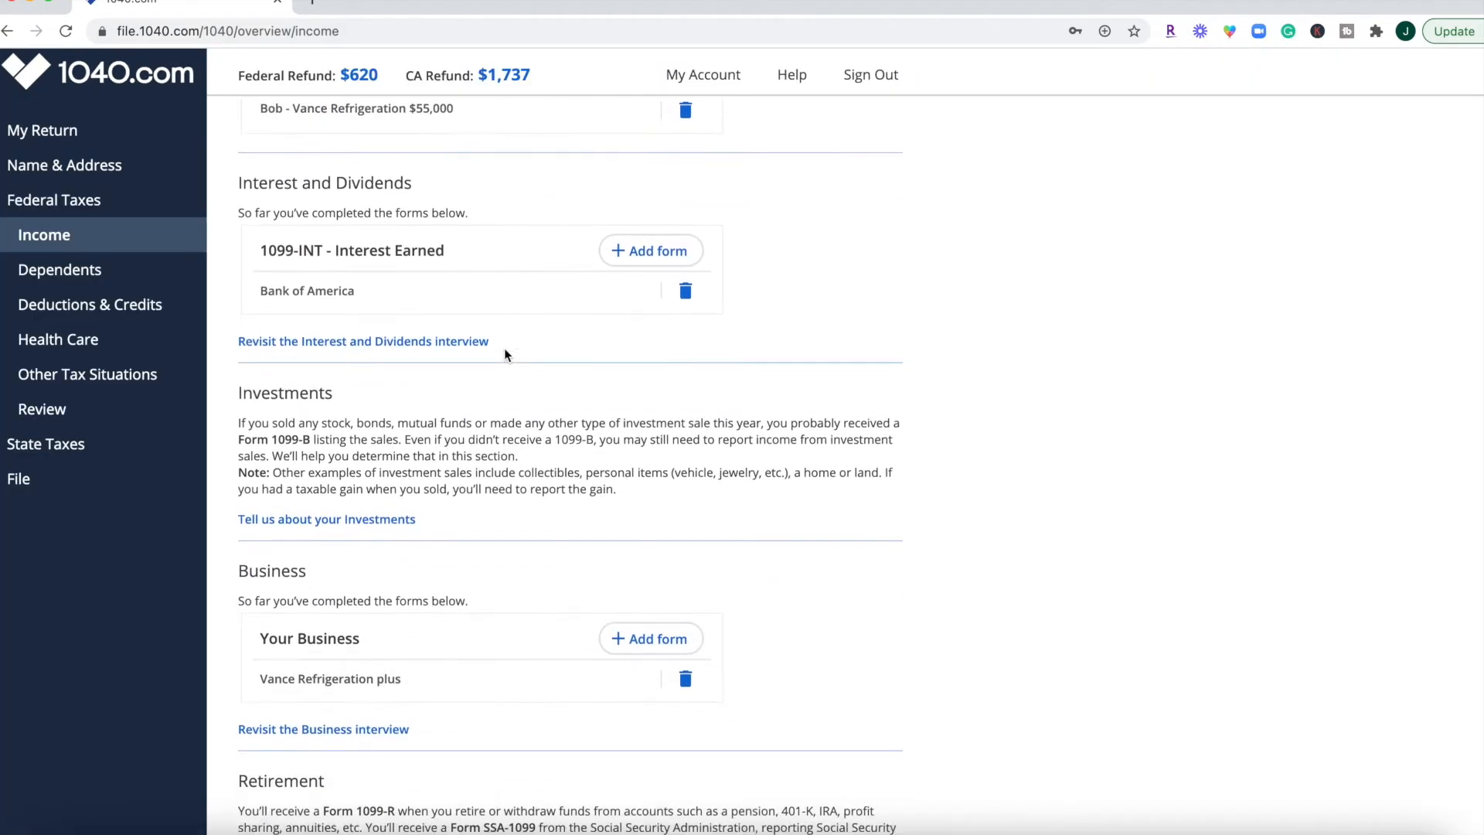
scroll(up, 3)
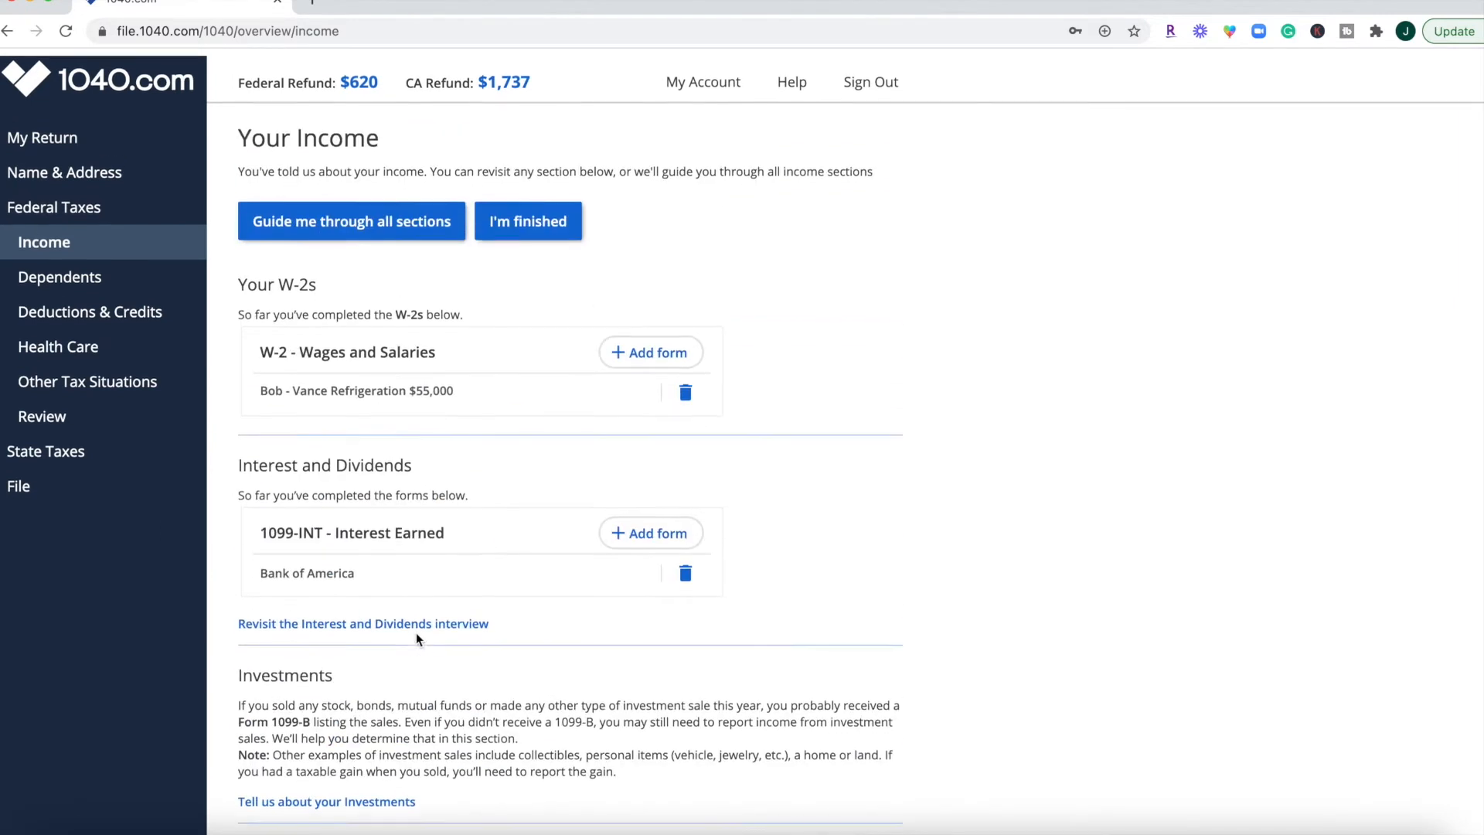
scroll(up, 3)
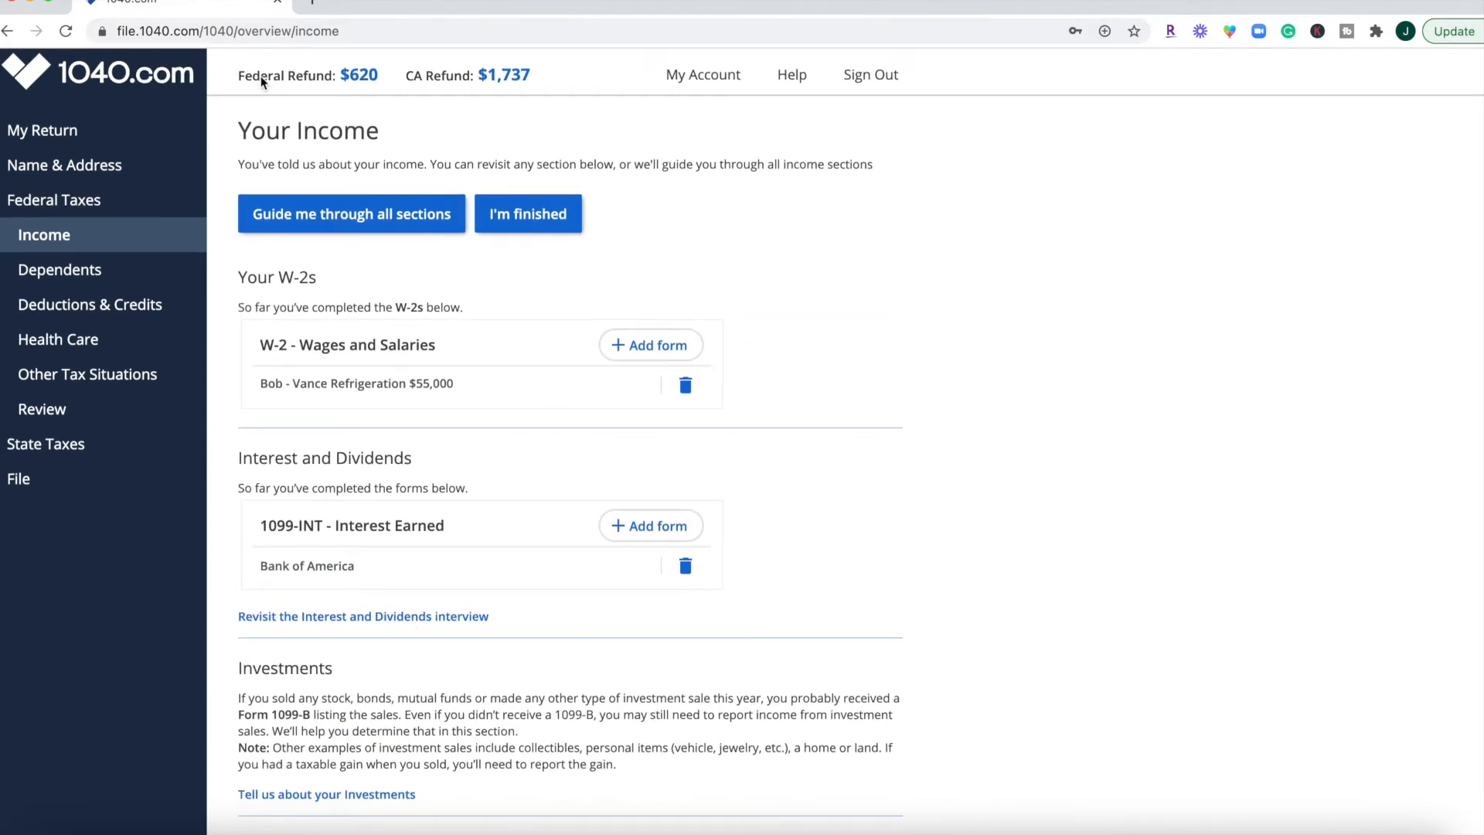
mouse_move(464, 95)
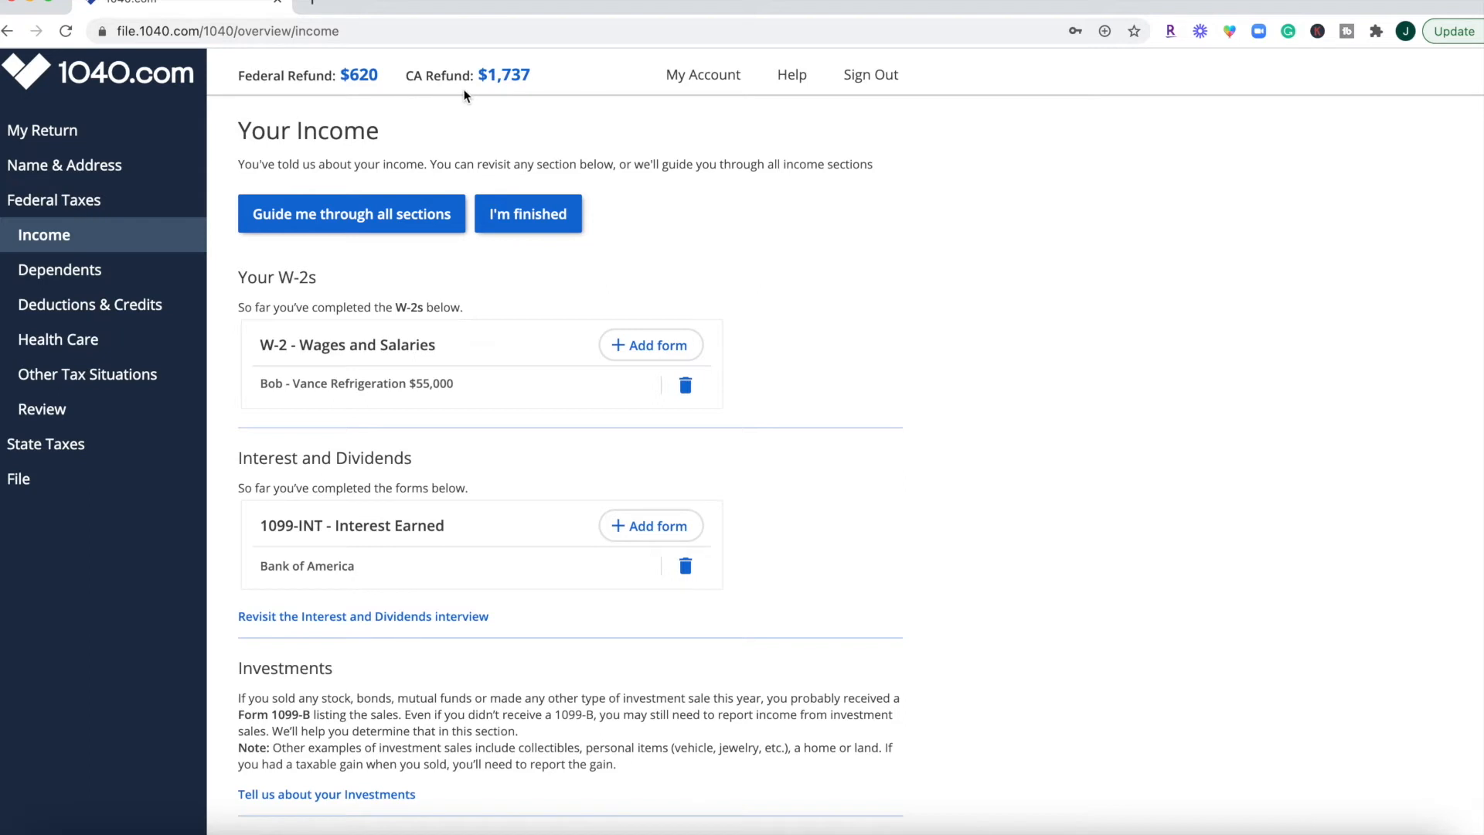
mouse_move(562, 99)
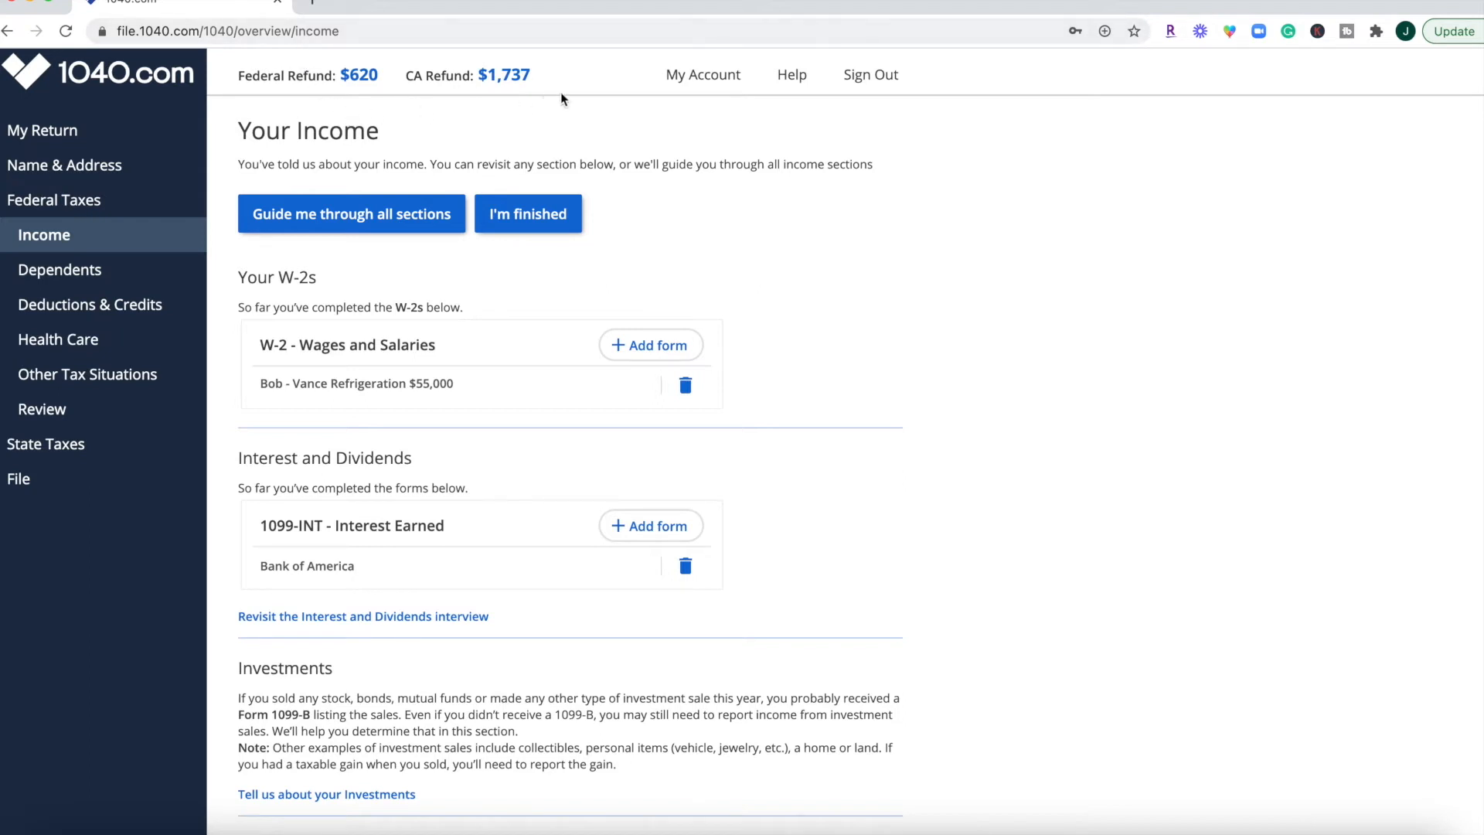
mouse_move(551, 697)
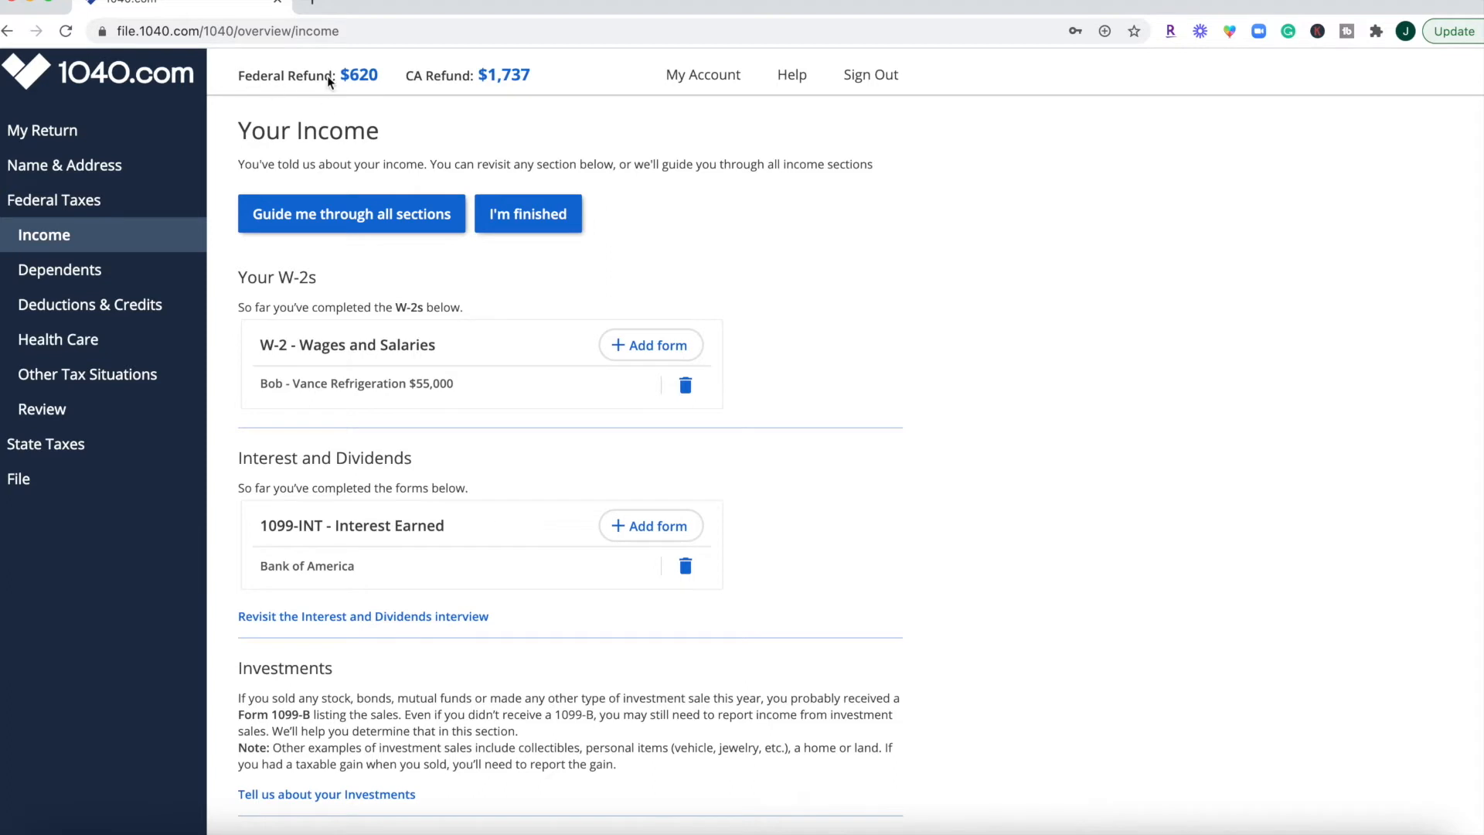
mouse_move(324, 56)
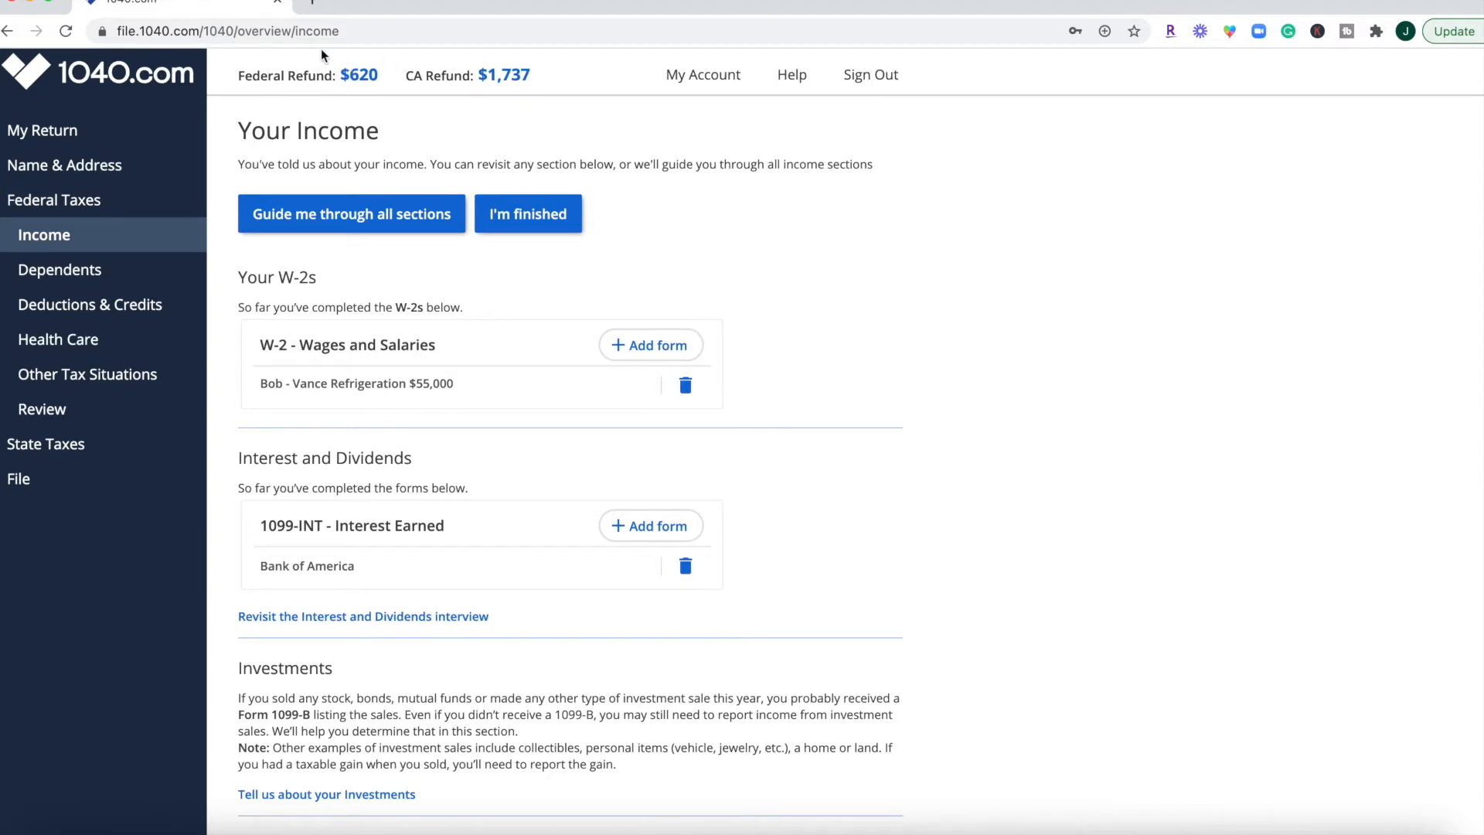
scroll(down, 3)
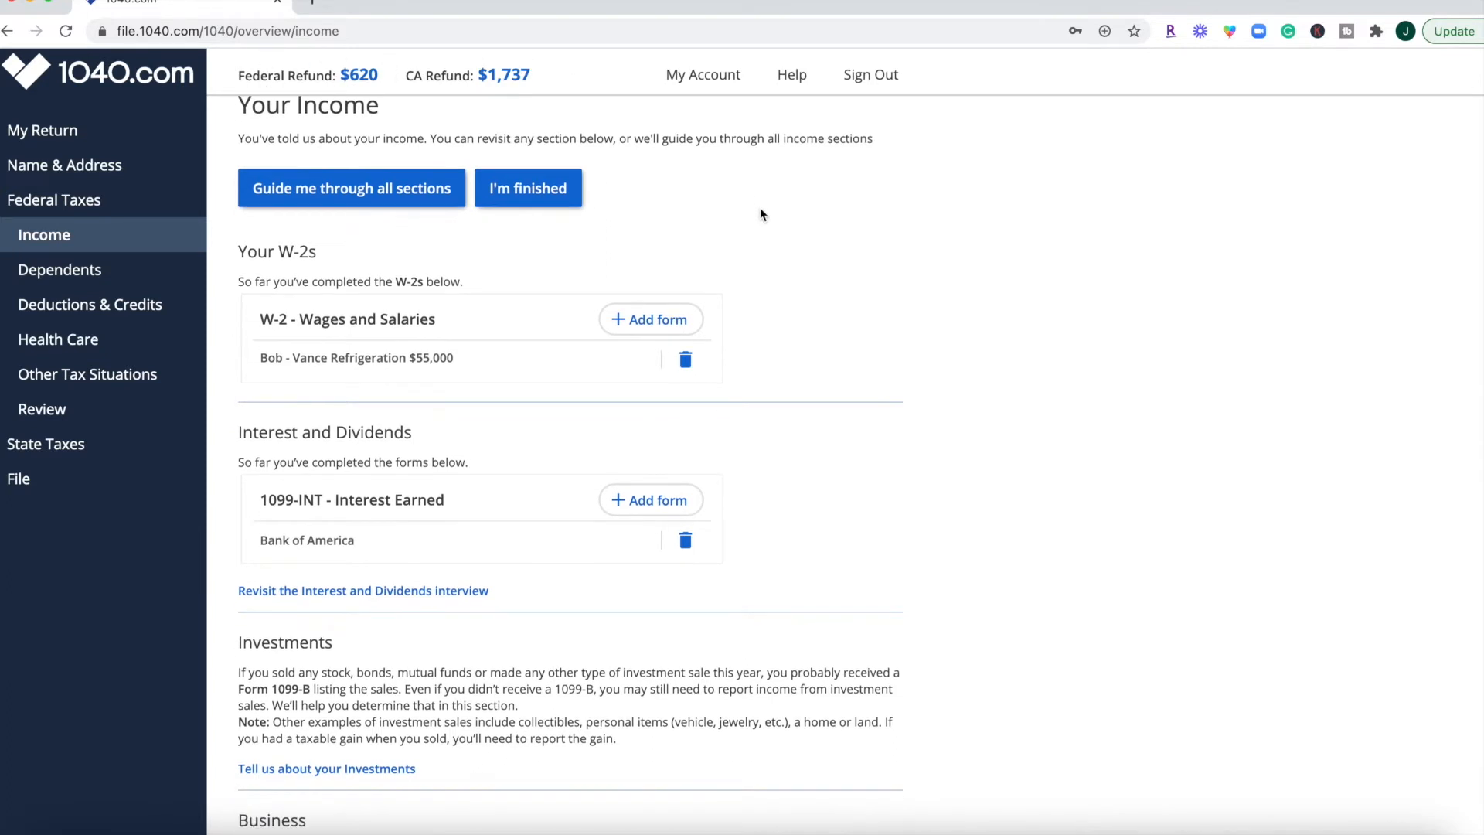
mouse_move(453, 182)
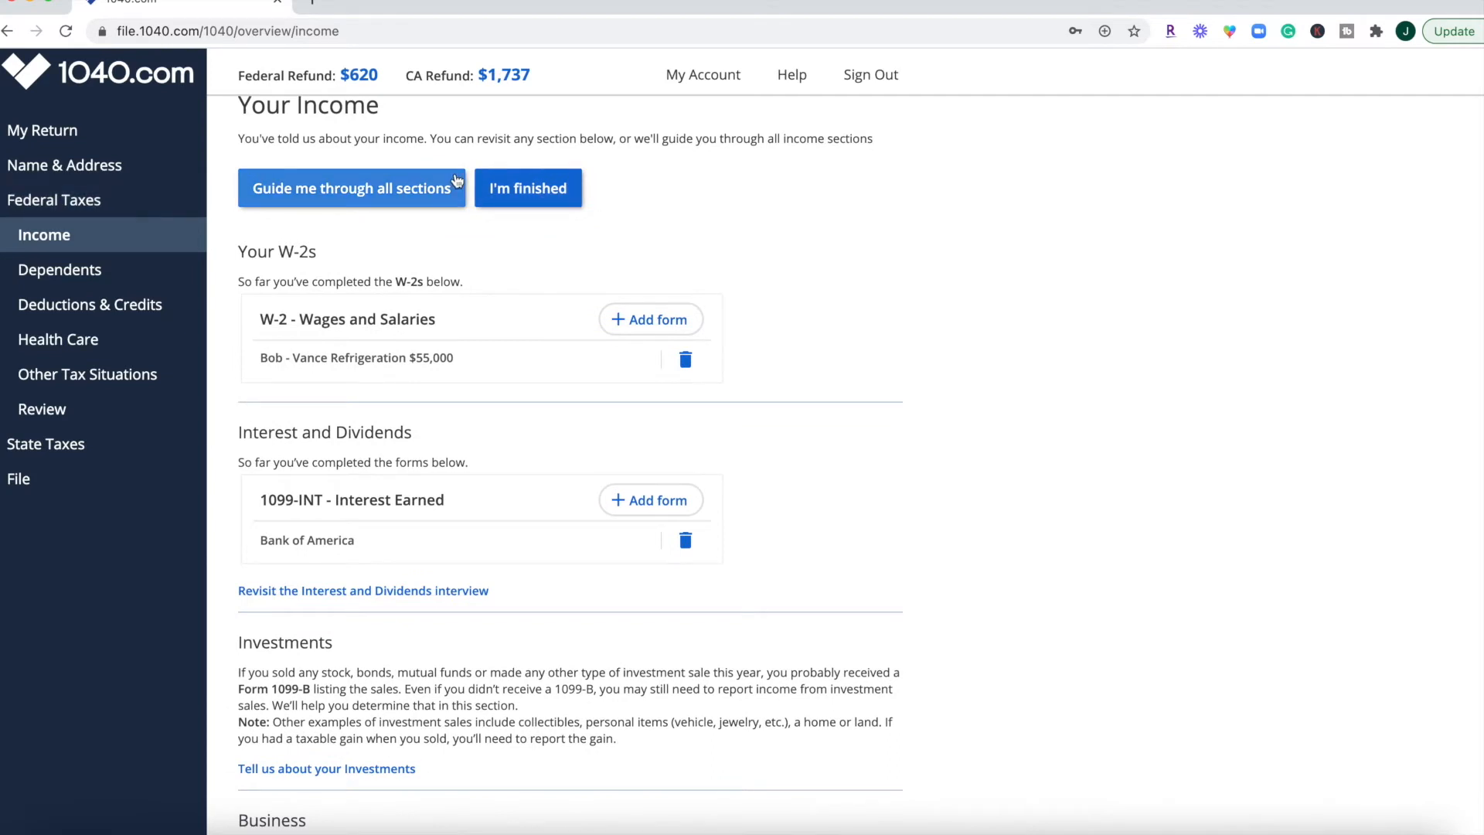
mouse_move(298, 217)
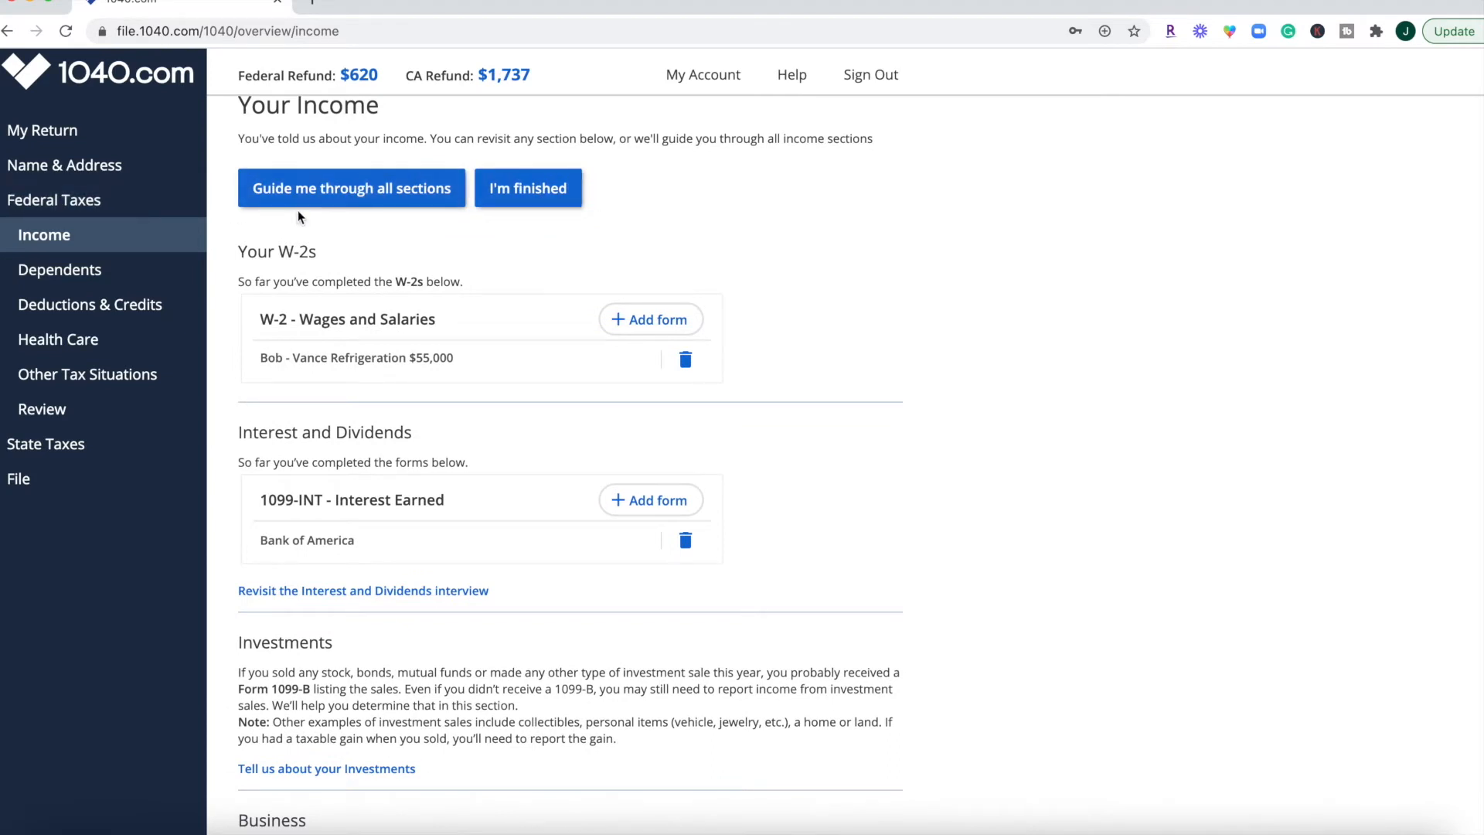
Mark income finished and answer that there are no dependents to claim.
click(529, 188)
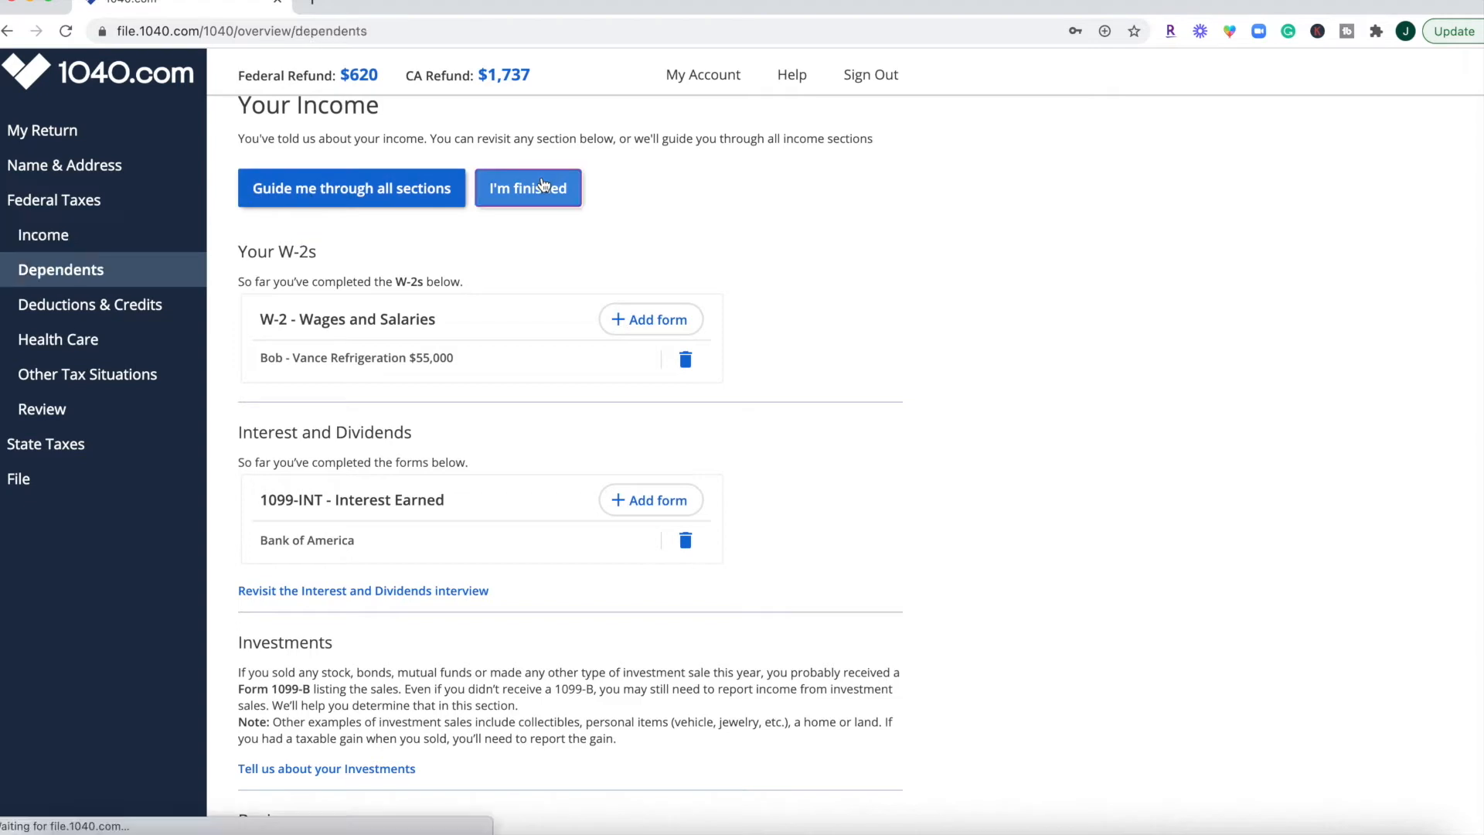
click(527, 189)
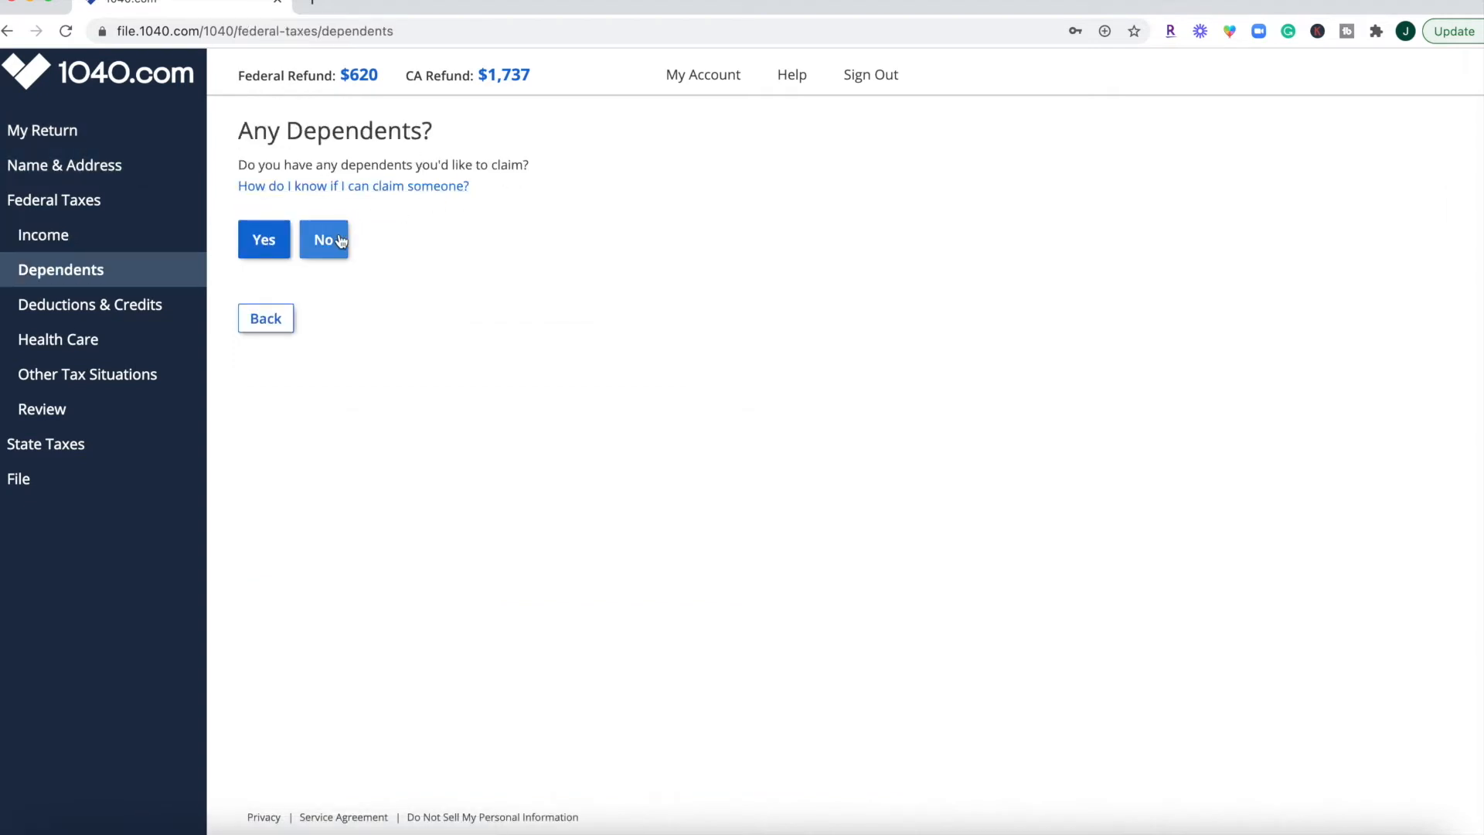
click(323, 238)
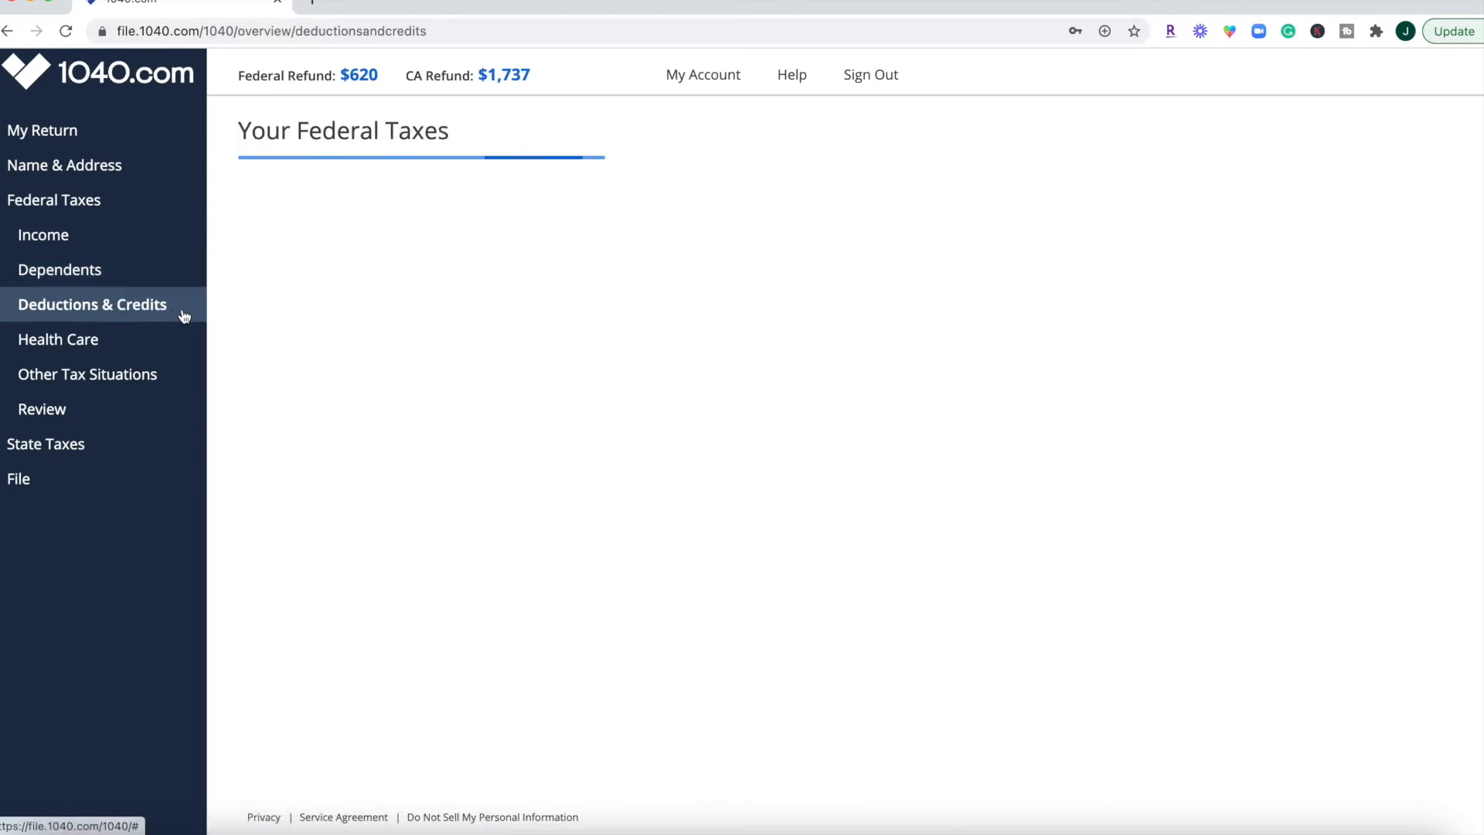
View the Deductions & Credits overview with its Bank of Great mortgage interest and taxes paid entries.
click(92, 305)
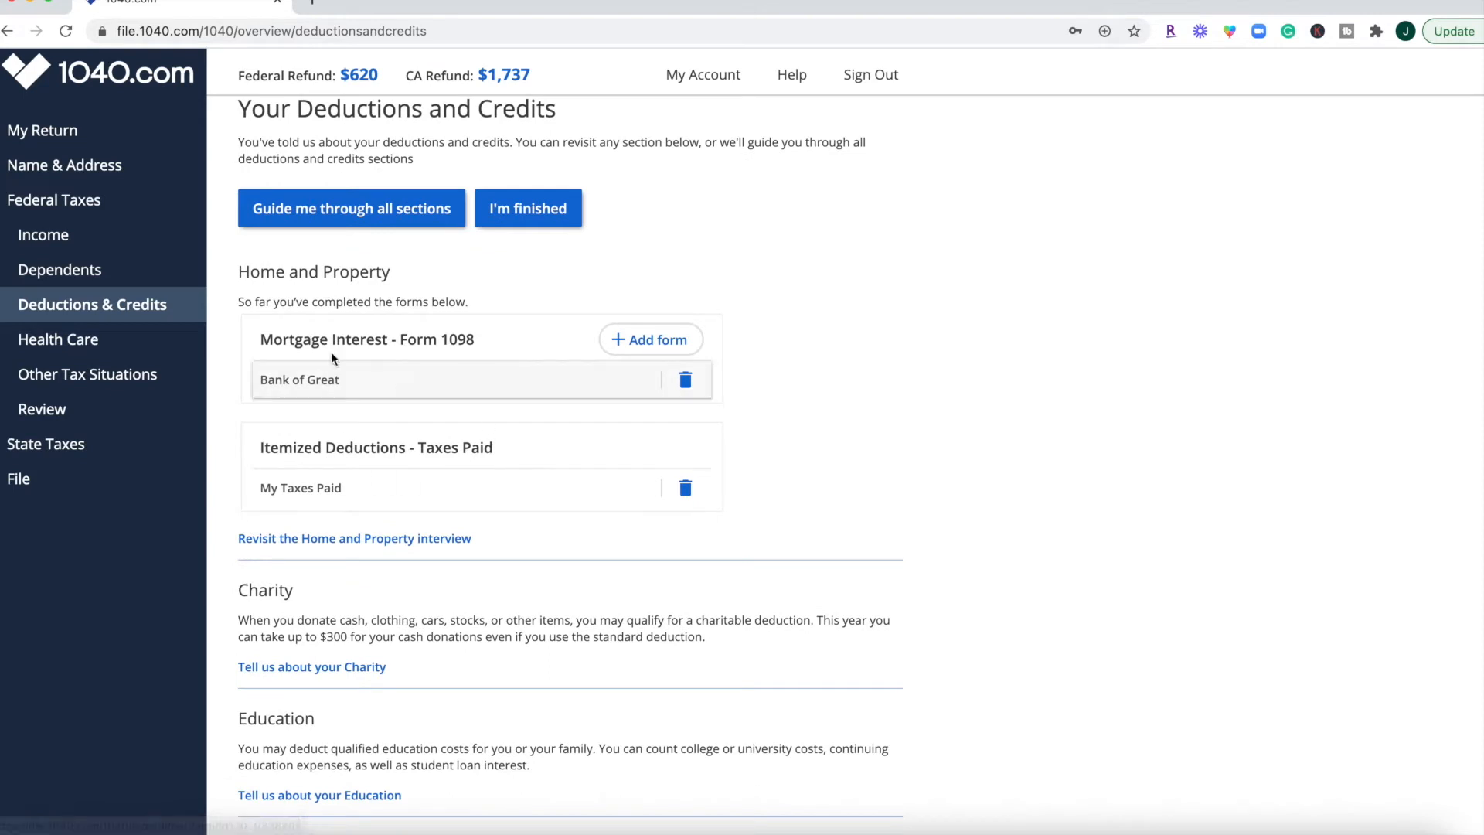
mouse_move(319, 486)
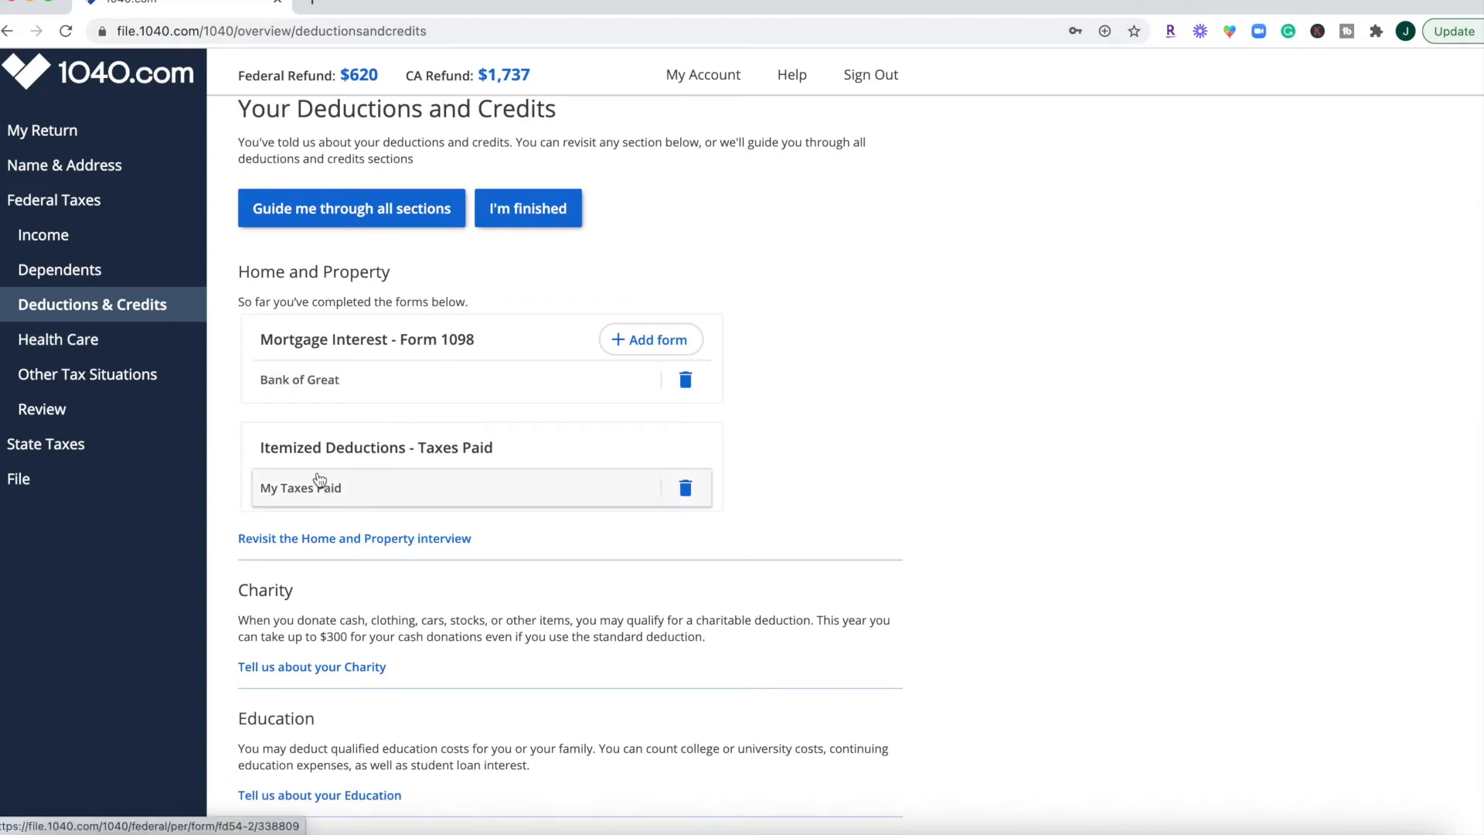
scroll(down, 3)
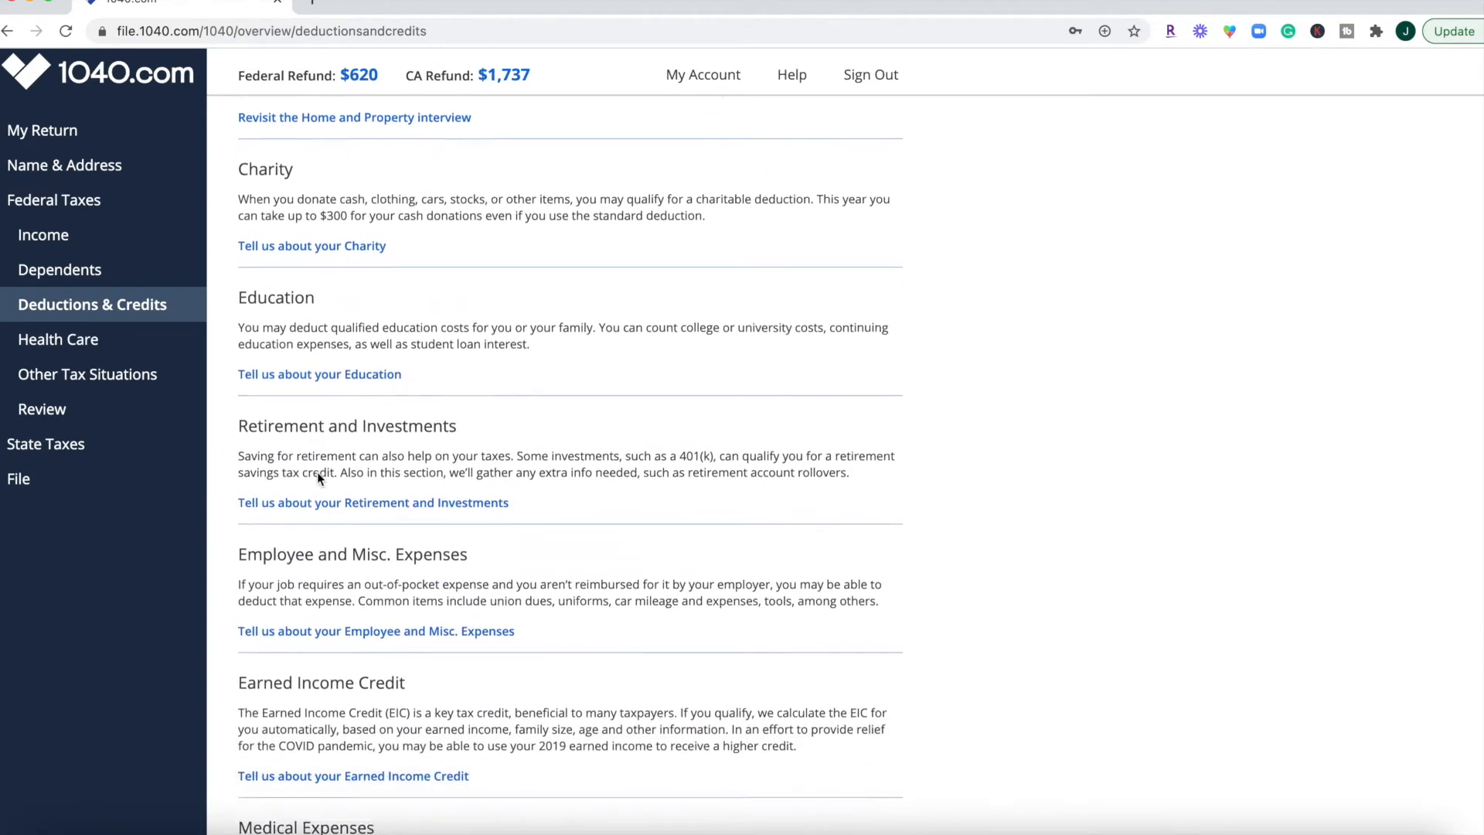
scroll(down, 3)
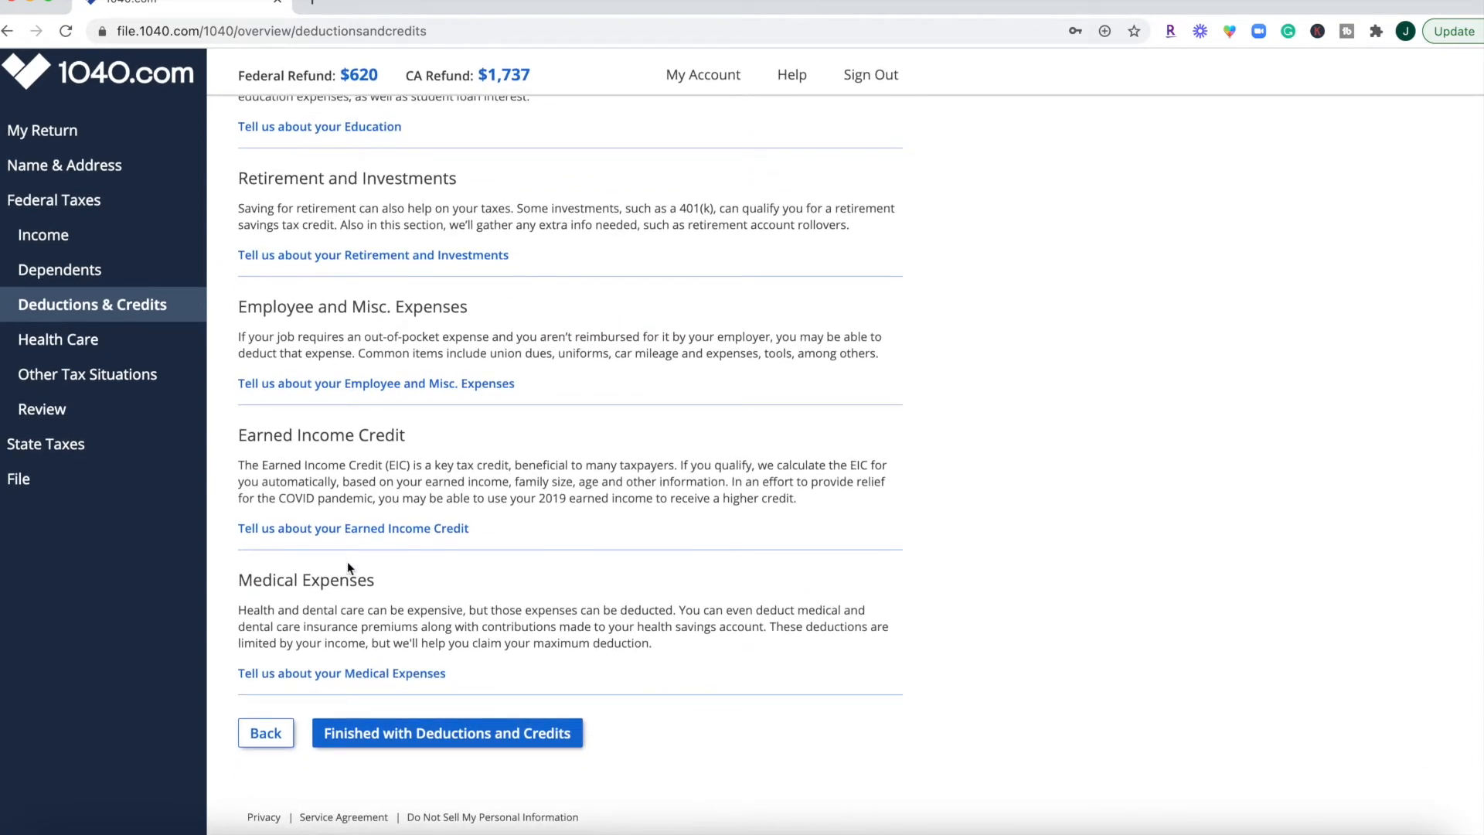
mouse_move(428, 713)
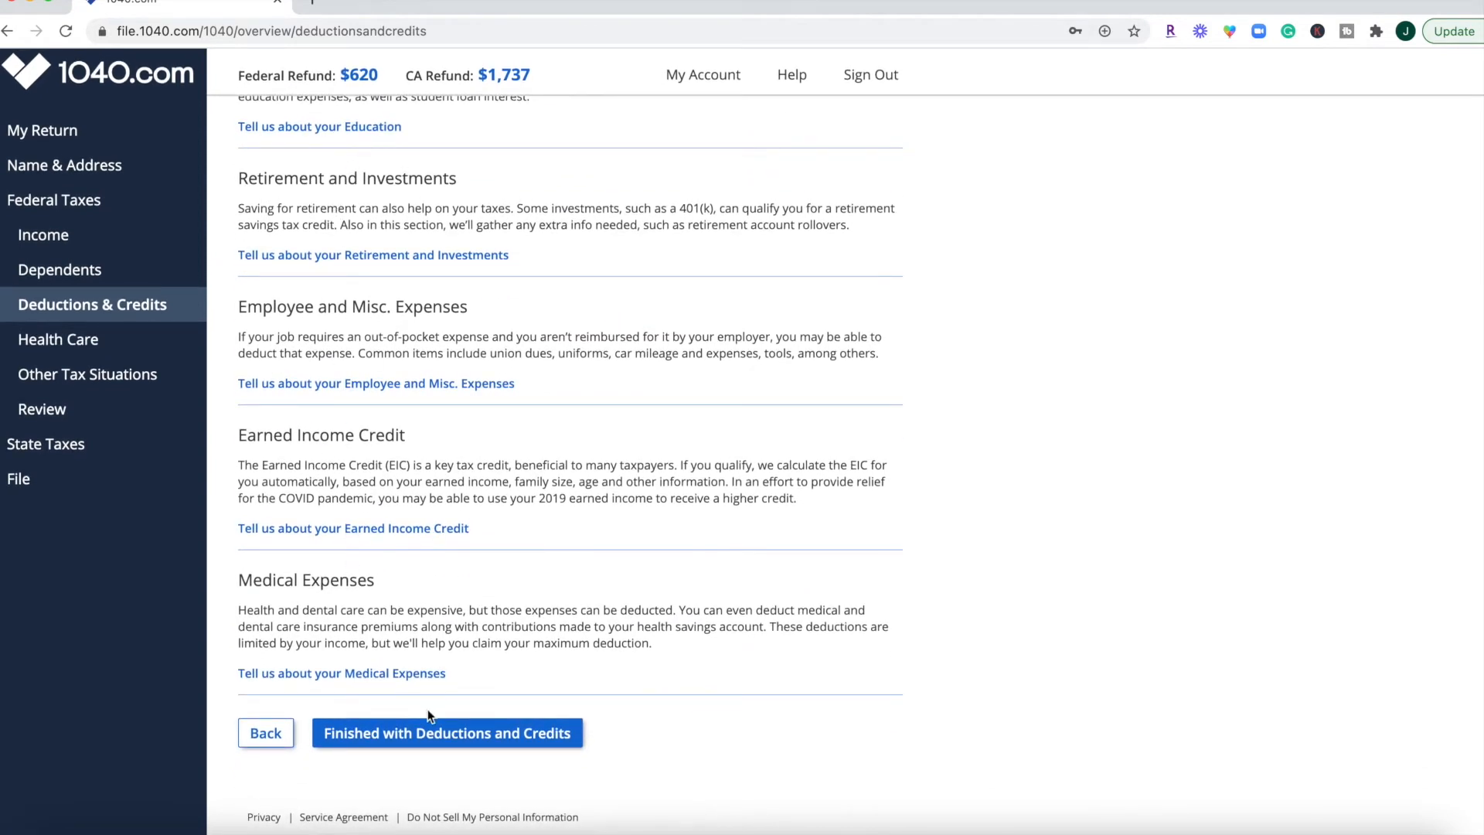
mouse_move(227, 442)
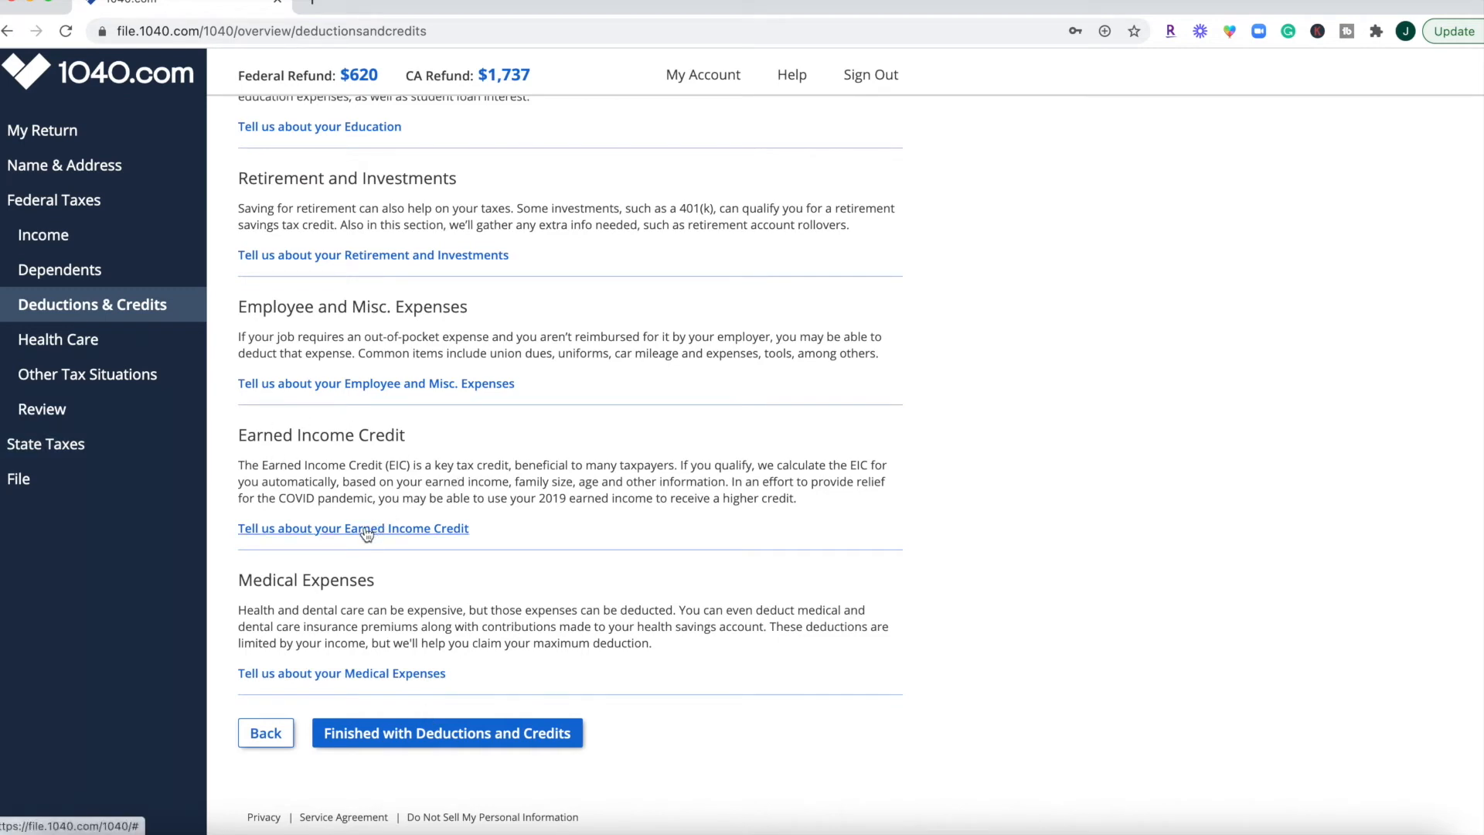
mouse_move(449, 311)
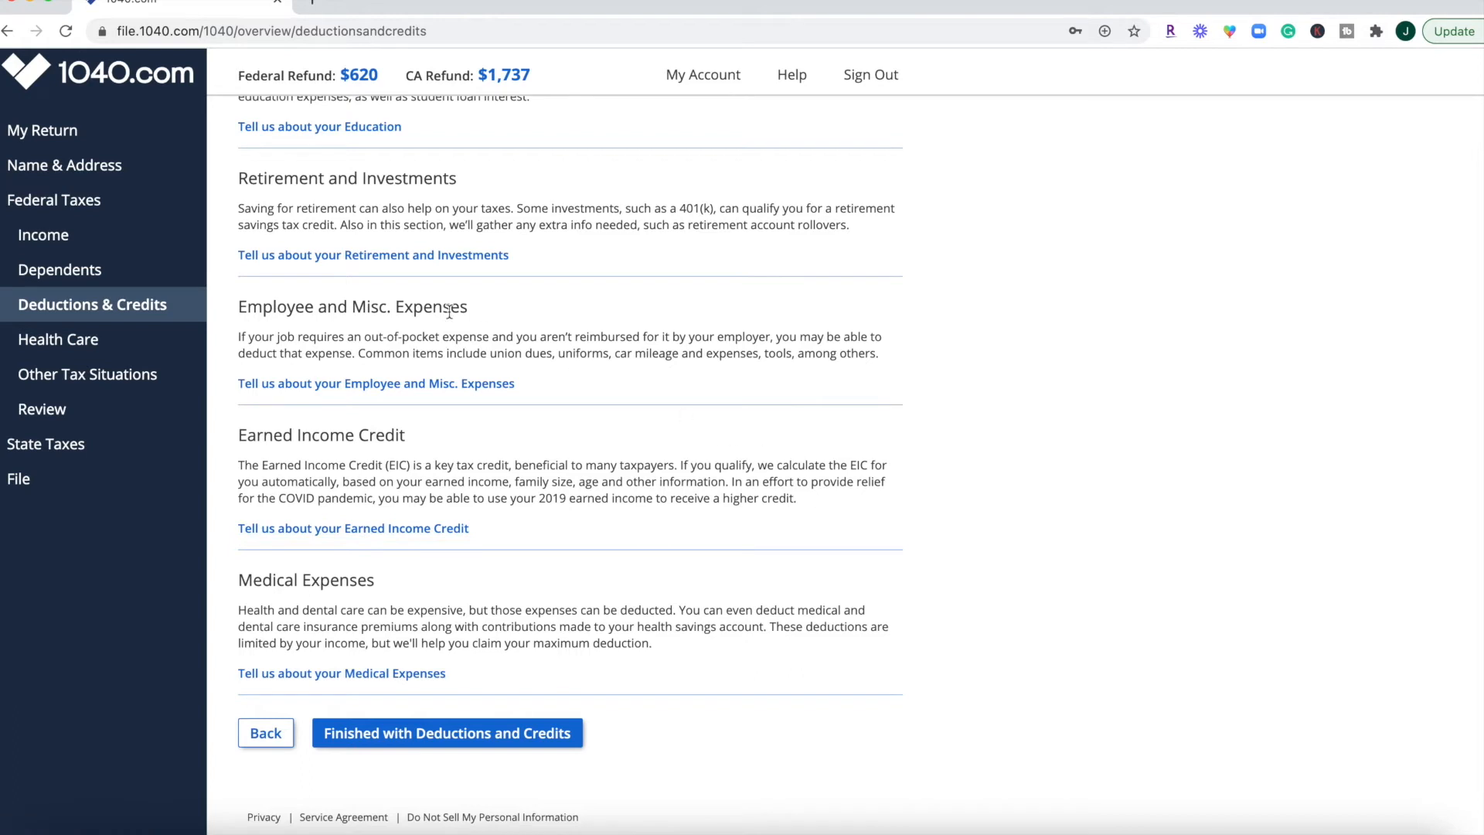
mouse_move(603, 370)
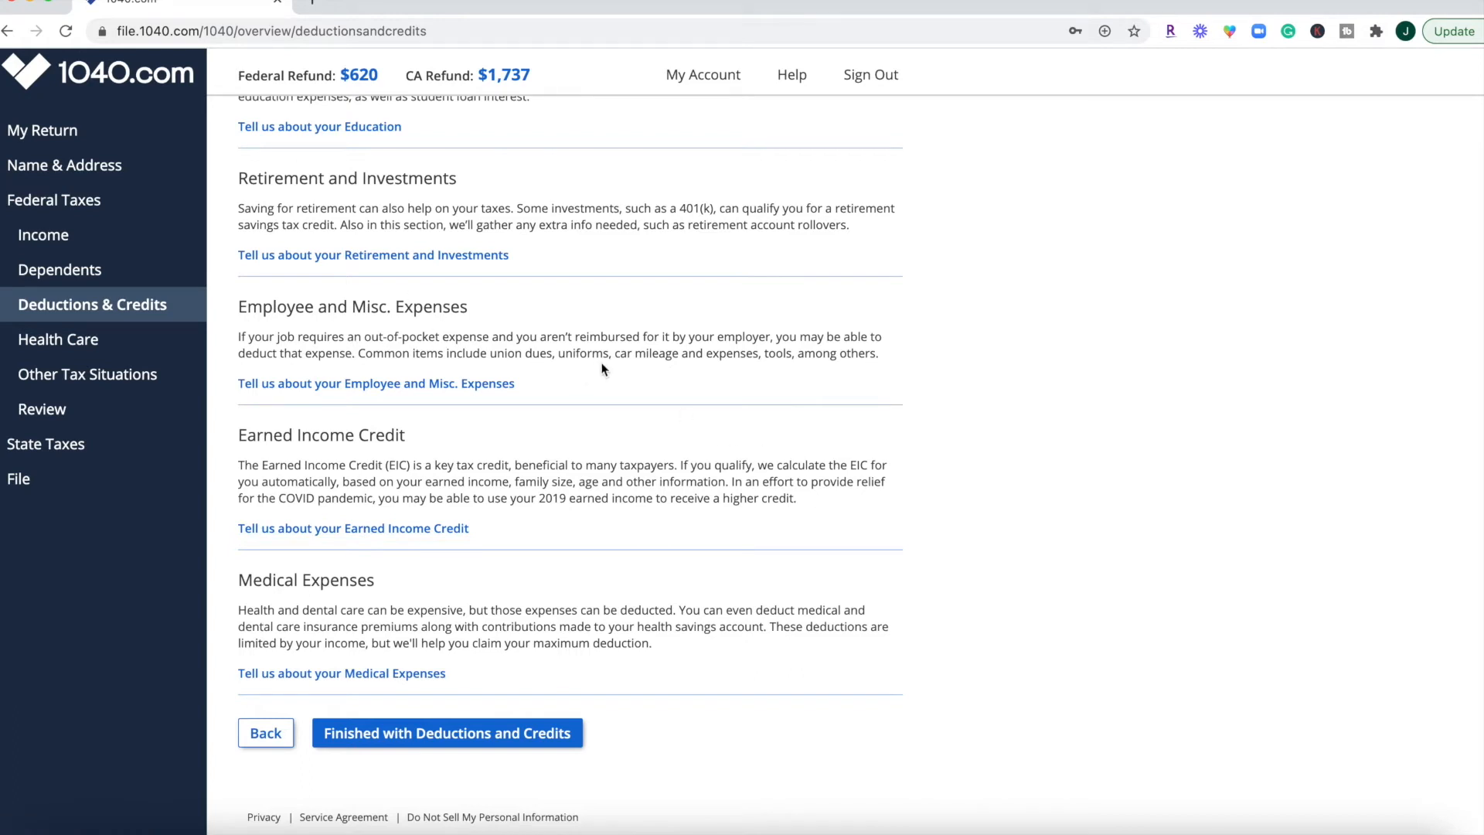
mouse_move(396, 286)
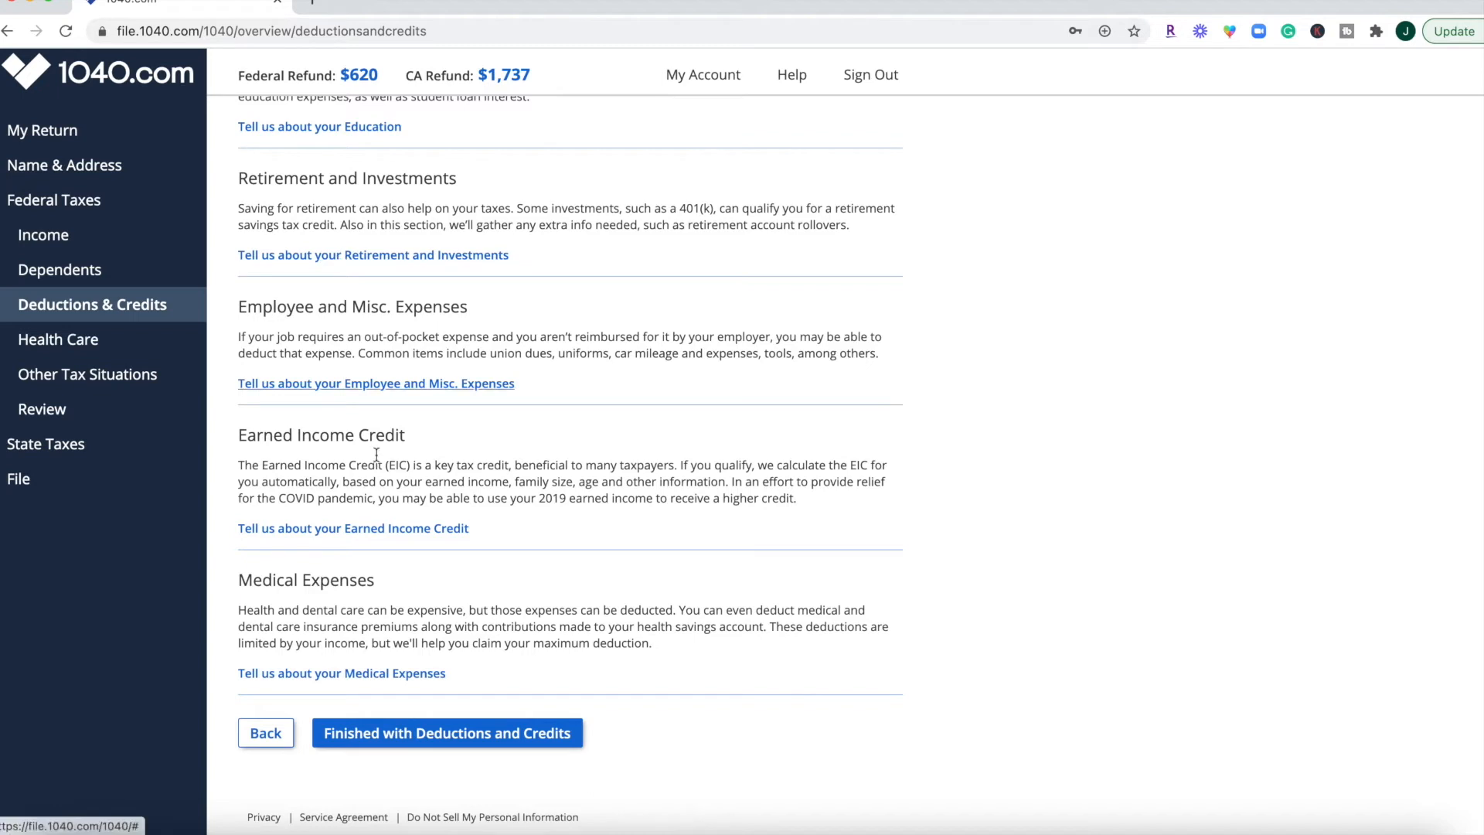
Finish deductions and answer no marketplace health coverage, reaching Federal Review with a $620 refund.
click(446, 731)
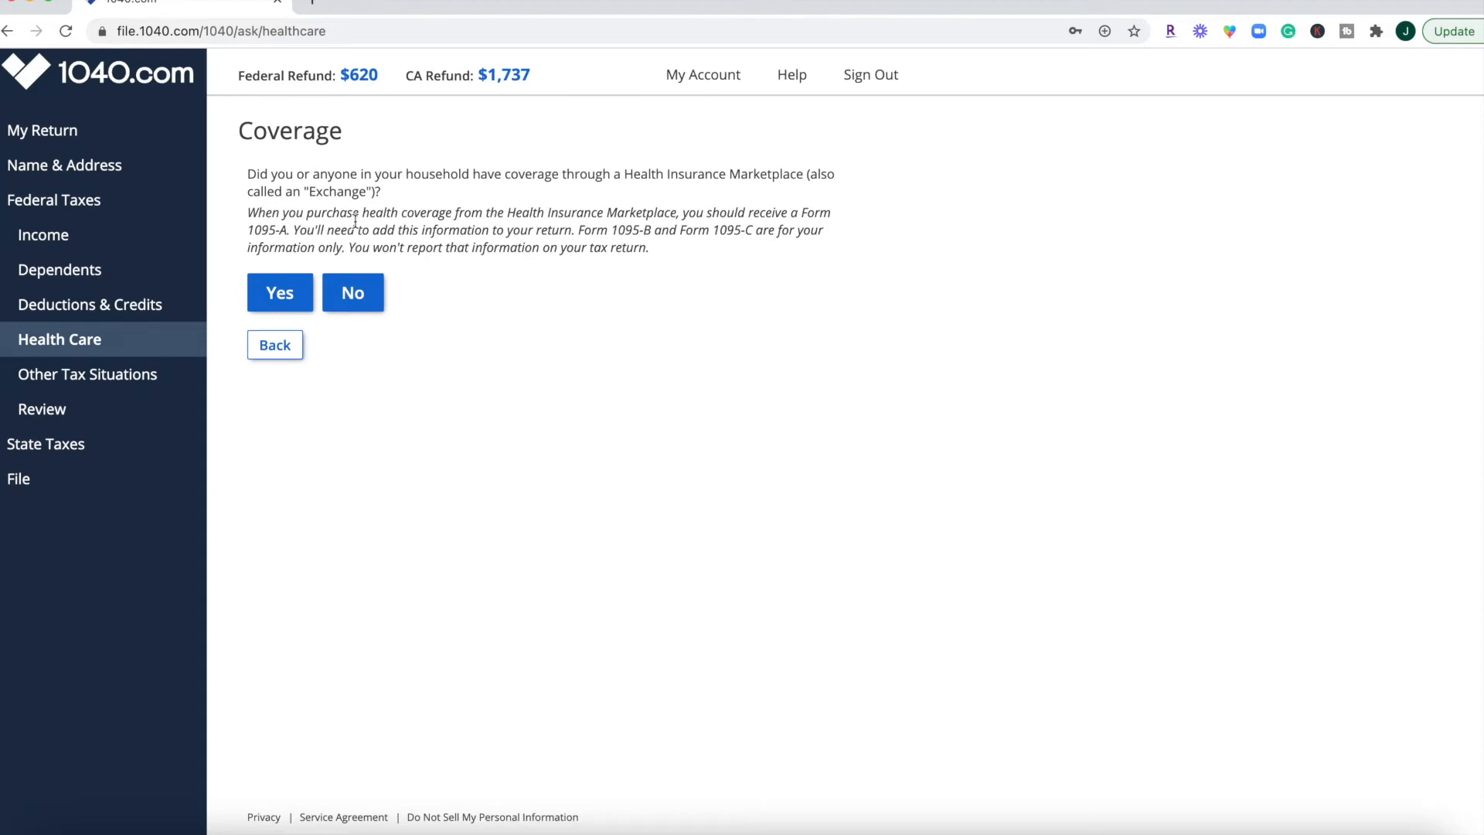
mouse_move(404, 264)
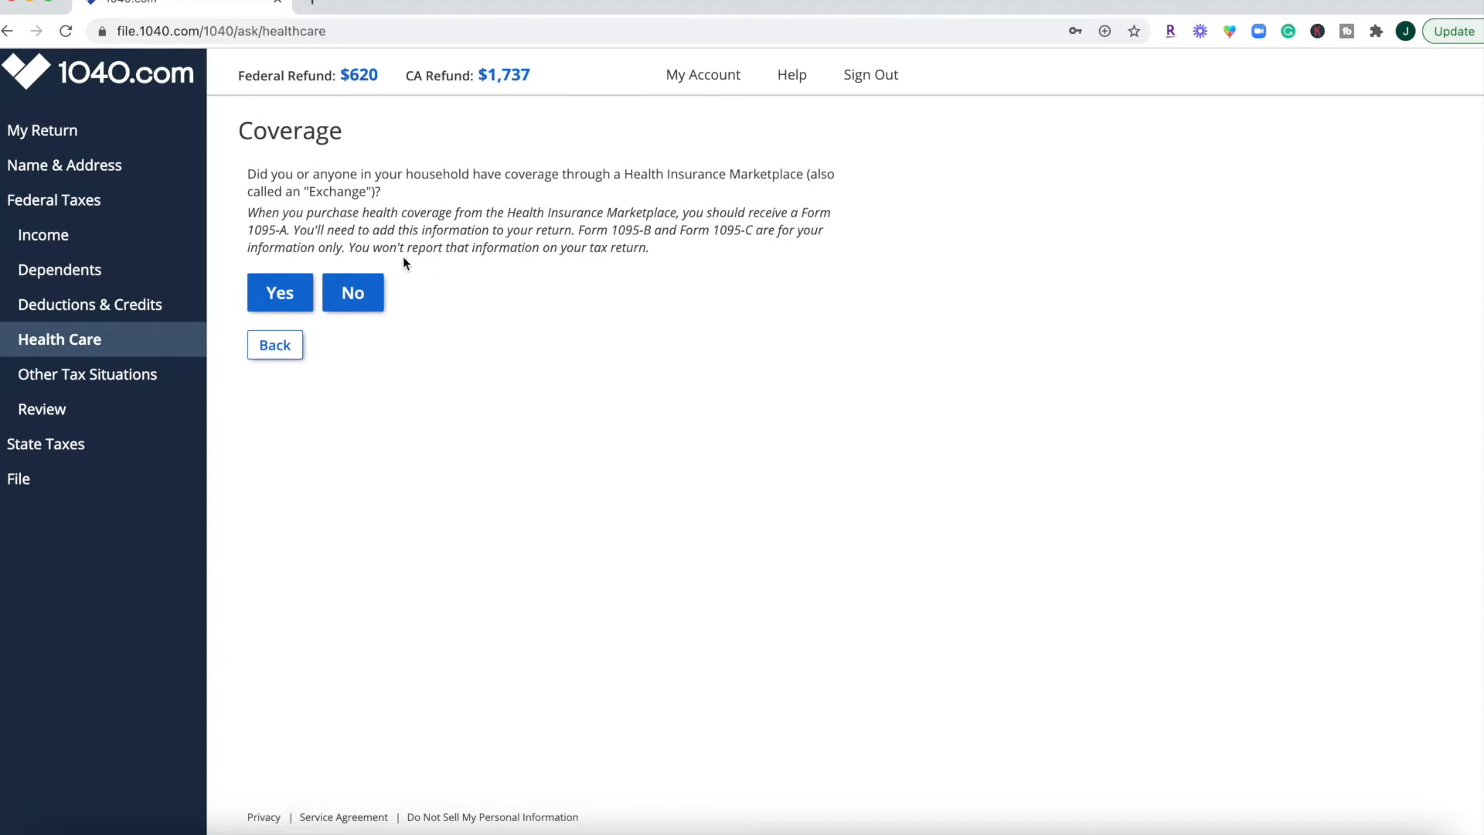
click(352, 293)
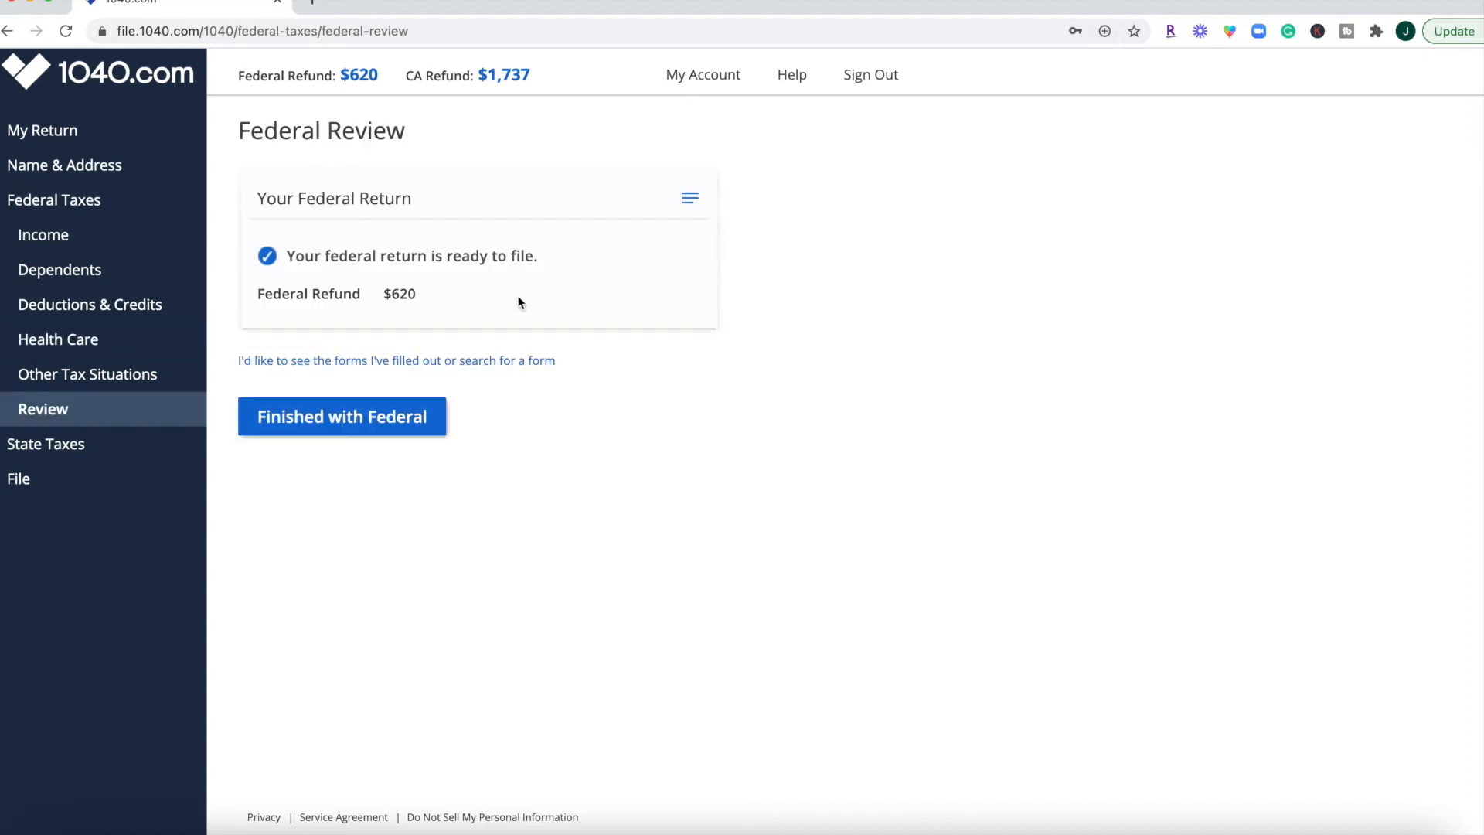
mouse_move(519, 319)
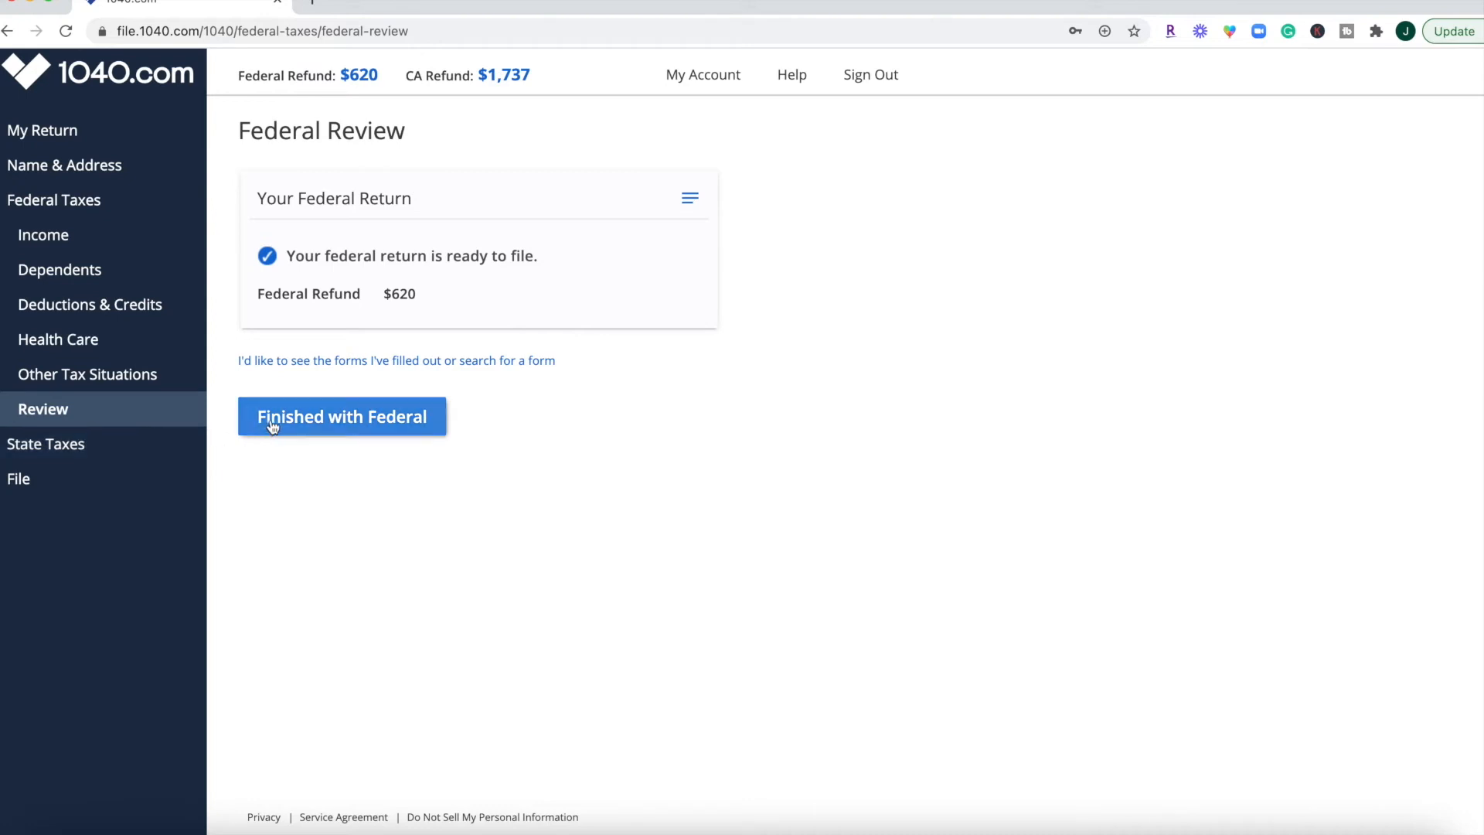
mouse_move(227, 388)
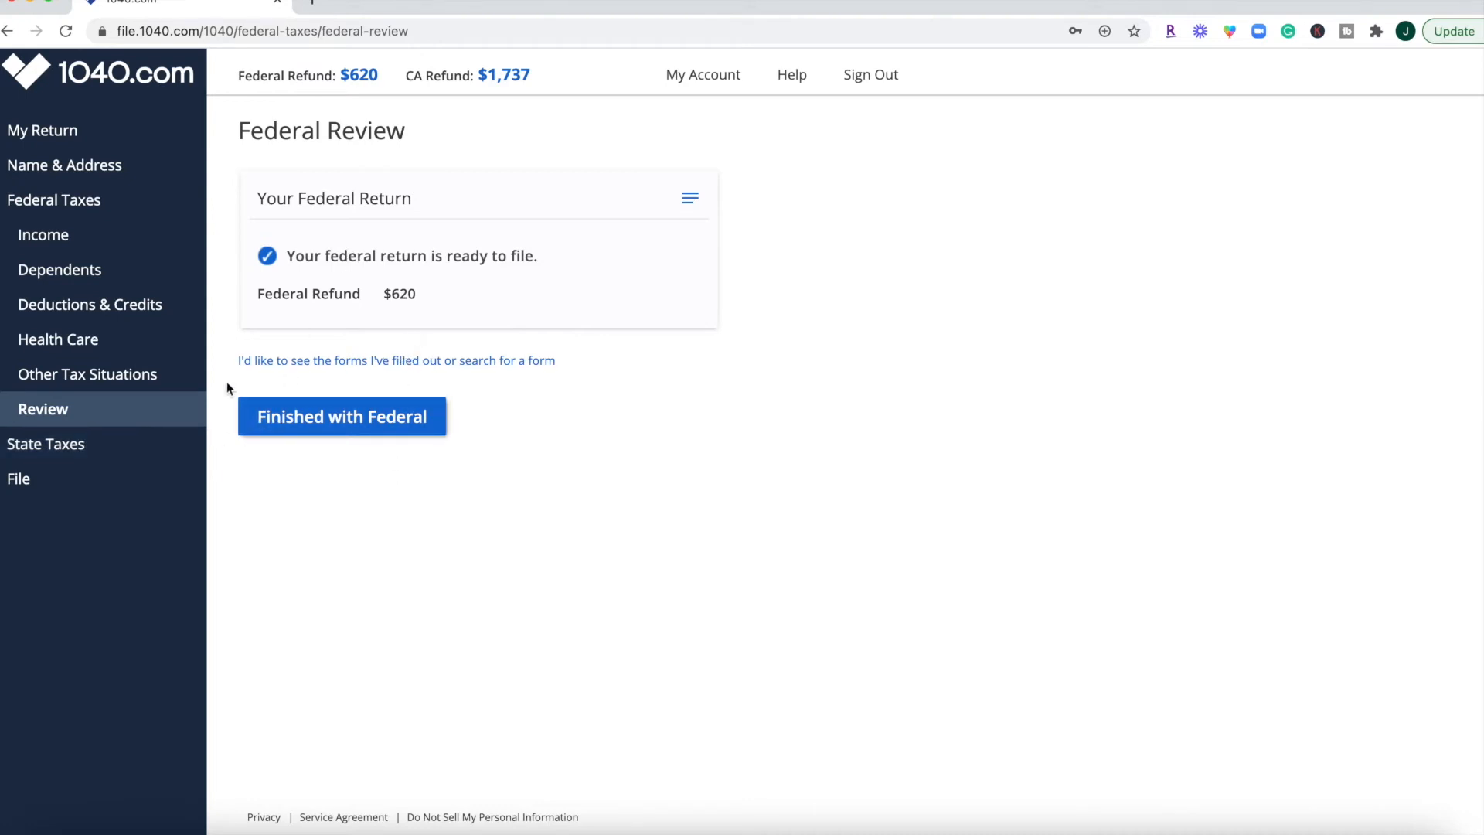
mouse_move(294, 368)
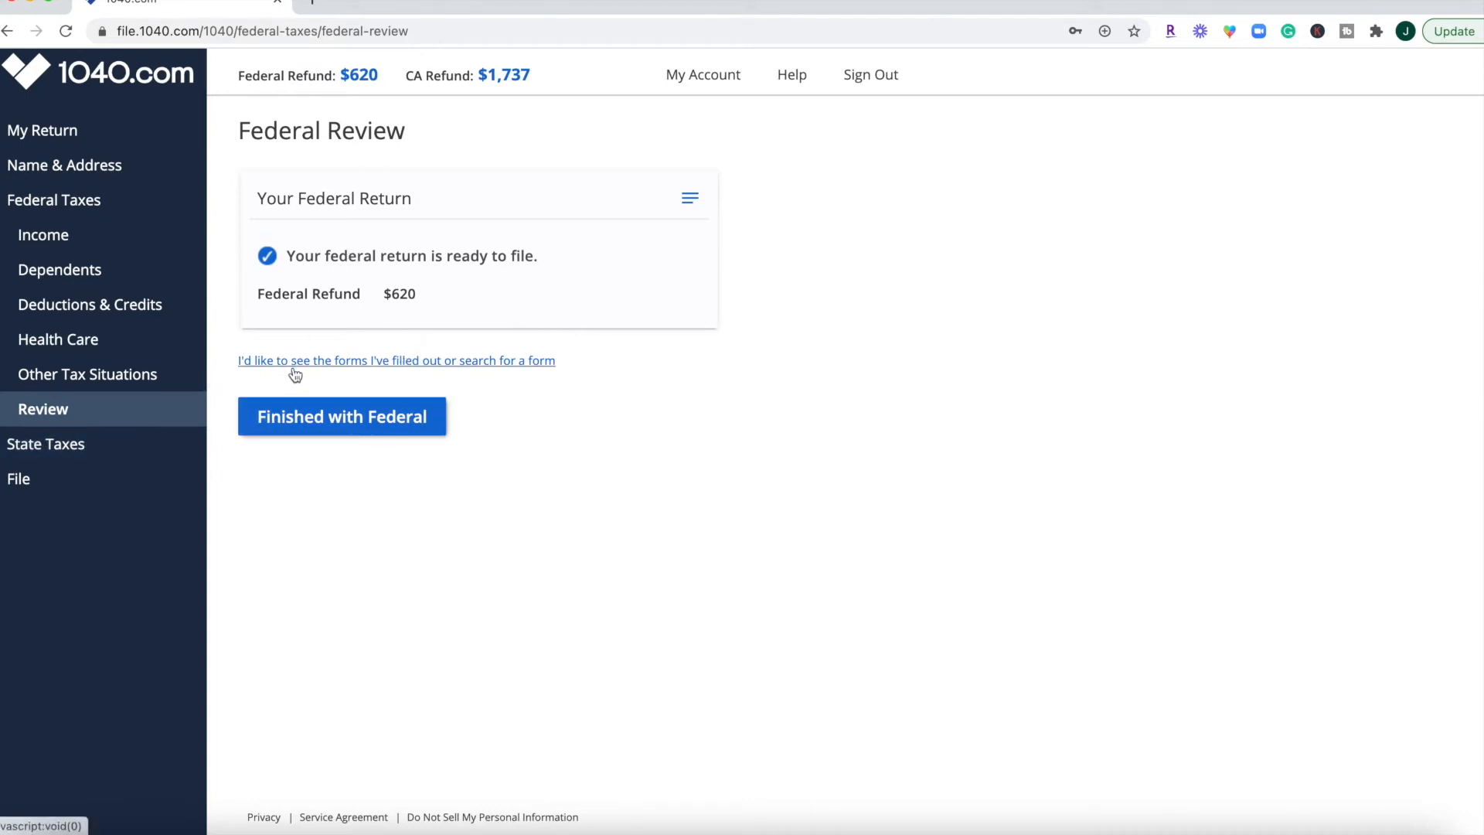
List the federal forms already filled out, scan through them, then head to Help.
click(395, 360)
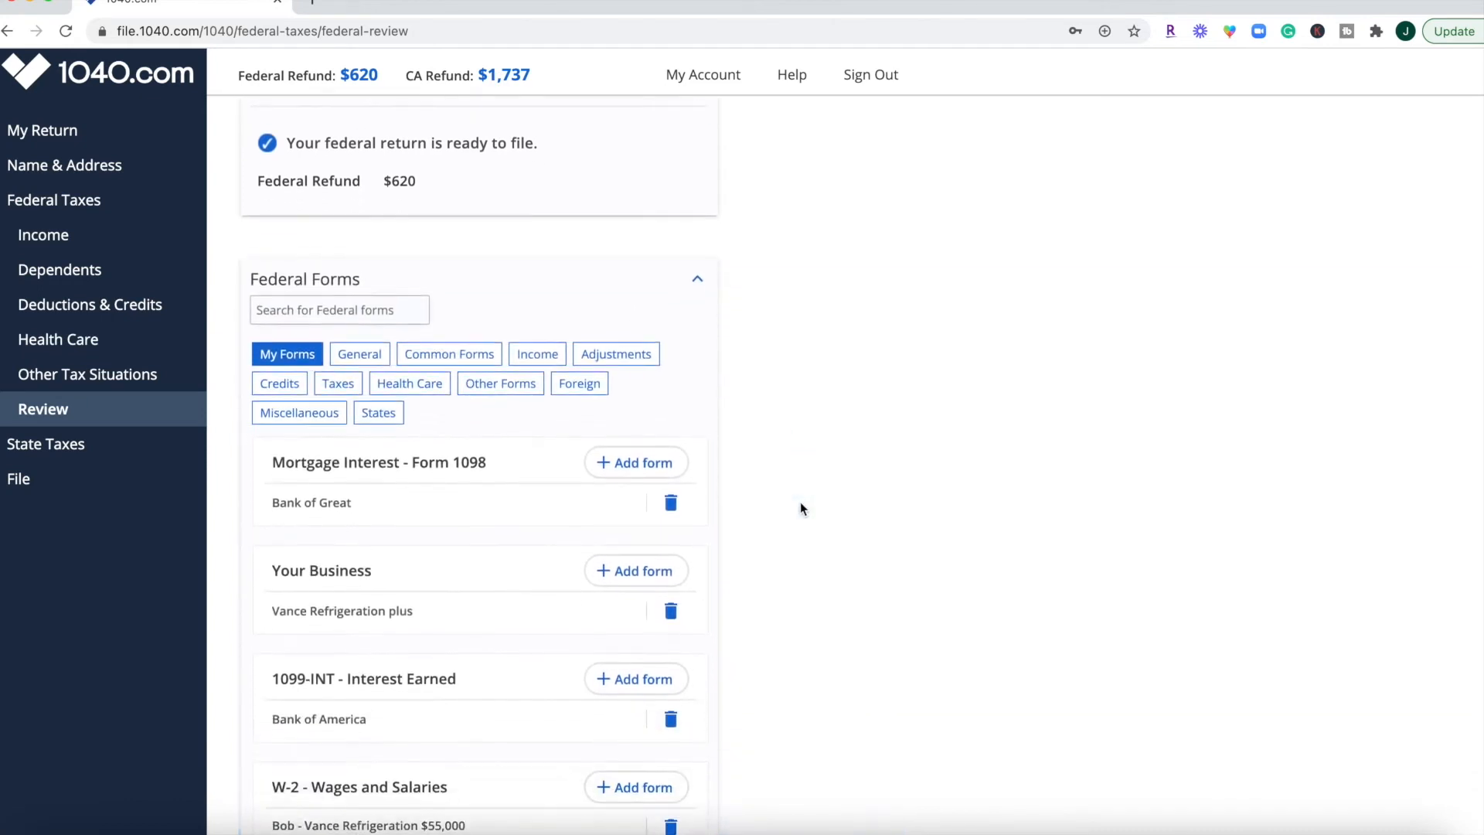
scroll(down, 3)
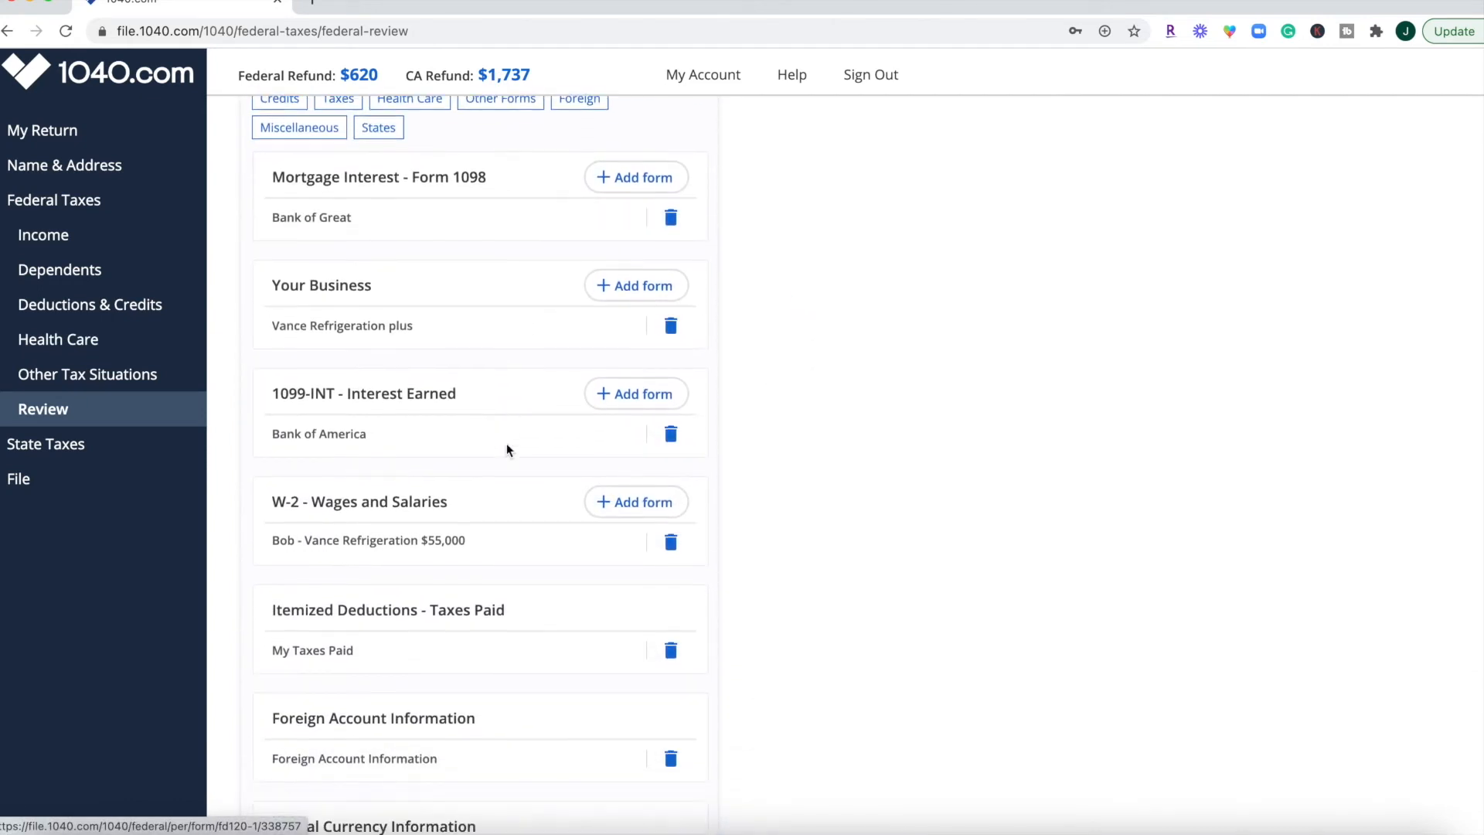
scroll(down, 3)
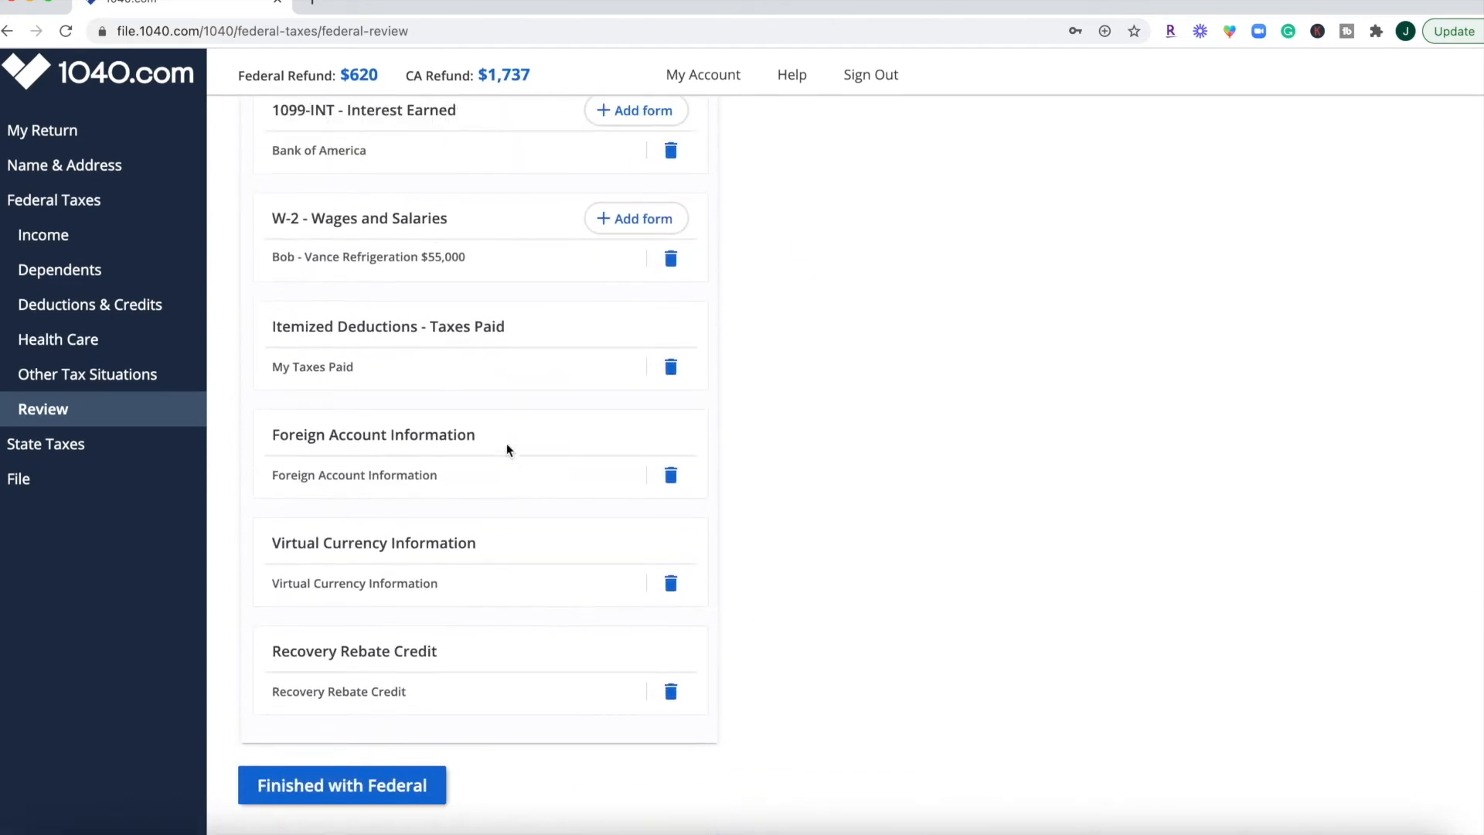
click(792, 75)
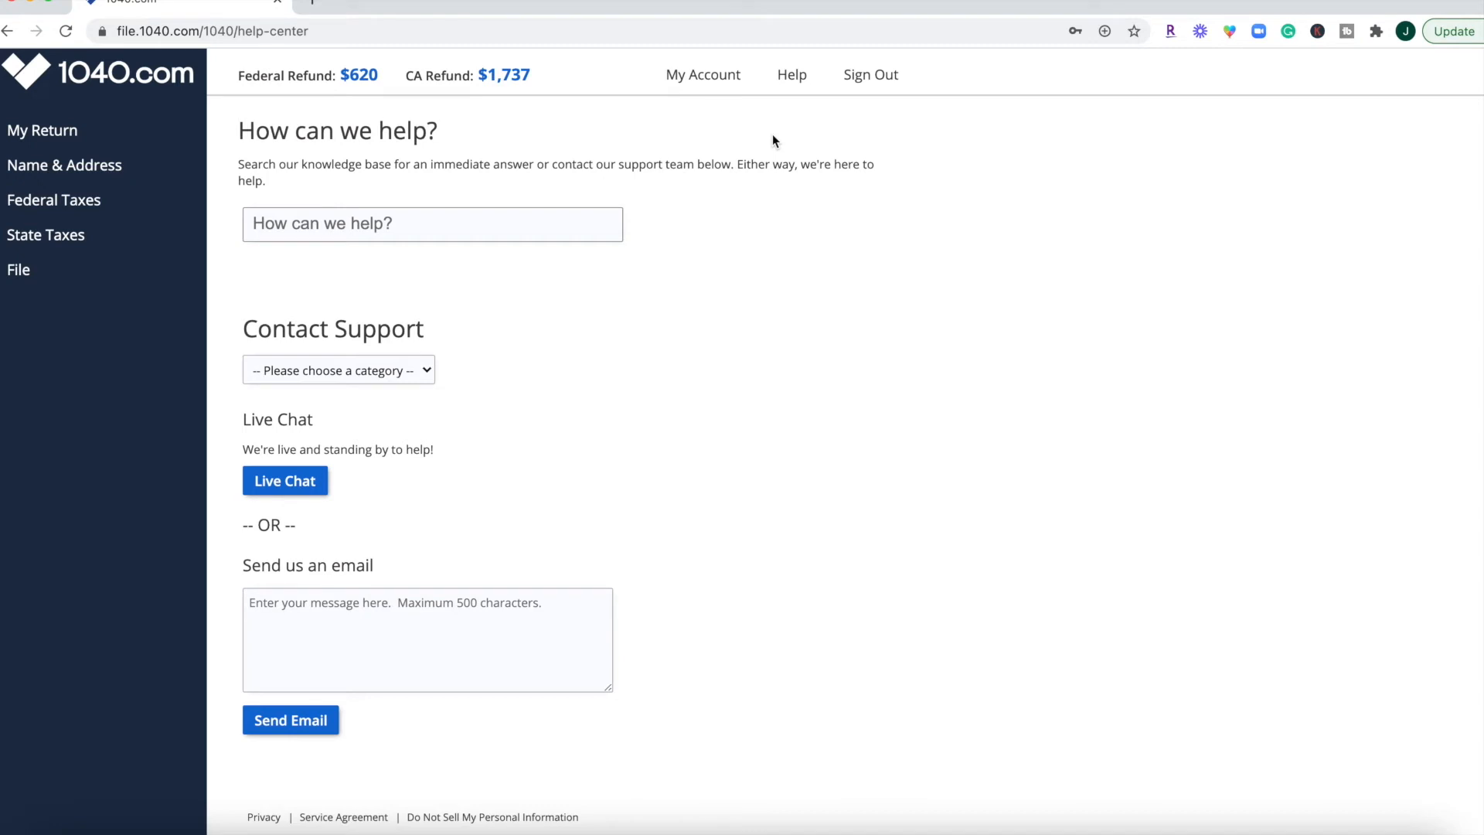
mouse_move(501, 292)
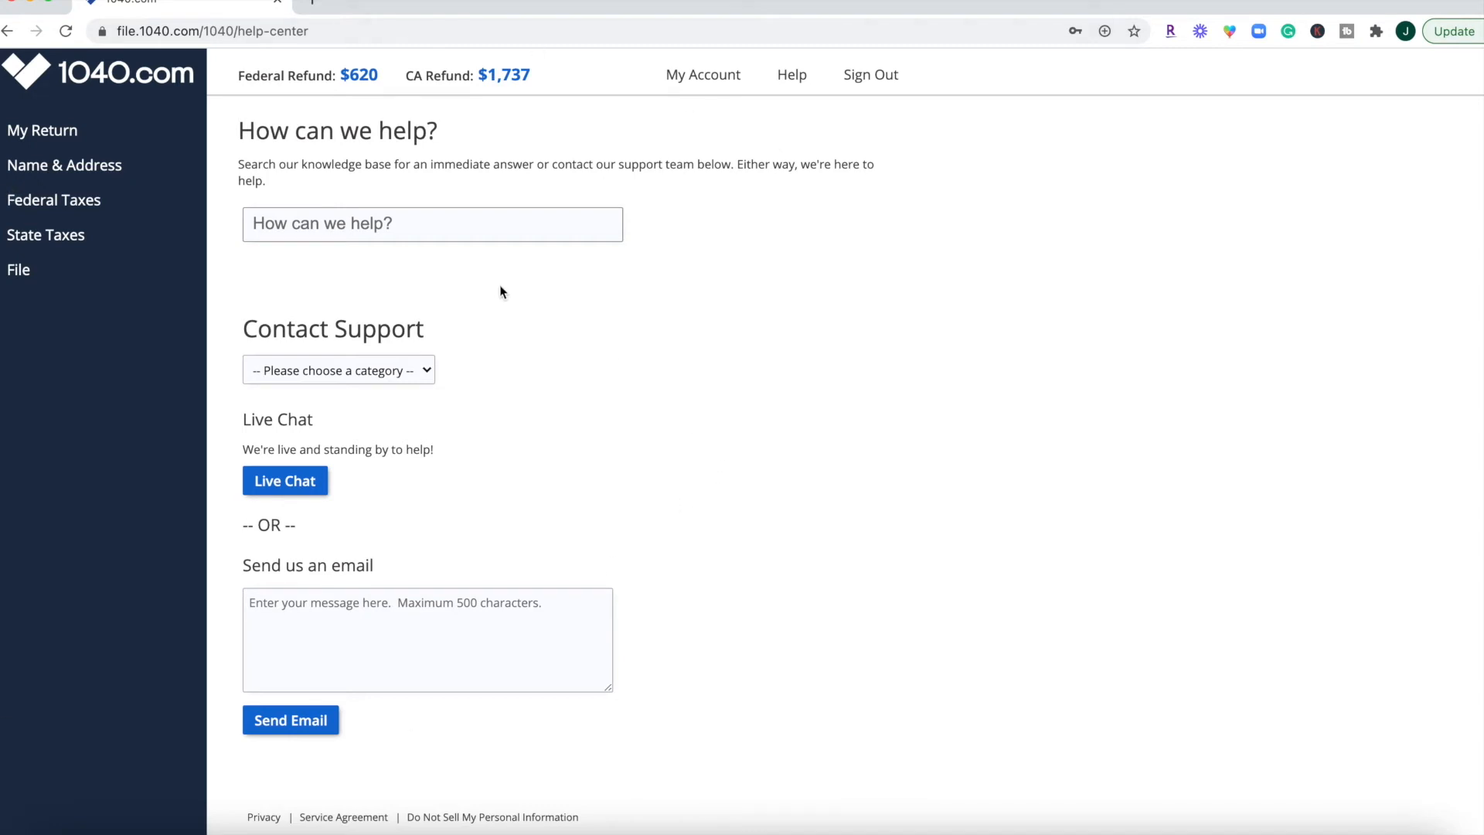
Activate the help center's knowledge-base search field, ready for a question.
click(431, 222)
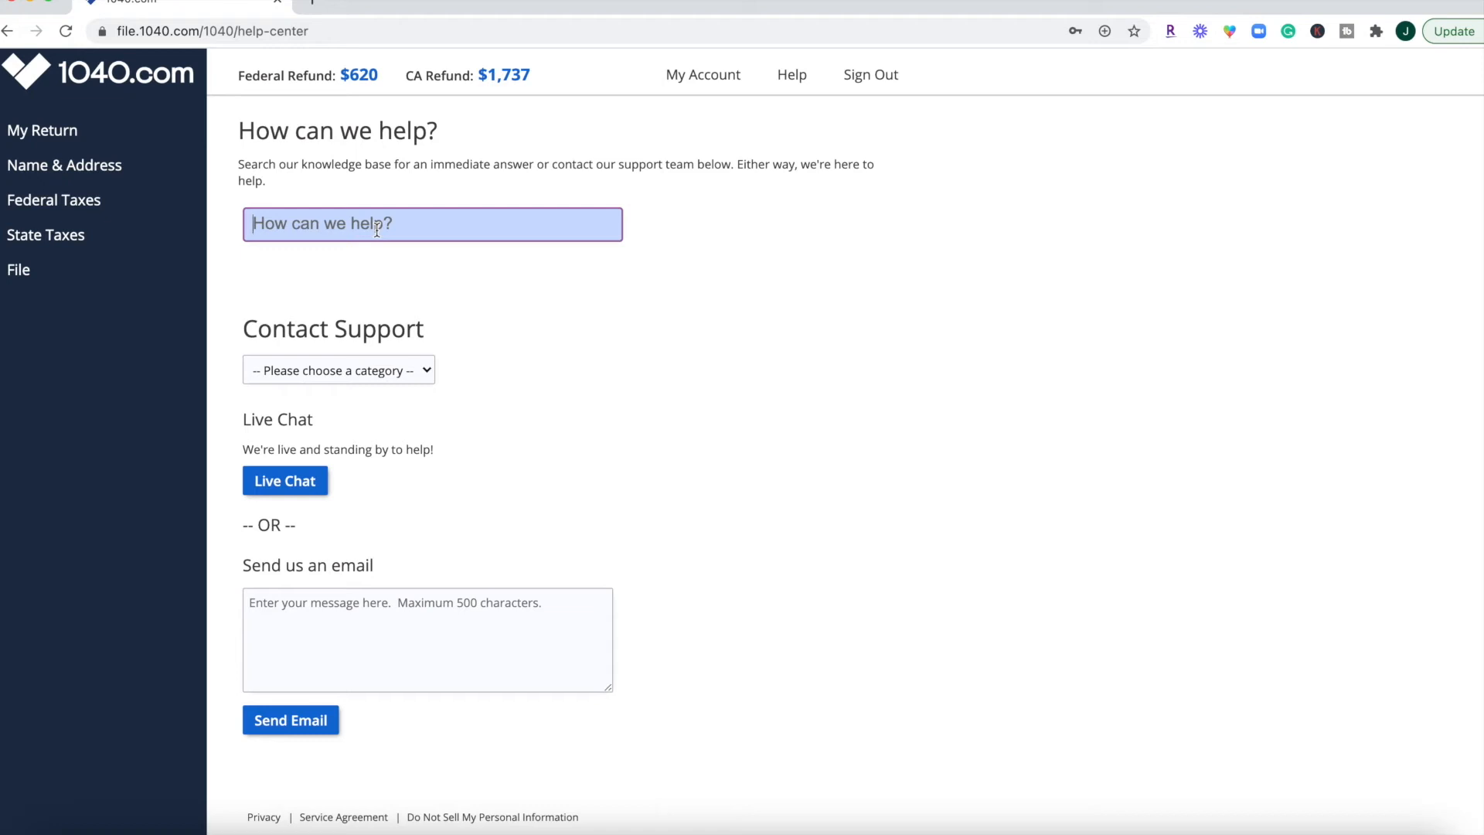
mouse_move(552, 291)
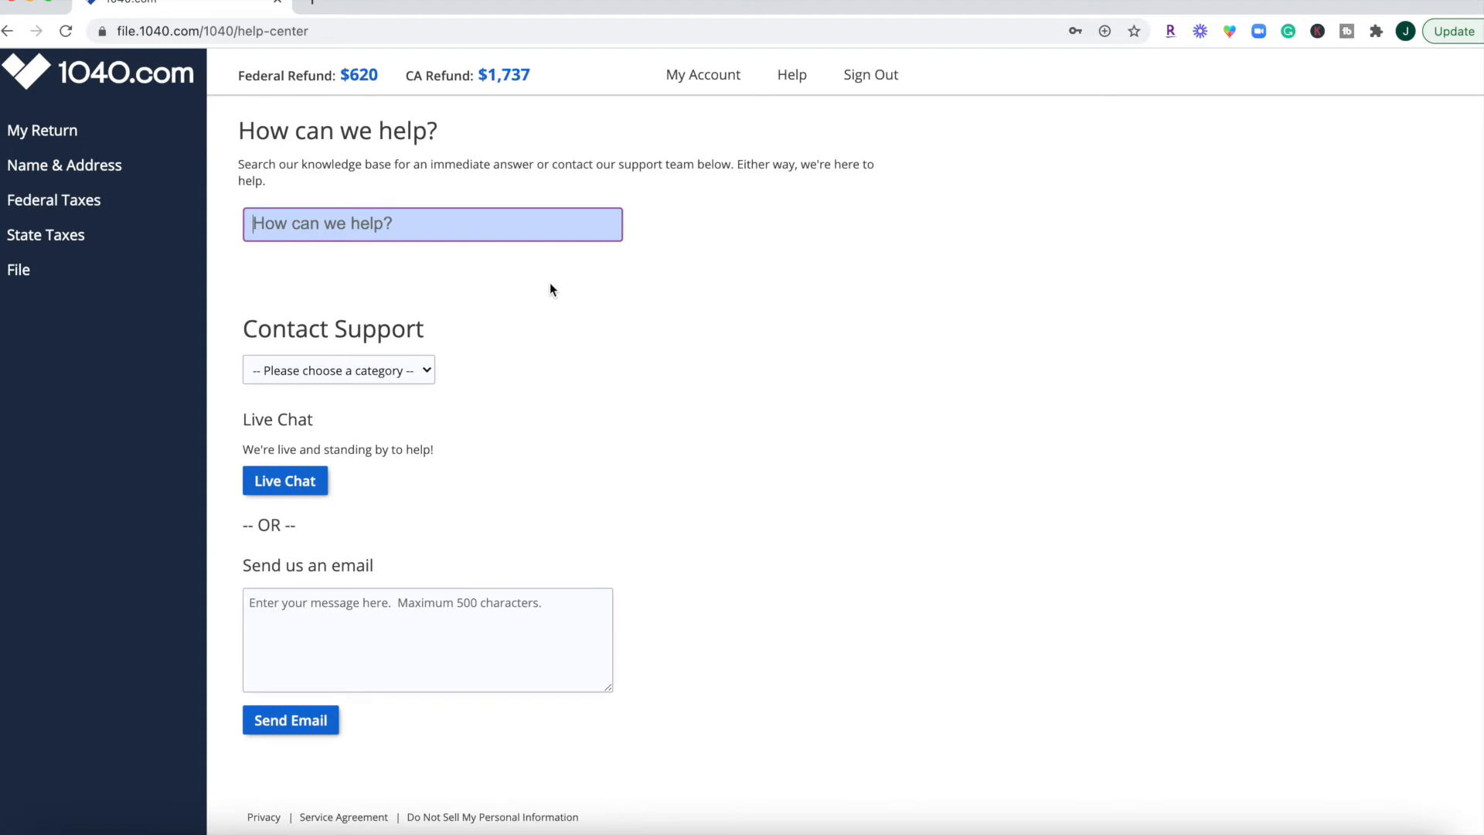
mouse_move(294, 339)
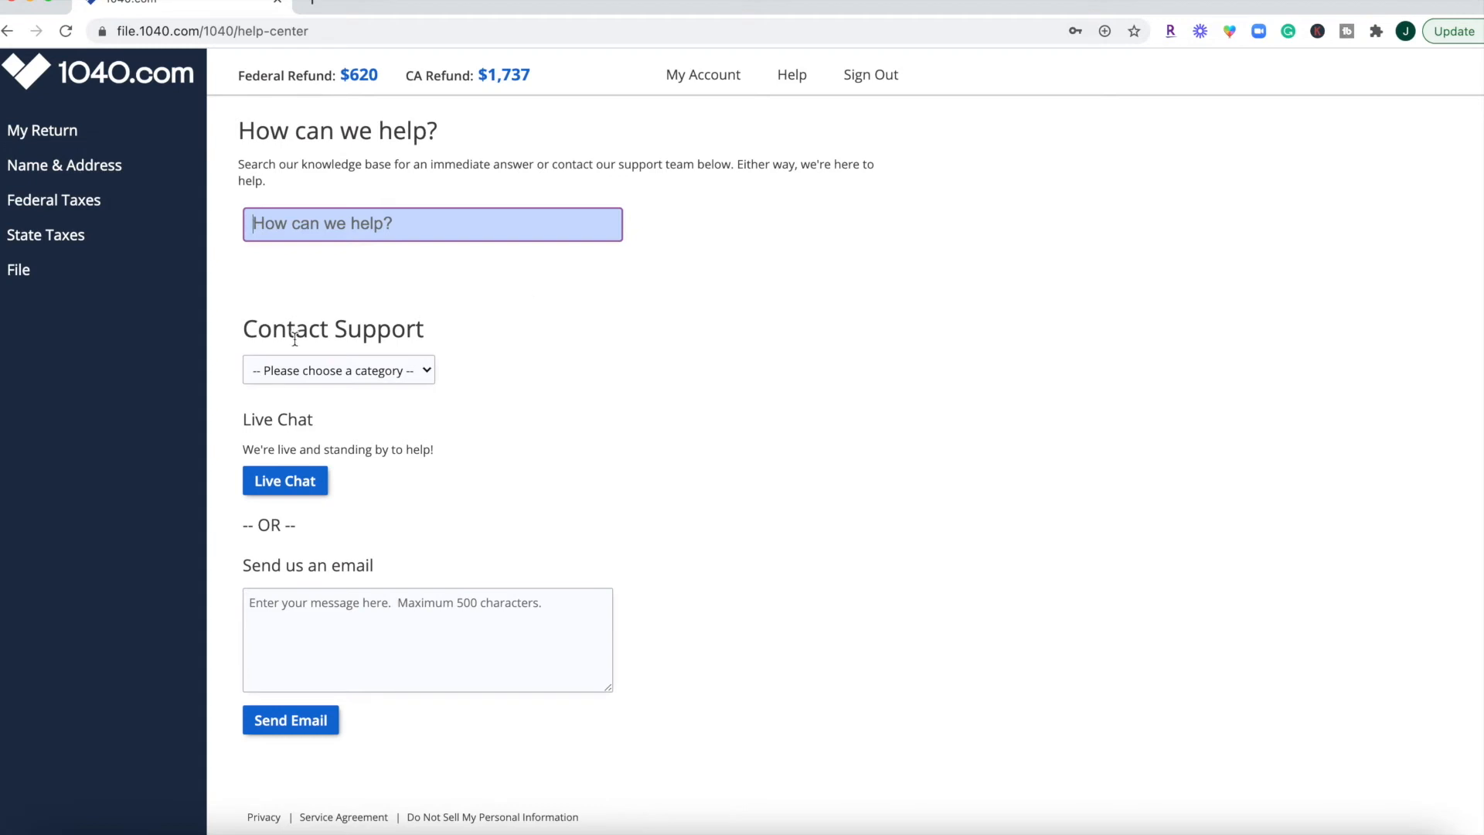
mouse_move(319, 502)
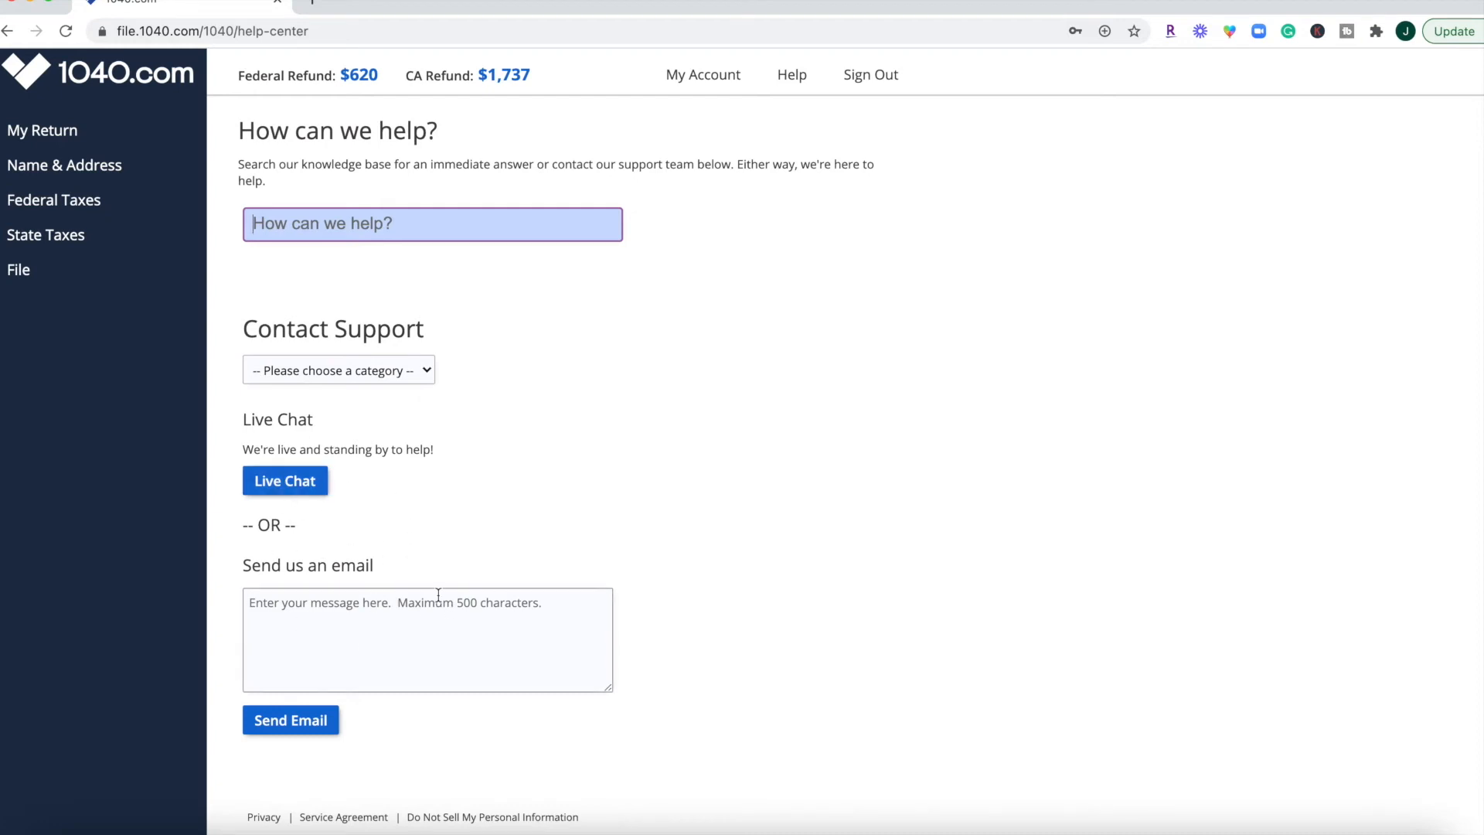
mouse_move(133, 341)
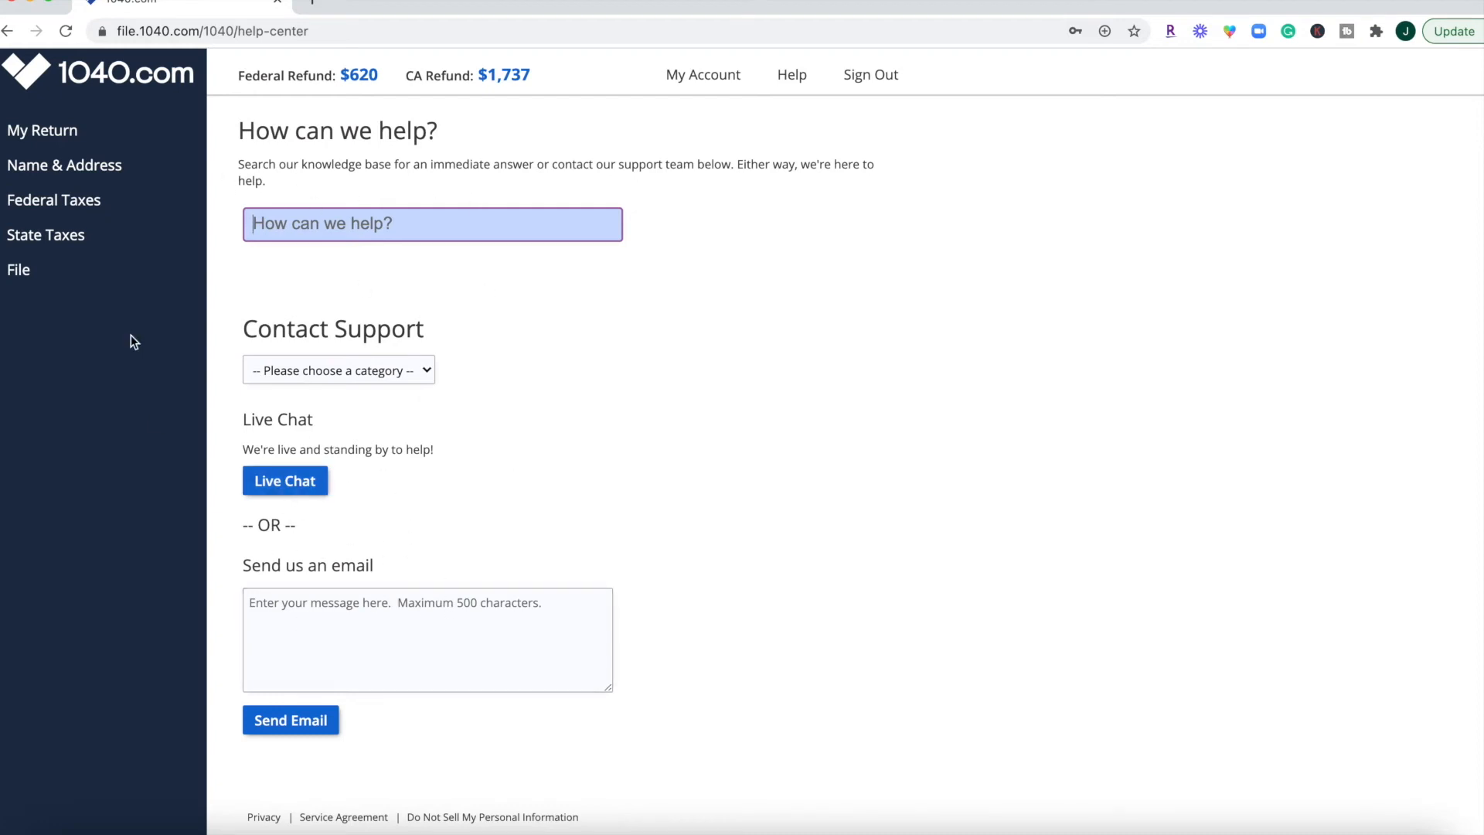
Finish the federal review and show the California return, $1,737 refund, with its forms listed.
click(54, 200)
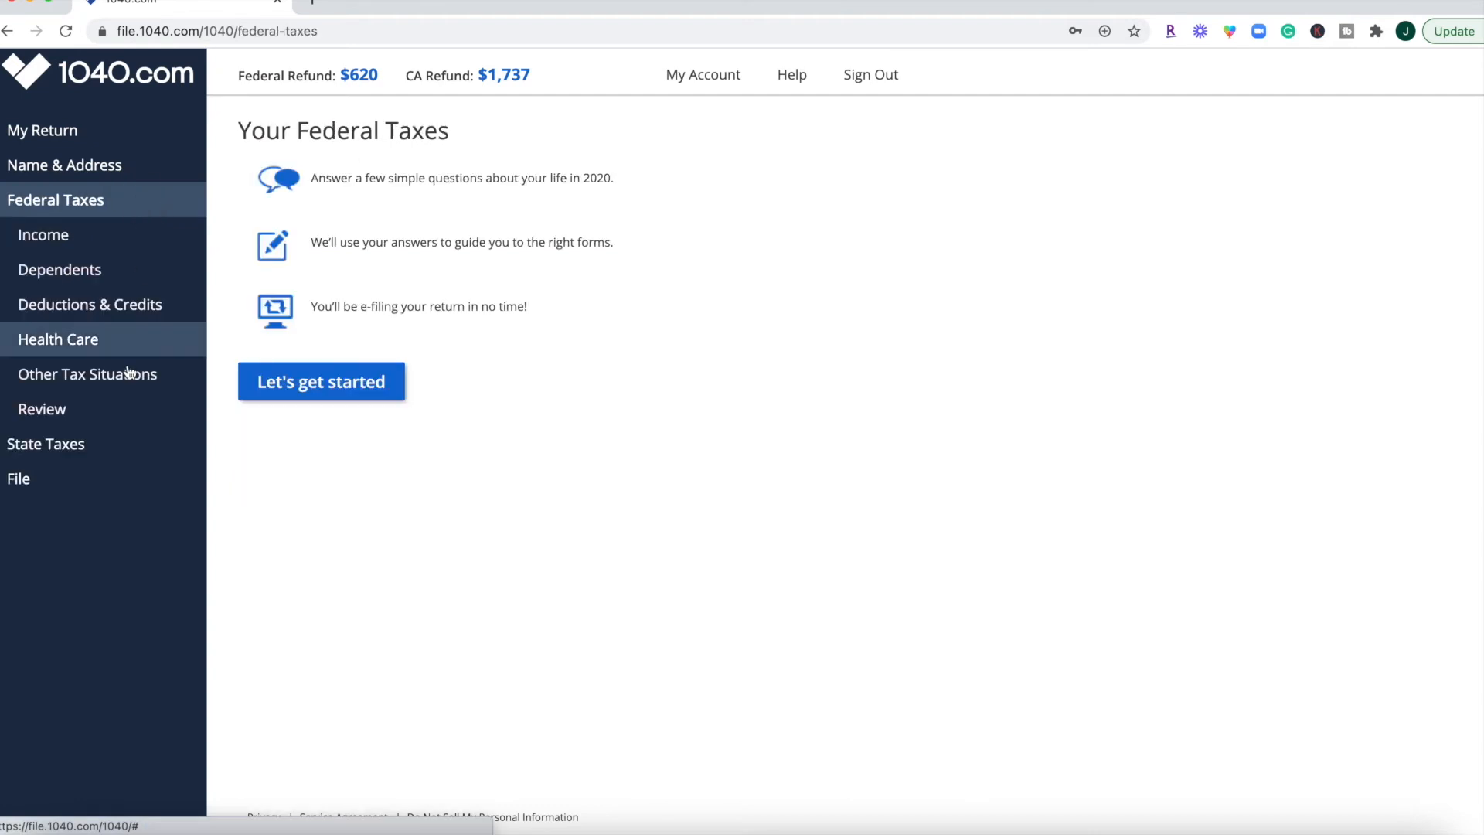
click(43, 409)
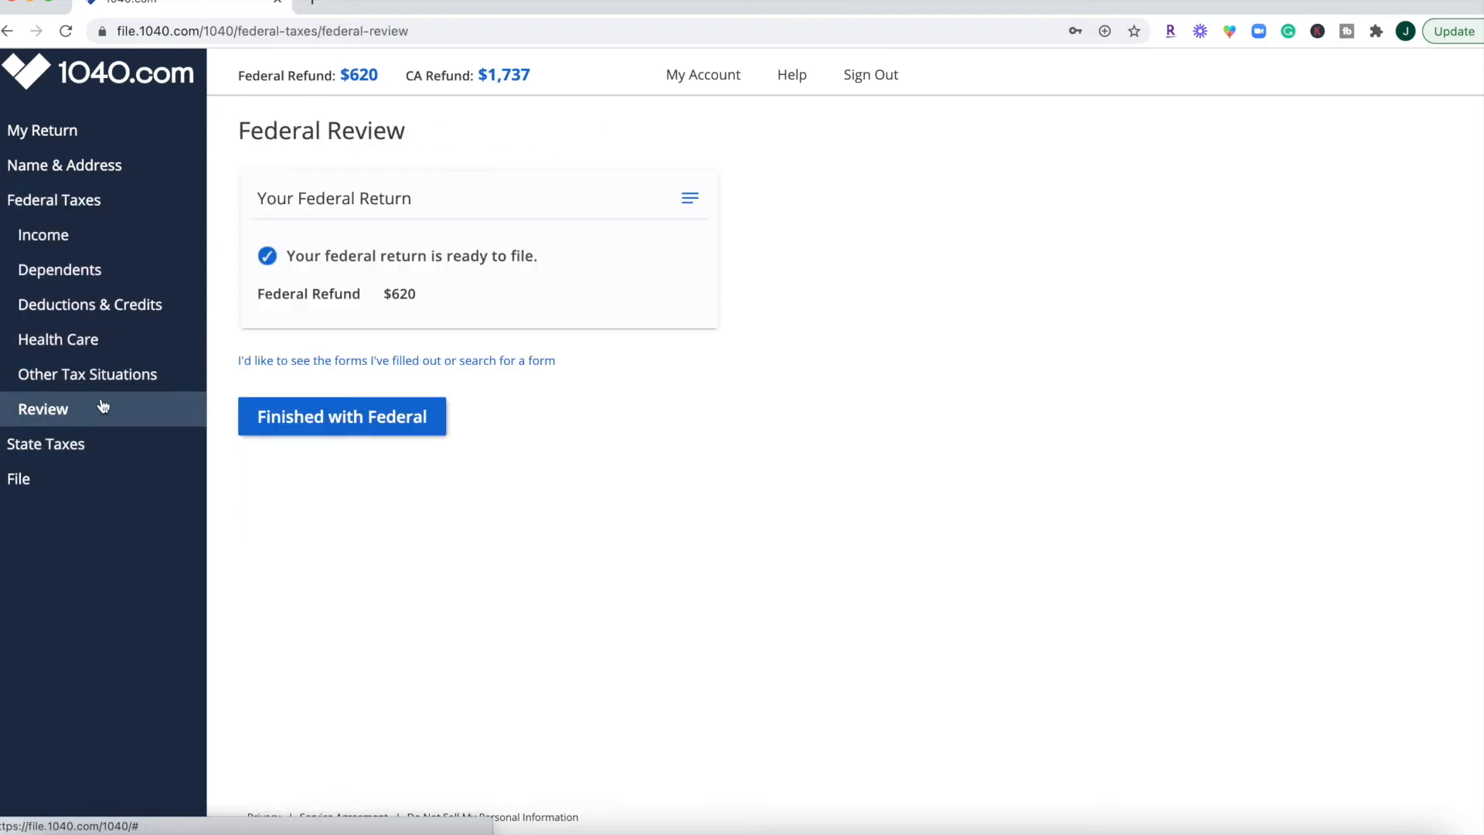
click(340, 415)
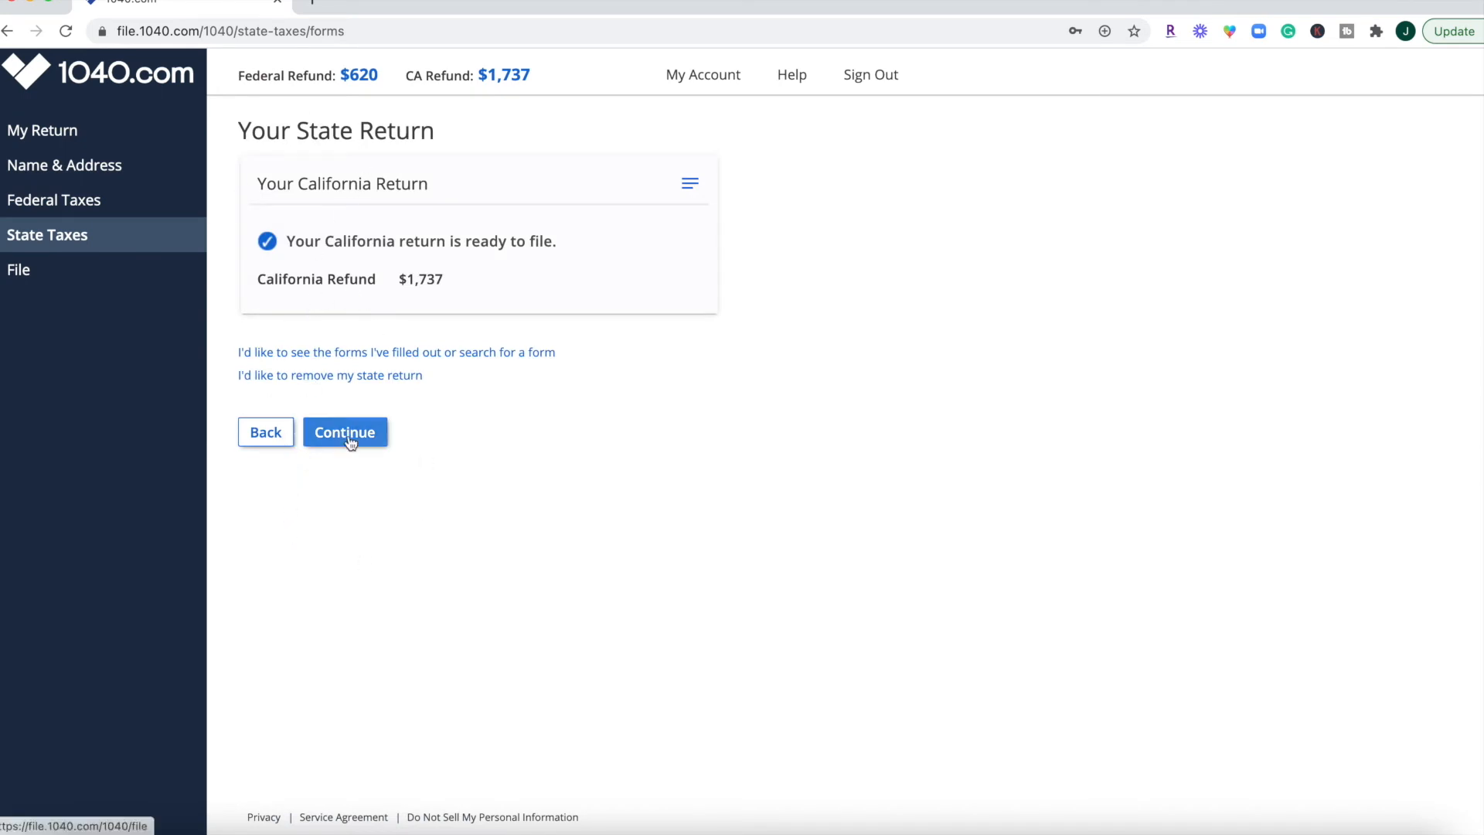
click(396, 352)
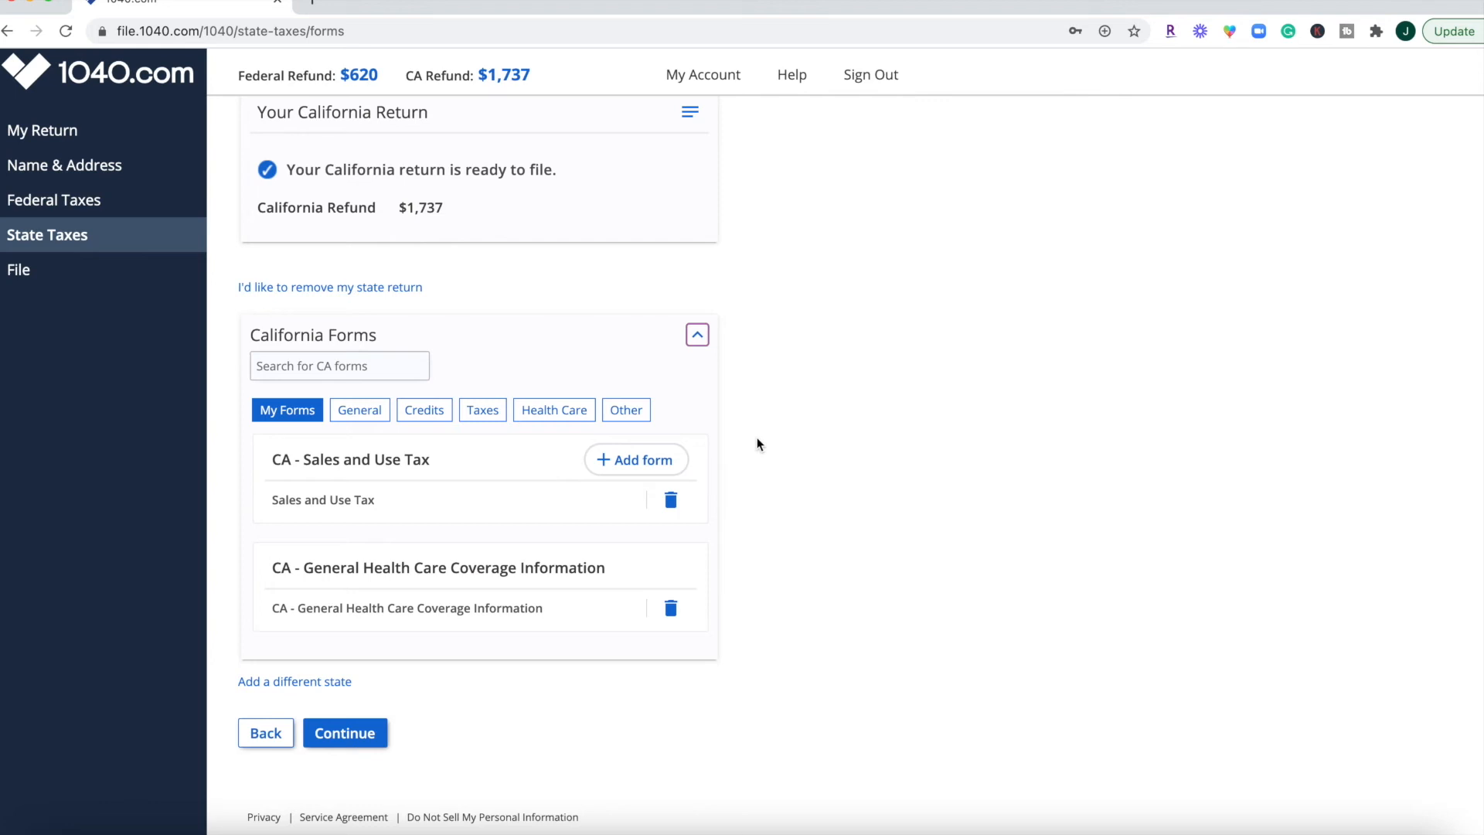
mouse_move(383, 507)
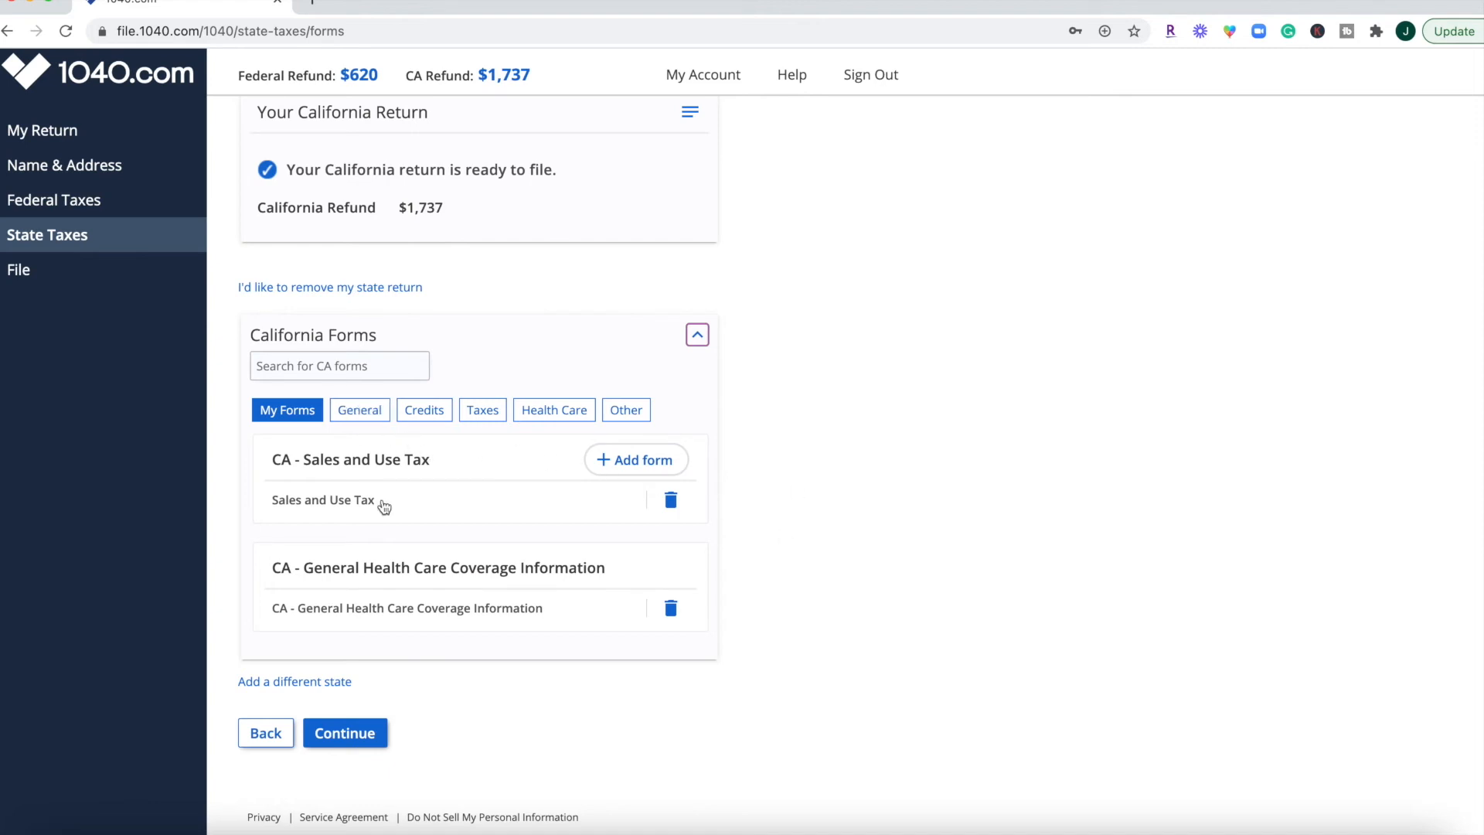
mouse_move(470, 575)
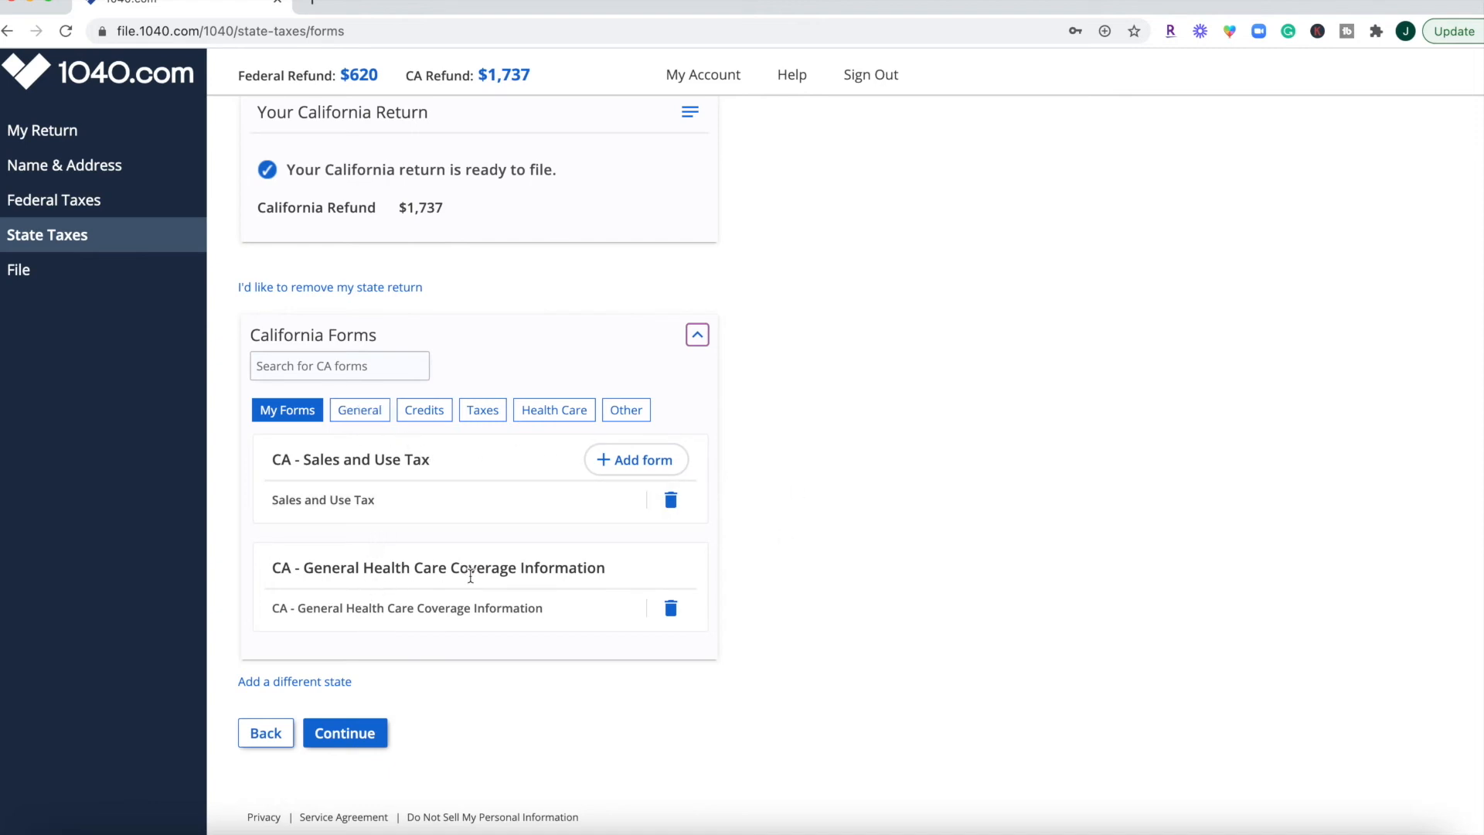
mouse_move(394, 648)
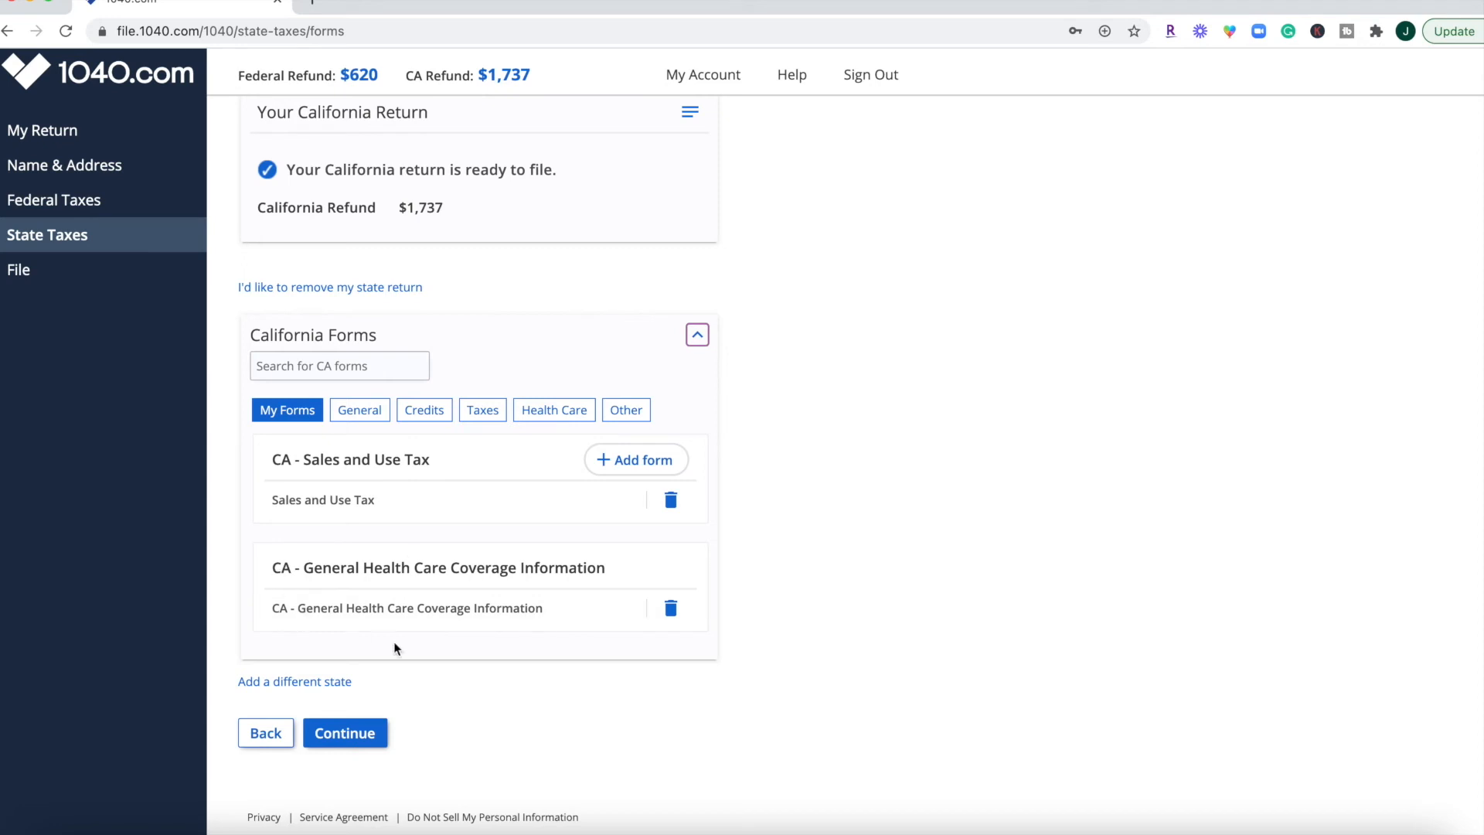
mouse_move(529, 287)
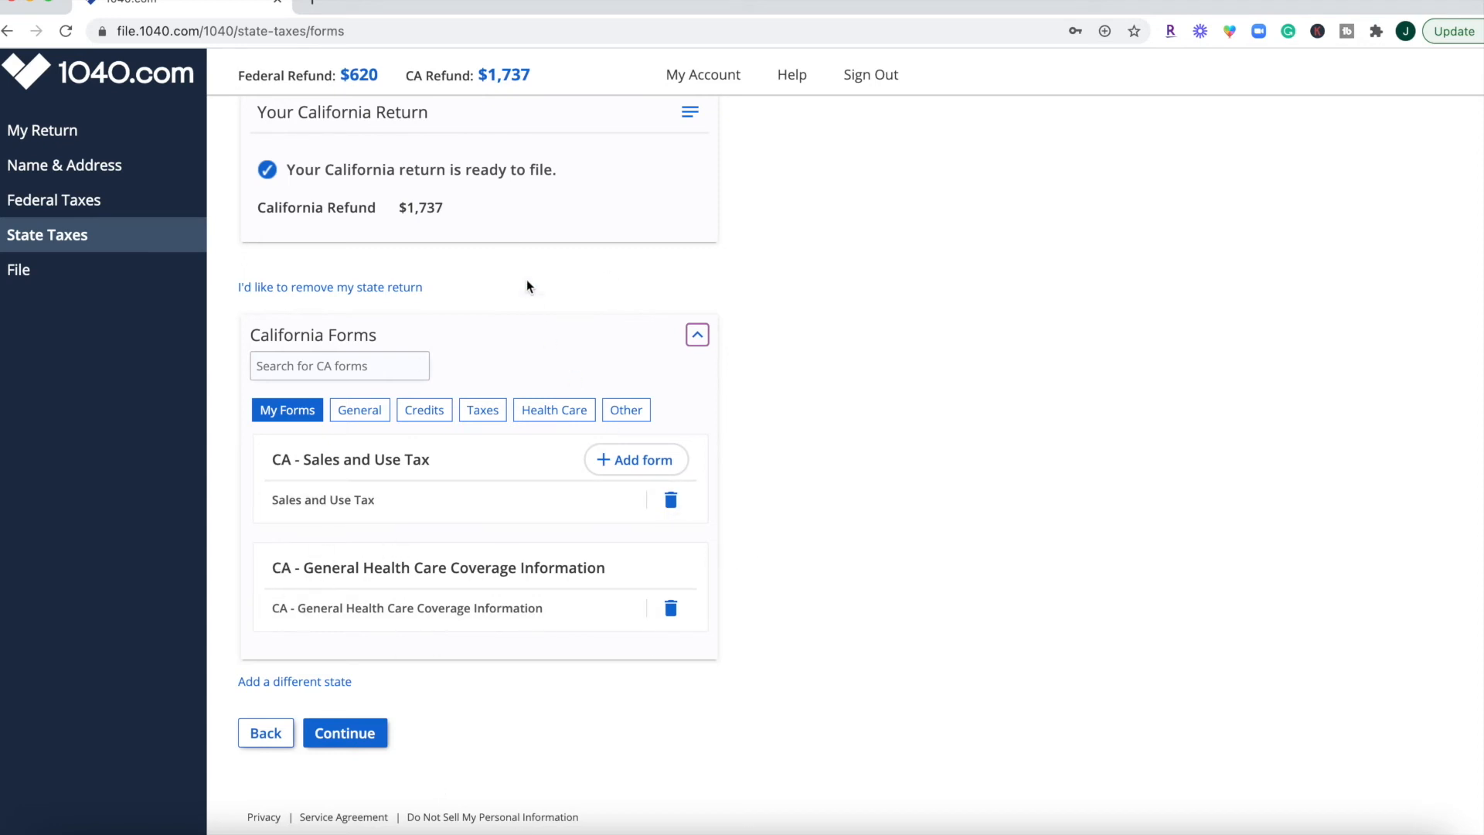
mouse_move(302, 762)
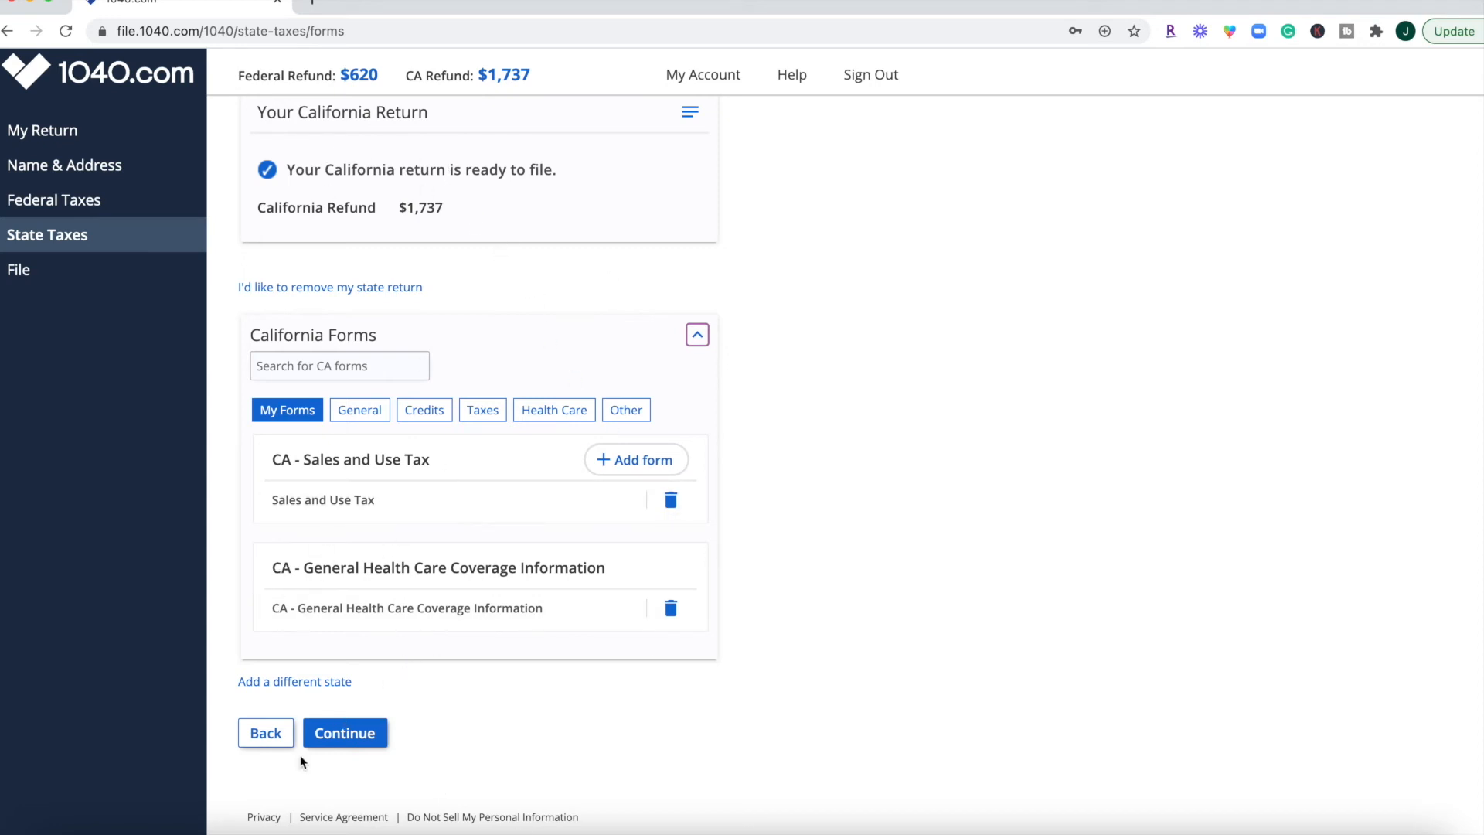
Continue to Filing Your Returns and reveal the free PDF return preview.
click(345, 733)
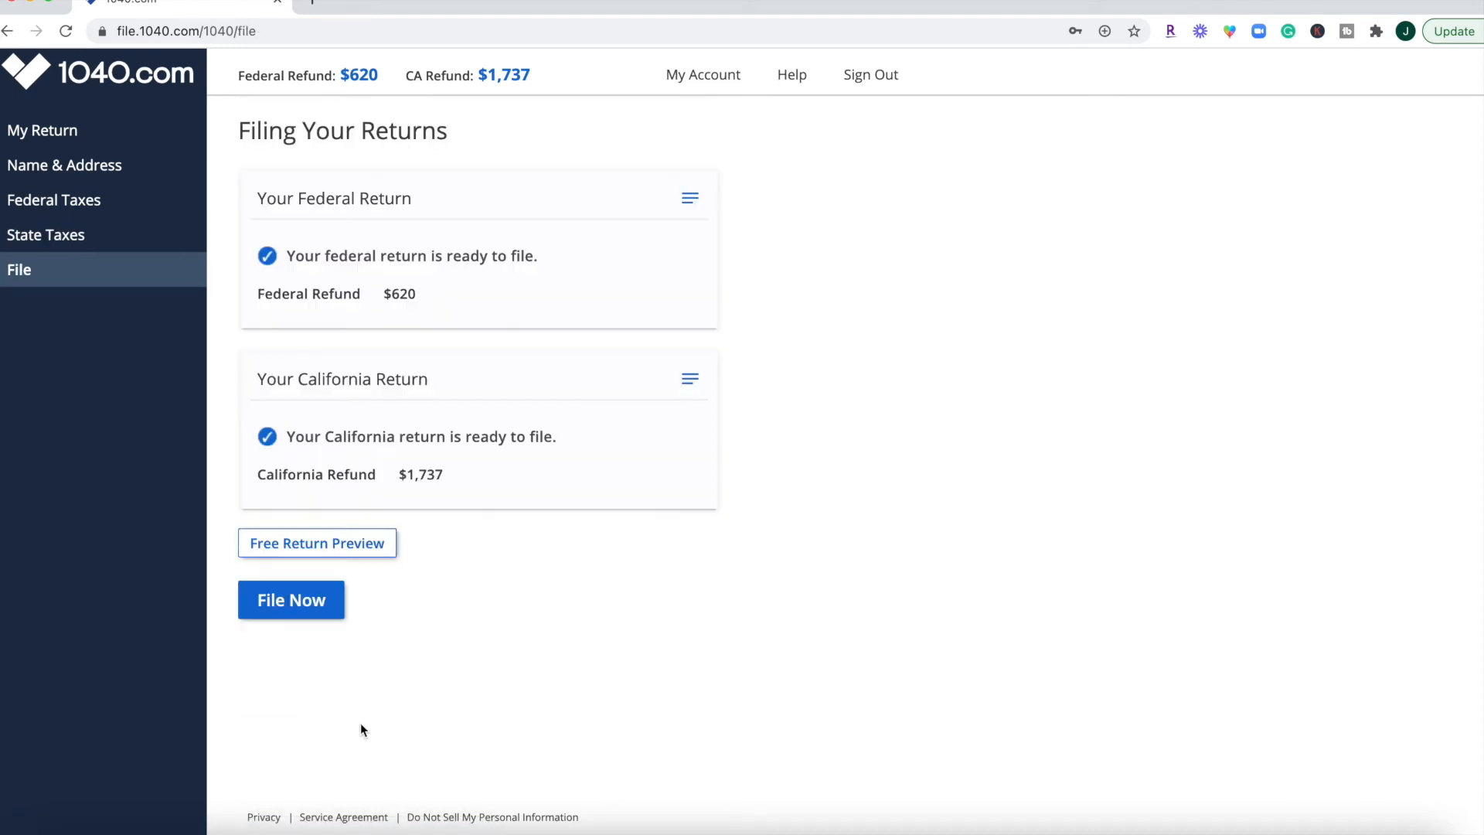
click(315, 543)
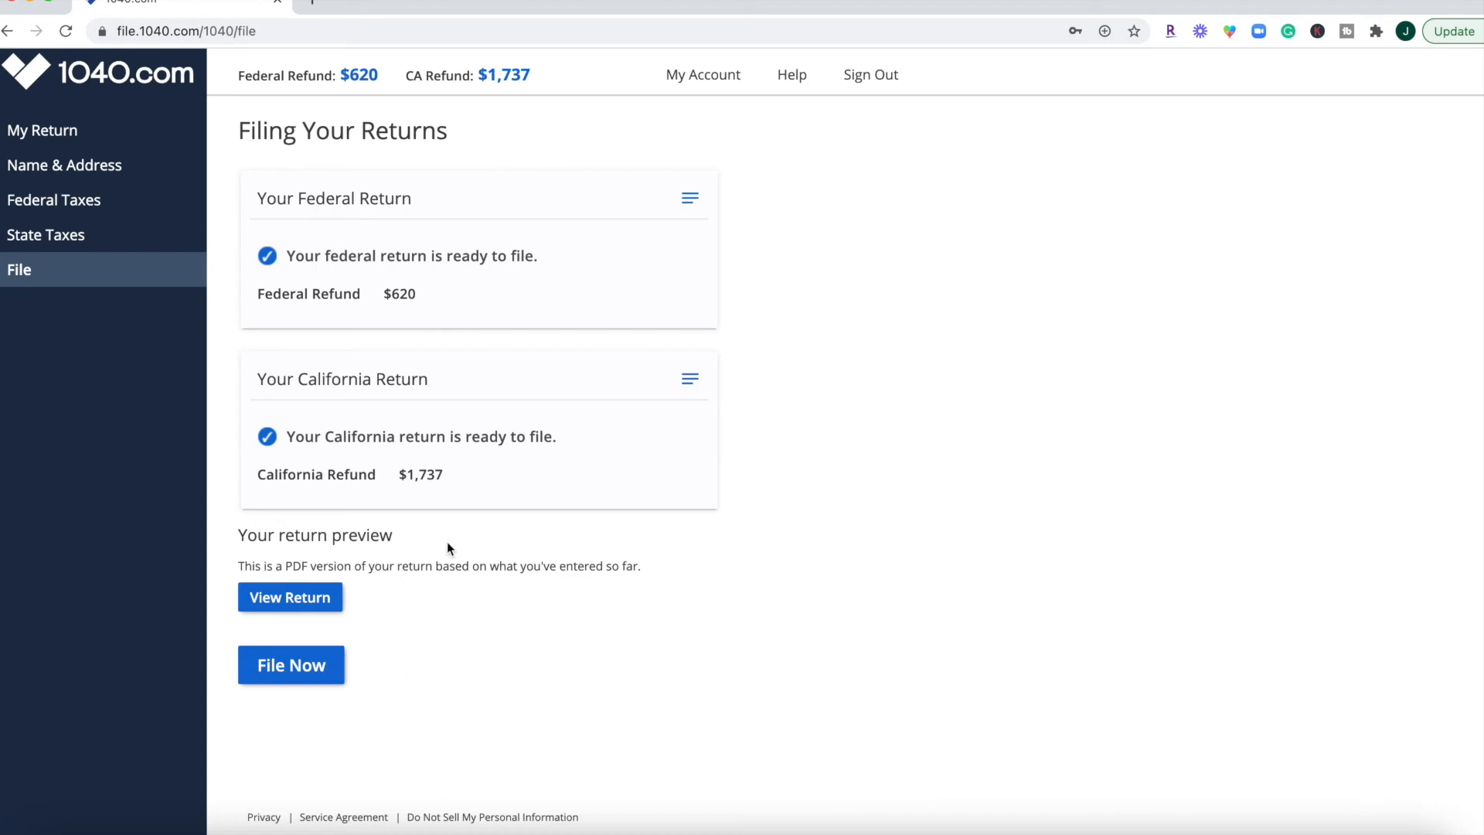
mouse_move(289, 596)
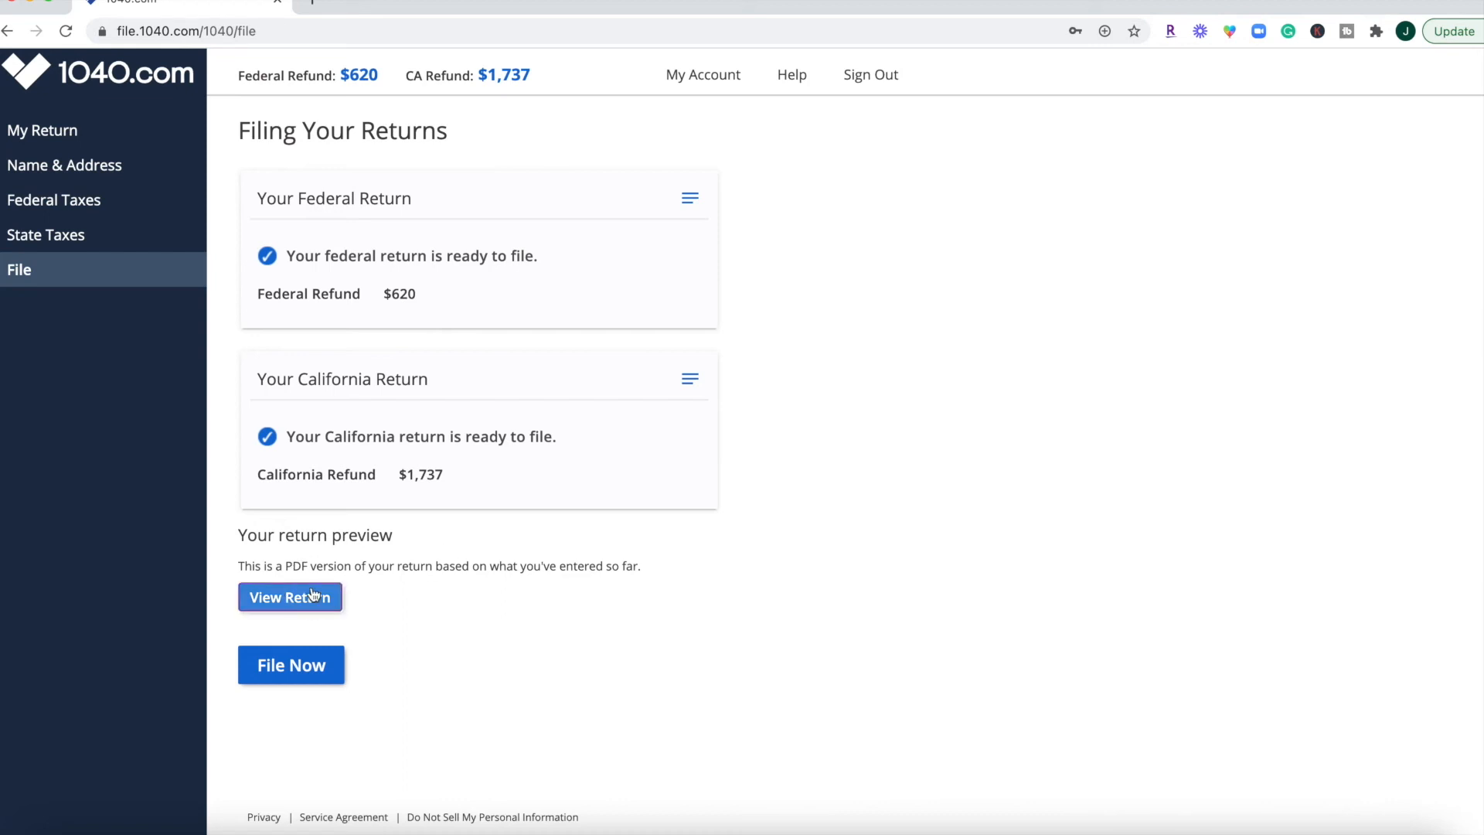
View the 27-page return PDF and read through the summary, Form 1040 and Schedule 1.
click(289, 597)
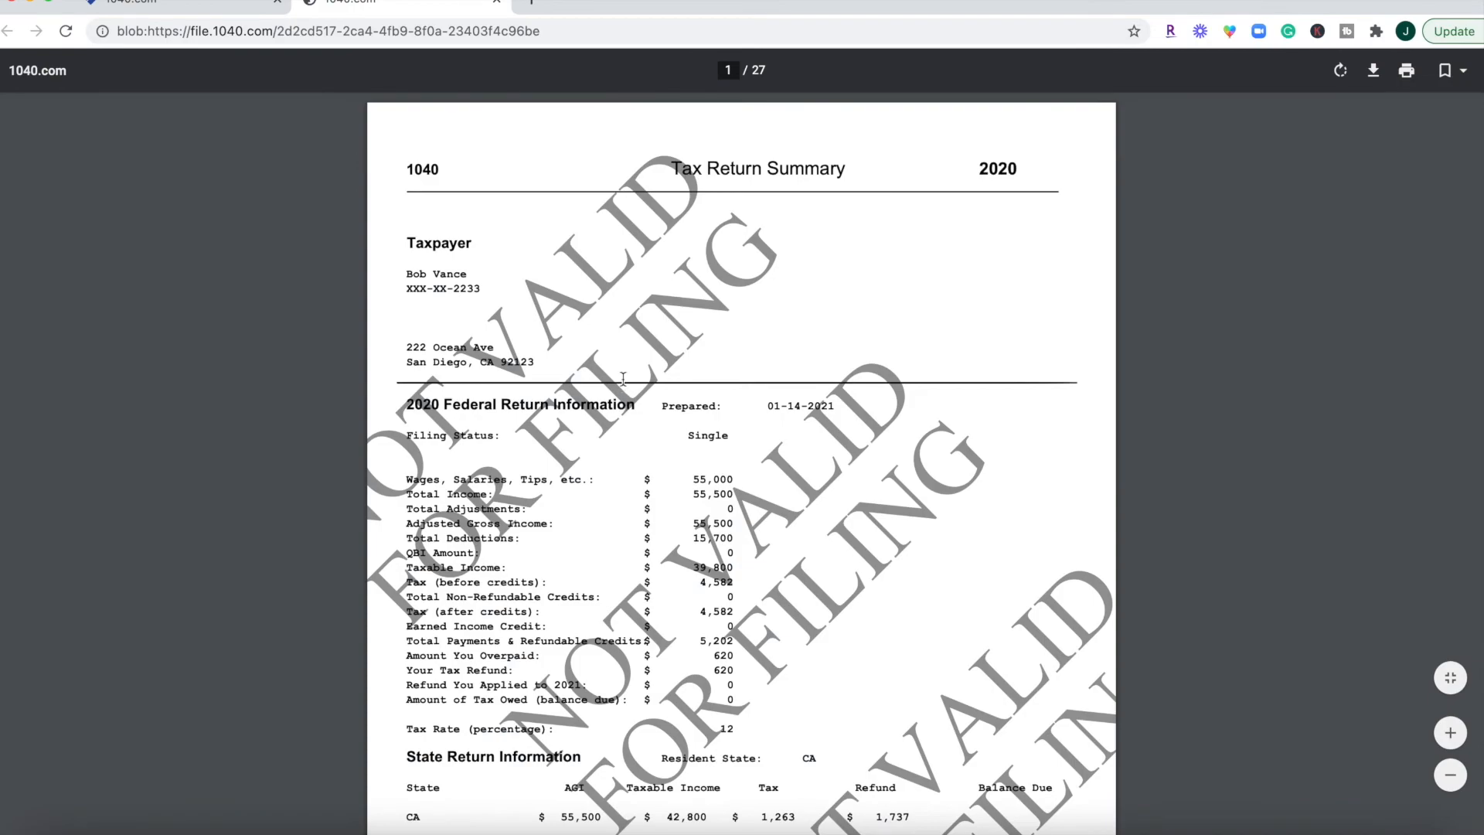
scroll(down, 3)
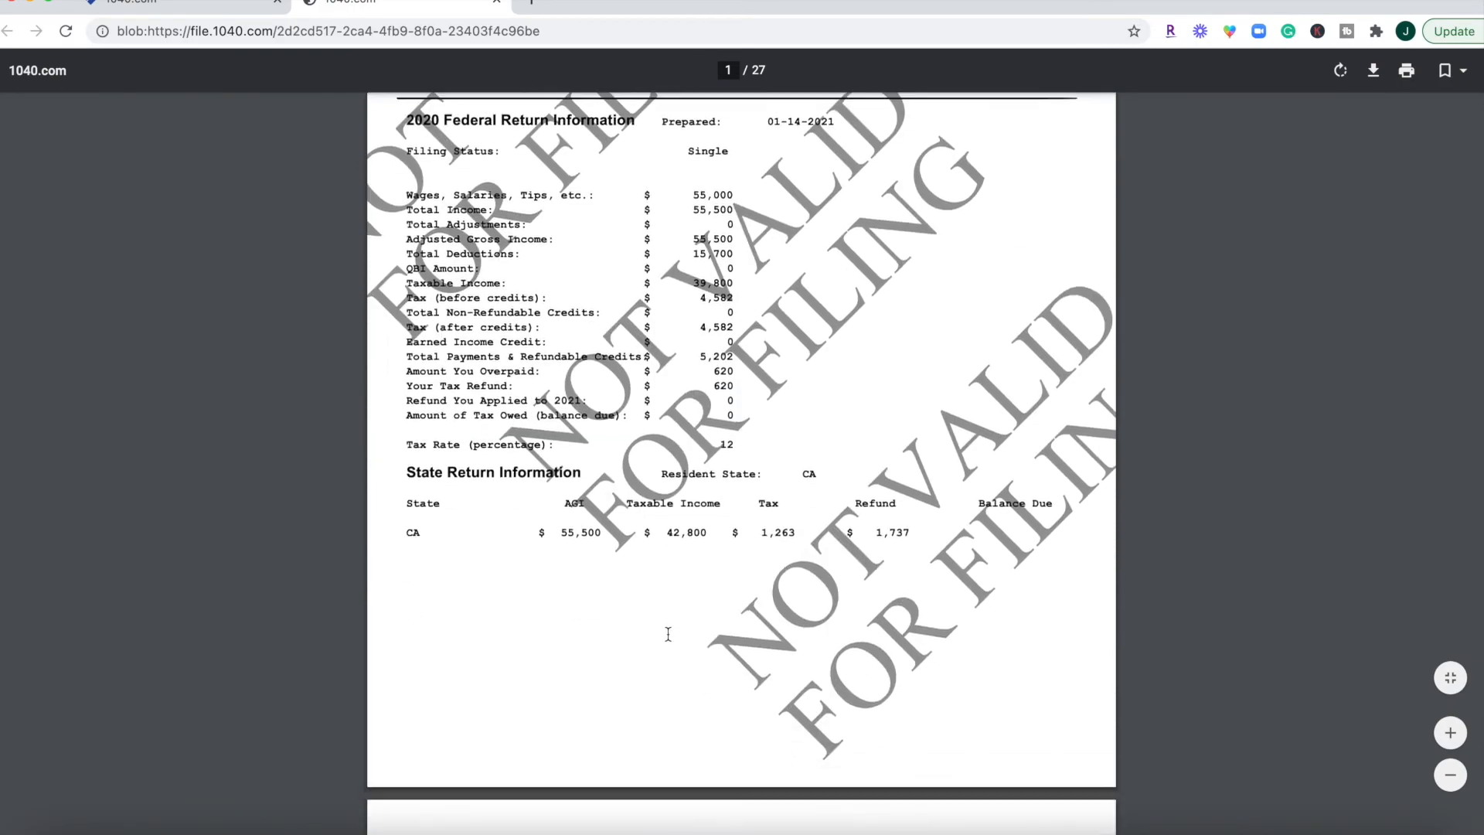
scroll(down, 3)
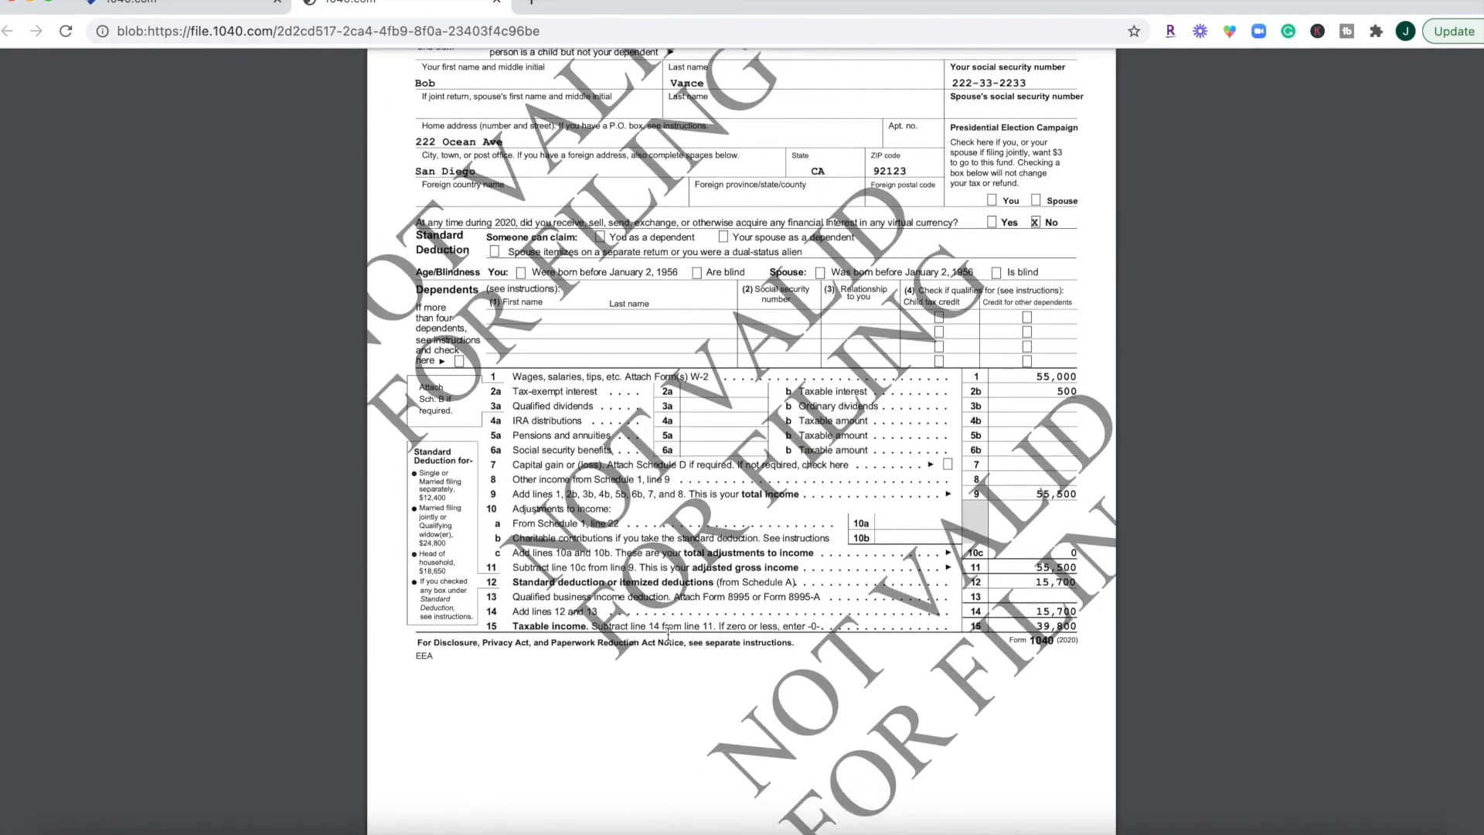
scroll(down, 3)
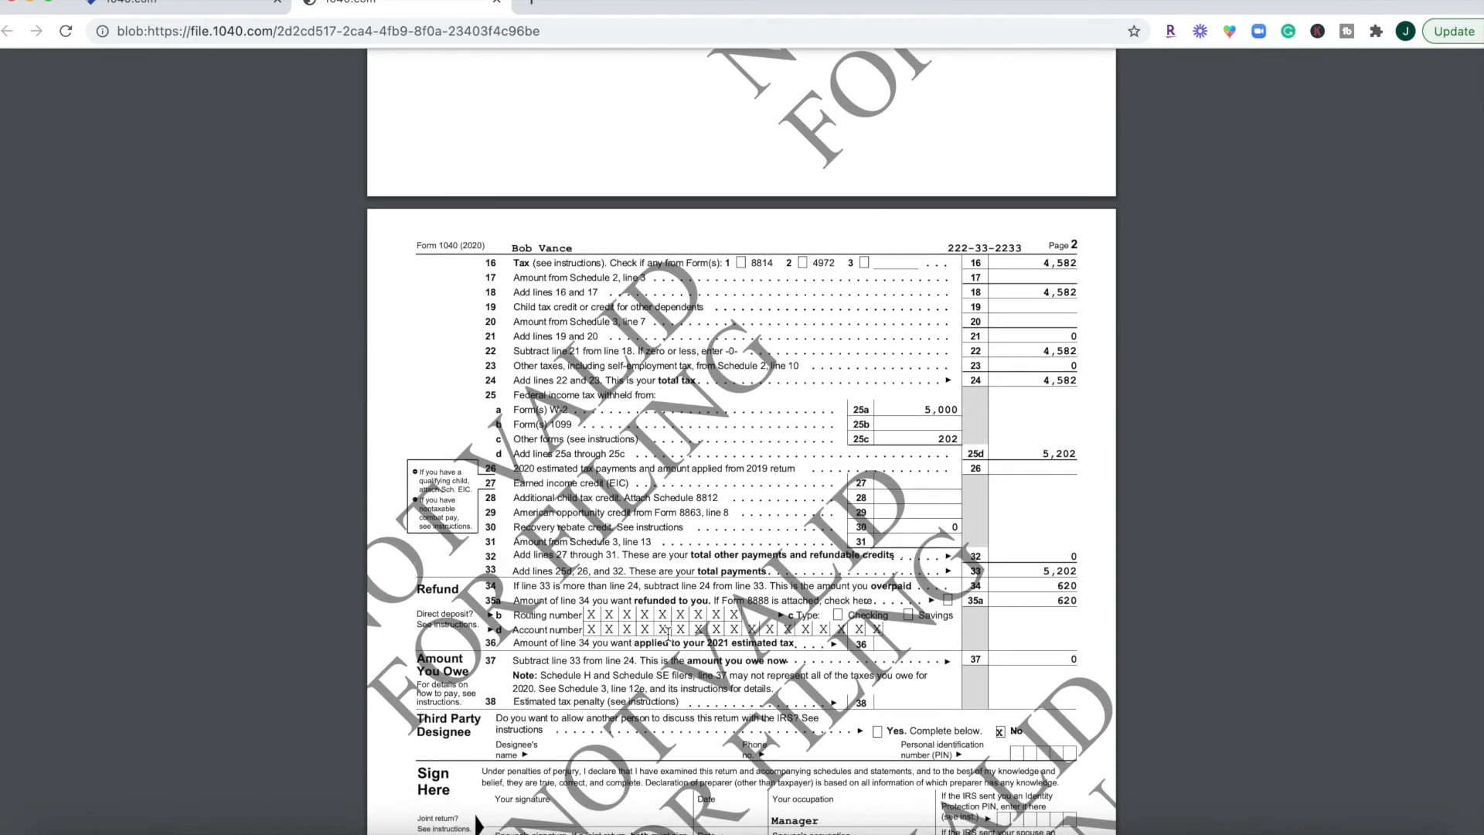
scroll(down, 3)
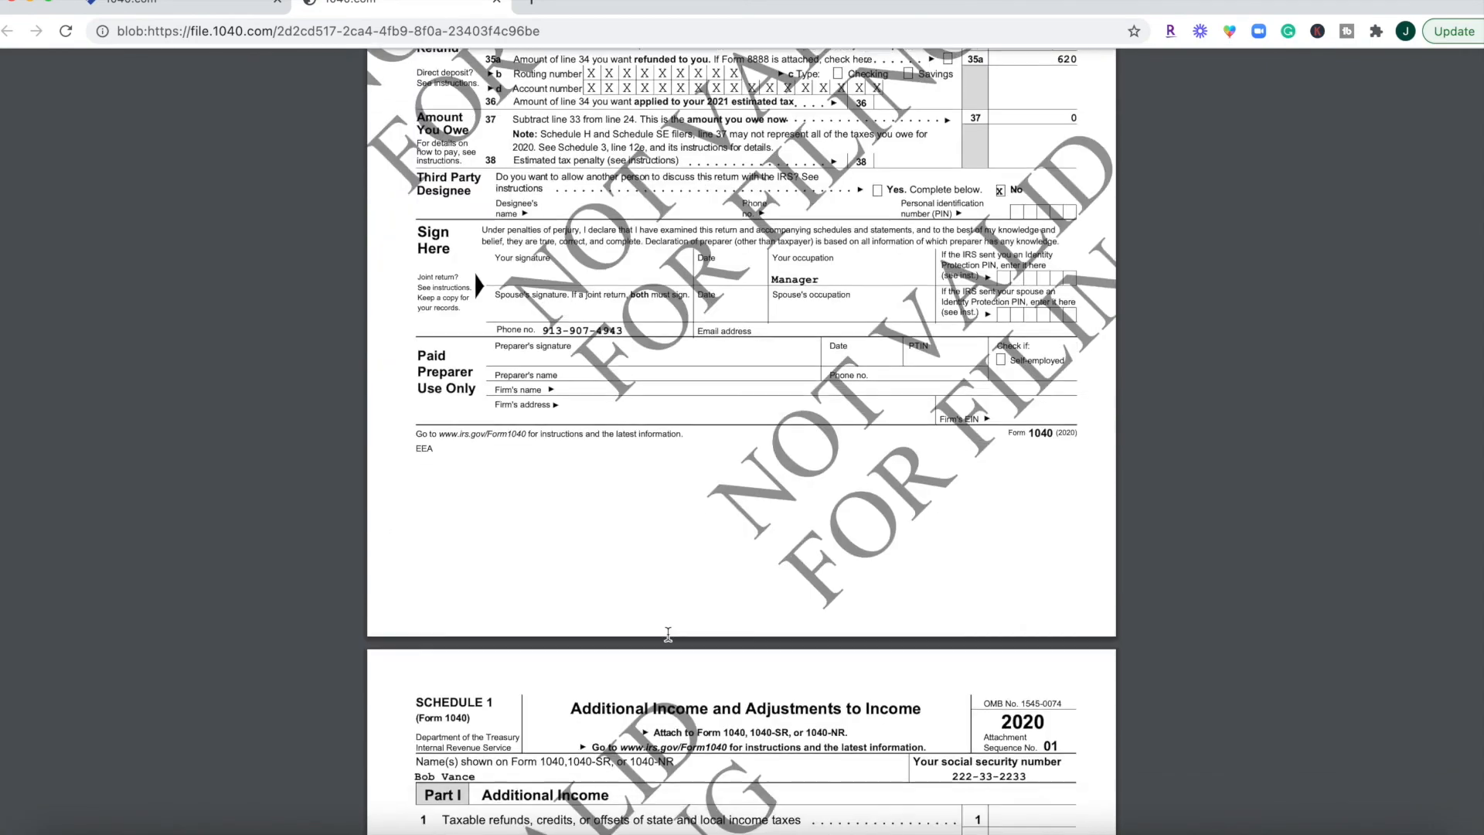
scroll(down, 3)
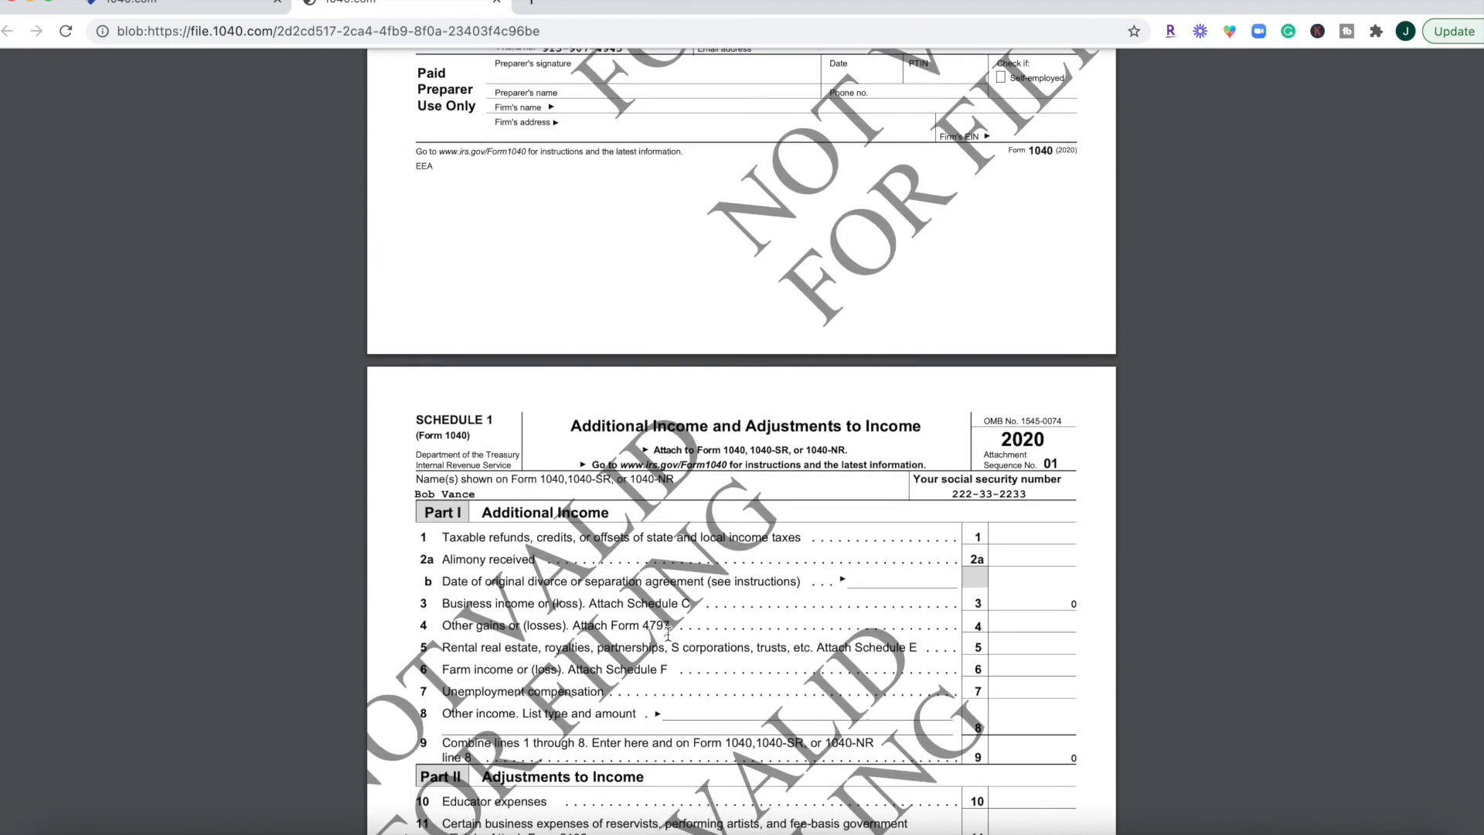
scroll(down, 3)
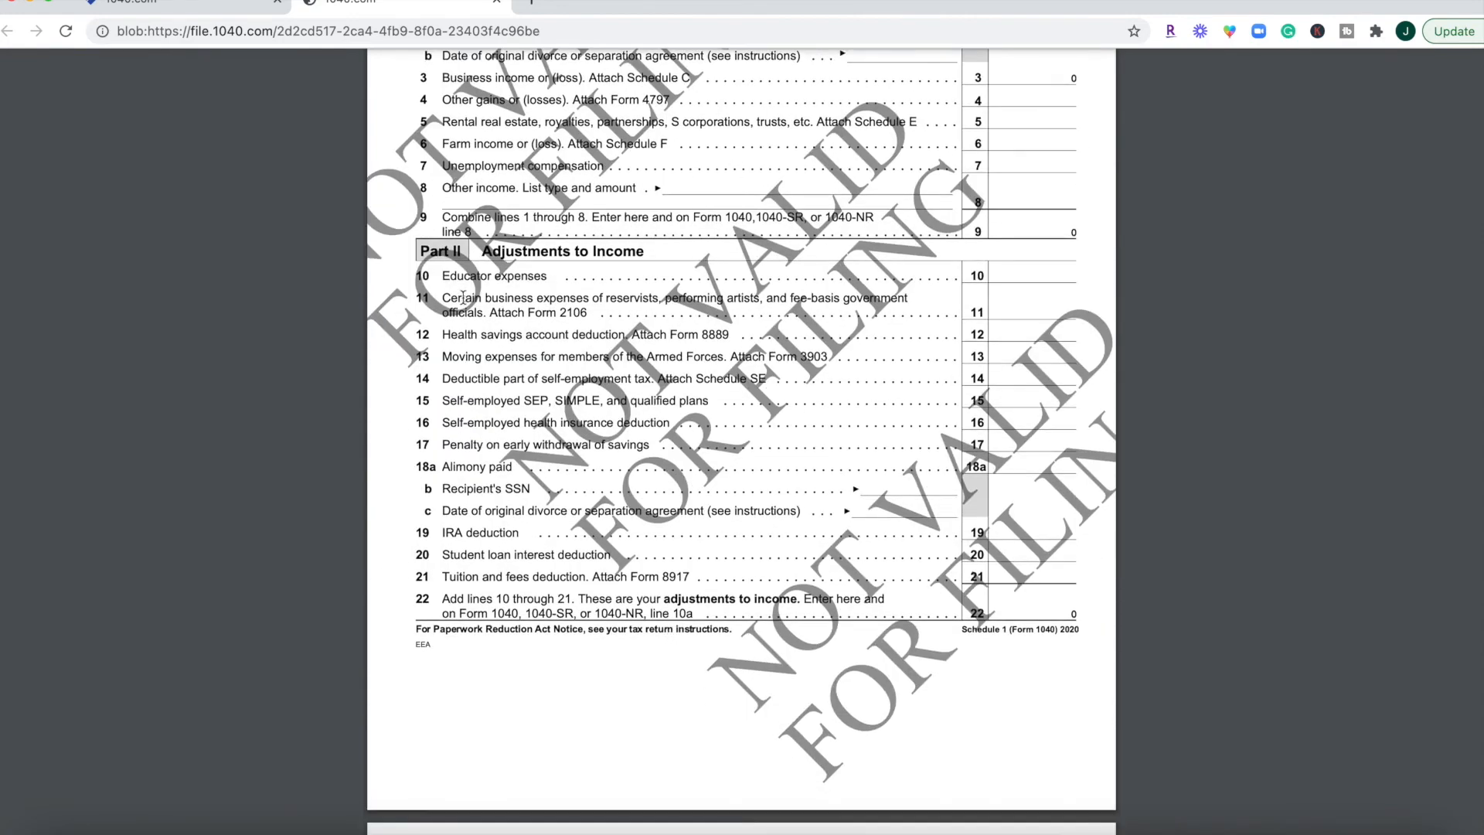
scroll(down, 3)
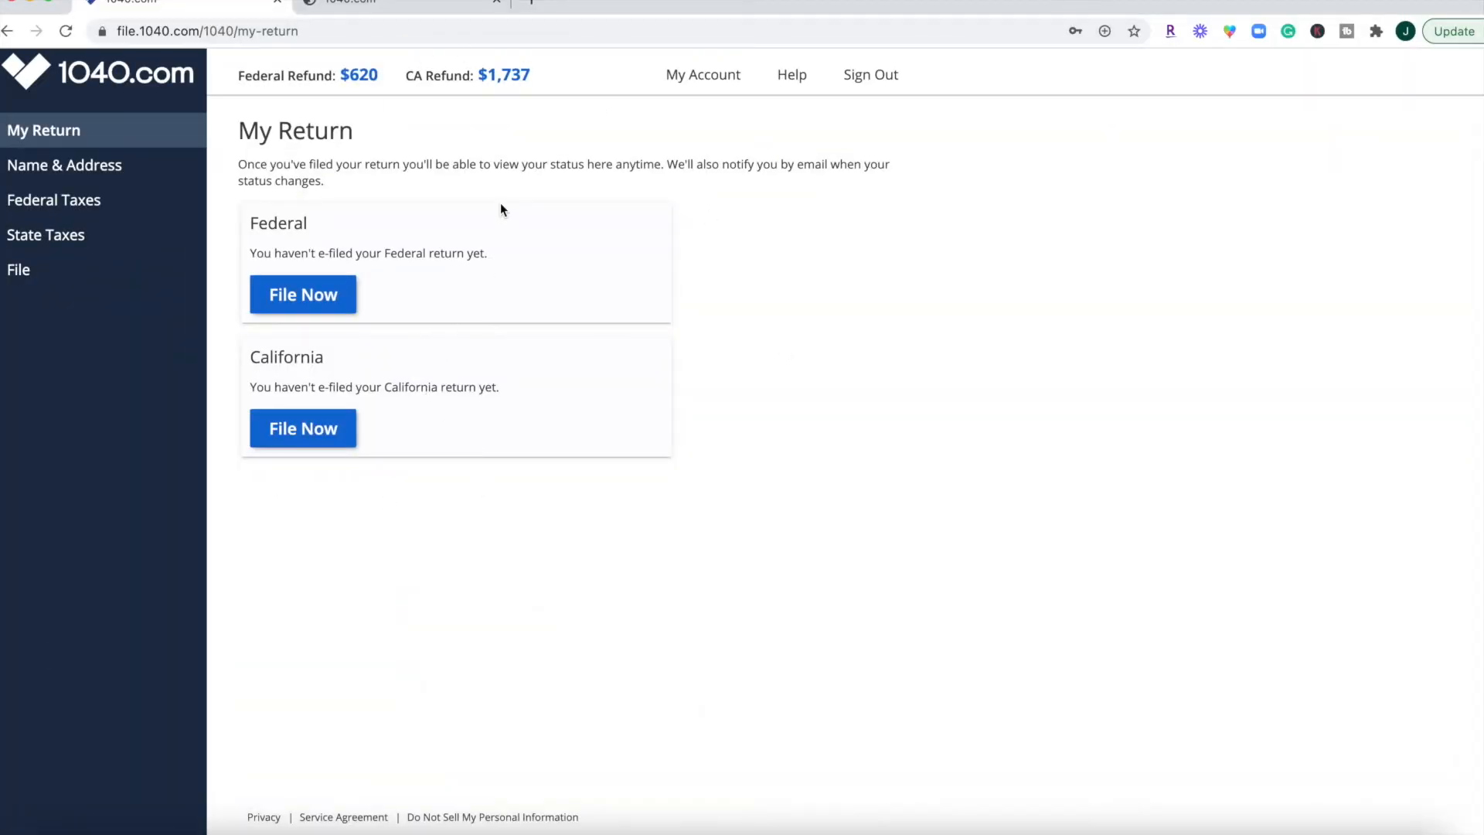
mouse_move(164, 385)
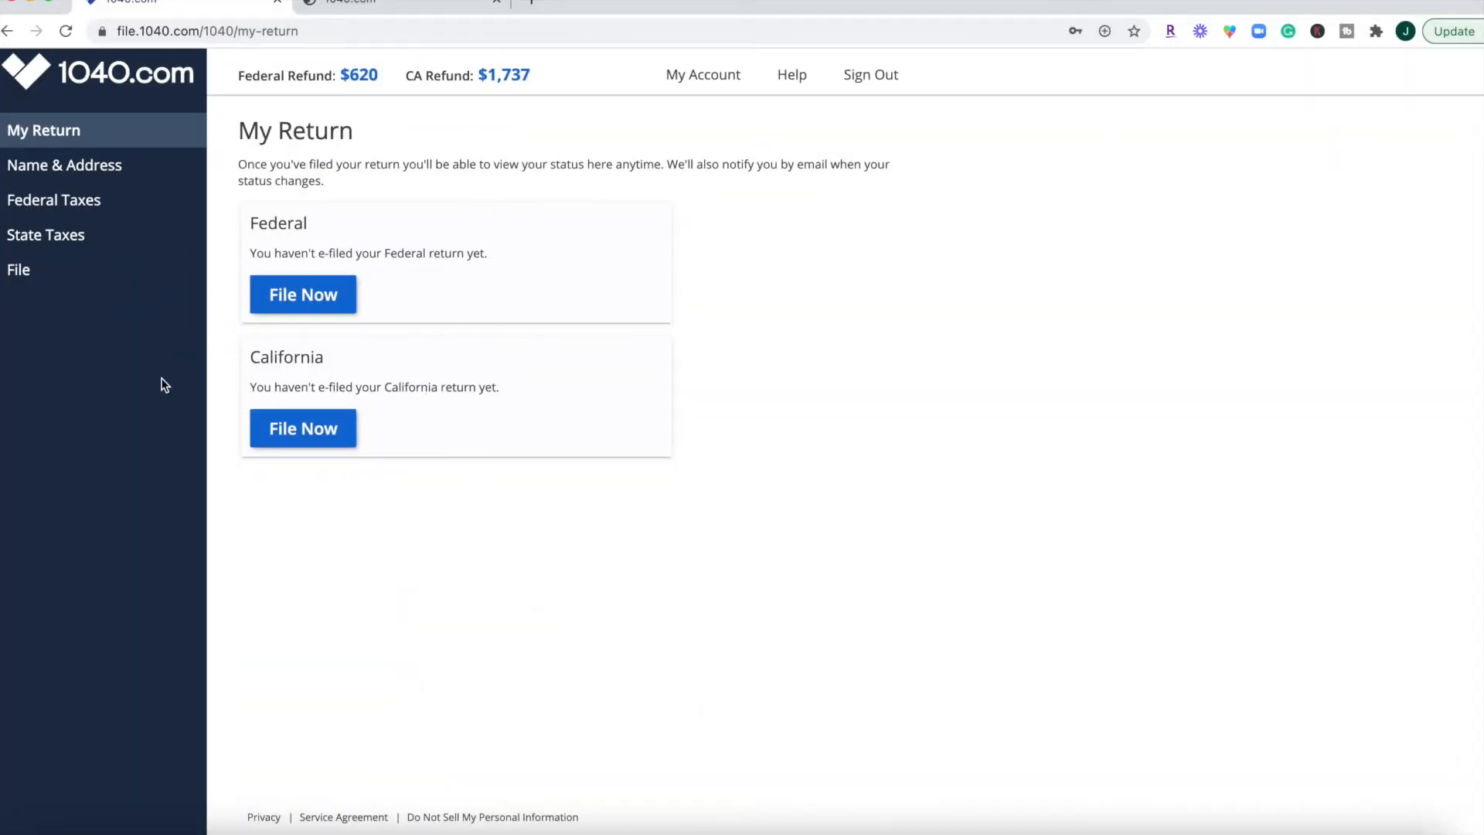
mouse_move(1440, 235)
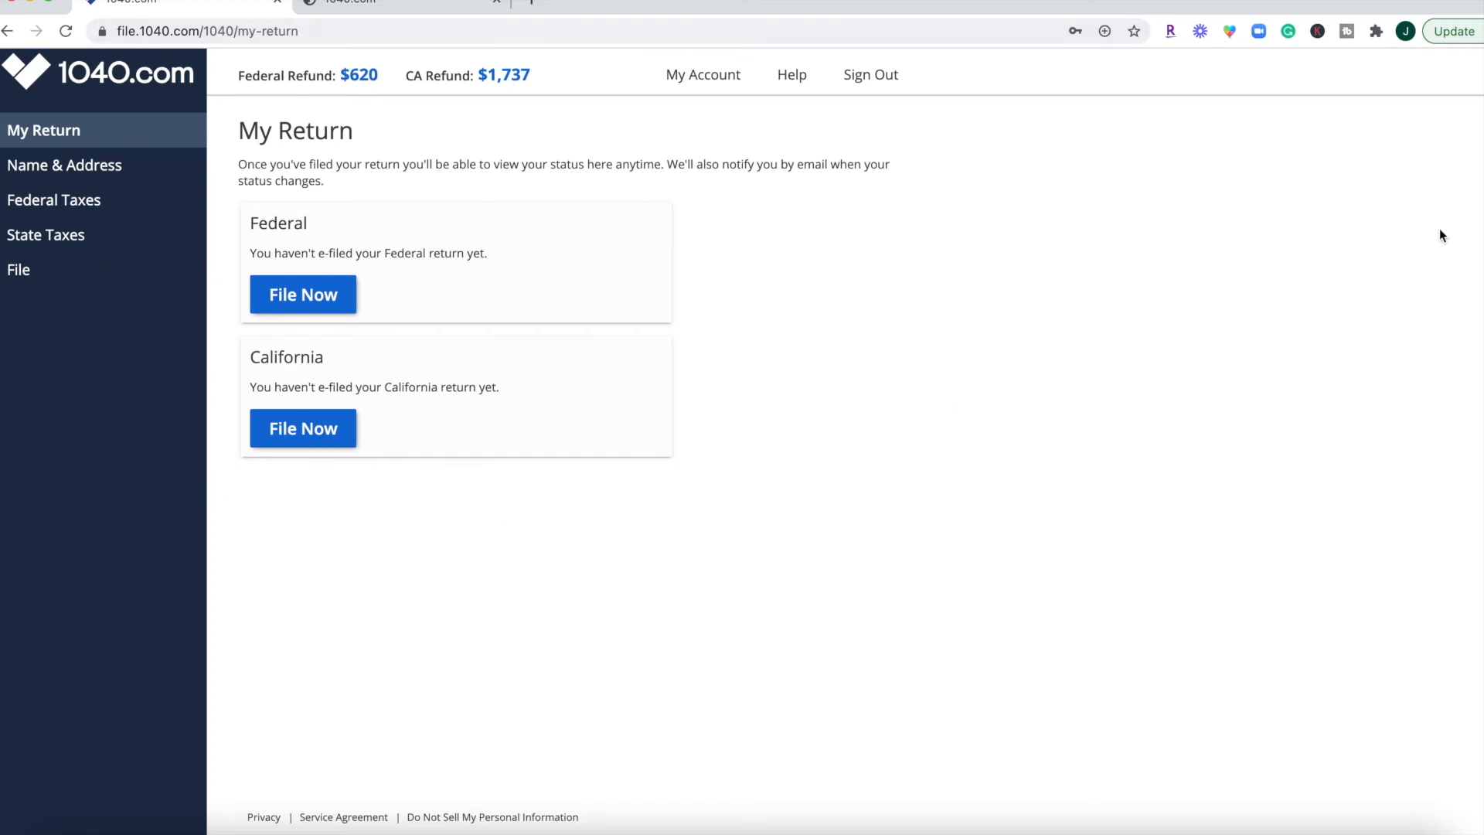
mouse_move(812, 444)
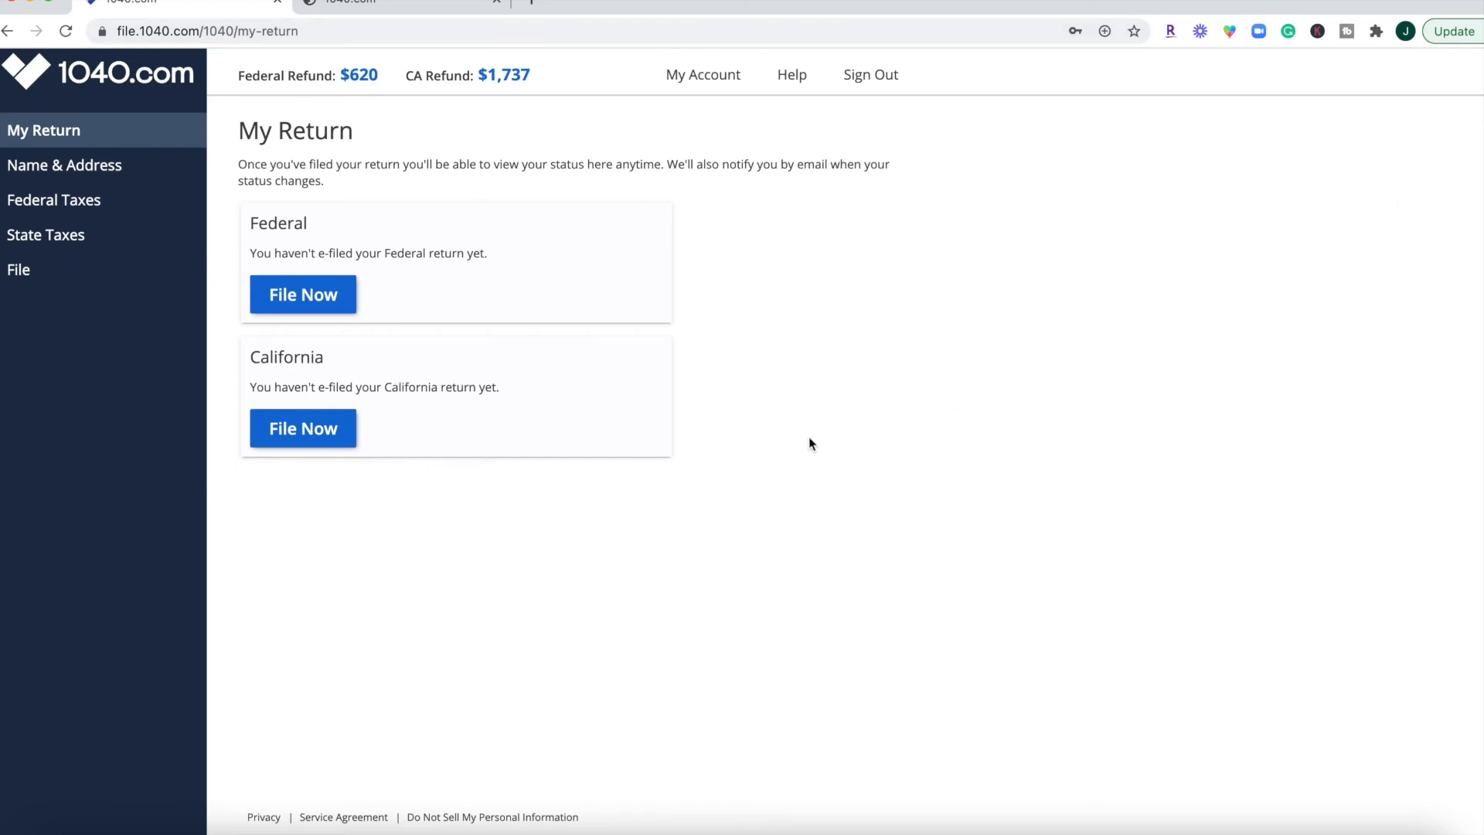
mouse_move(870, 320)
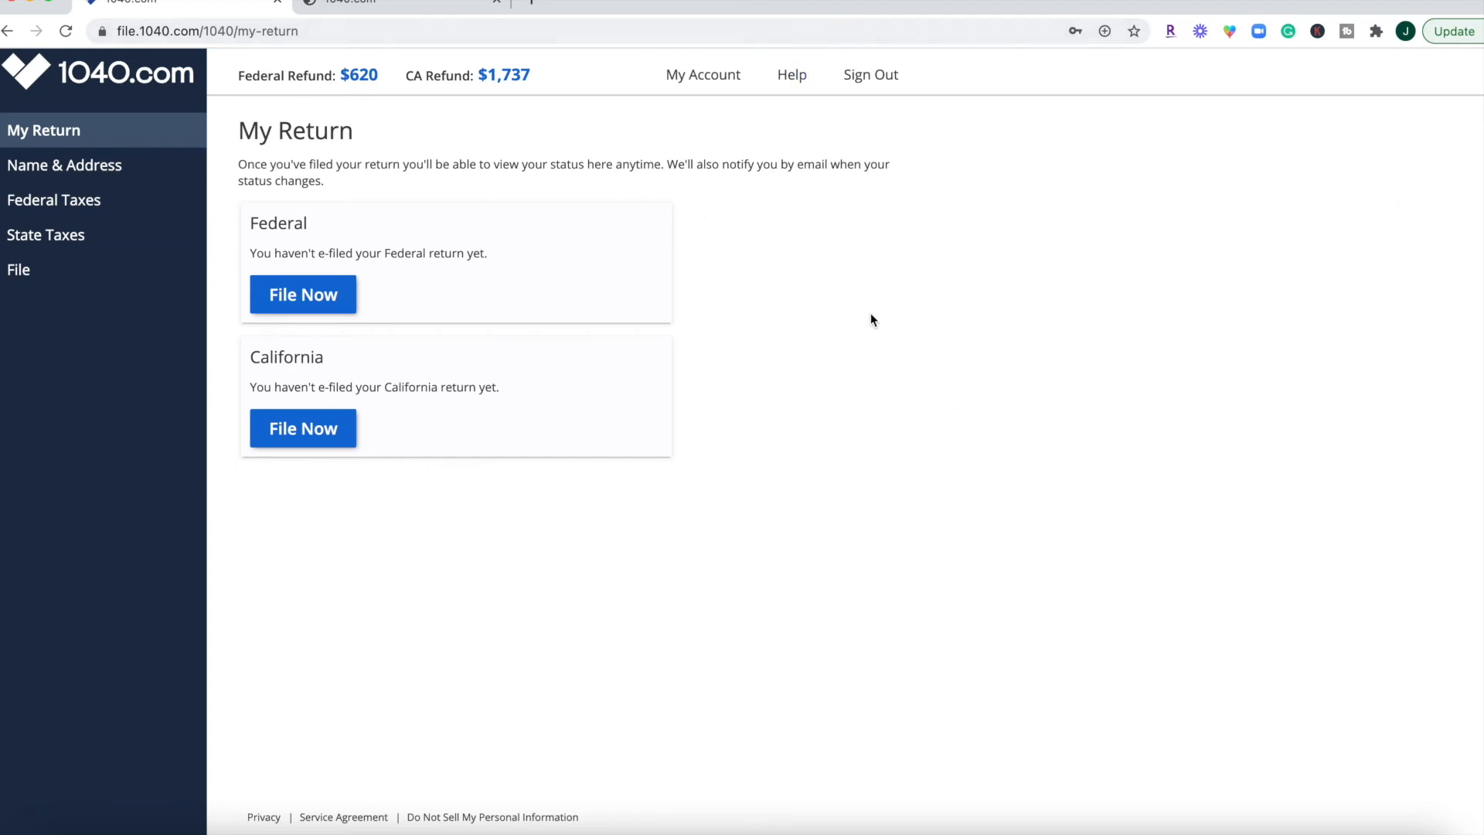
mouse_move(880, 313)
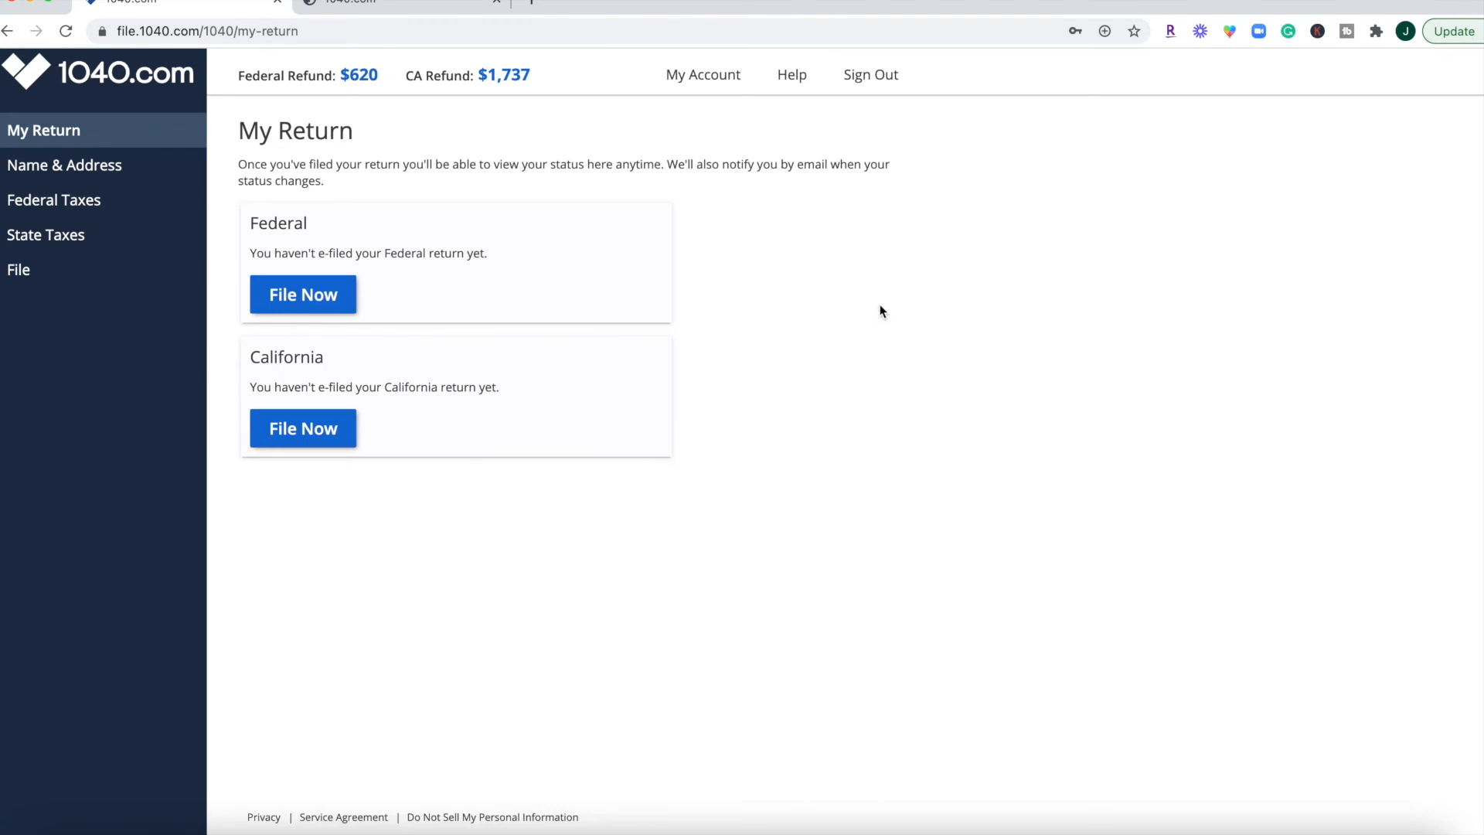